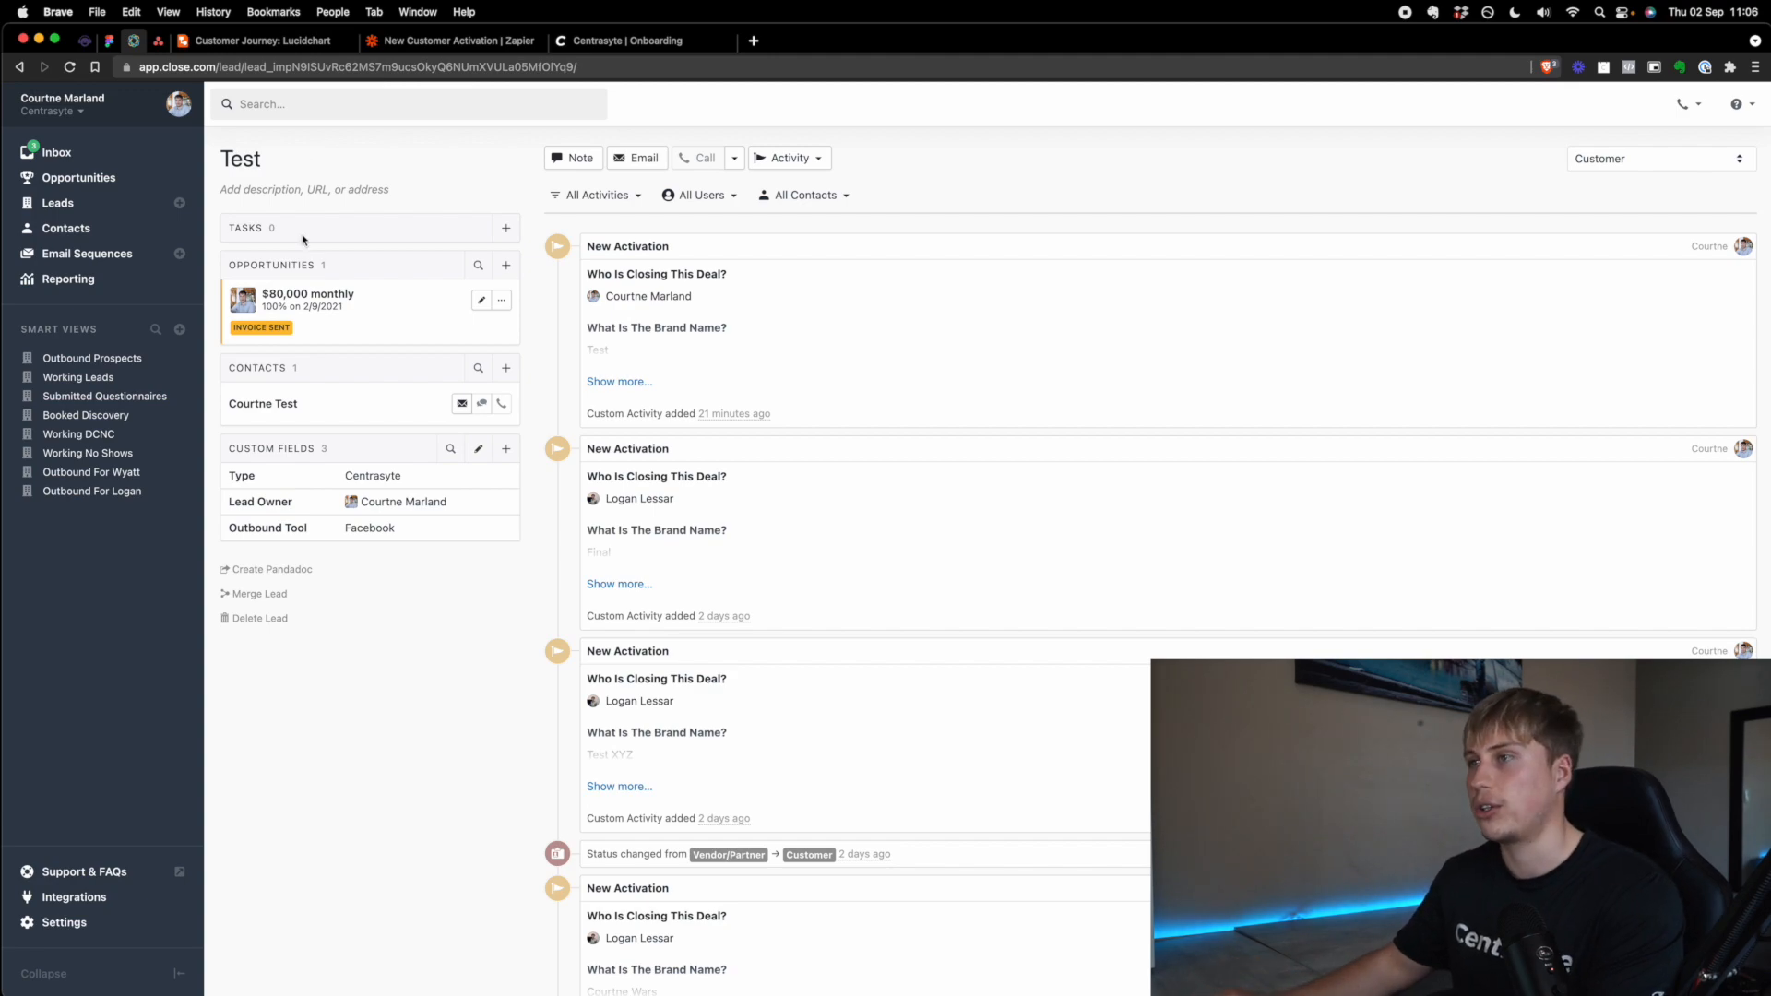
mouse_move(101, 215)
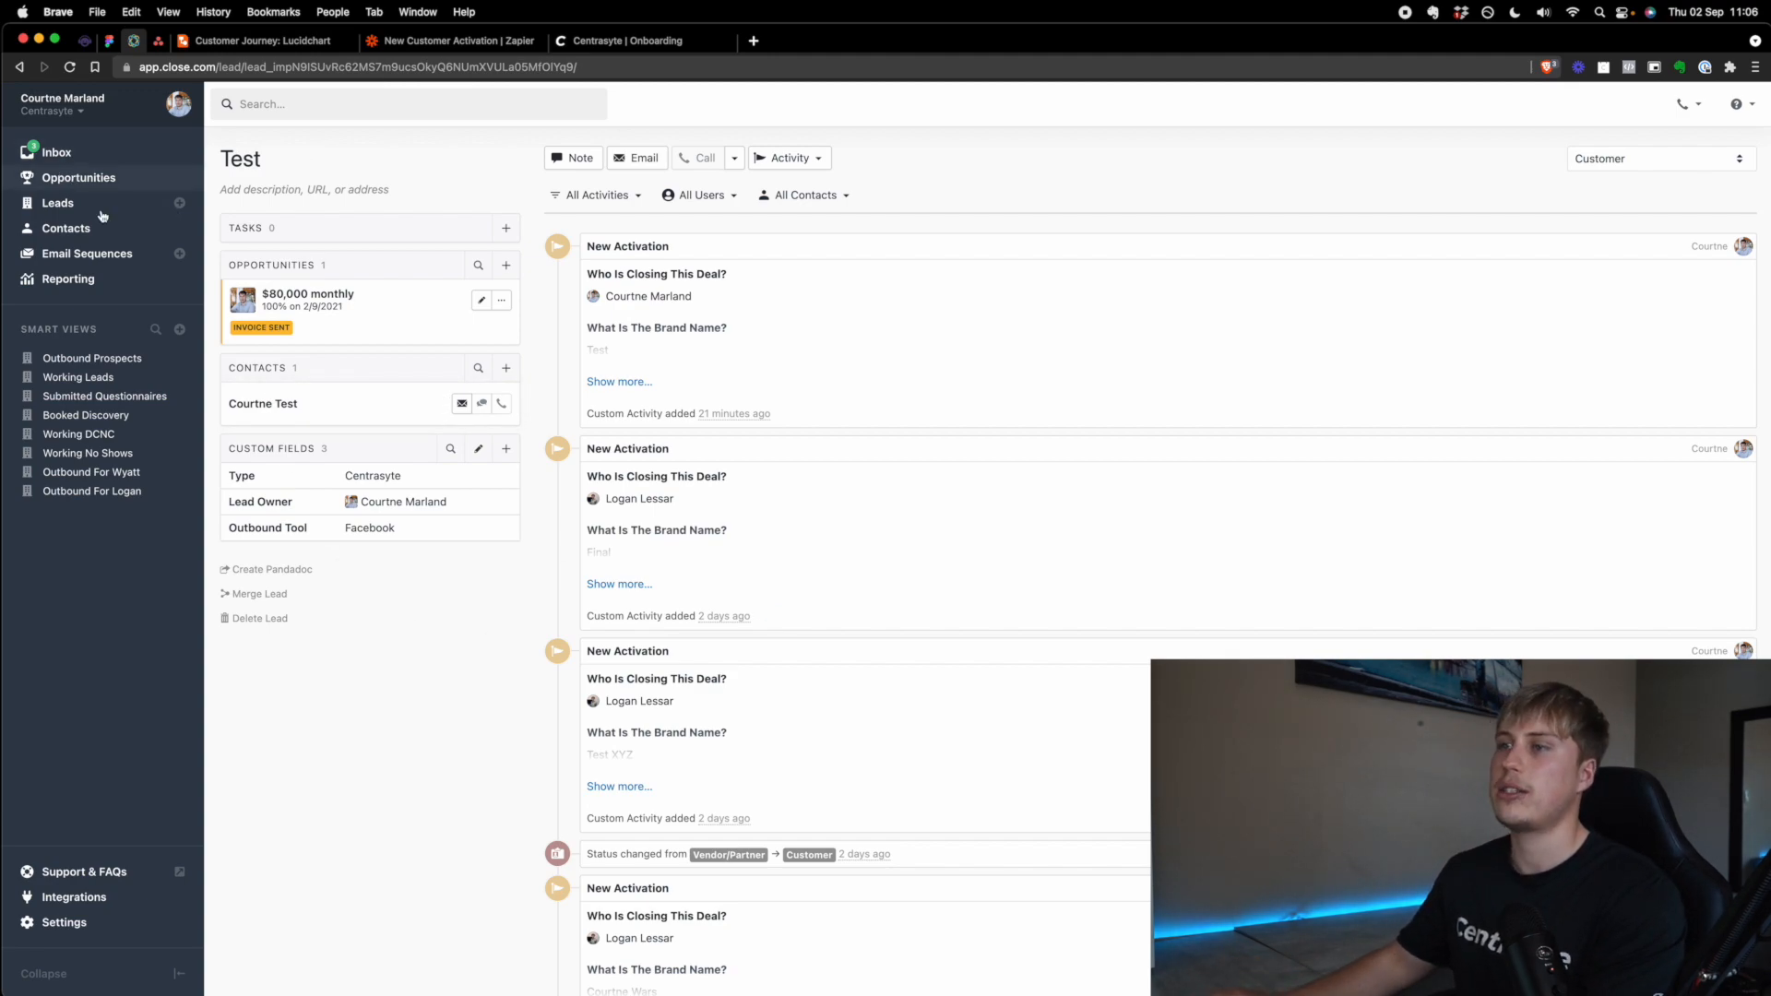
mouse_move(297, 173)
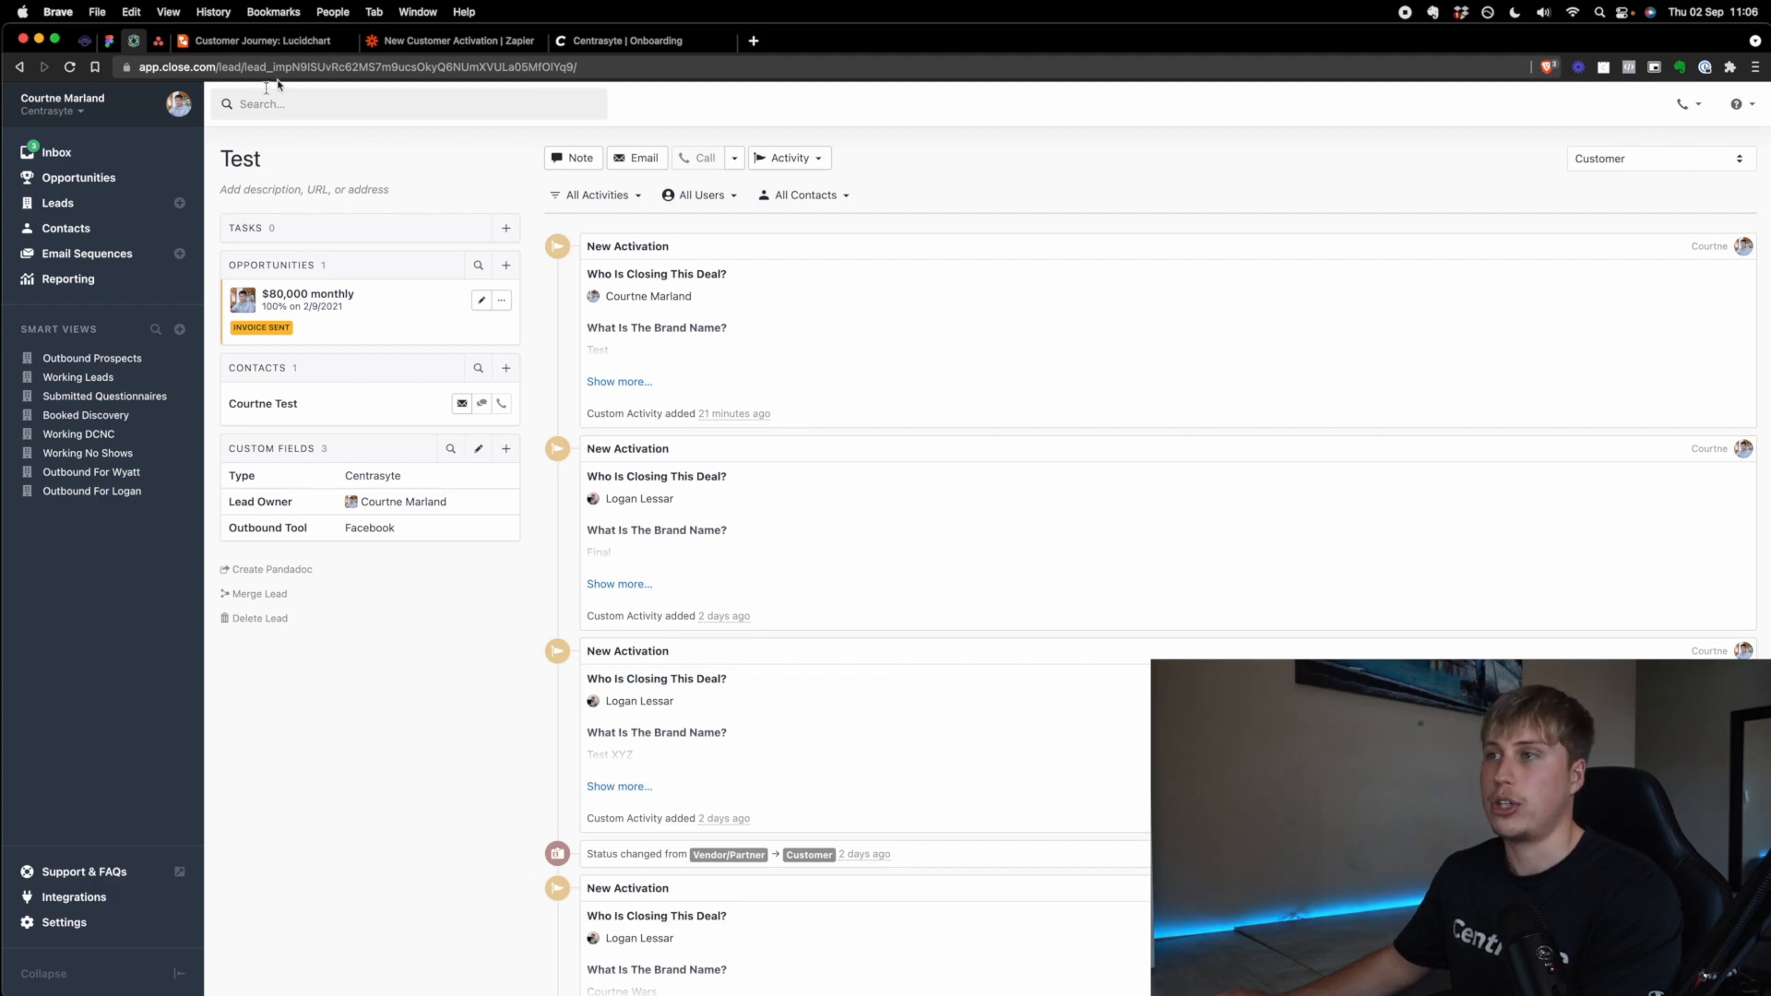
Step: Leave the Close lead page and show the empty Asana Onboarding board
click(630, 41)
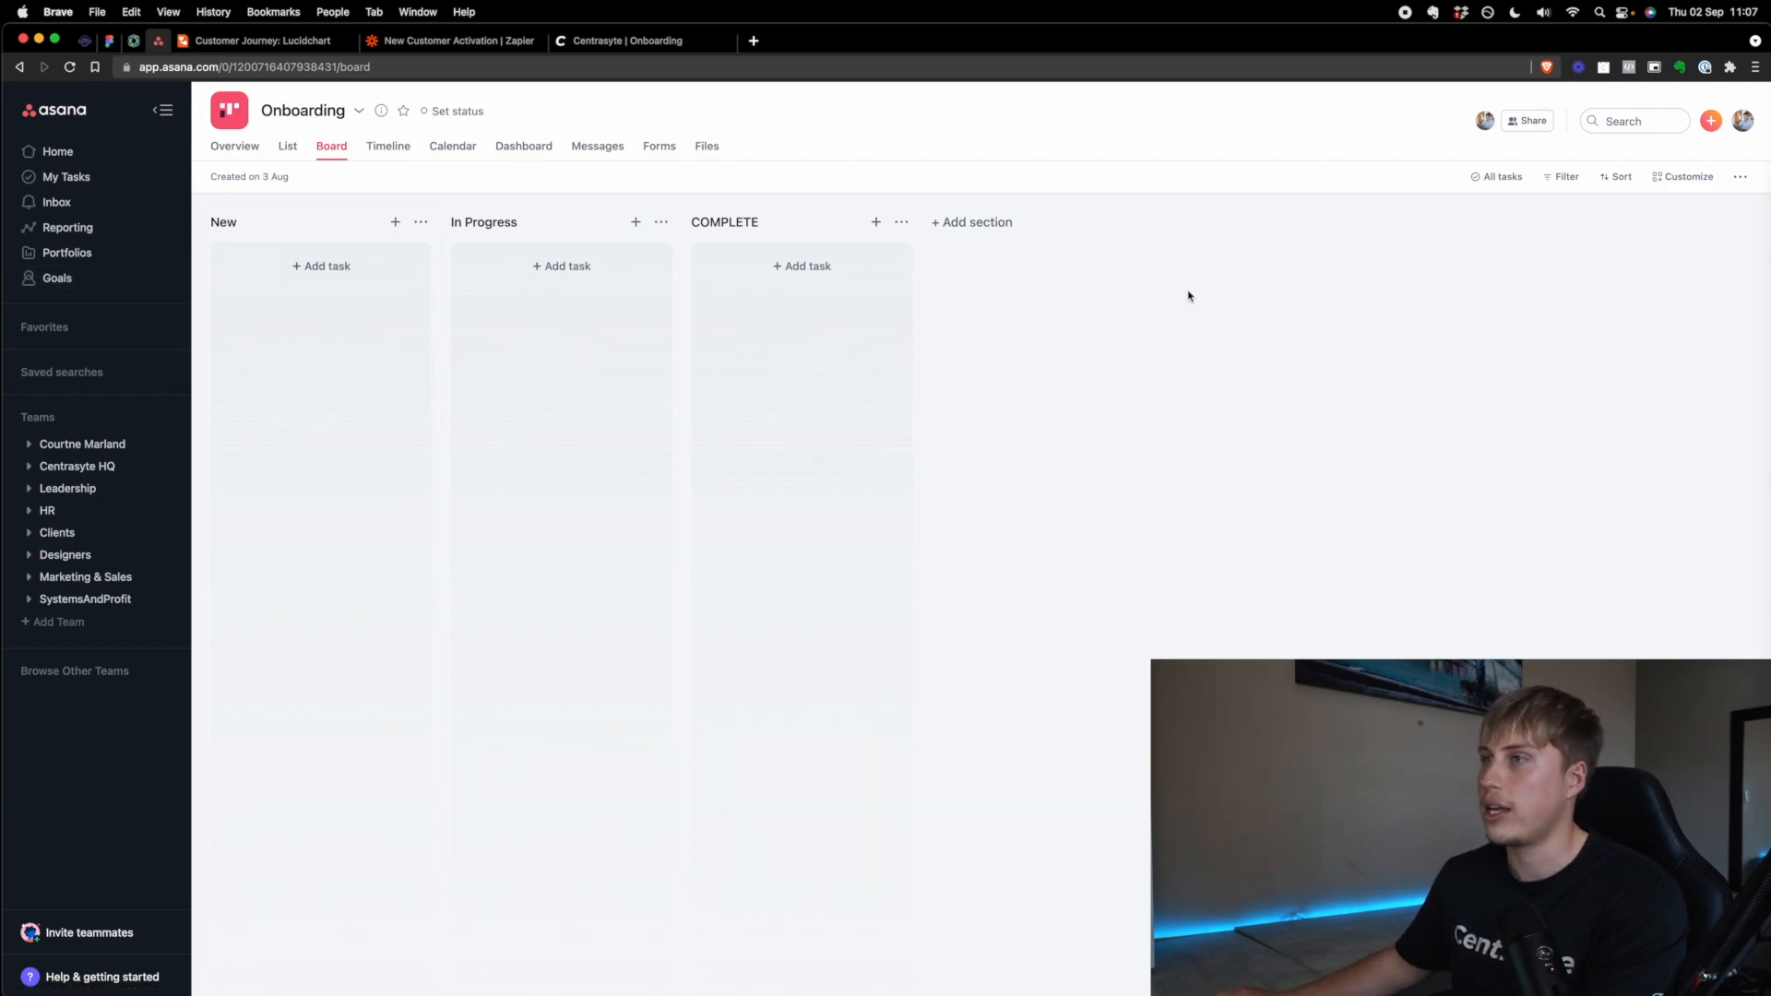
Step: Browse the New Customer Activation zap and Centrasyte onboarding page, then the Customer Journey map
click(449, 41)
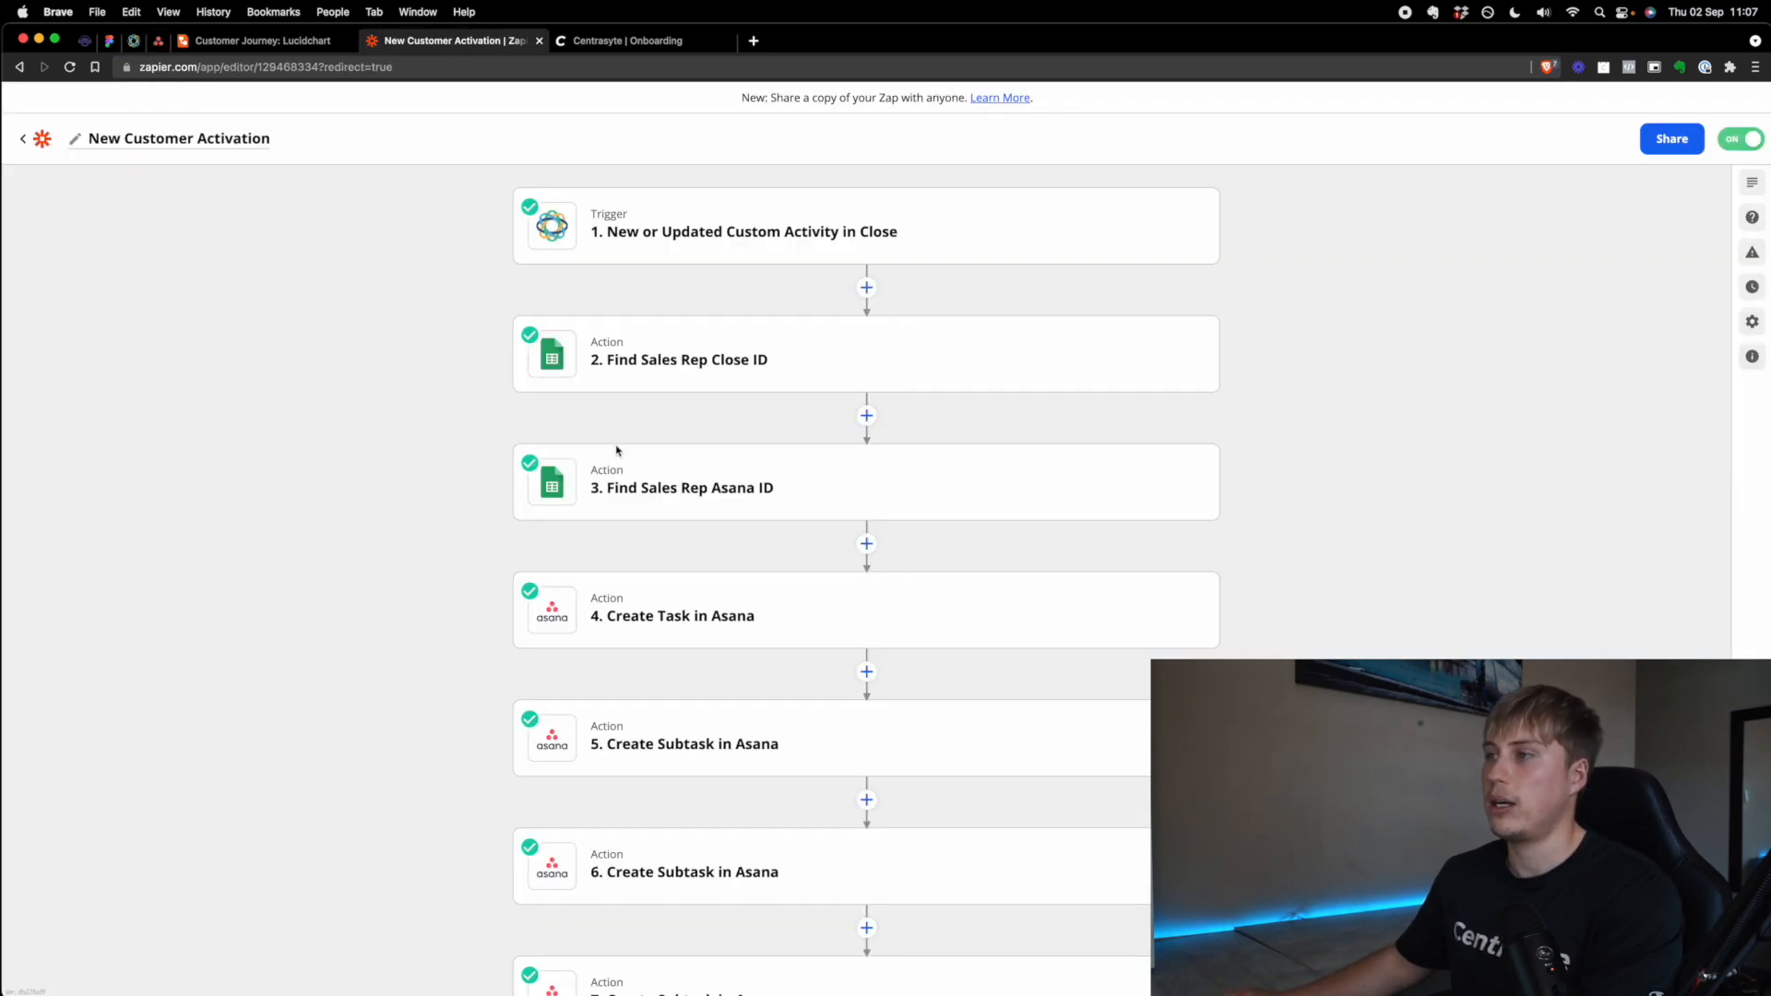
scroll(down, 3)
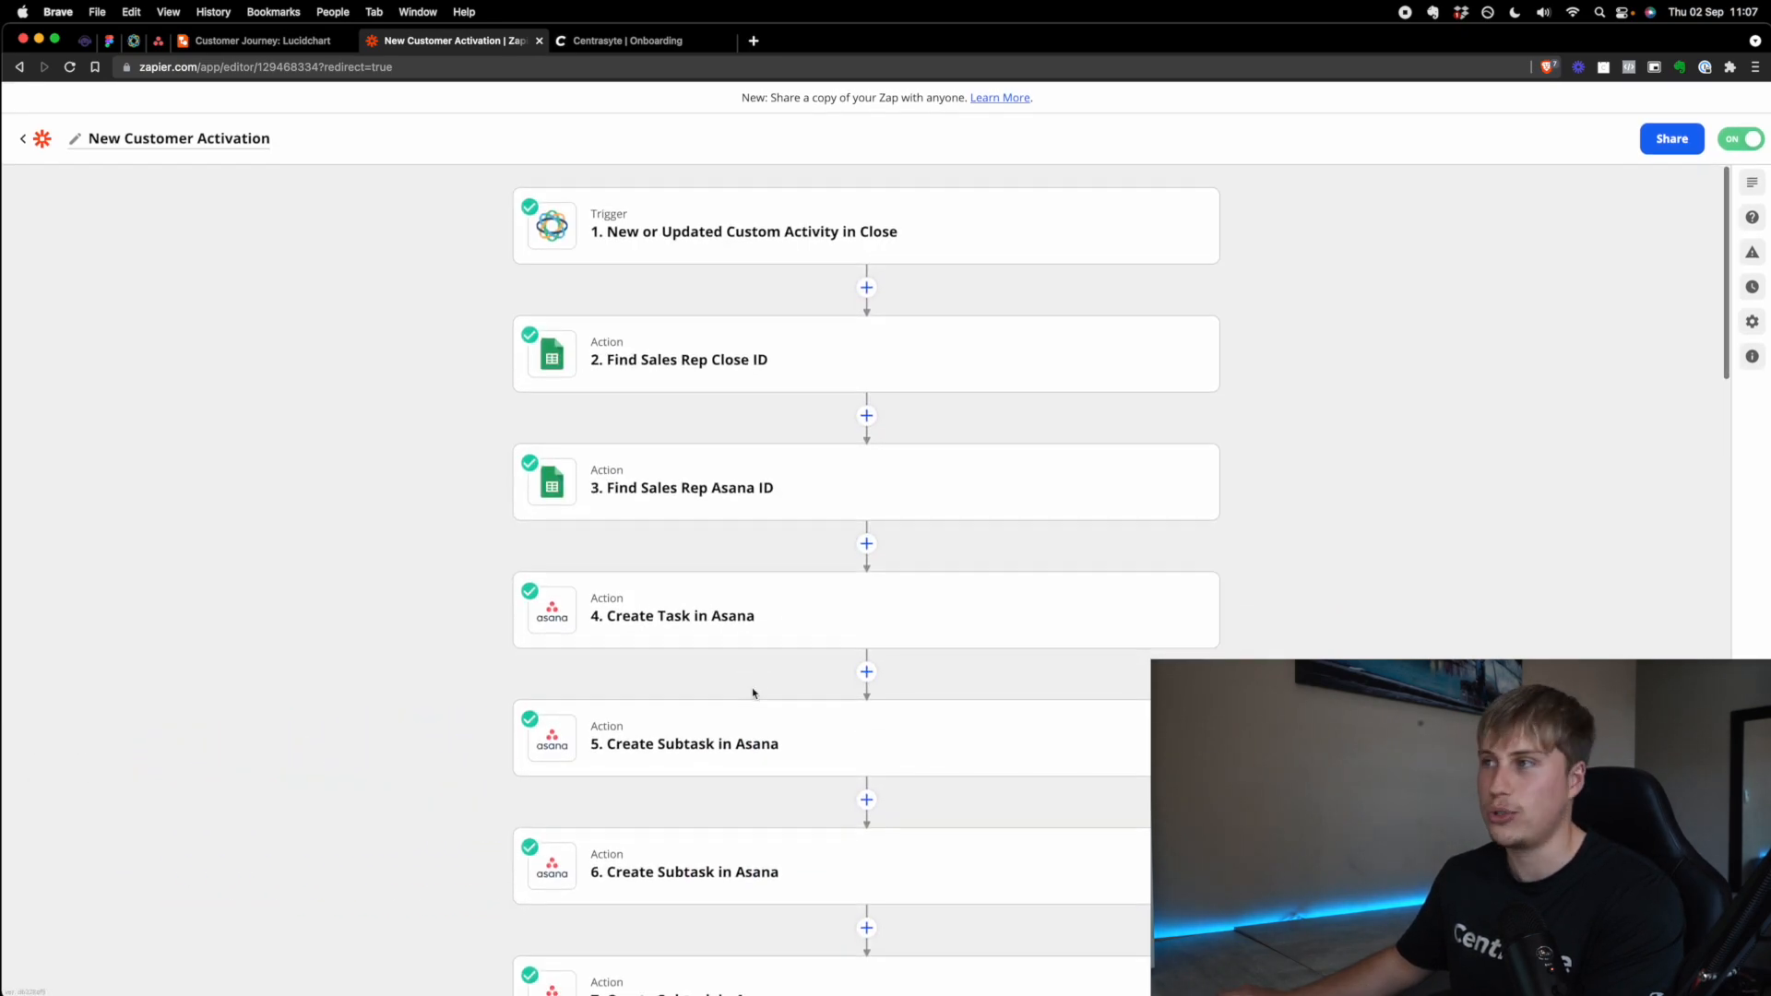
click(630, 41)
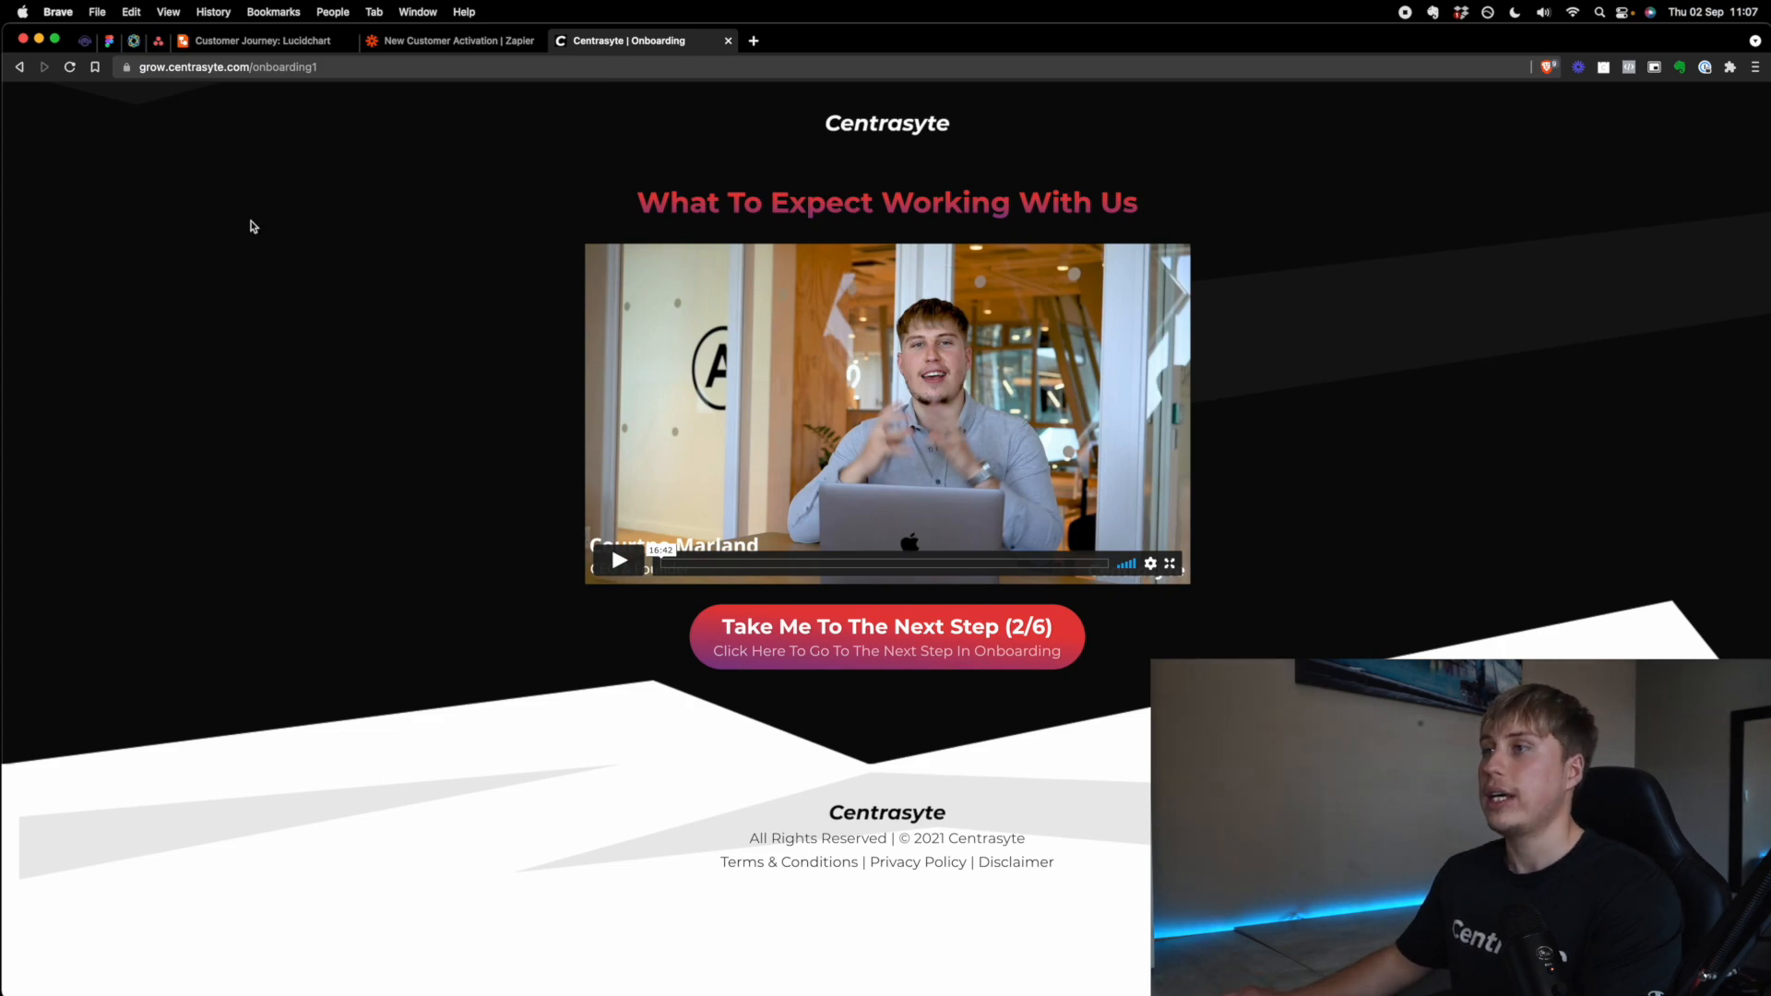
click(261, 41)
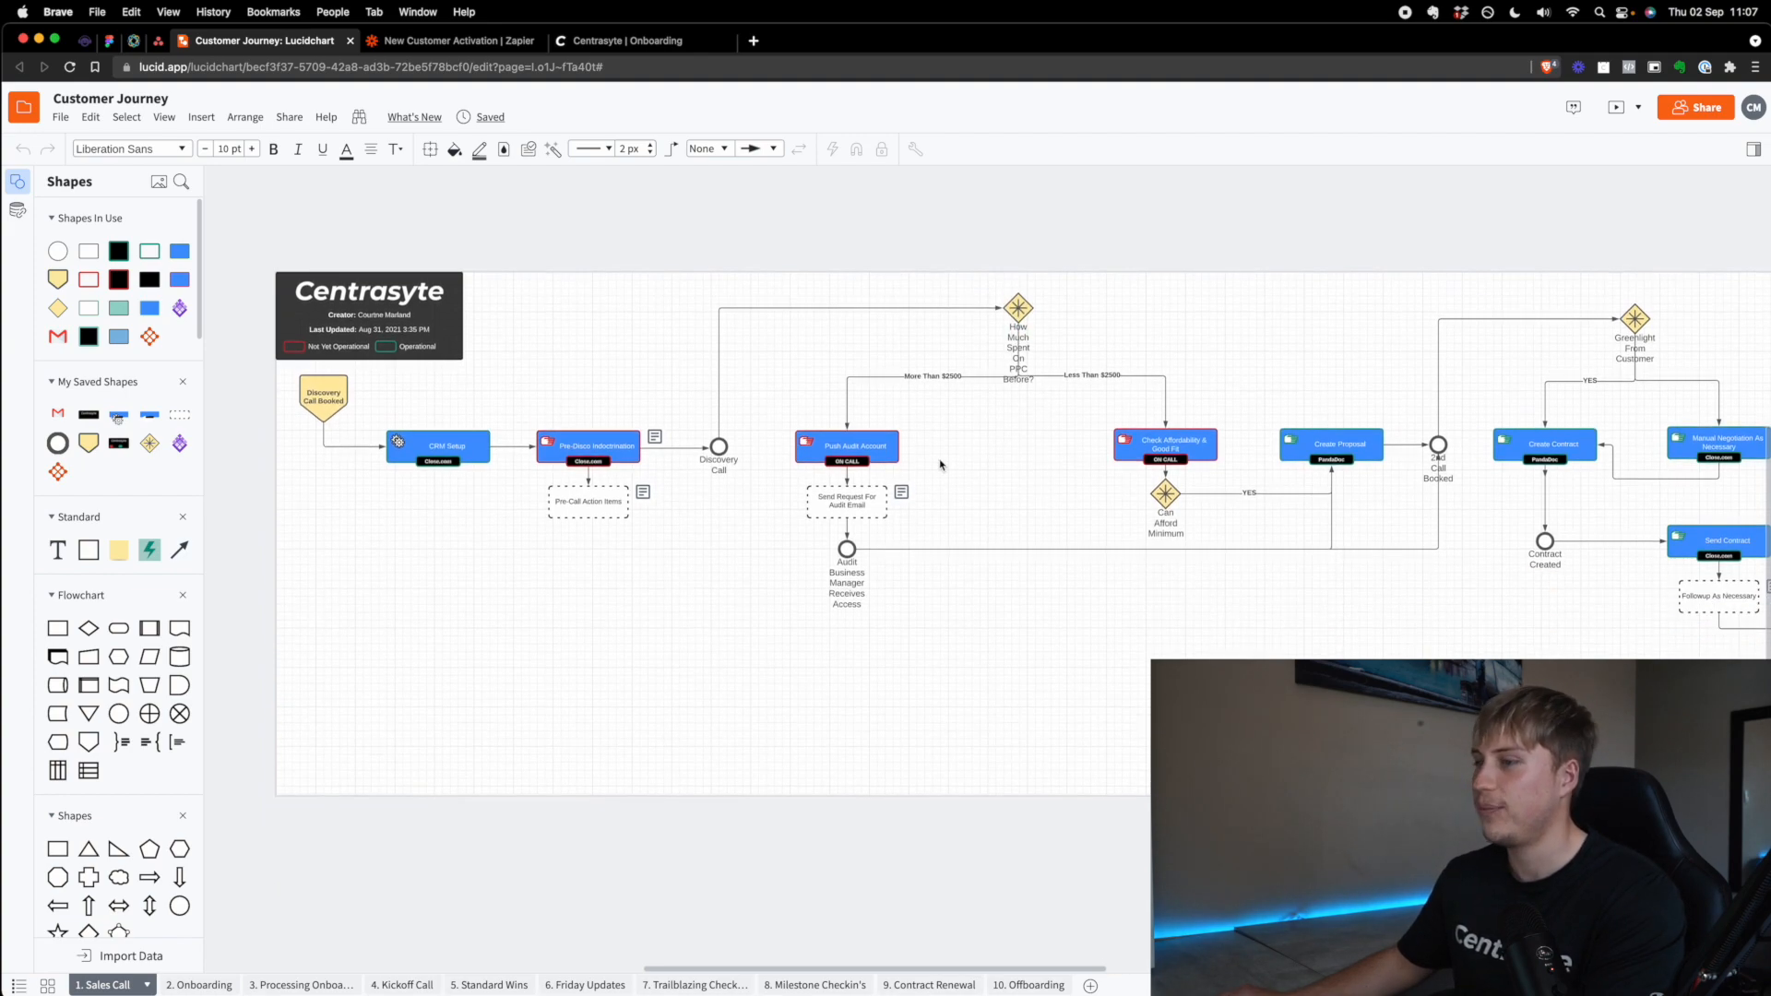
scroll(left, 3)
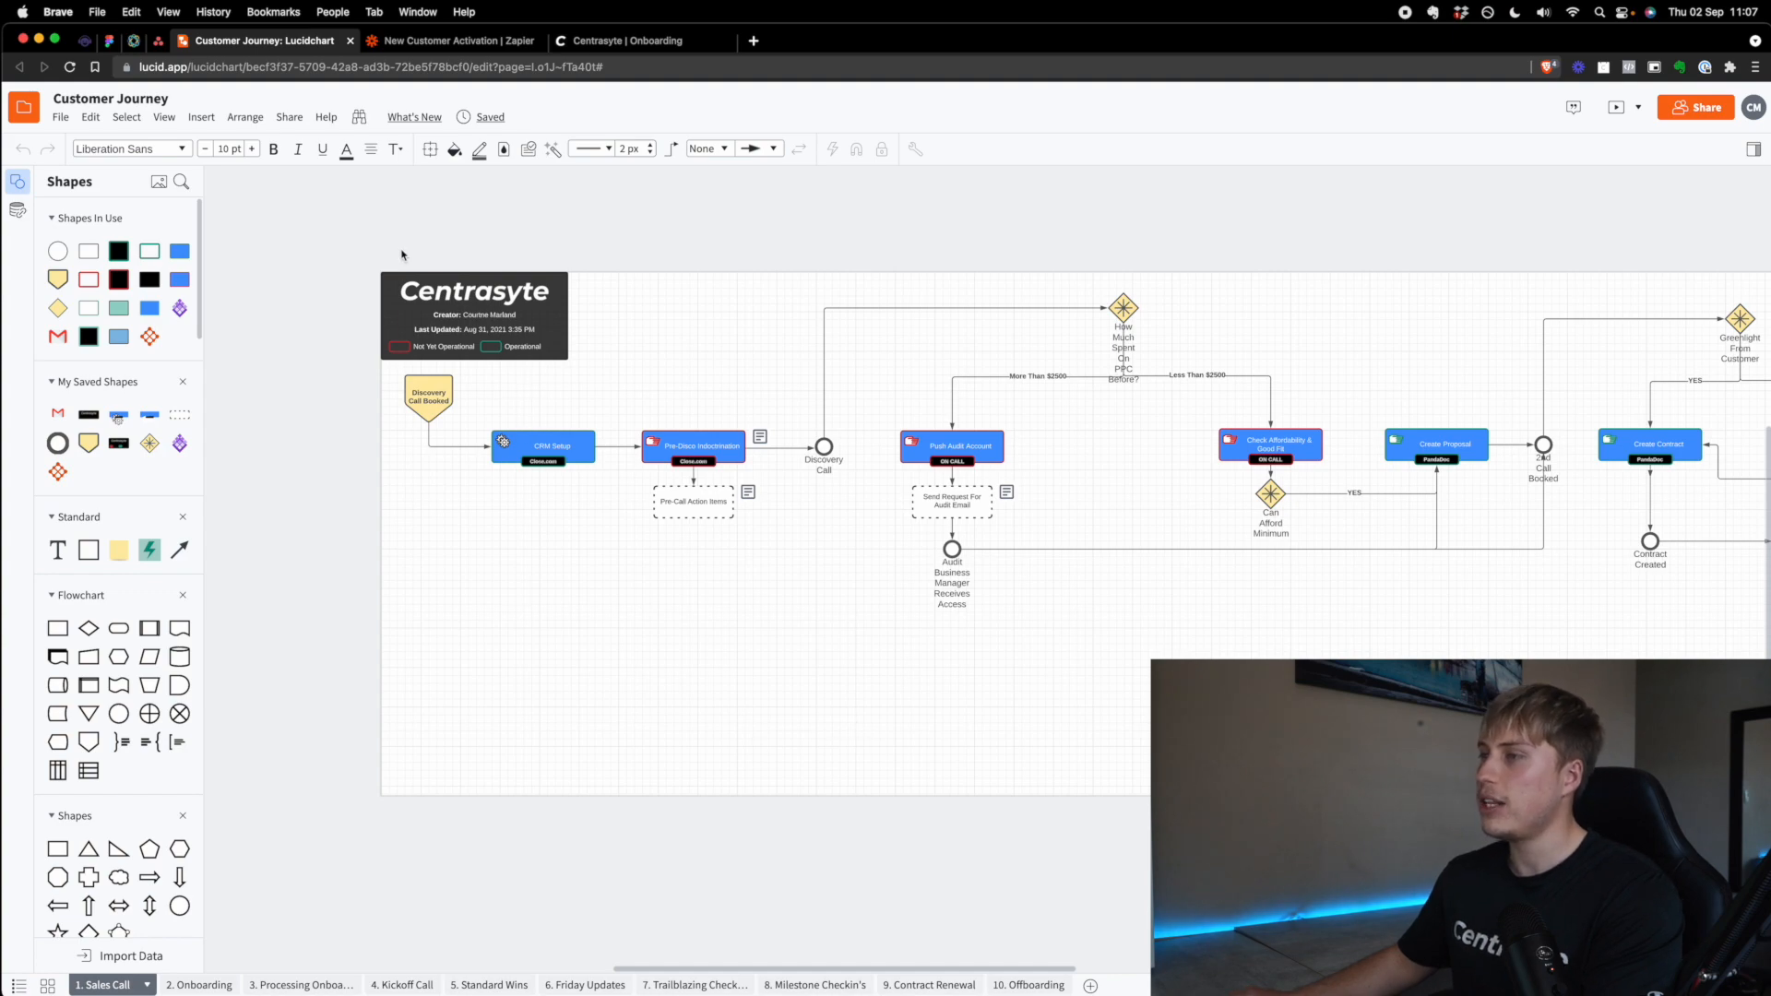
mouse_move(684, 608)
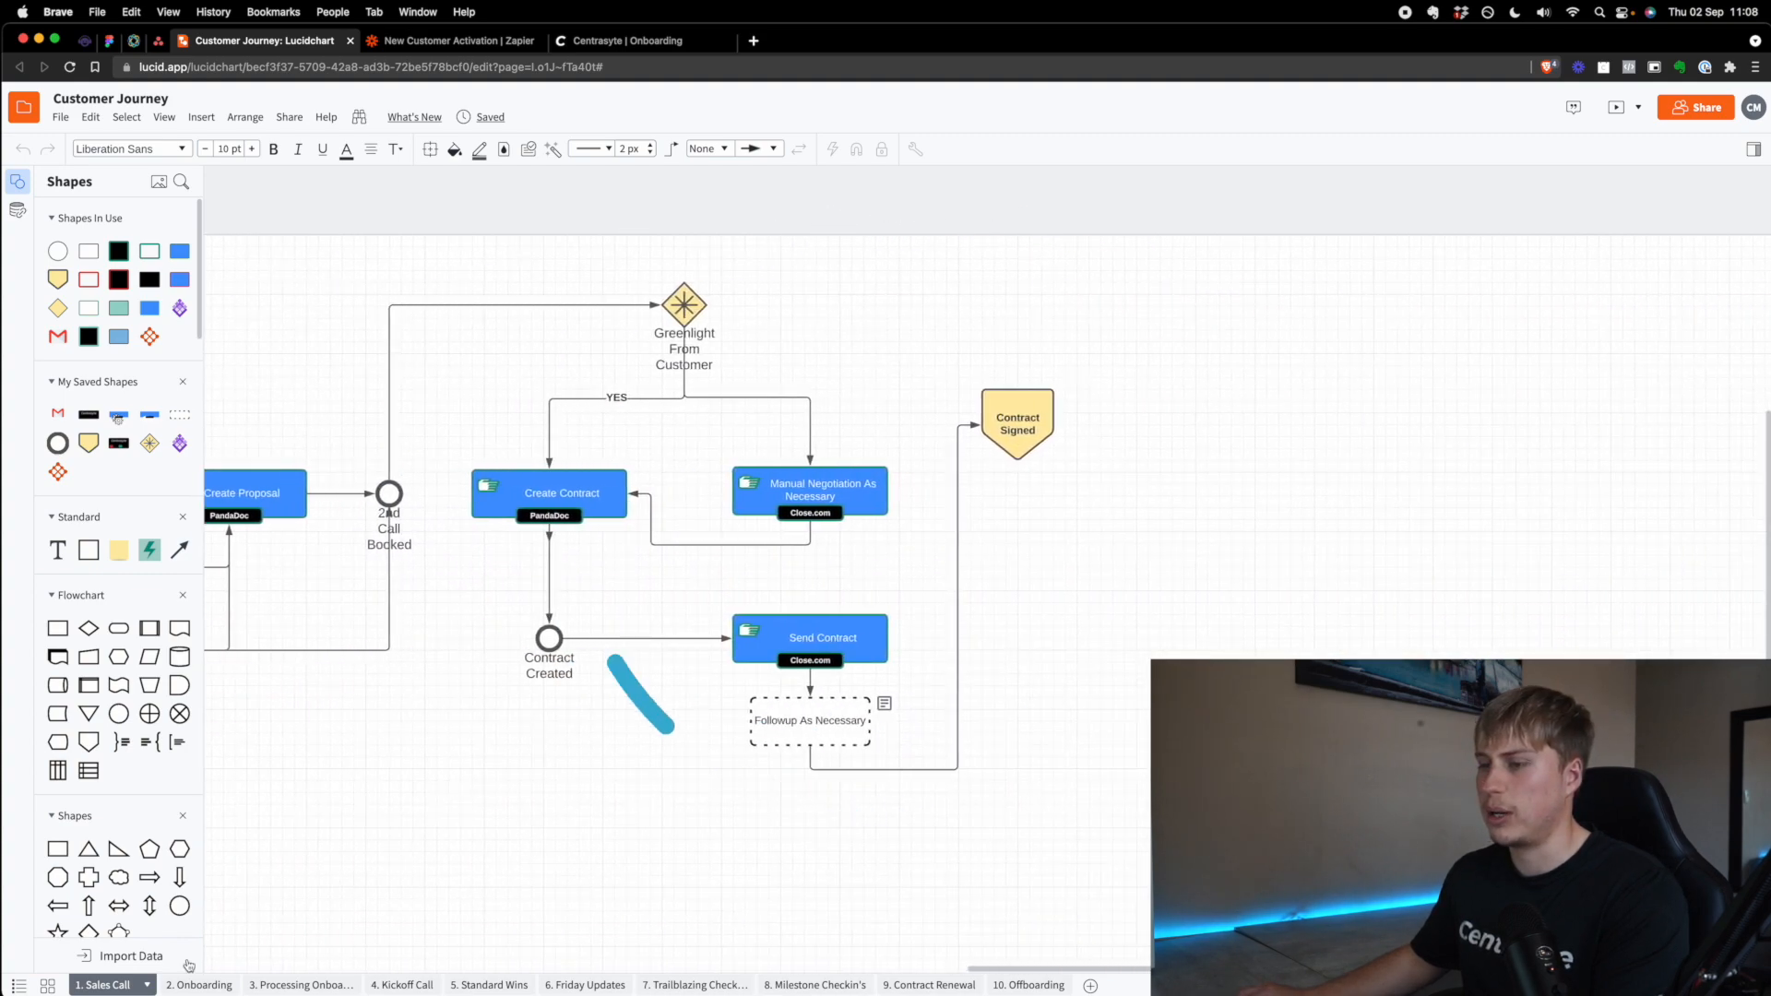
Step: View the Customer Journey's 2. Onboarding page, then return to the Test lead
click(180, 985)
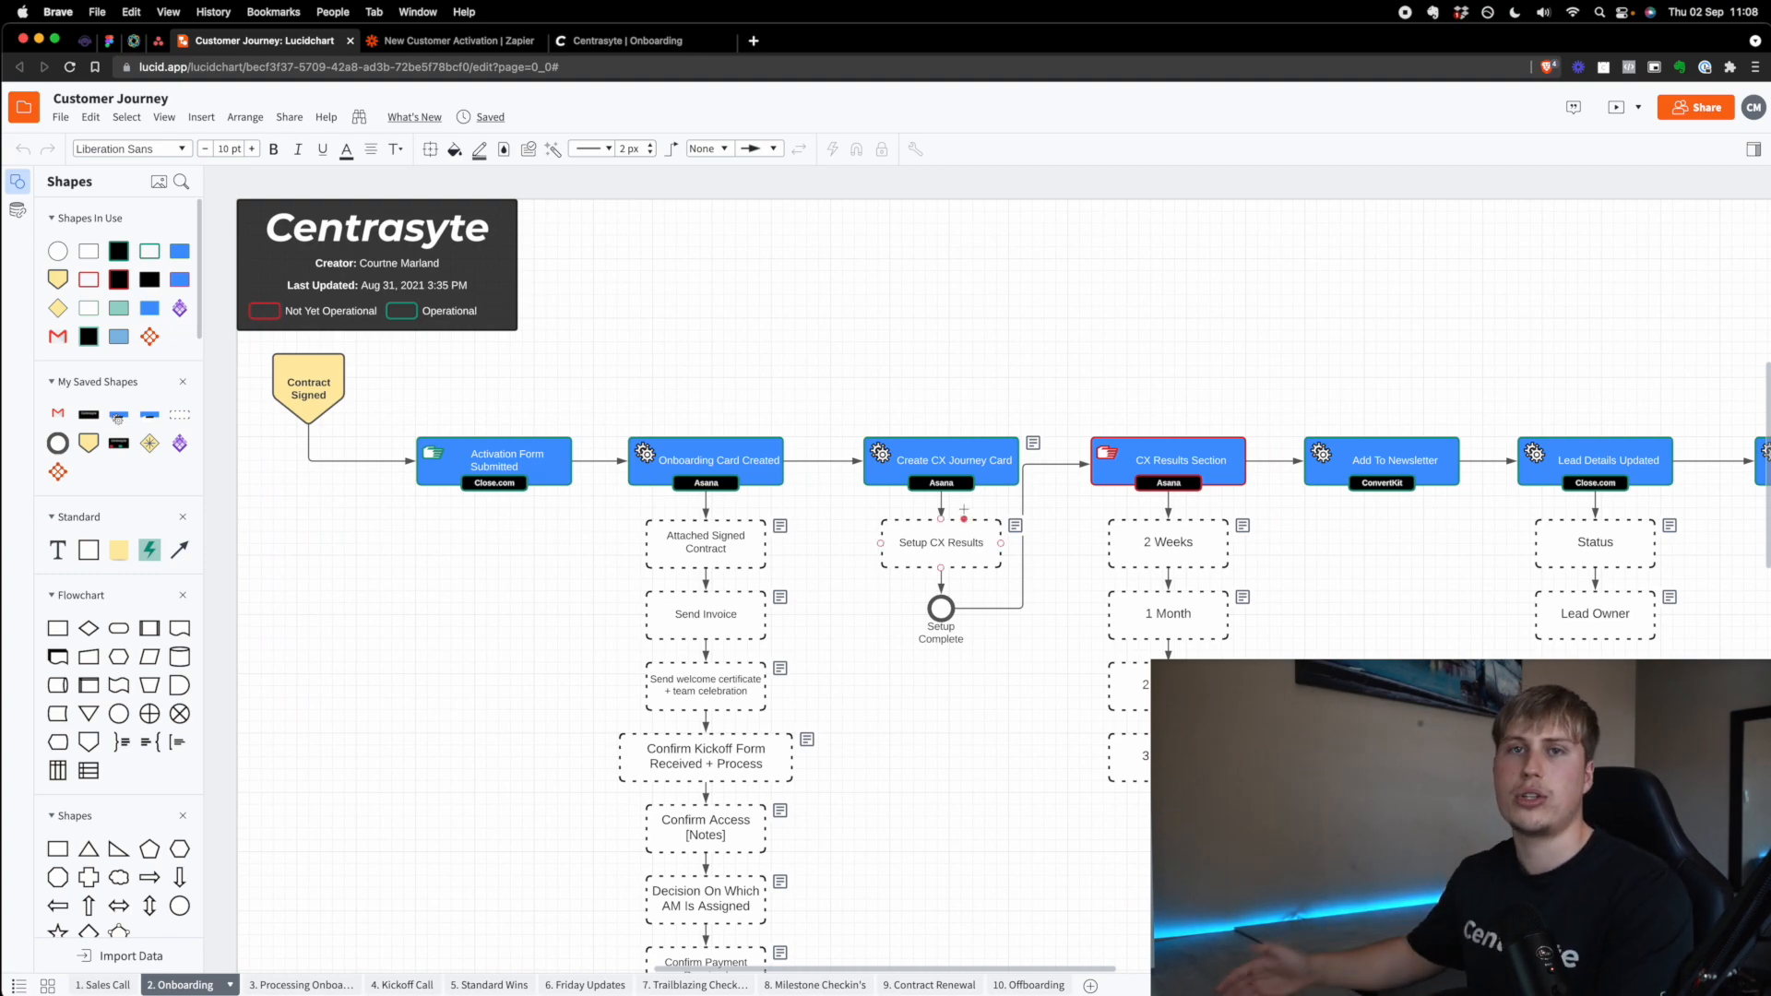
scroll(down, 3)
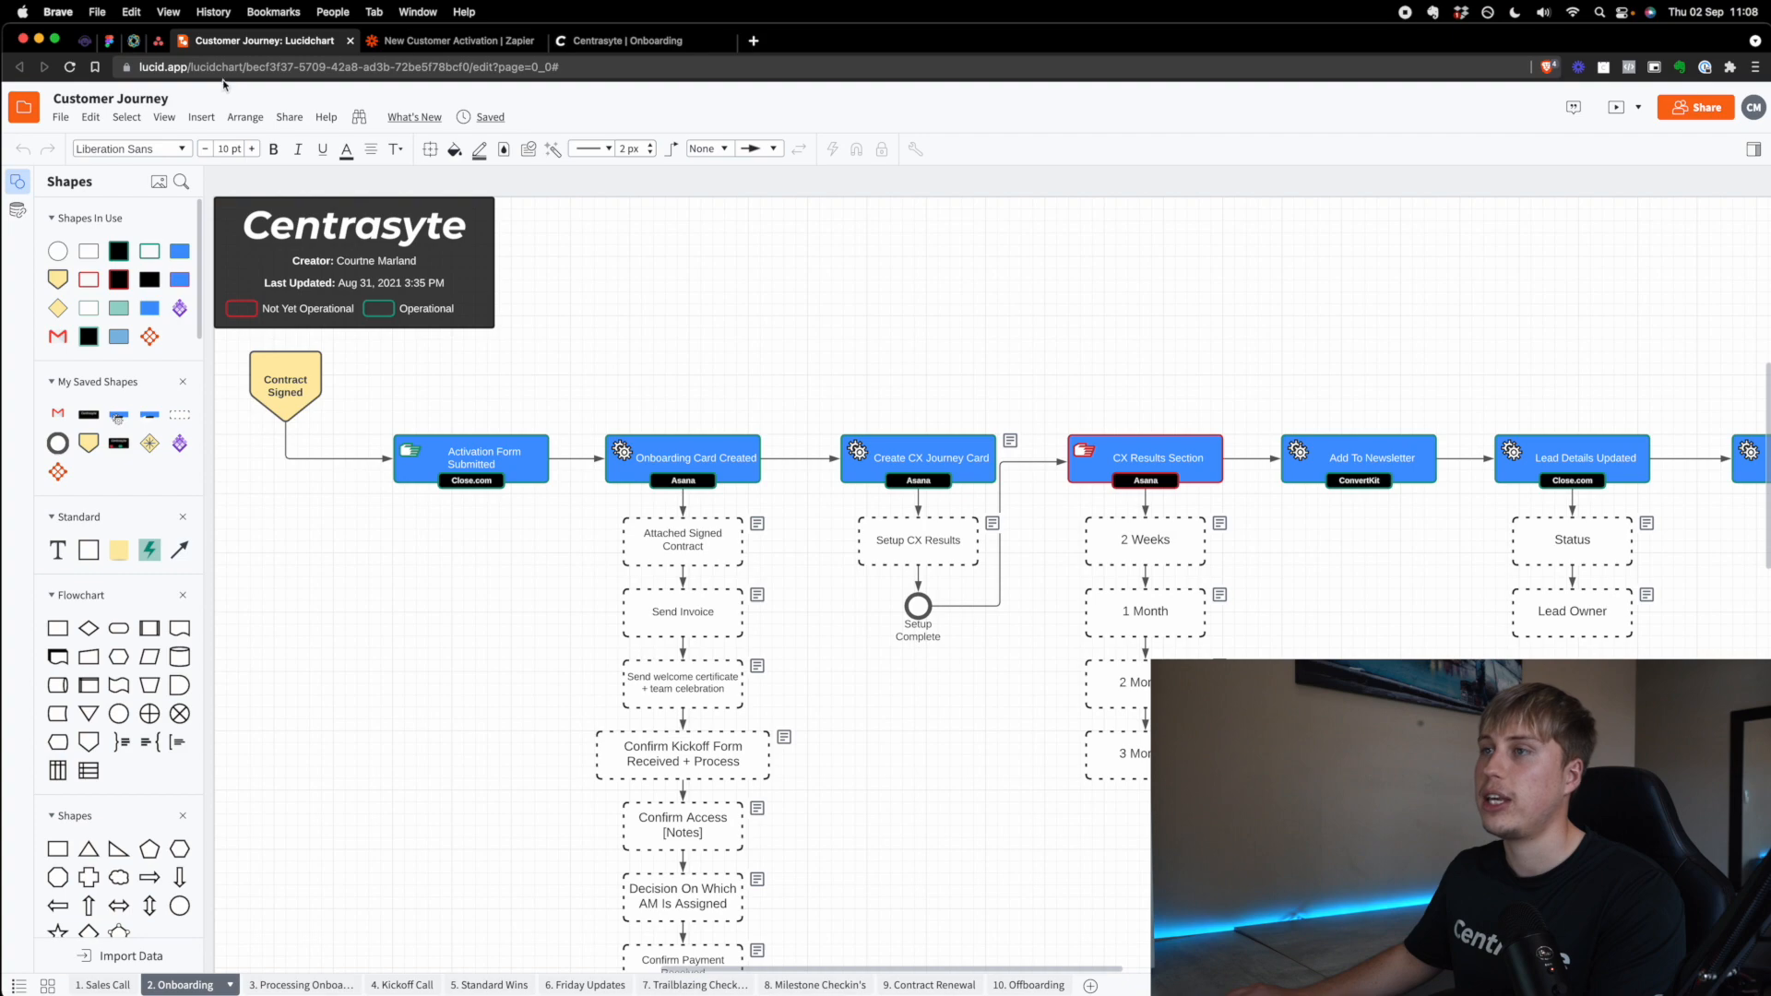
click(628, 40)
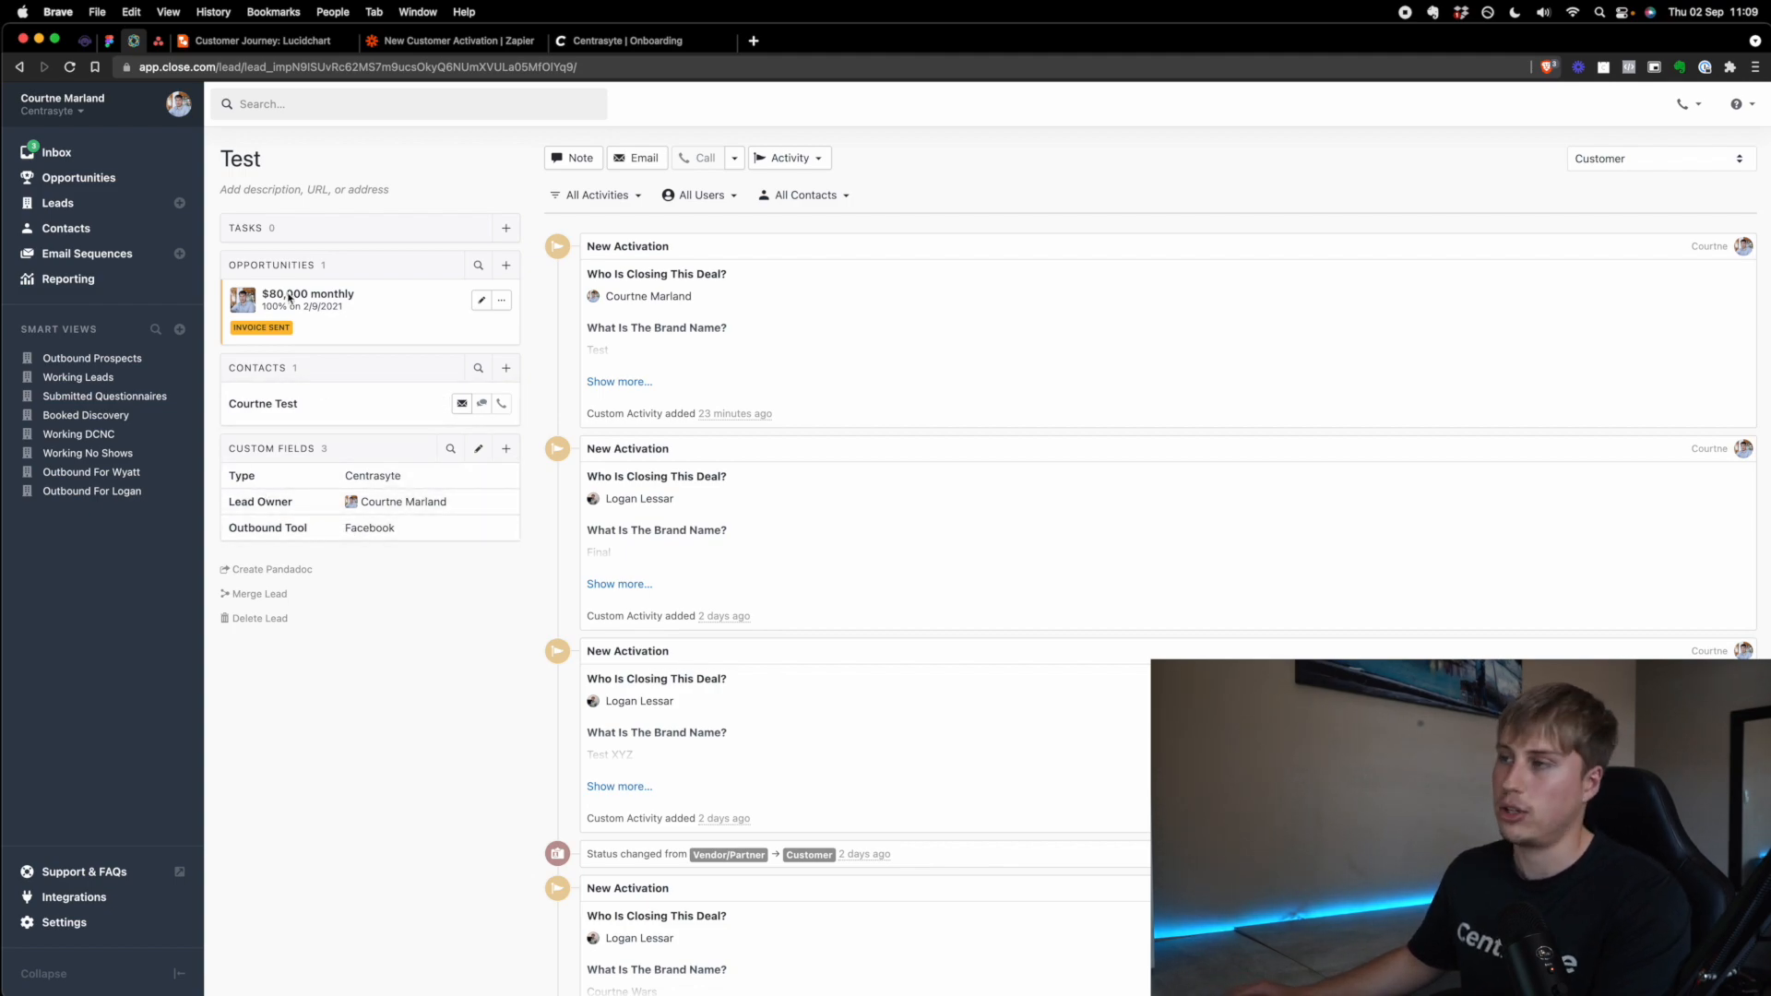
click(789, 157)
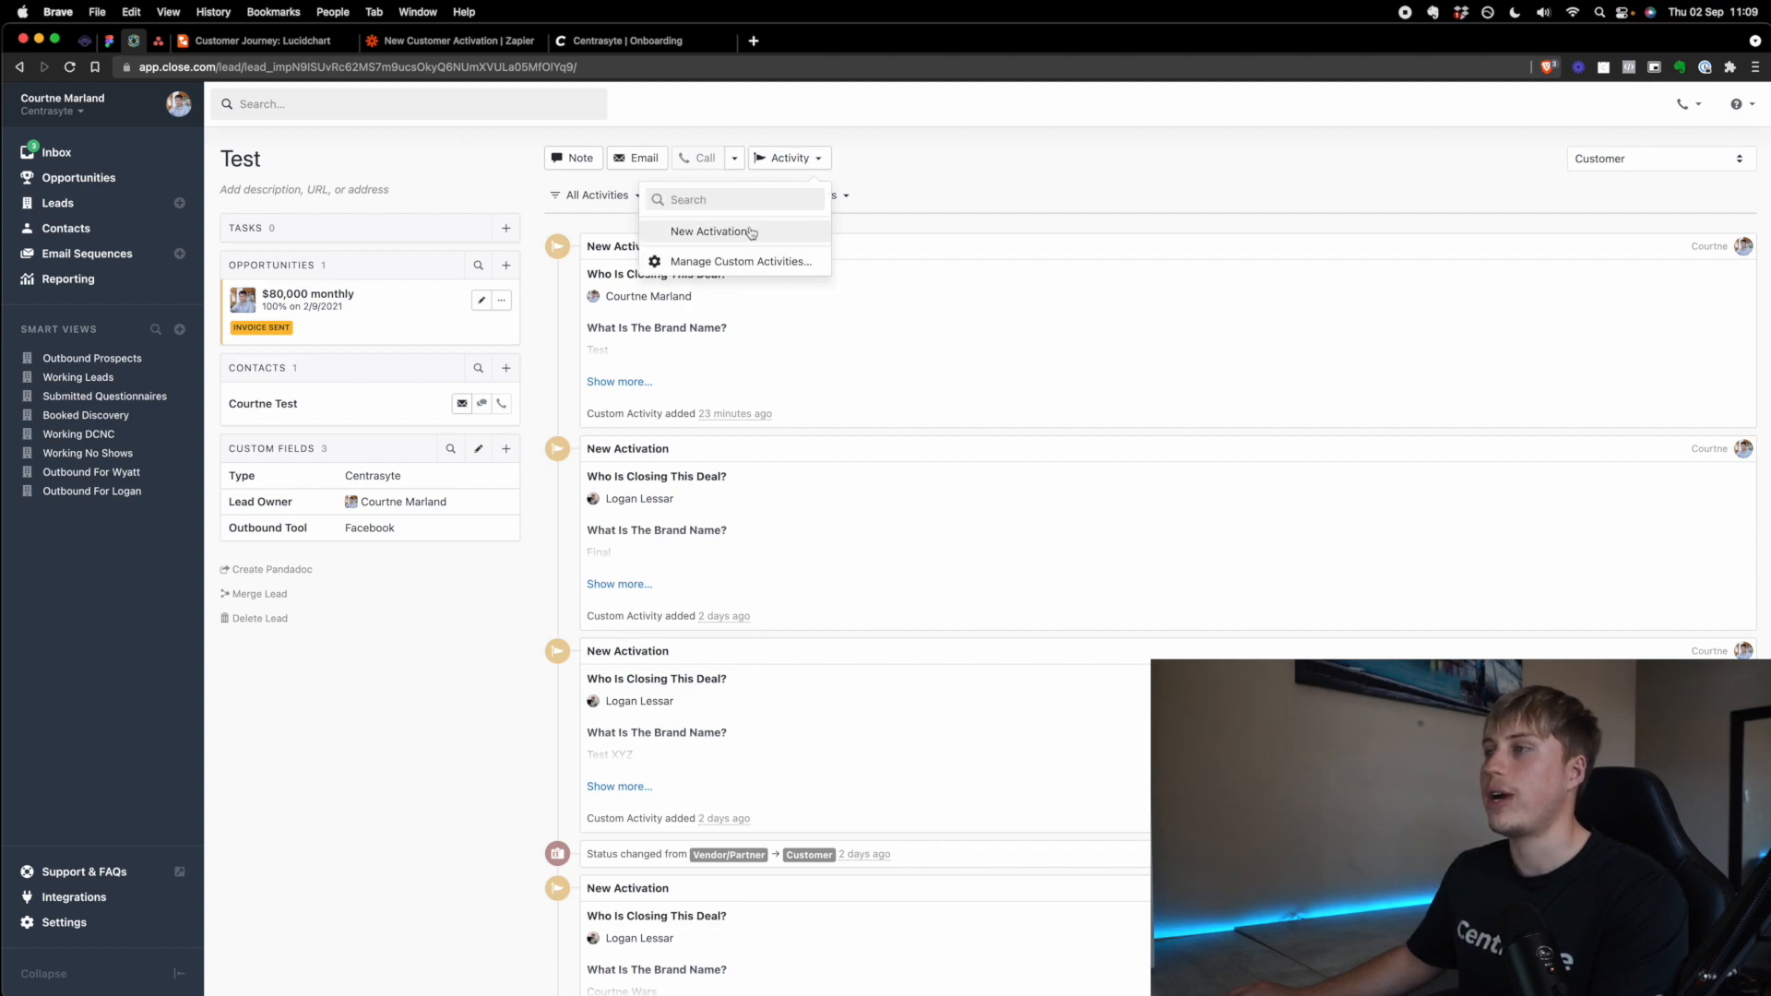
click(711, 231)
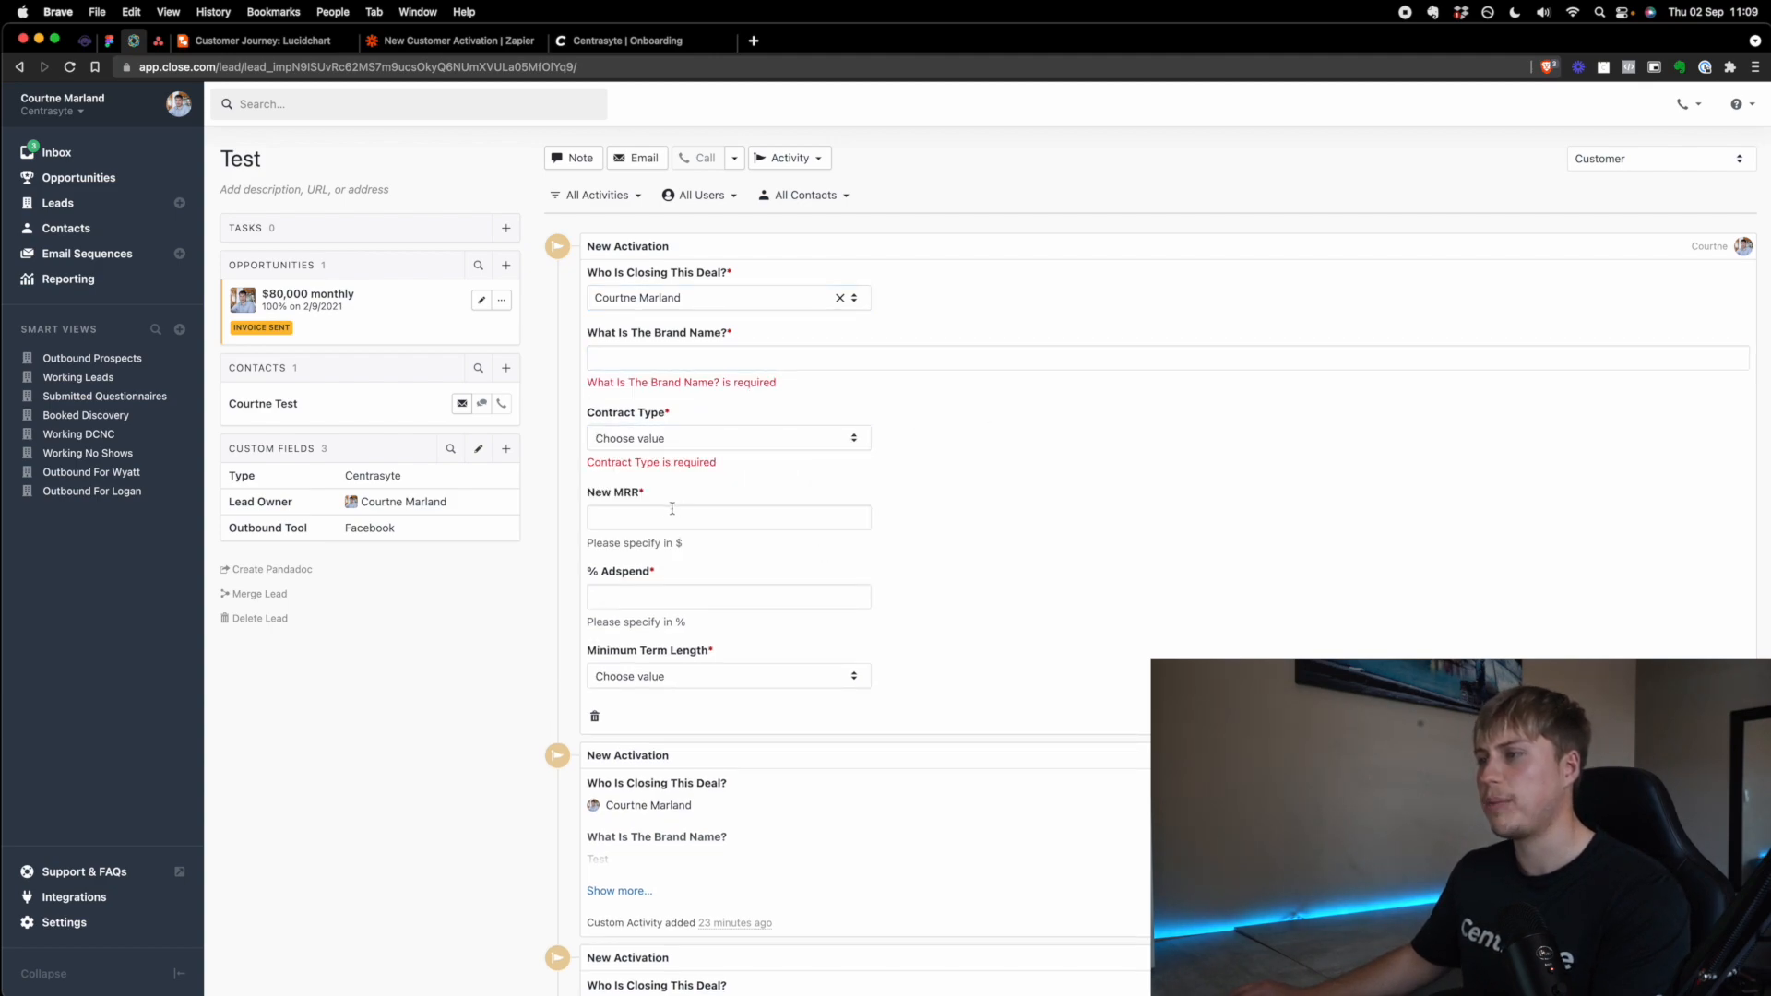
click(727, 675)
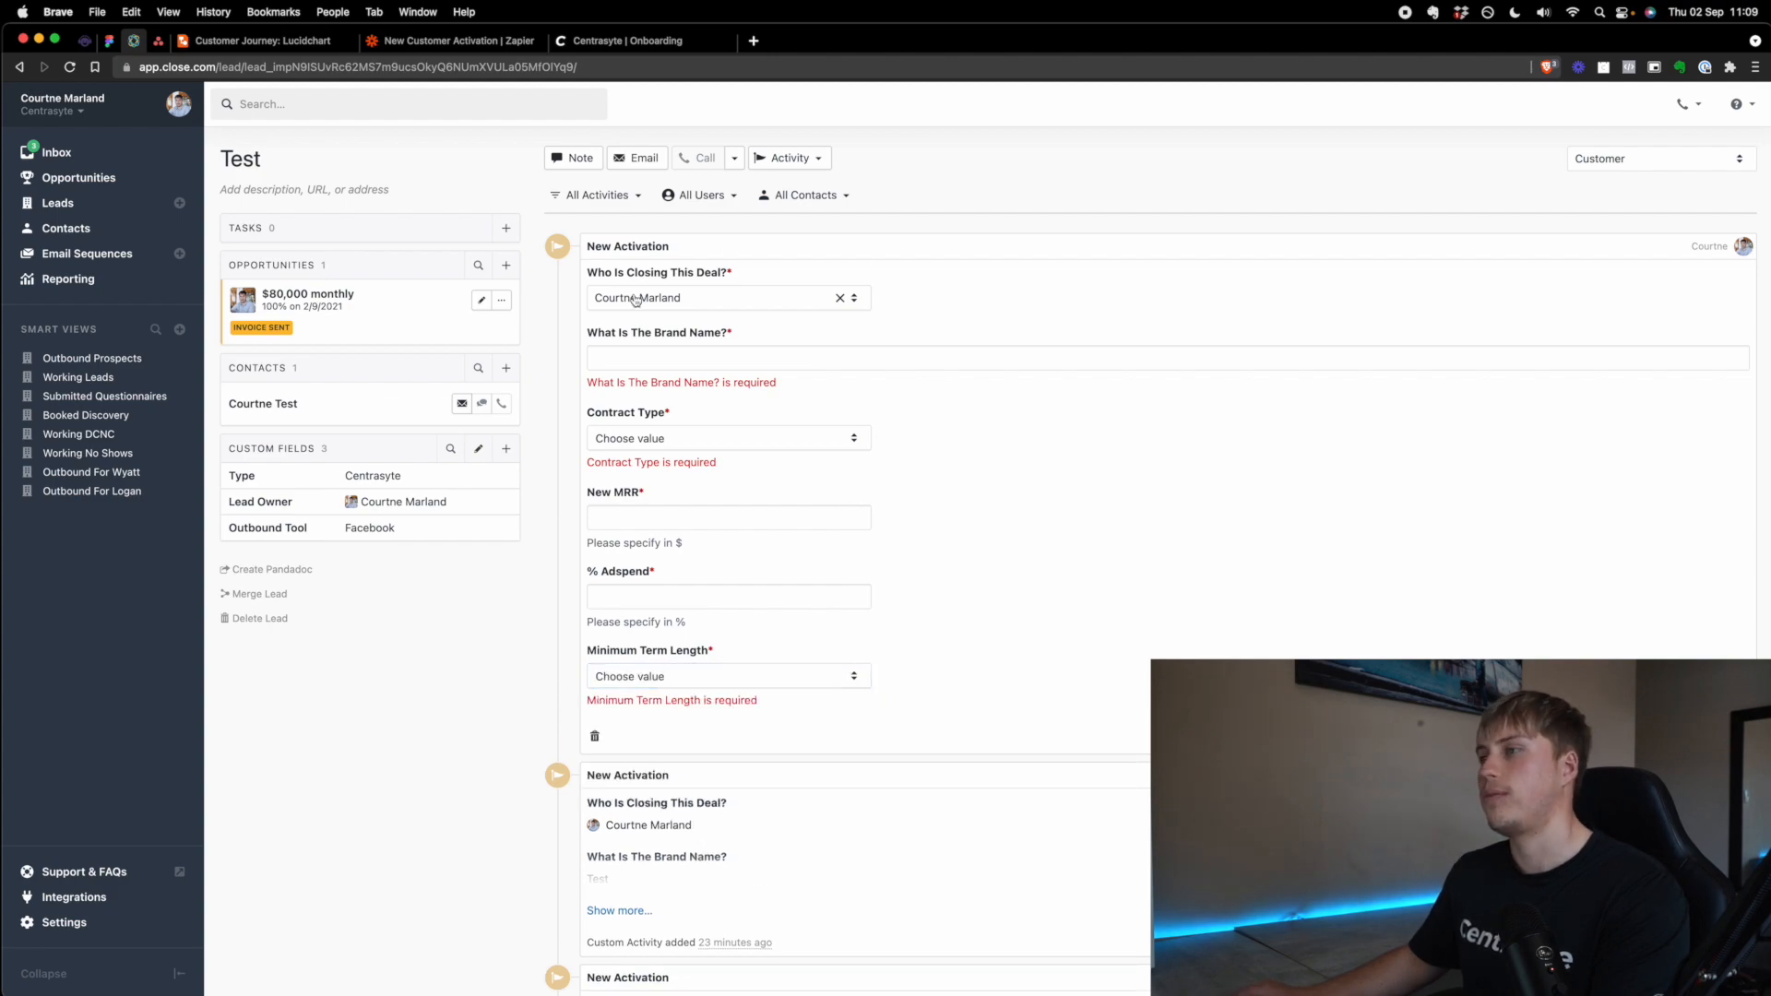
mouse_move(845, 444)
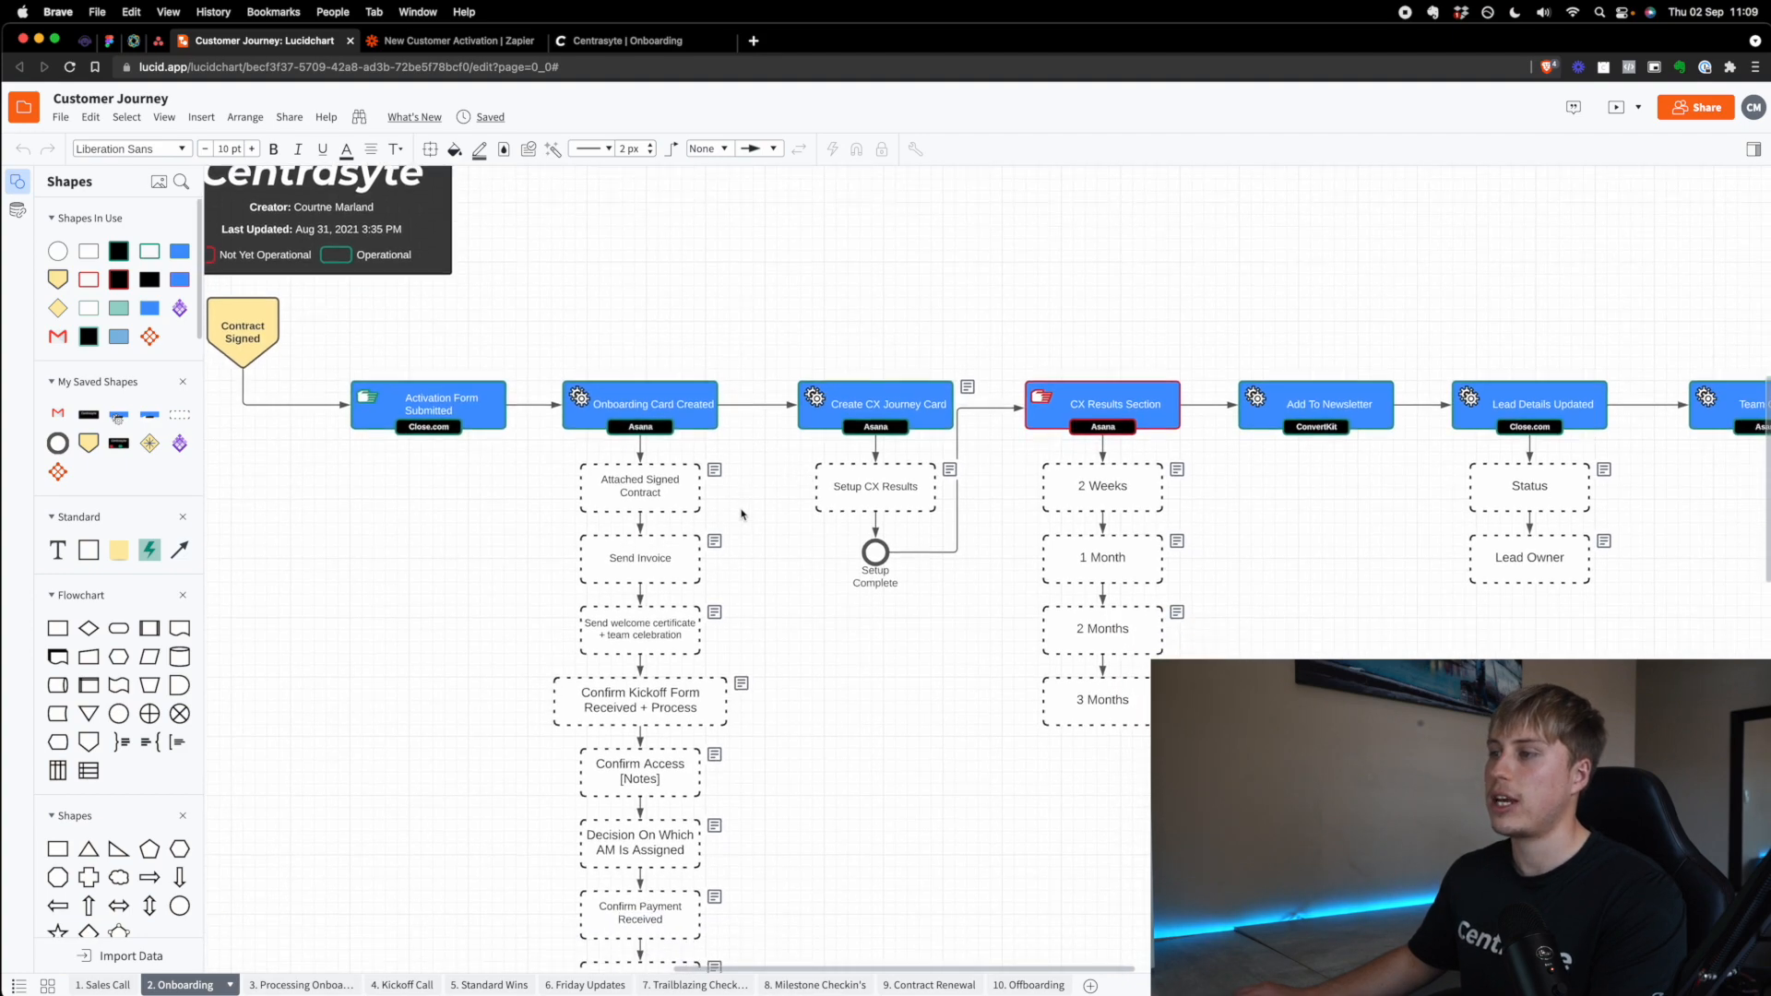
scroll(down, 3)
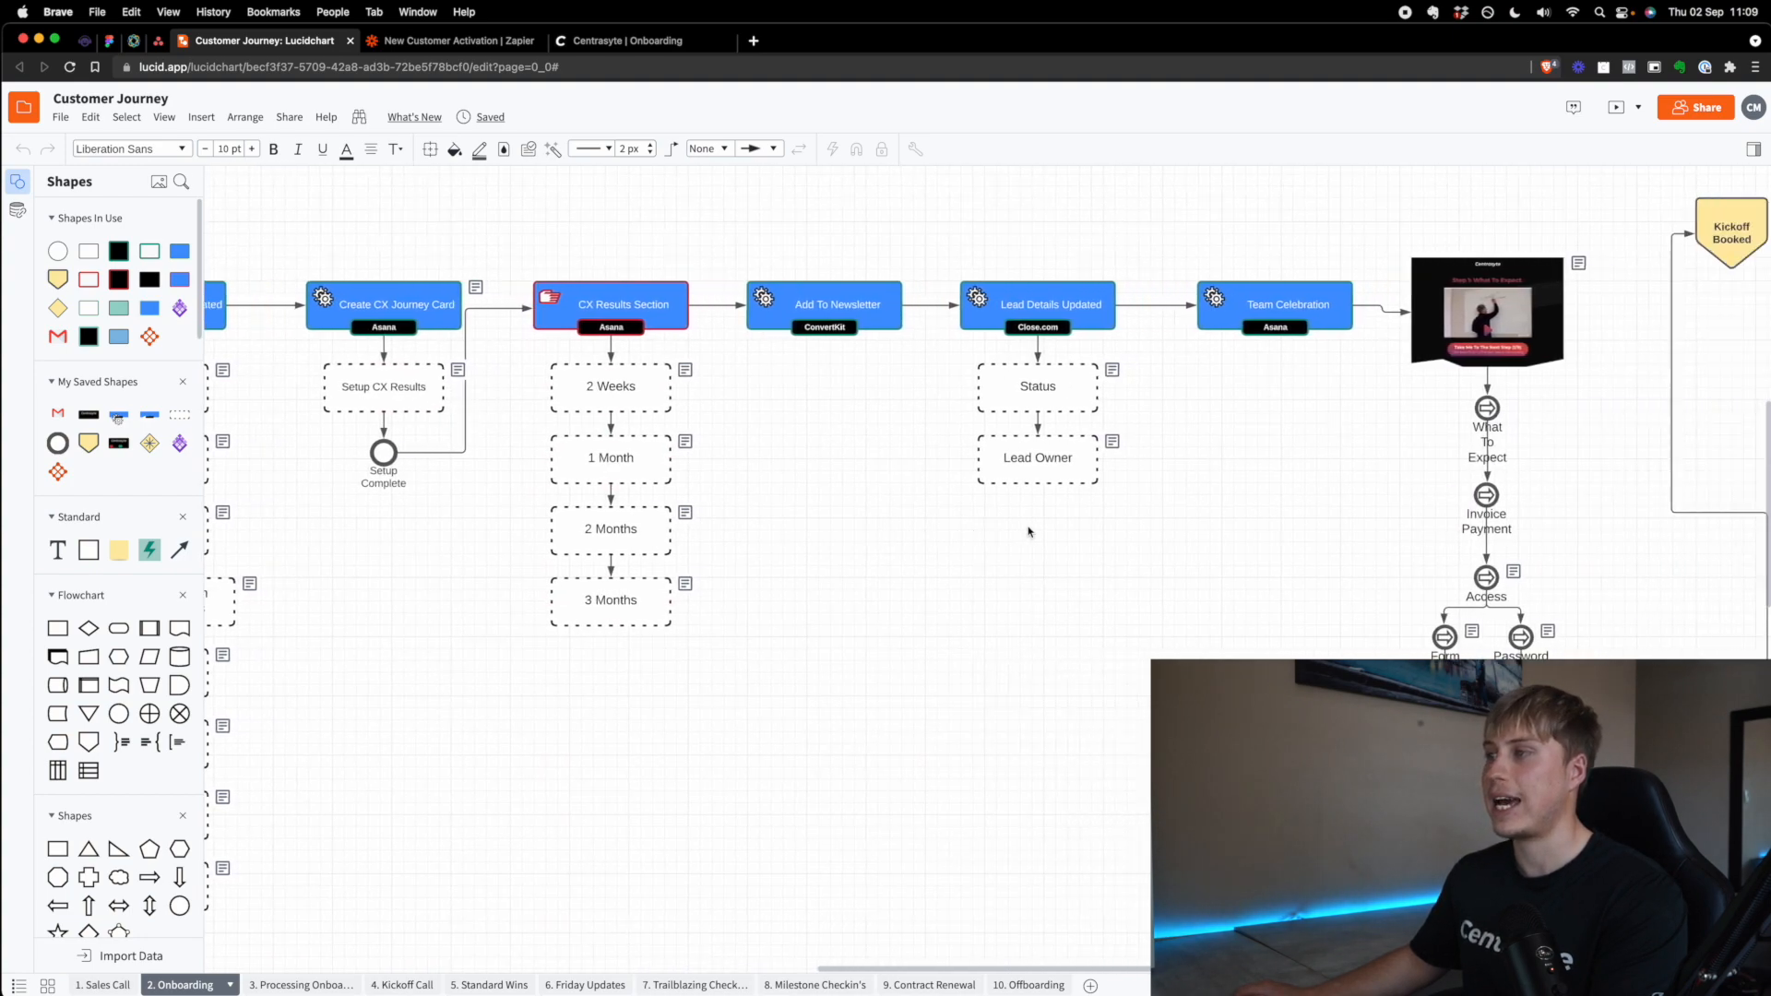
scroll(right, 3)
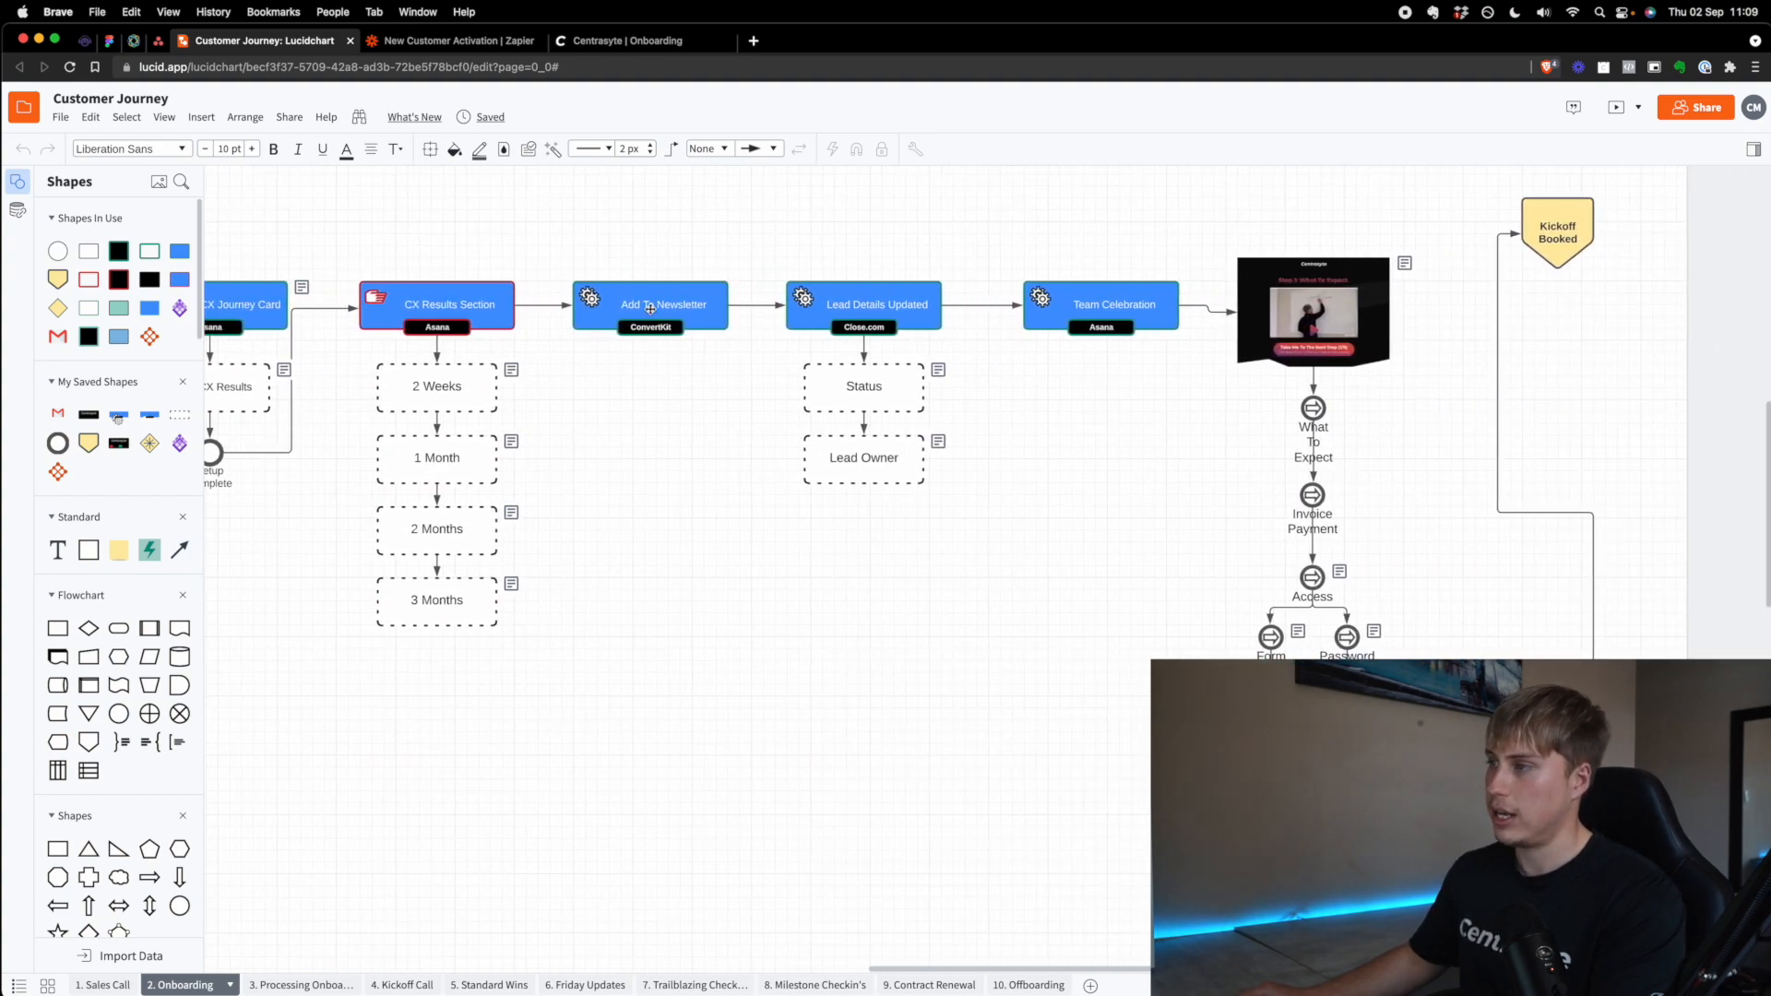
click(863, 457)
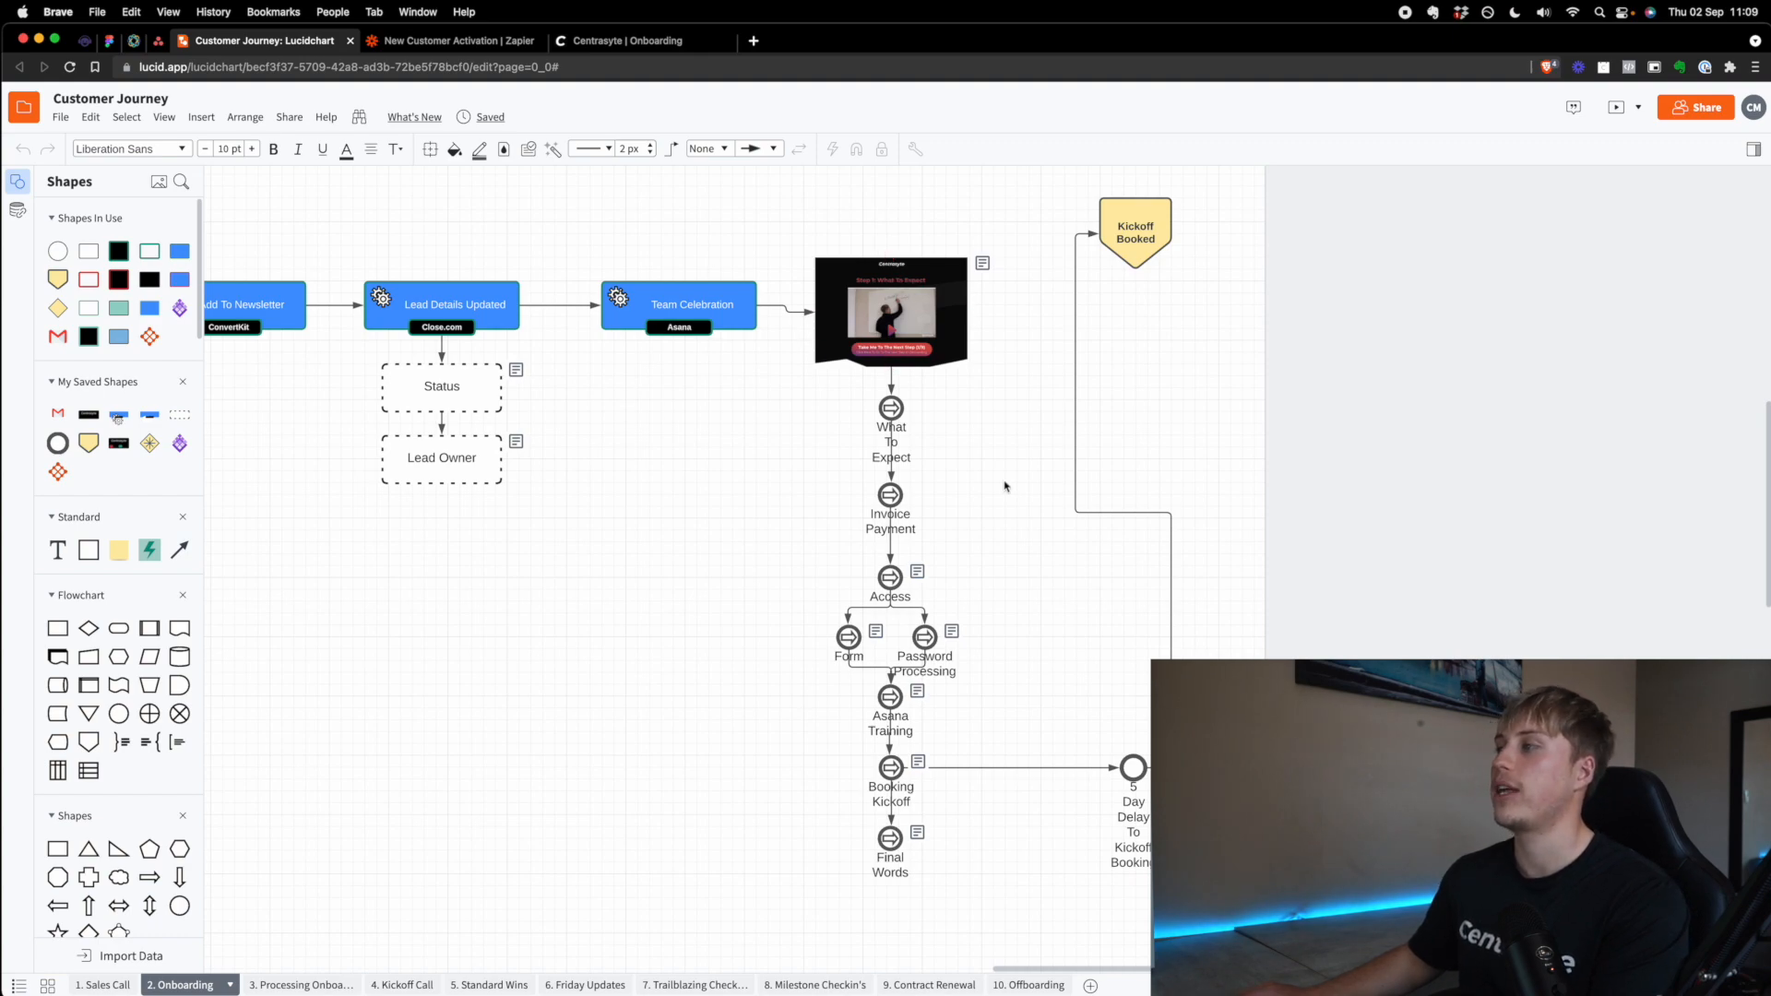
mouse_move(1060, 855)
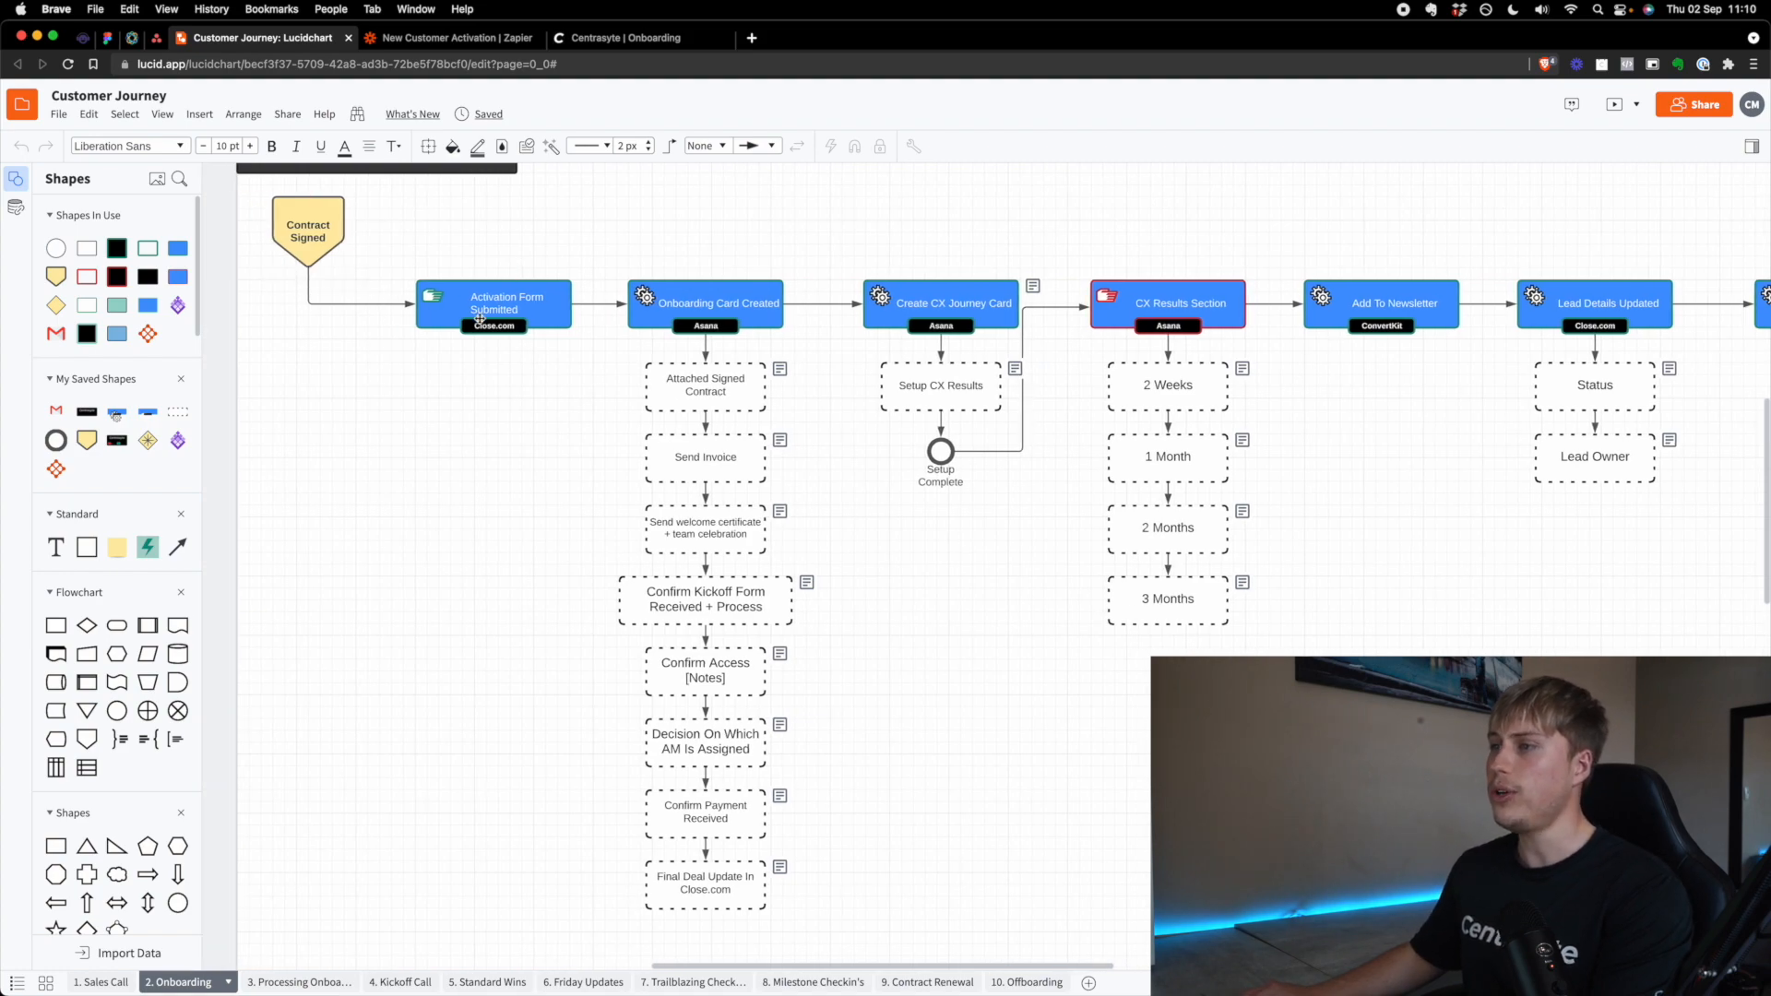
Step: Walk through the onboarding map from contract signed to kickoff, then view the empty Asana board
scroll(down, 3)
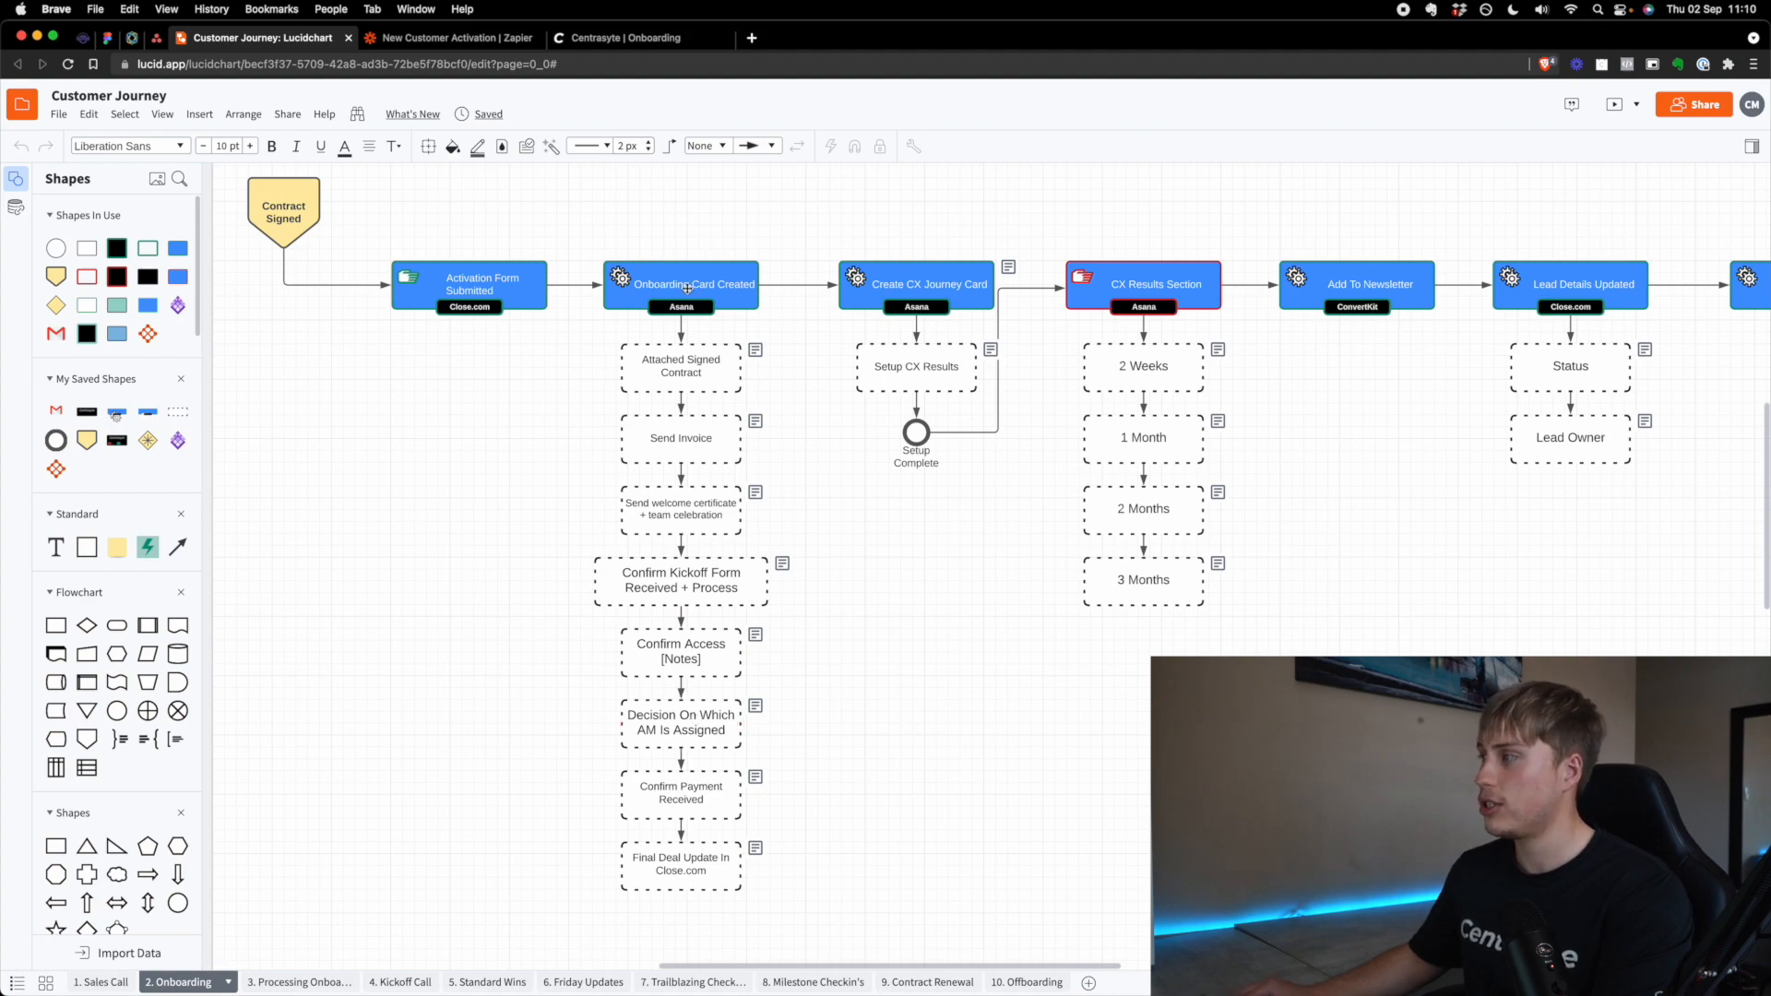
click(679, 366)
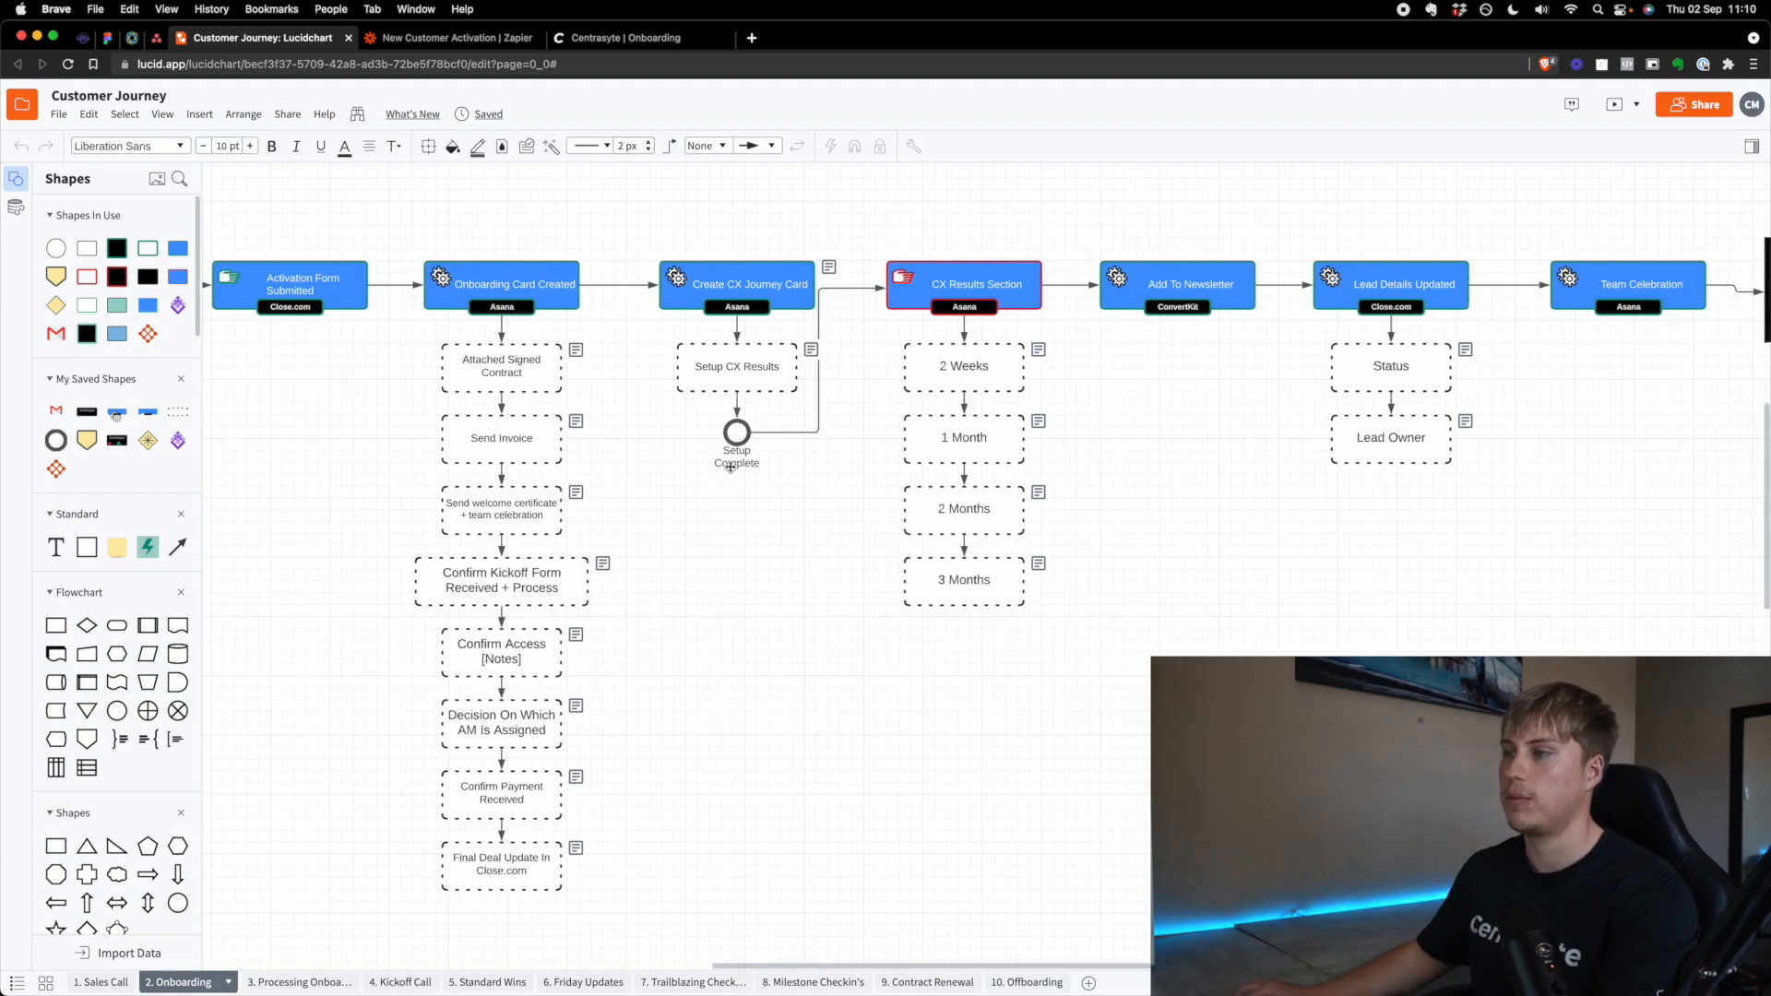
click(500, 366)
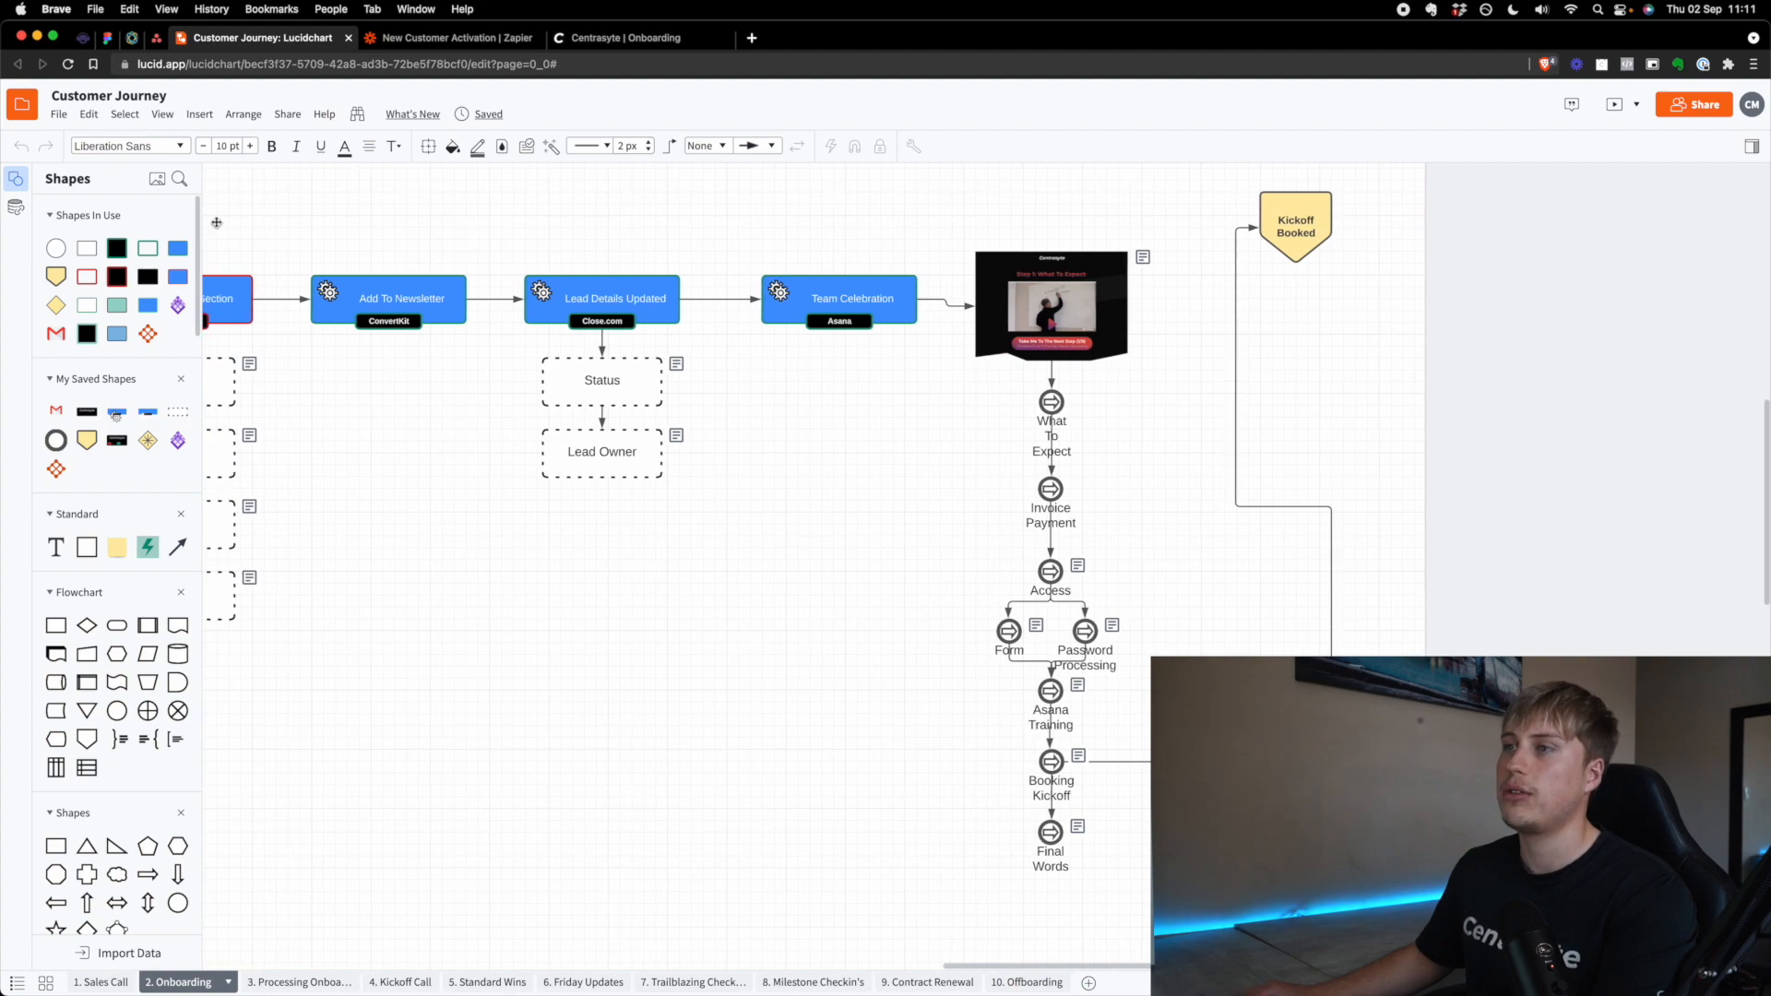
click(621, 37)
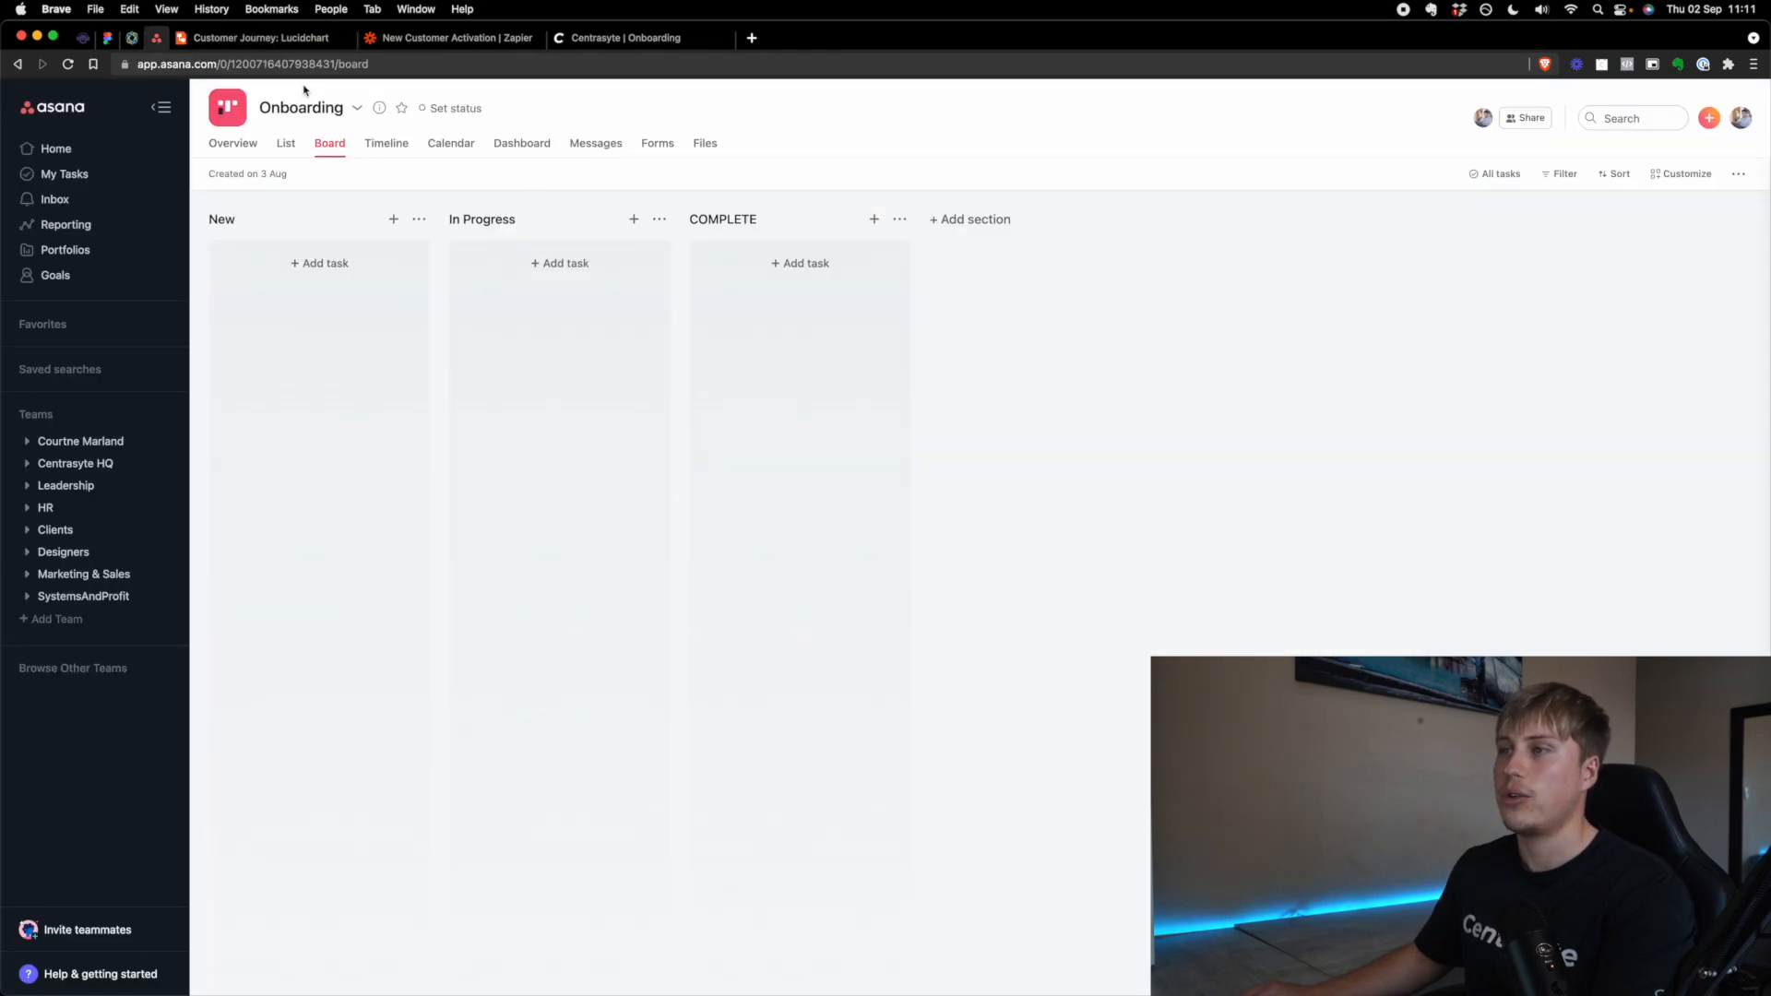
mouse_move(638, 507)
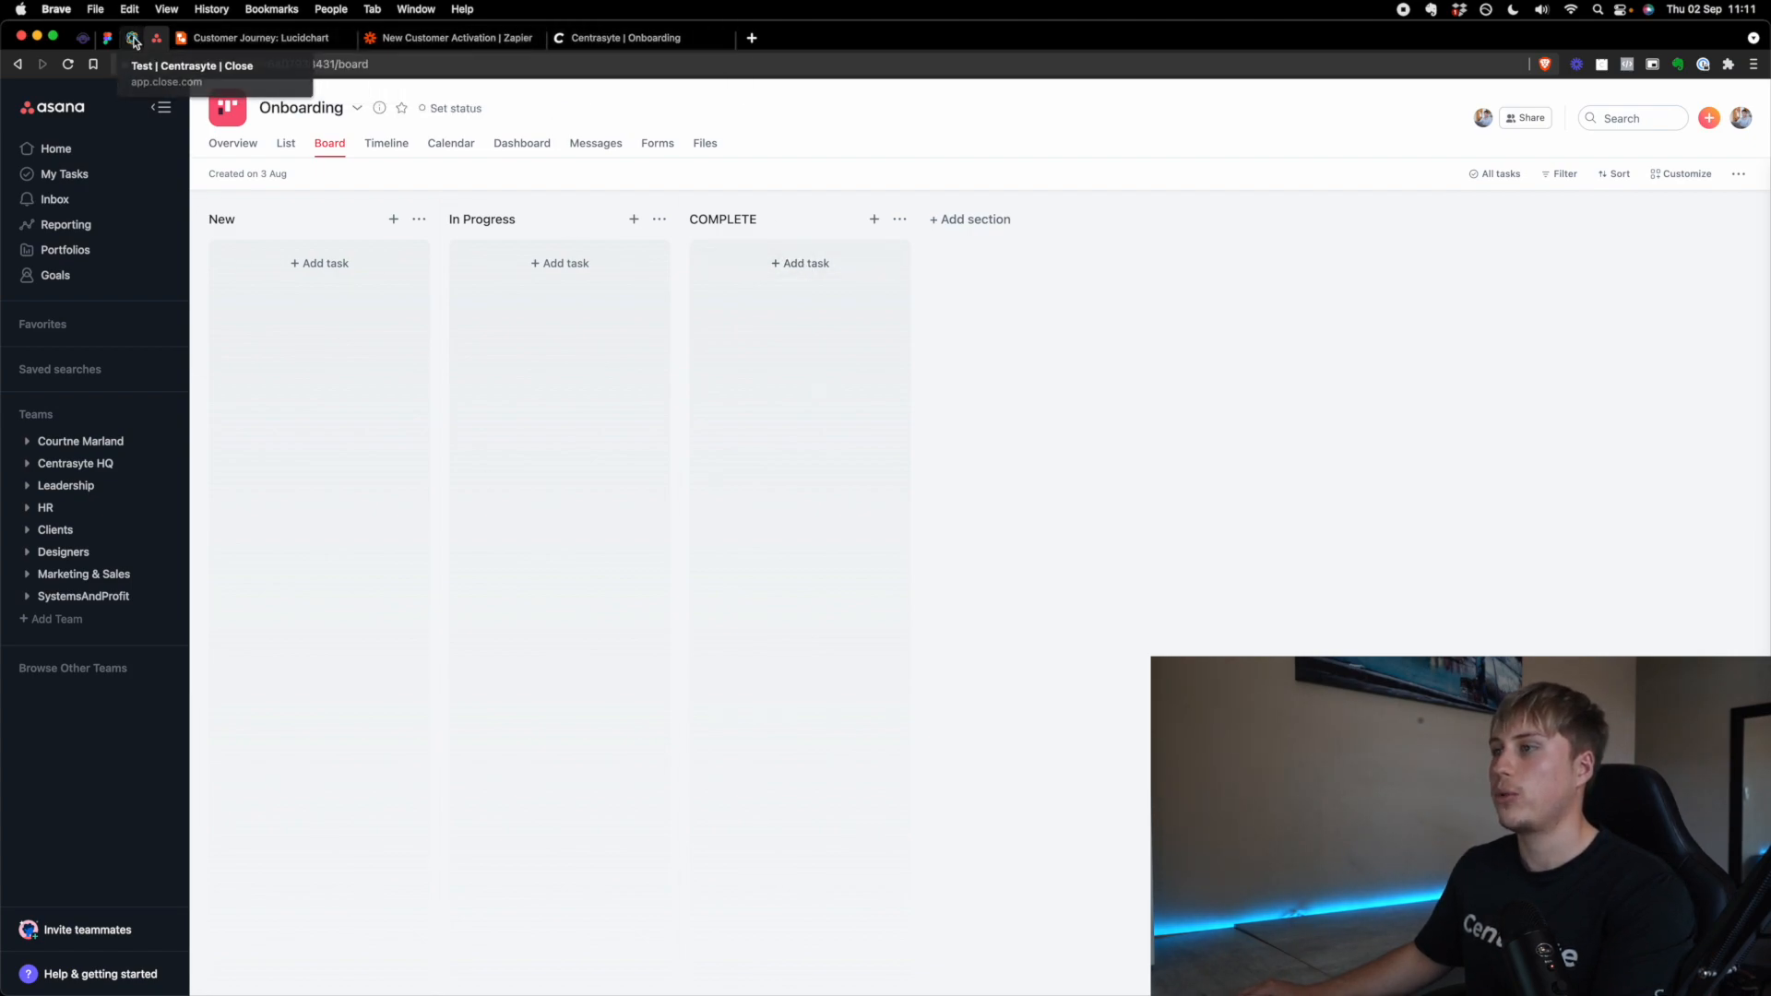
Step: Fill the New Activation with brand Test For YT, MRR 2500, adspend 5 and a minimum term
click(132, 37)
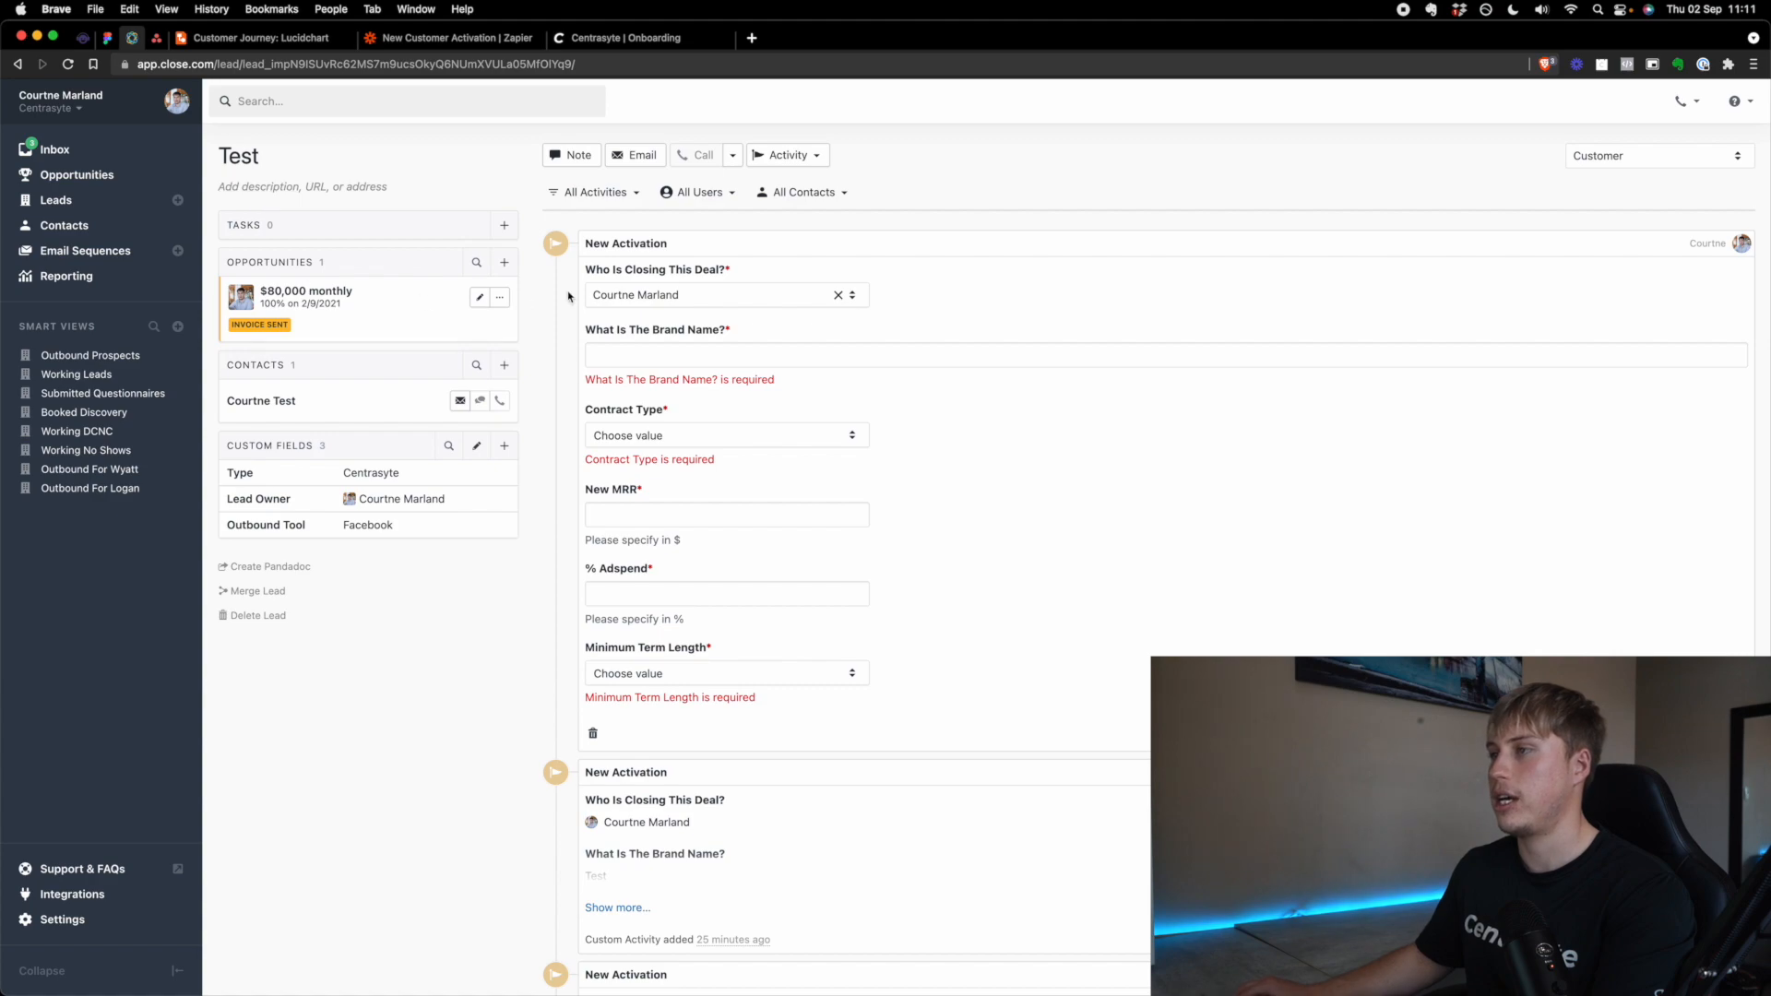
text(Test For YT)
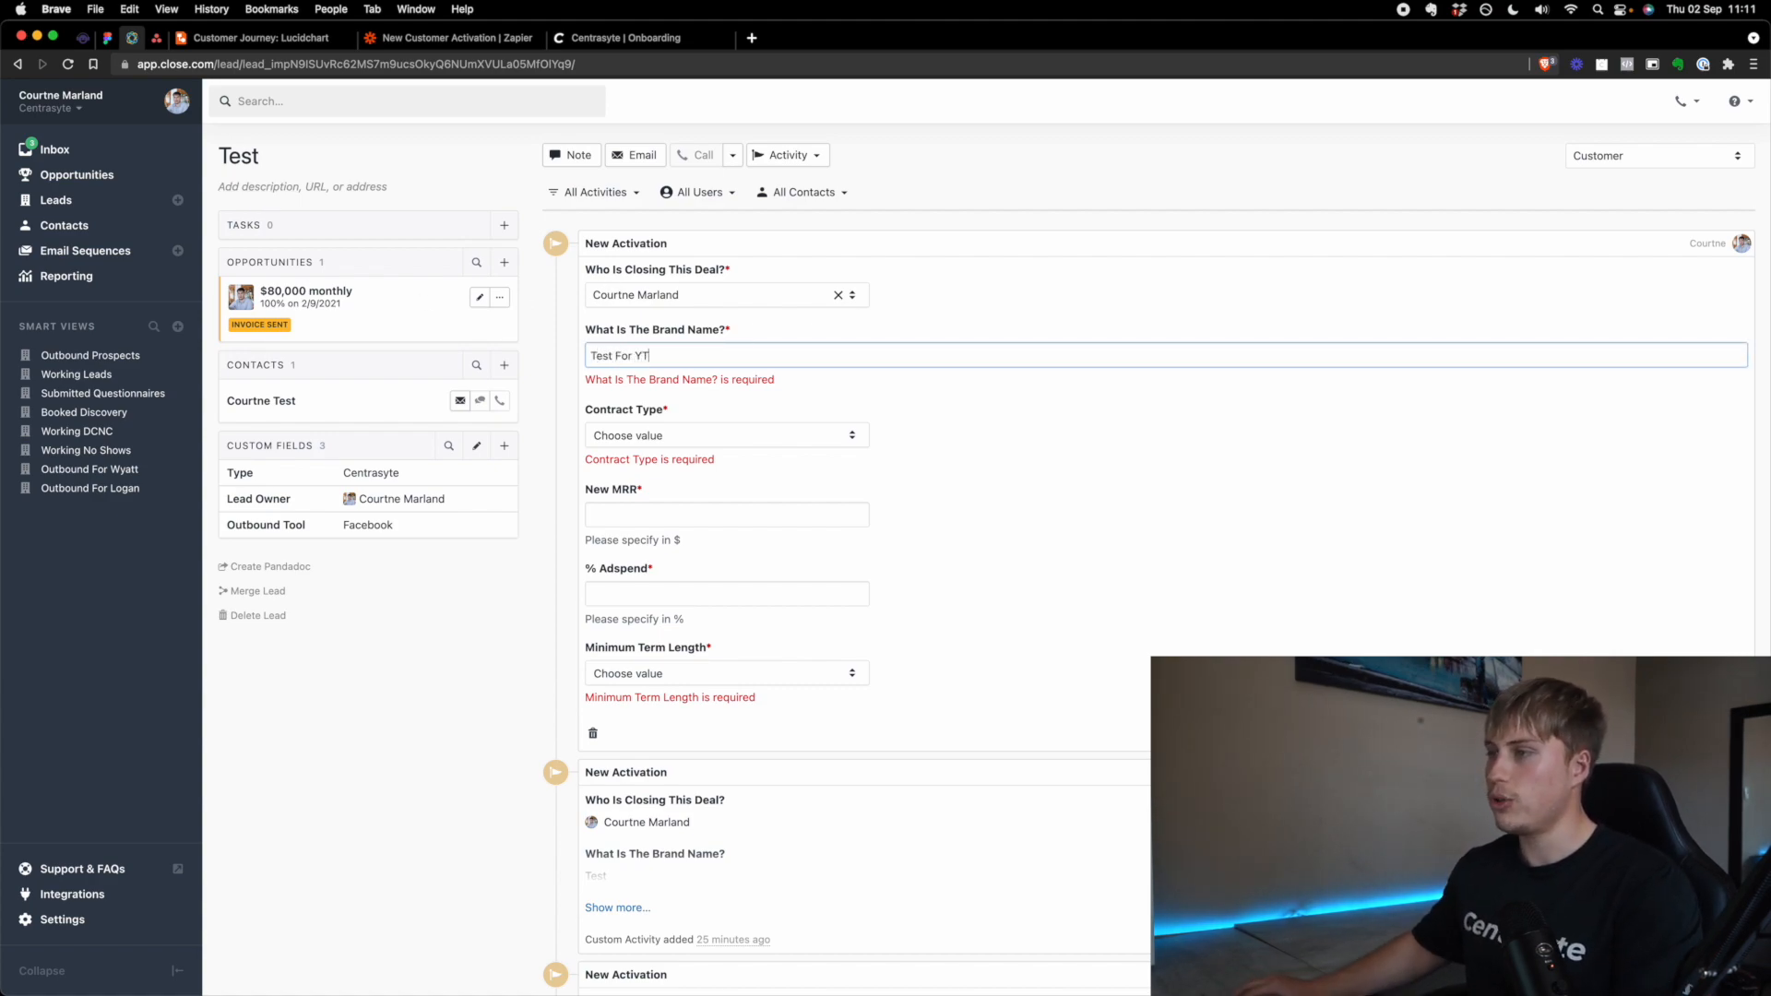
click(724, 434)
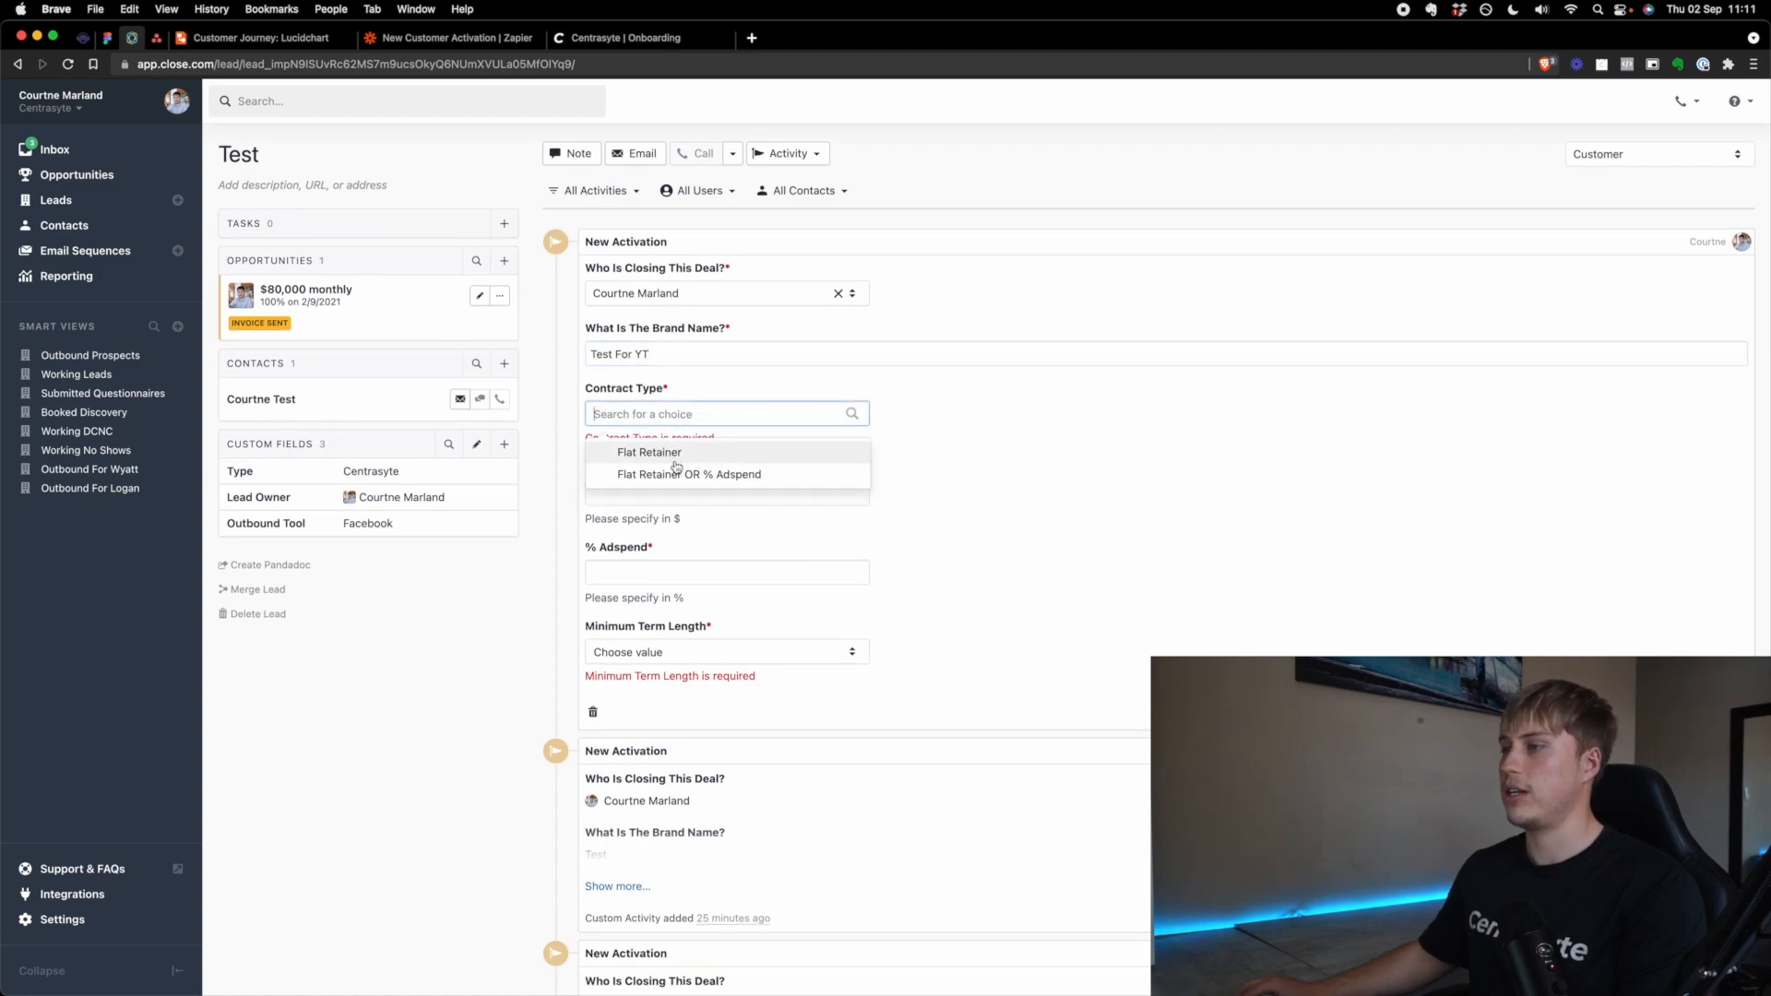
click(649, 452)
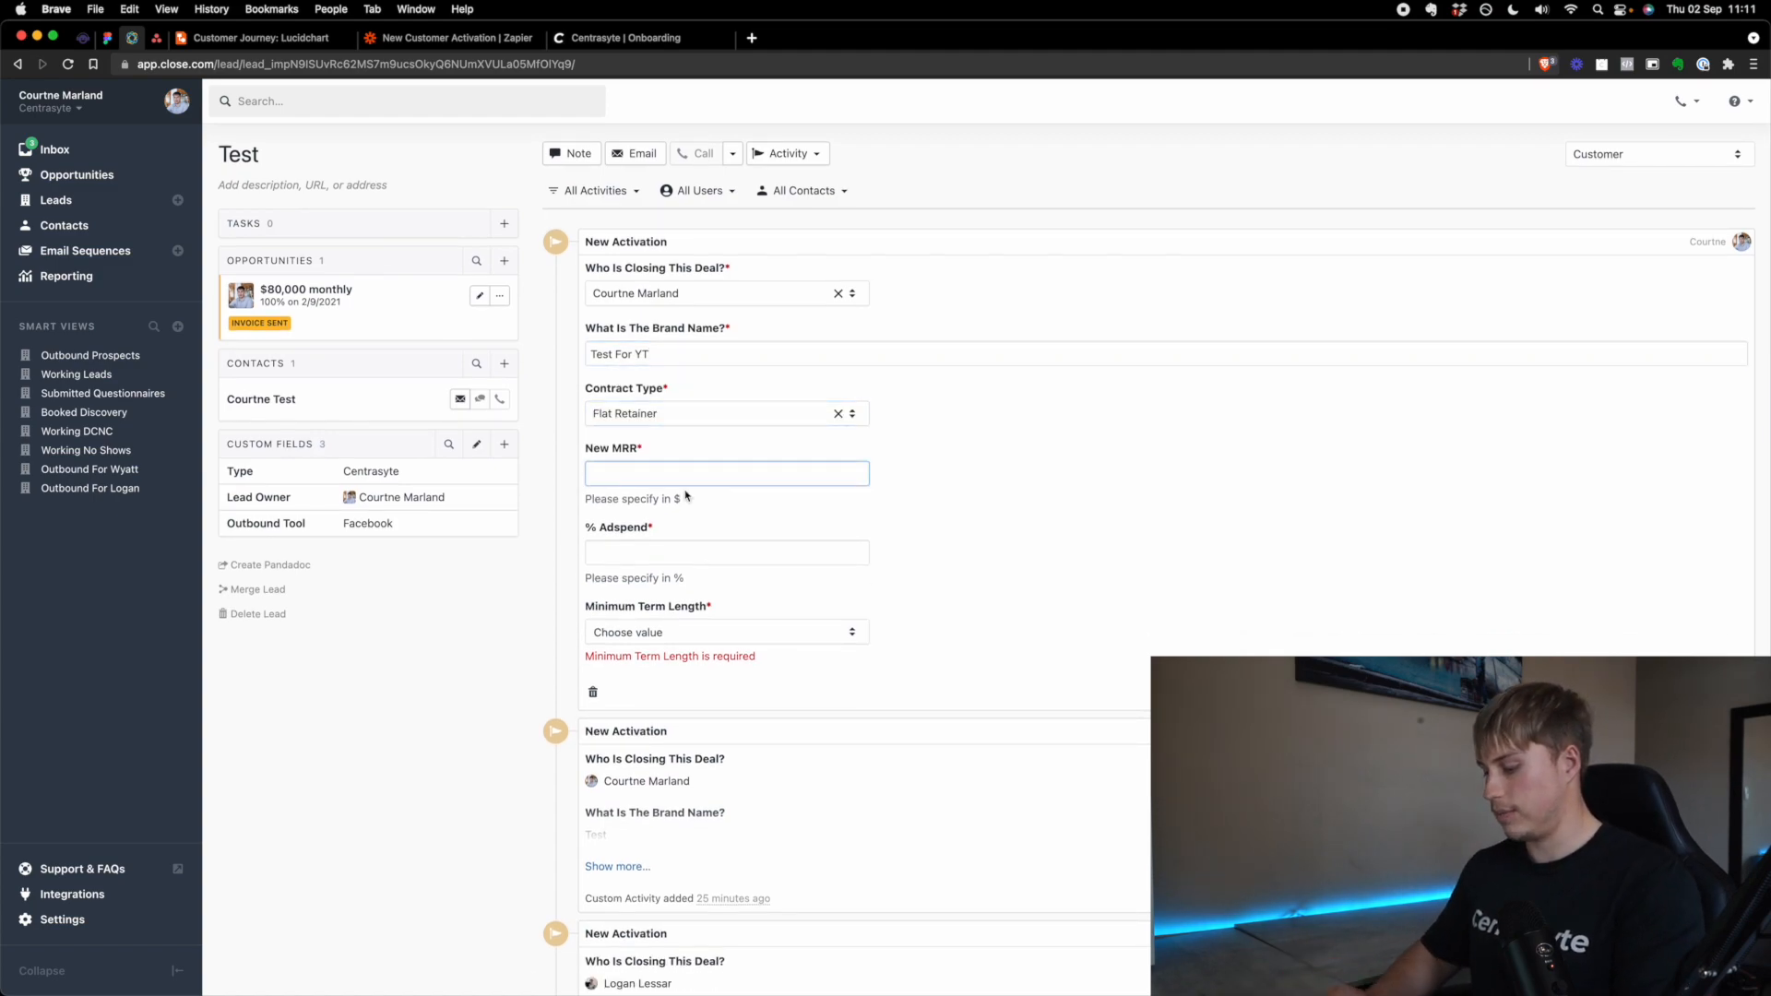
text(2500)
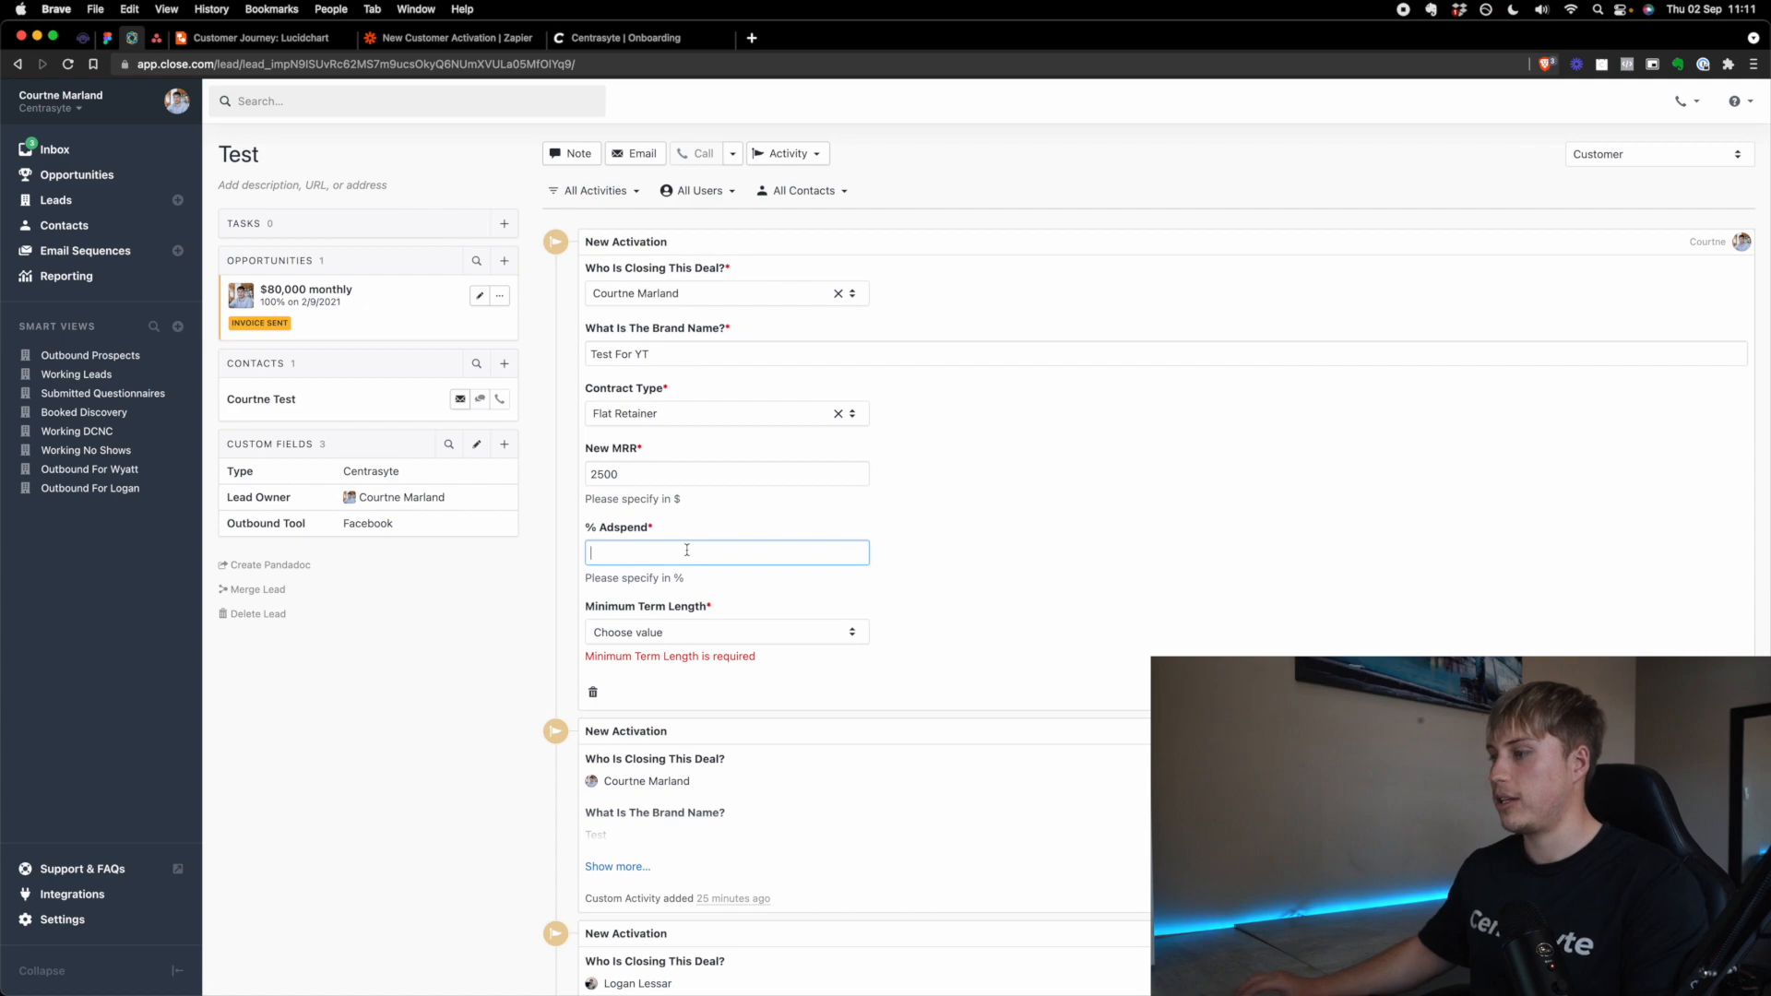
text(5)
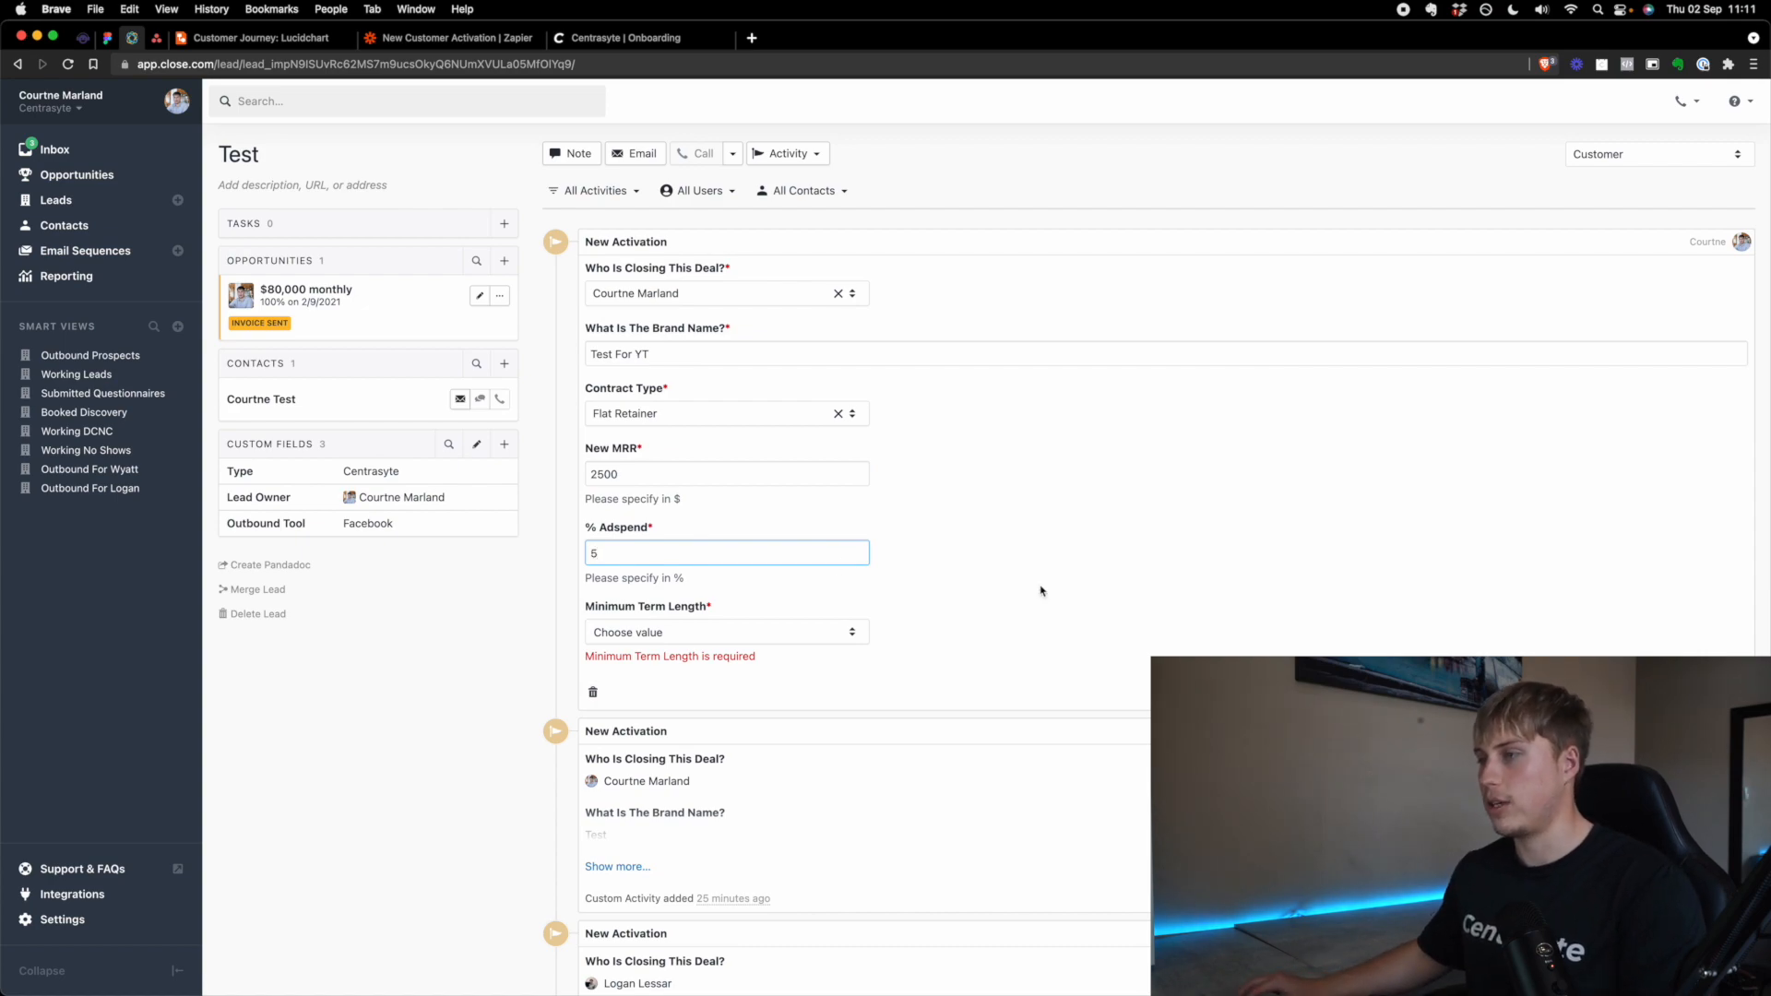
click(725, 631)
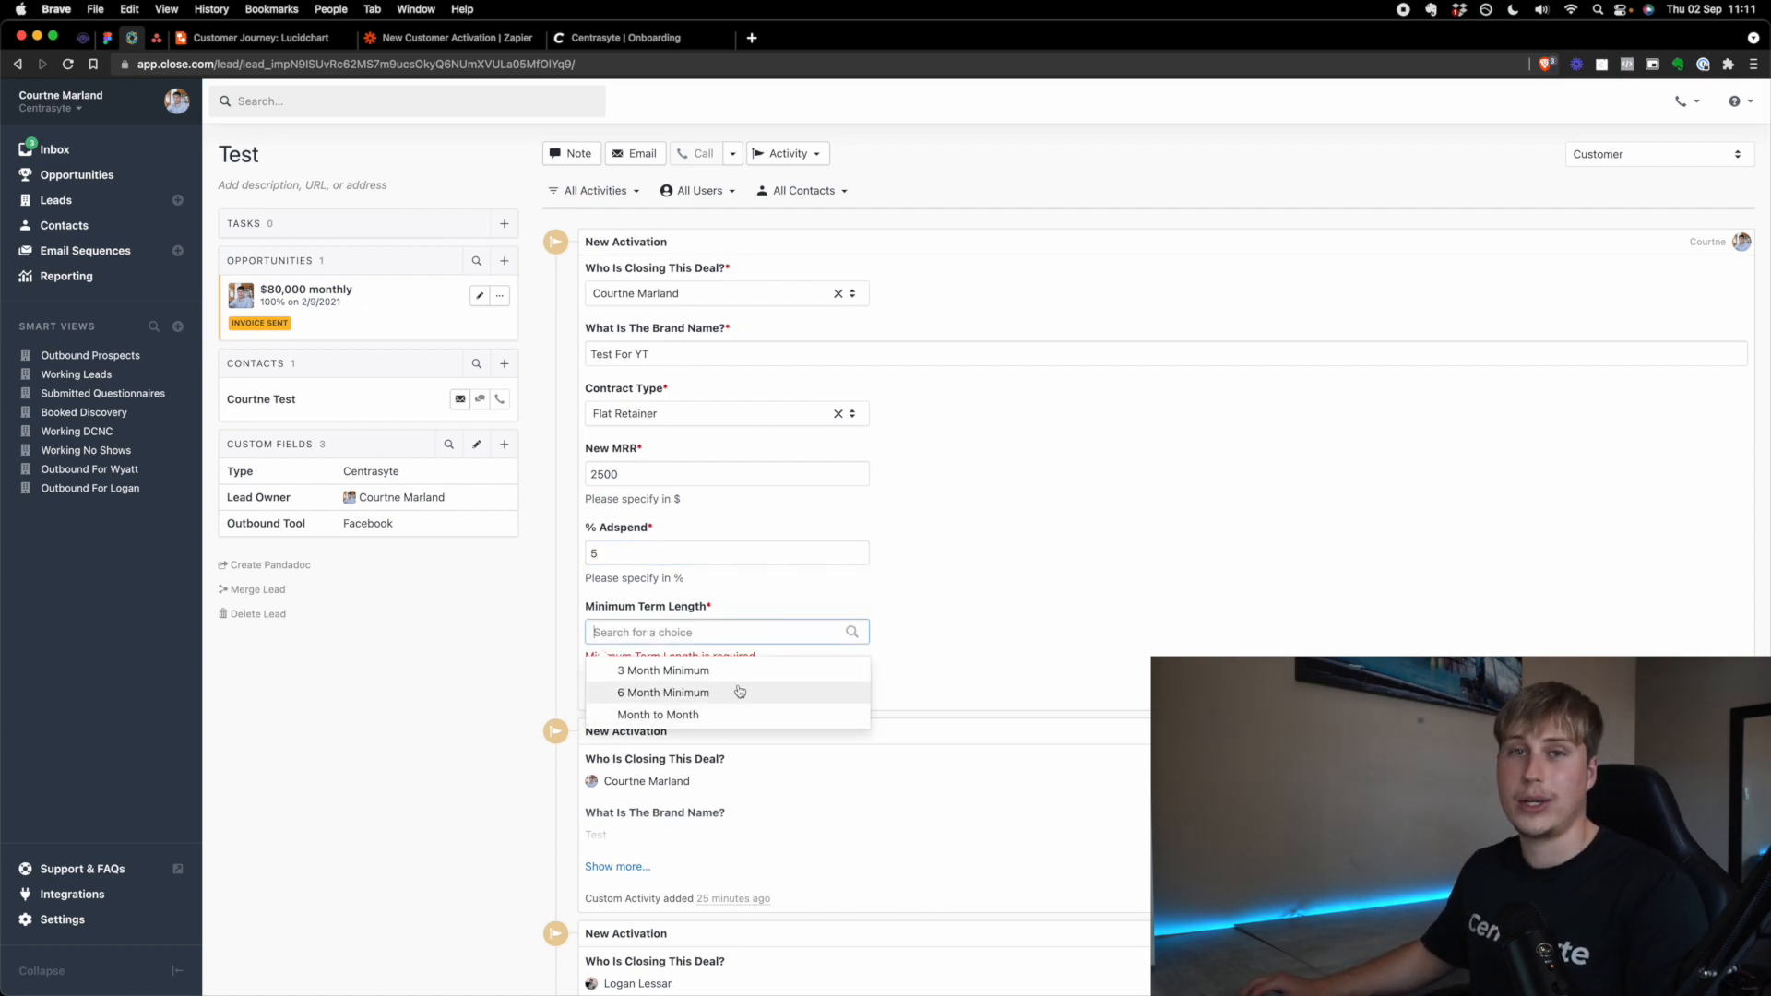
click(663, 693)
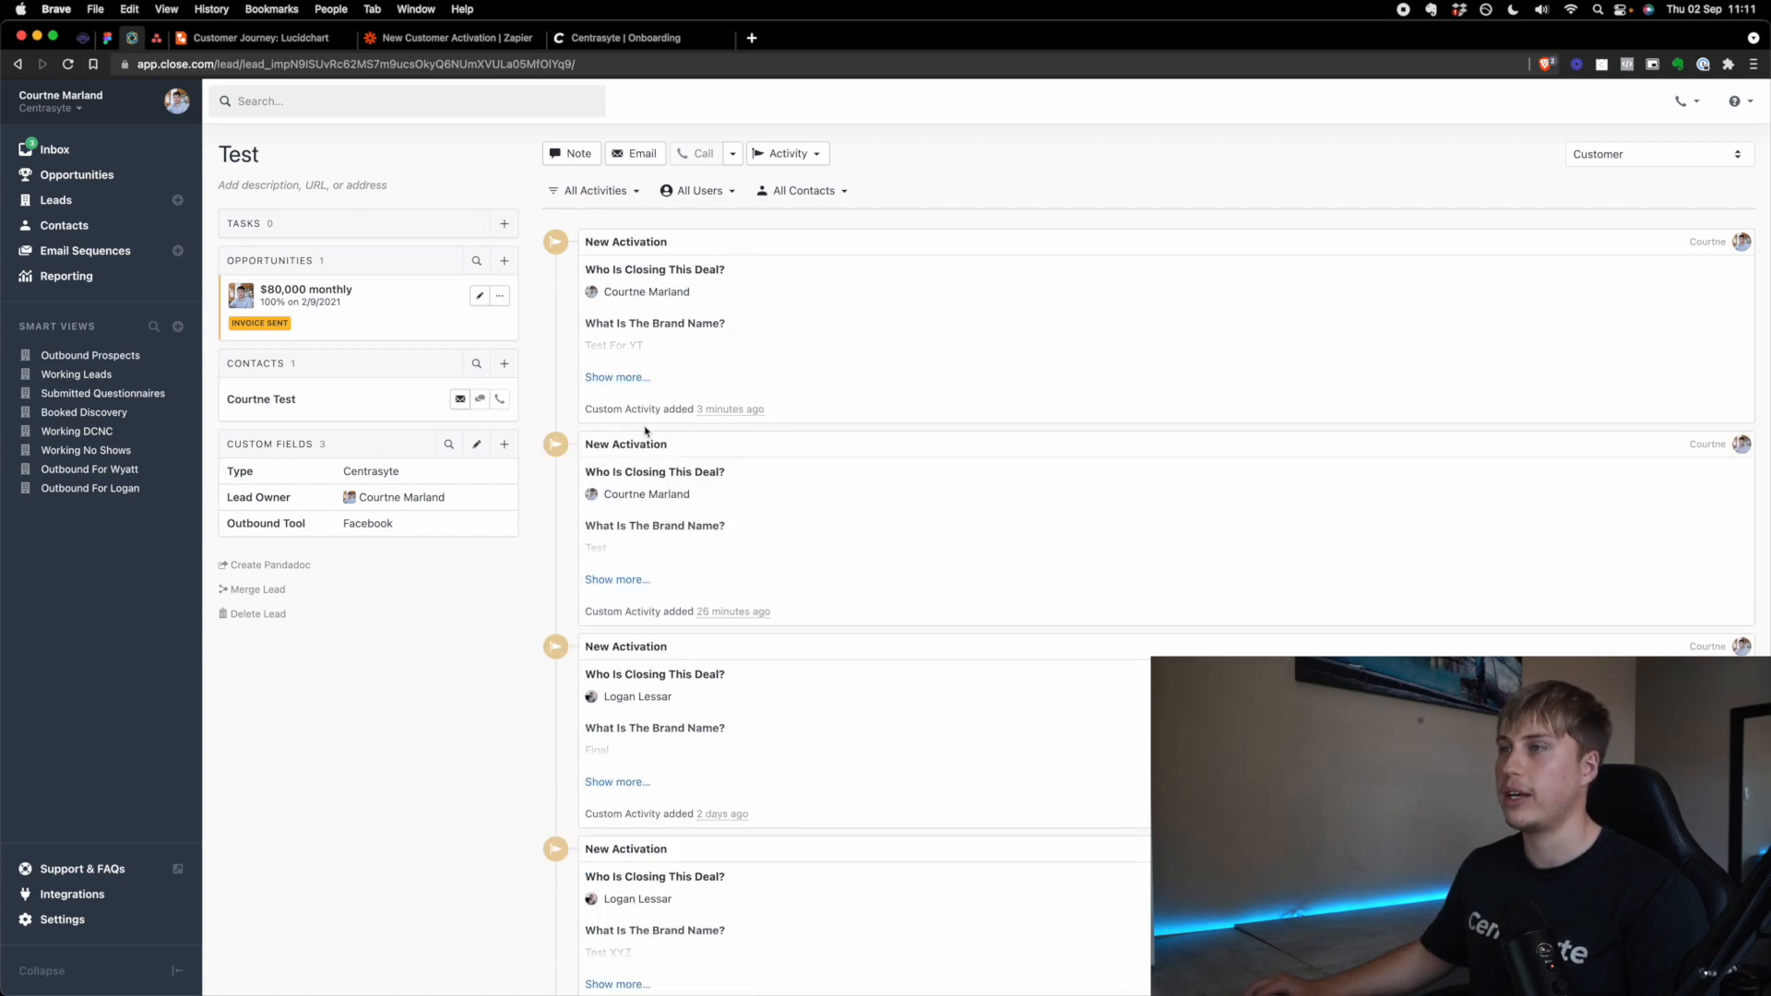
Step: Check that the Asana Onboarding board has no tasks, then view the activation zap
click(155, 37)
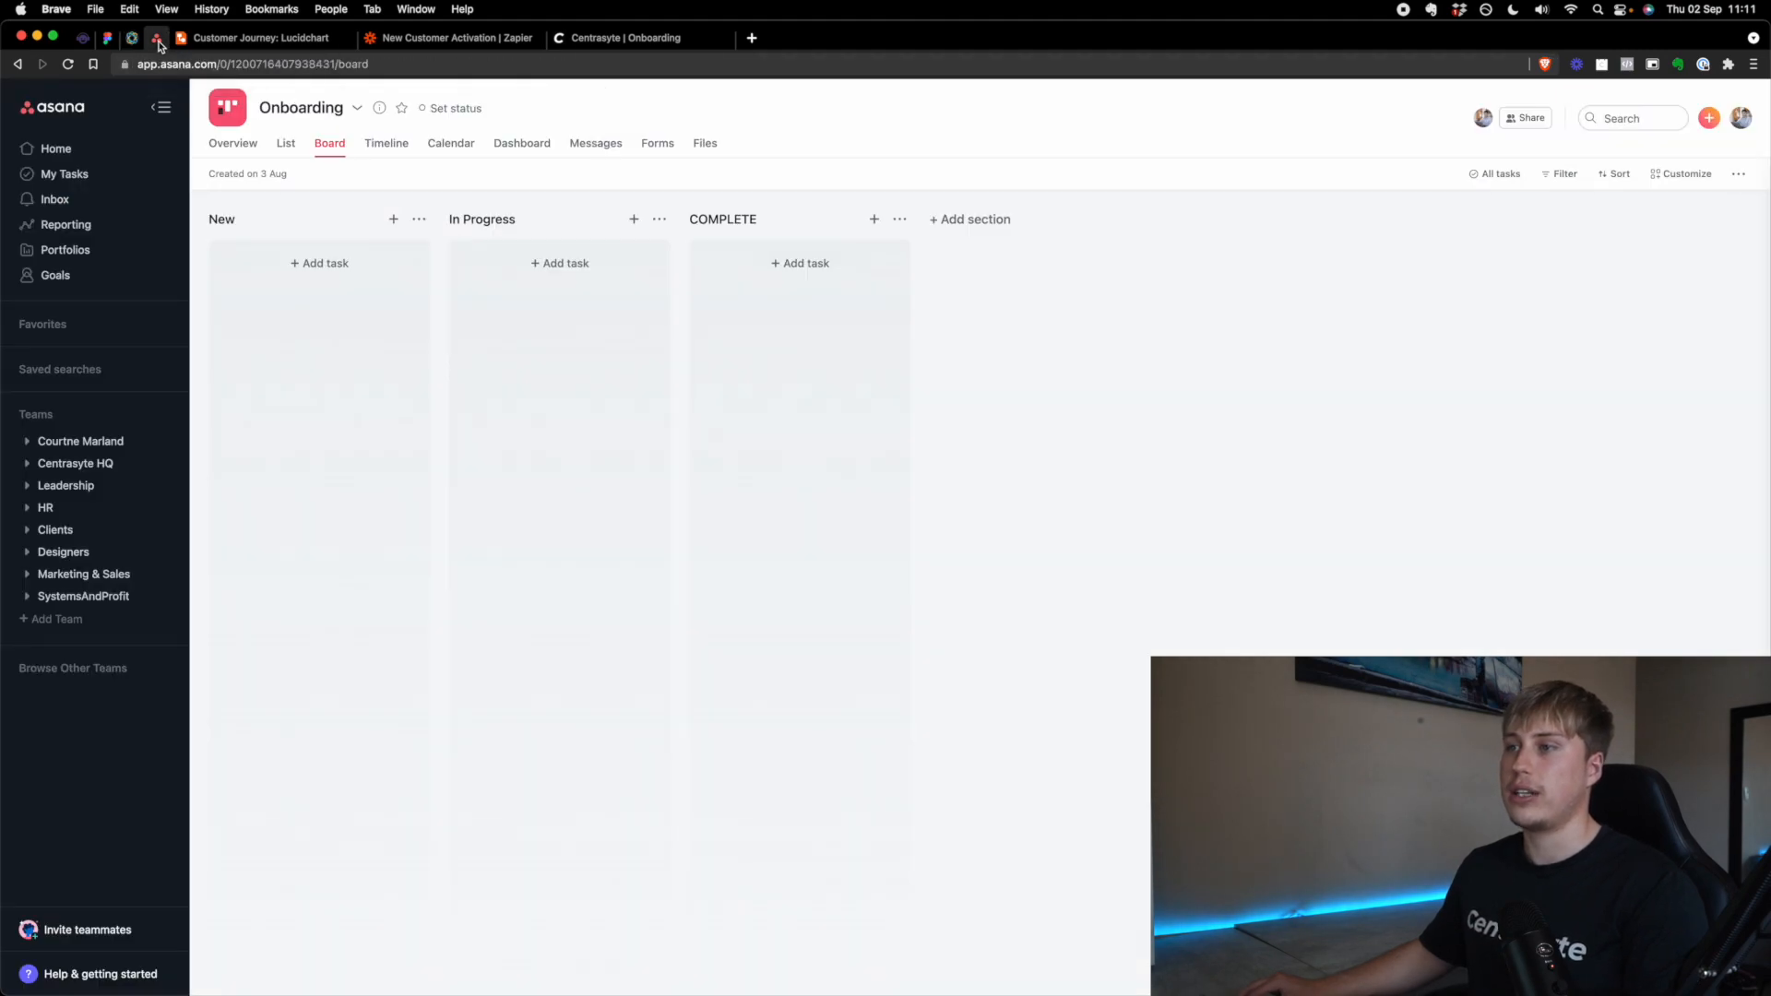
mouse_move(247, 221)
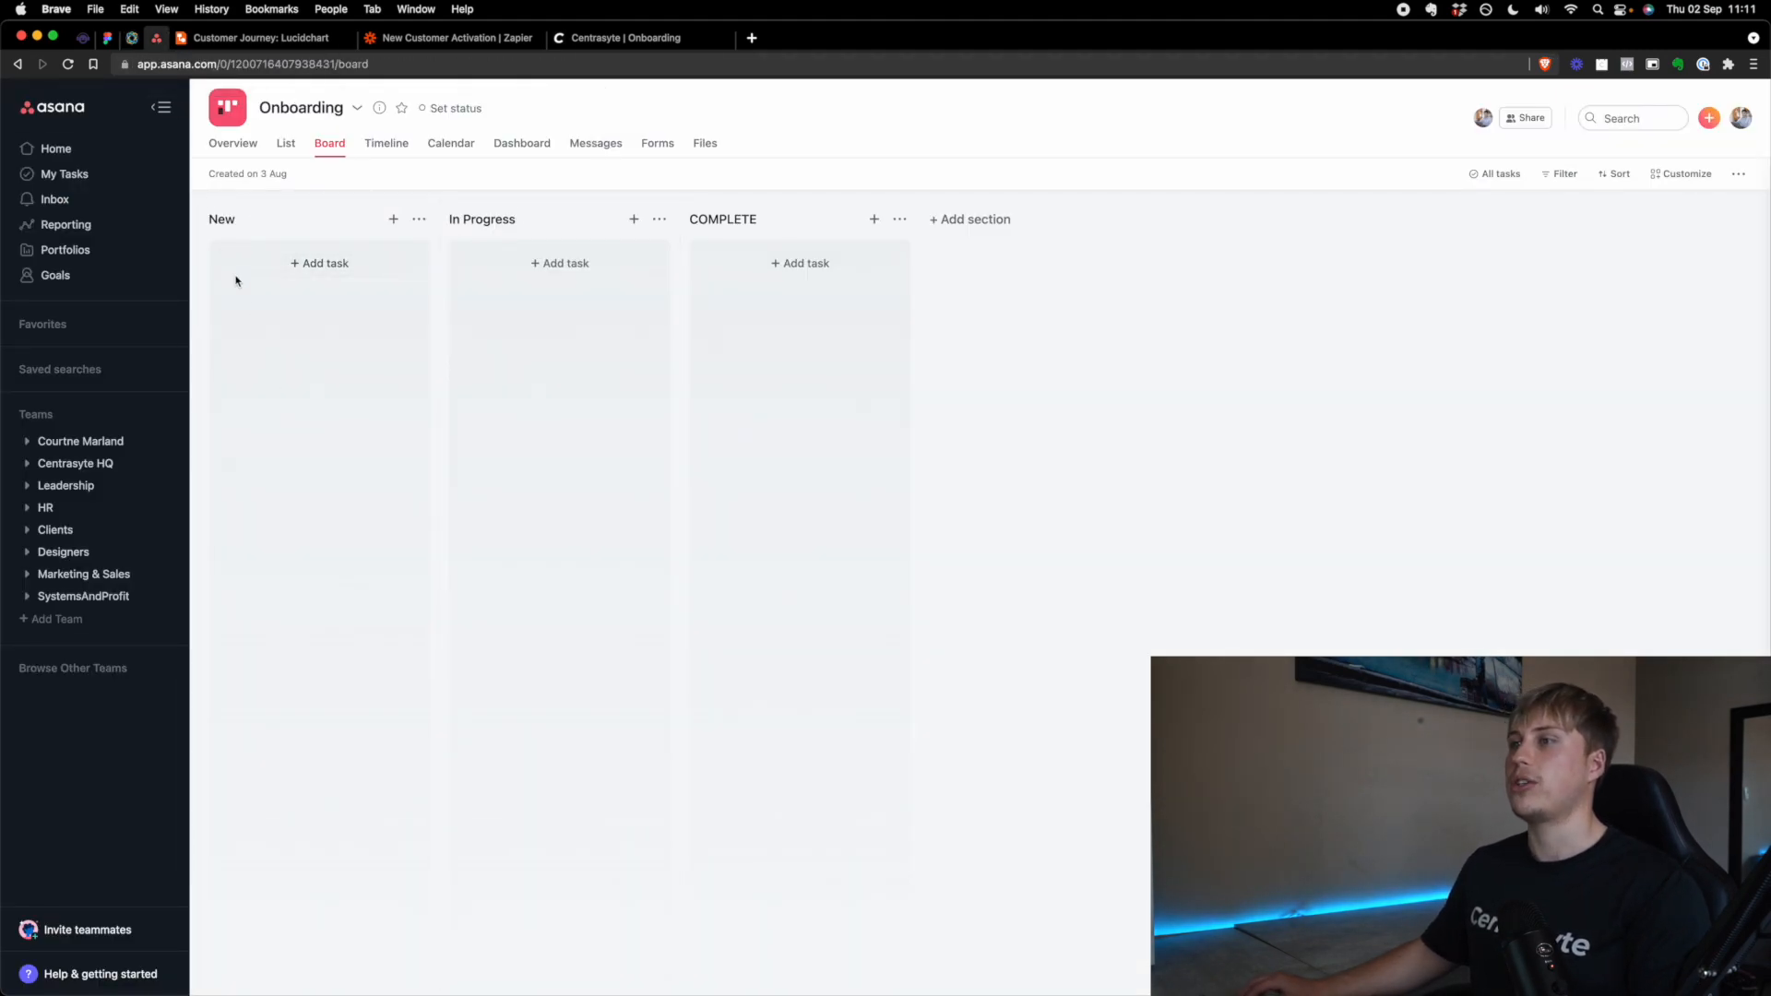
click(449, 37)
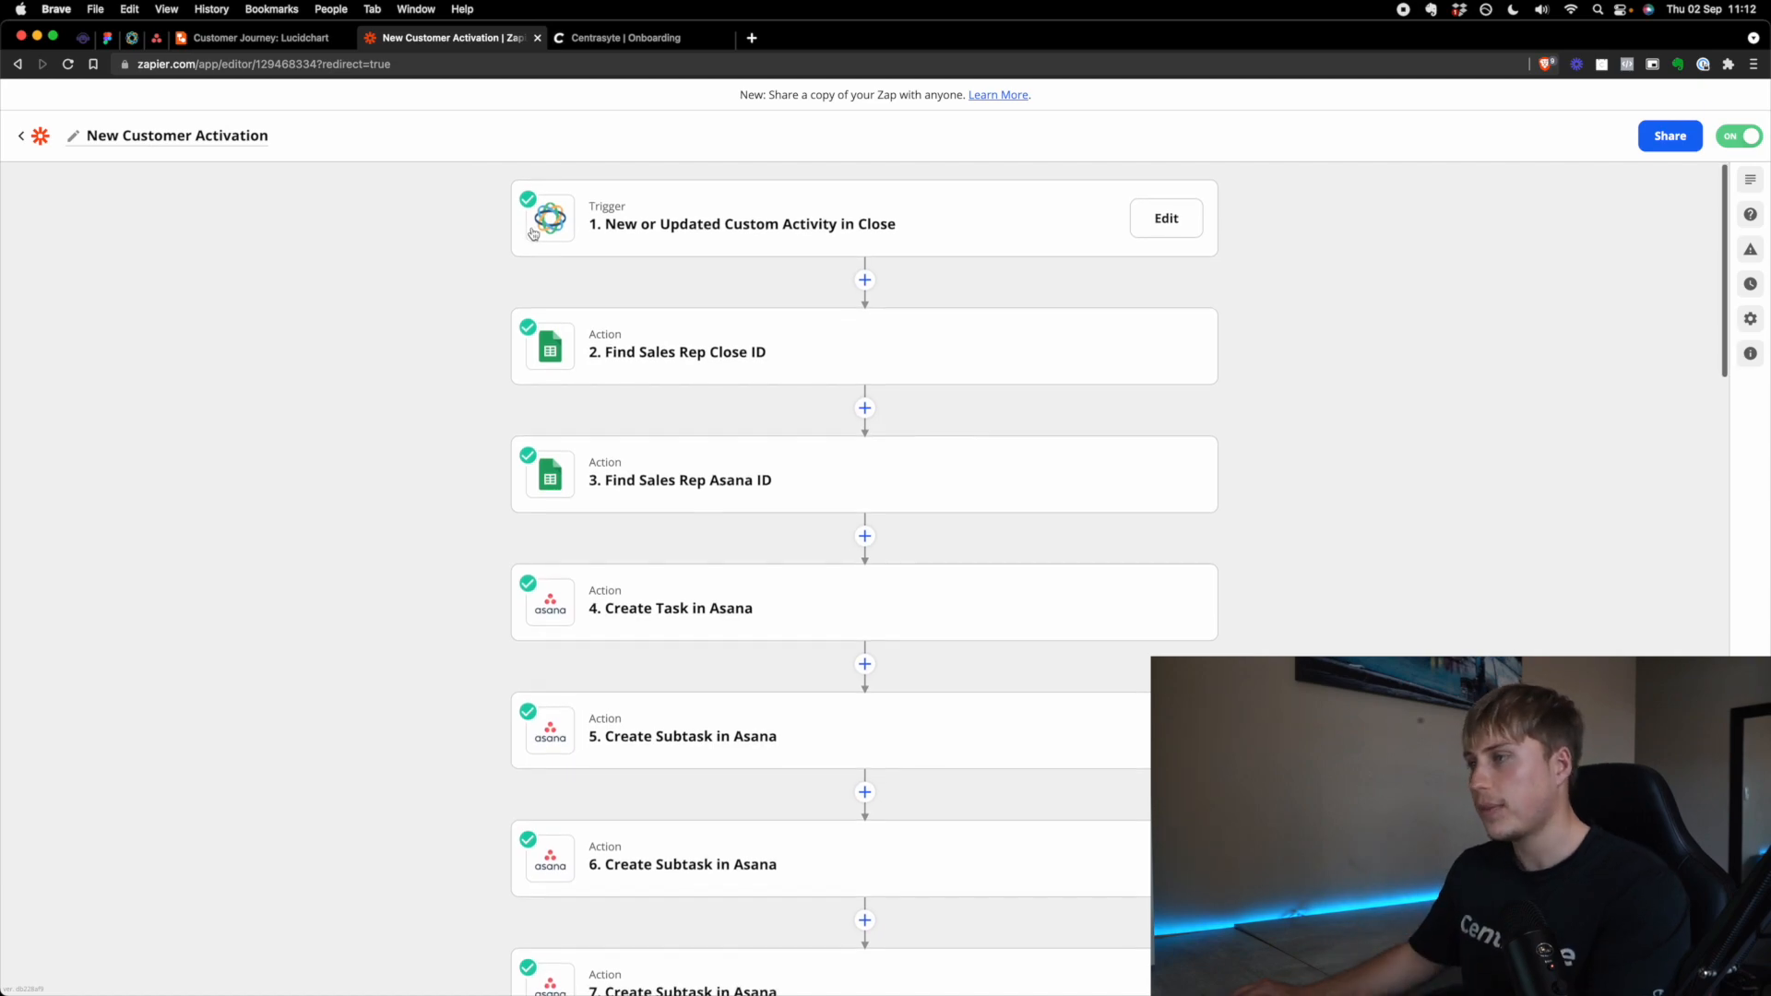
Step: Review the zap's lookup and Asana steps, then expand Test For YT's six subtasks in Asana
scroll(down, 3)
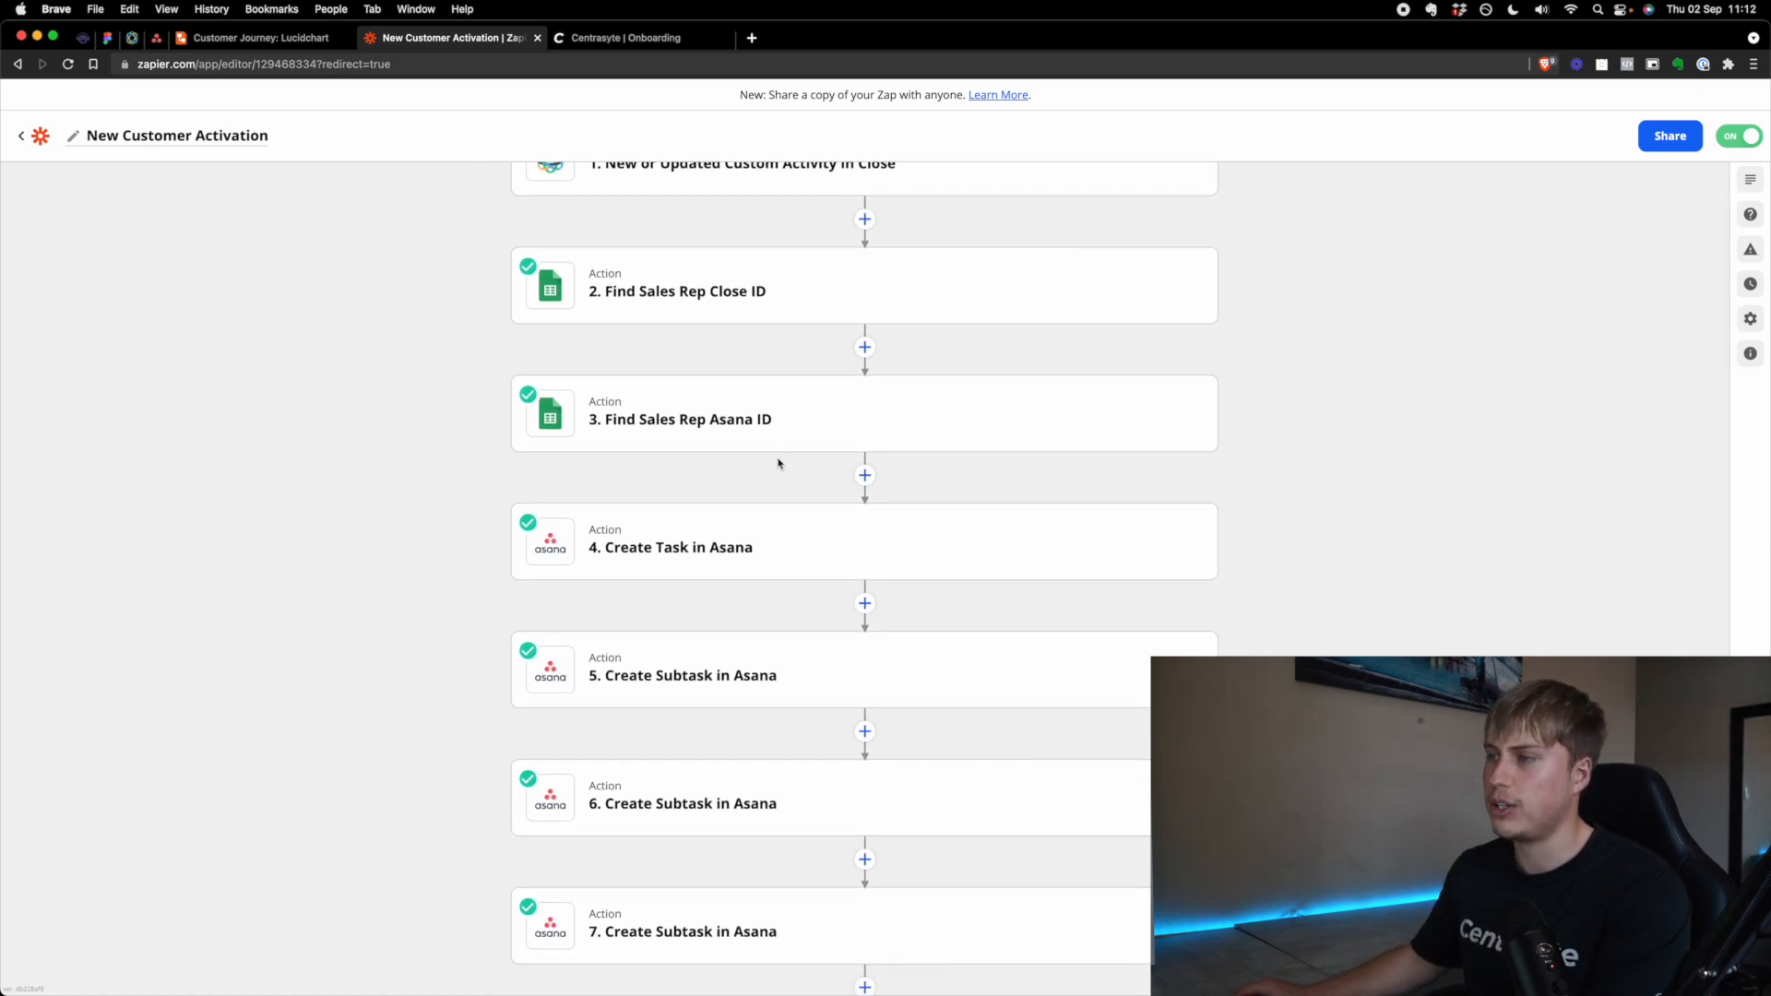
mouse_move(746, 302)
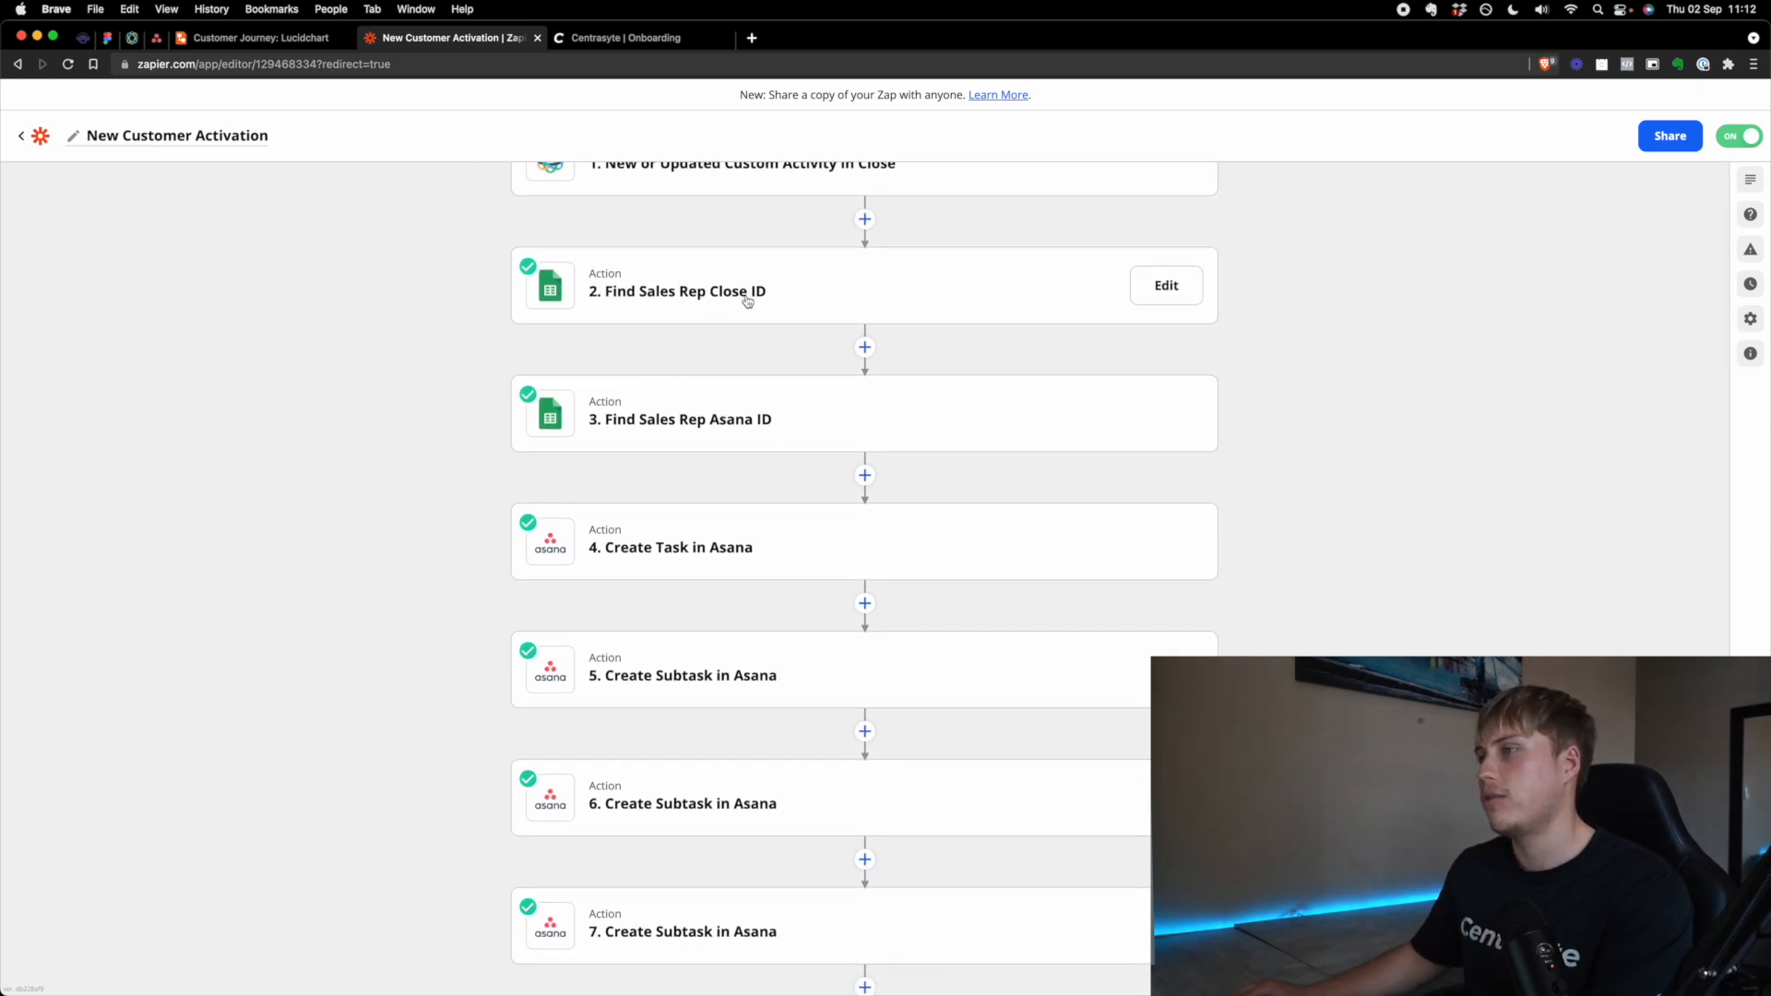
mouse_move(706, 266)
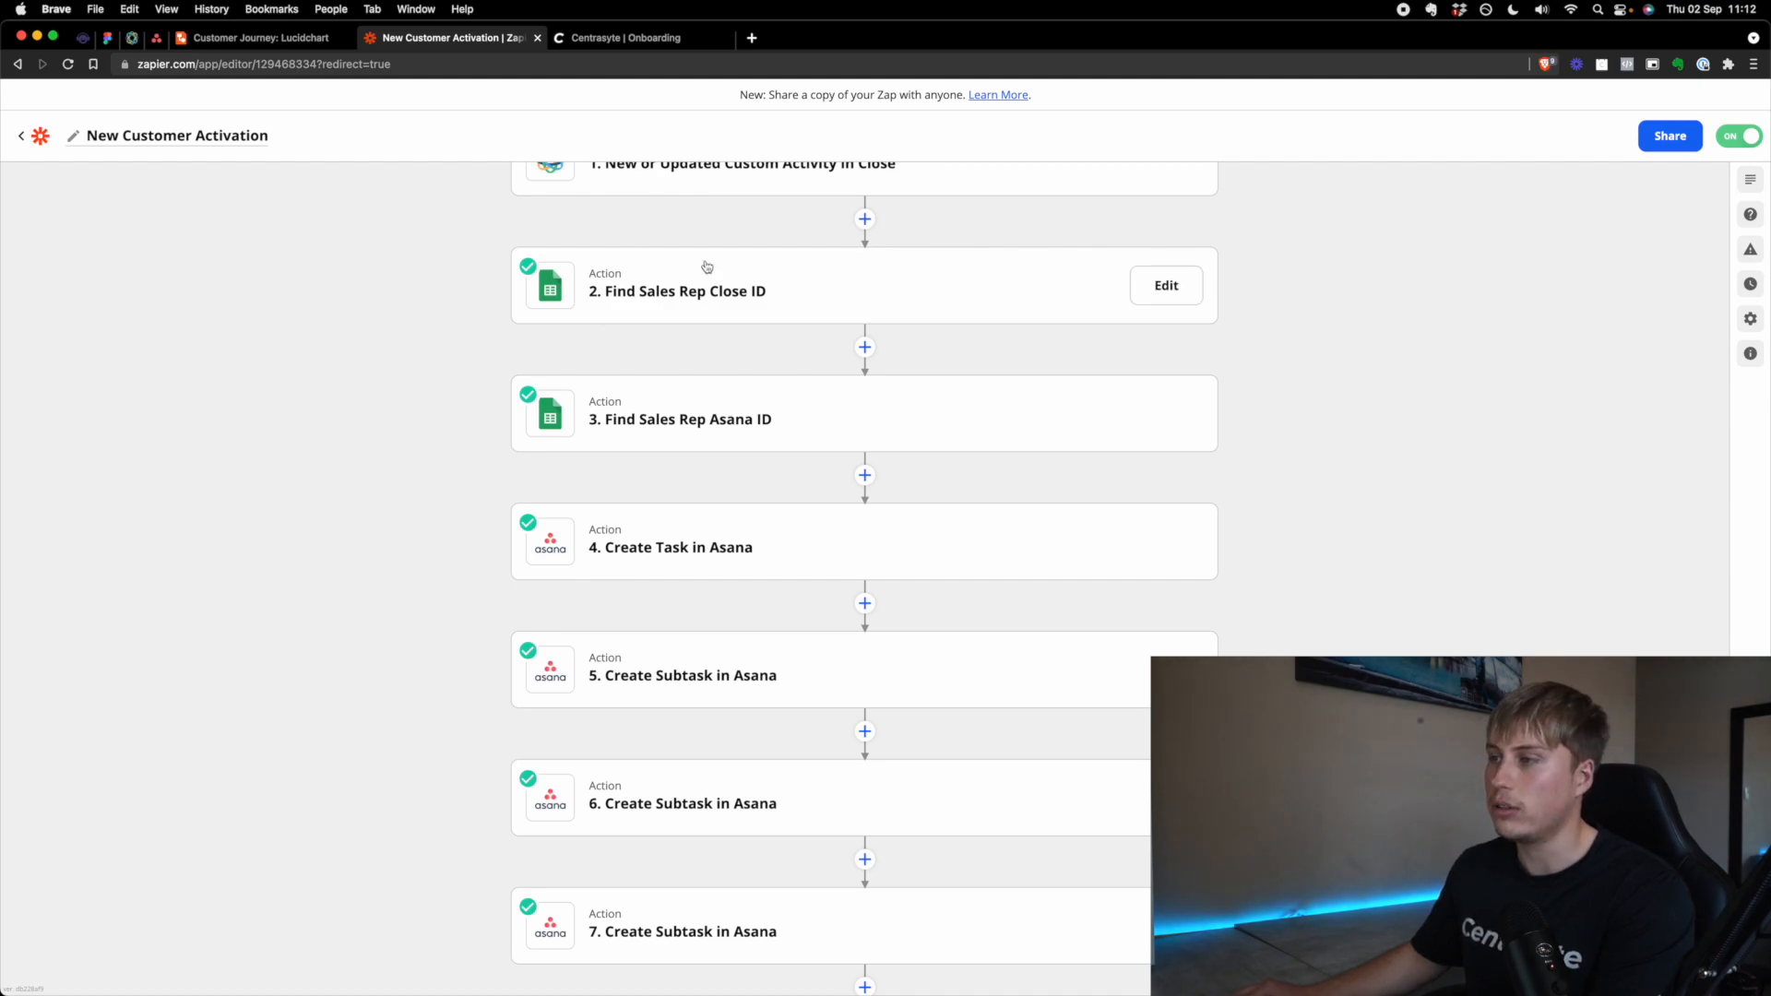
mouse_move(638, 418)
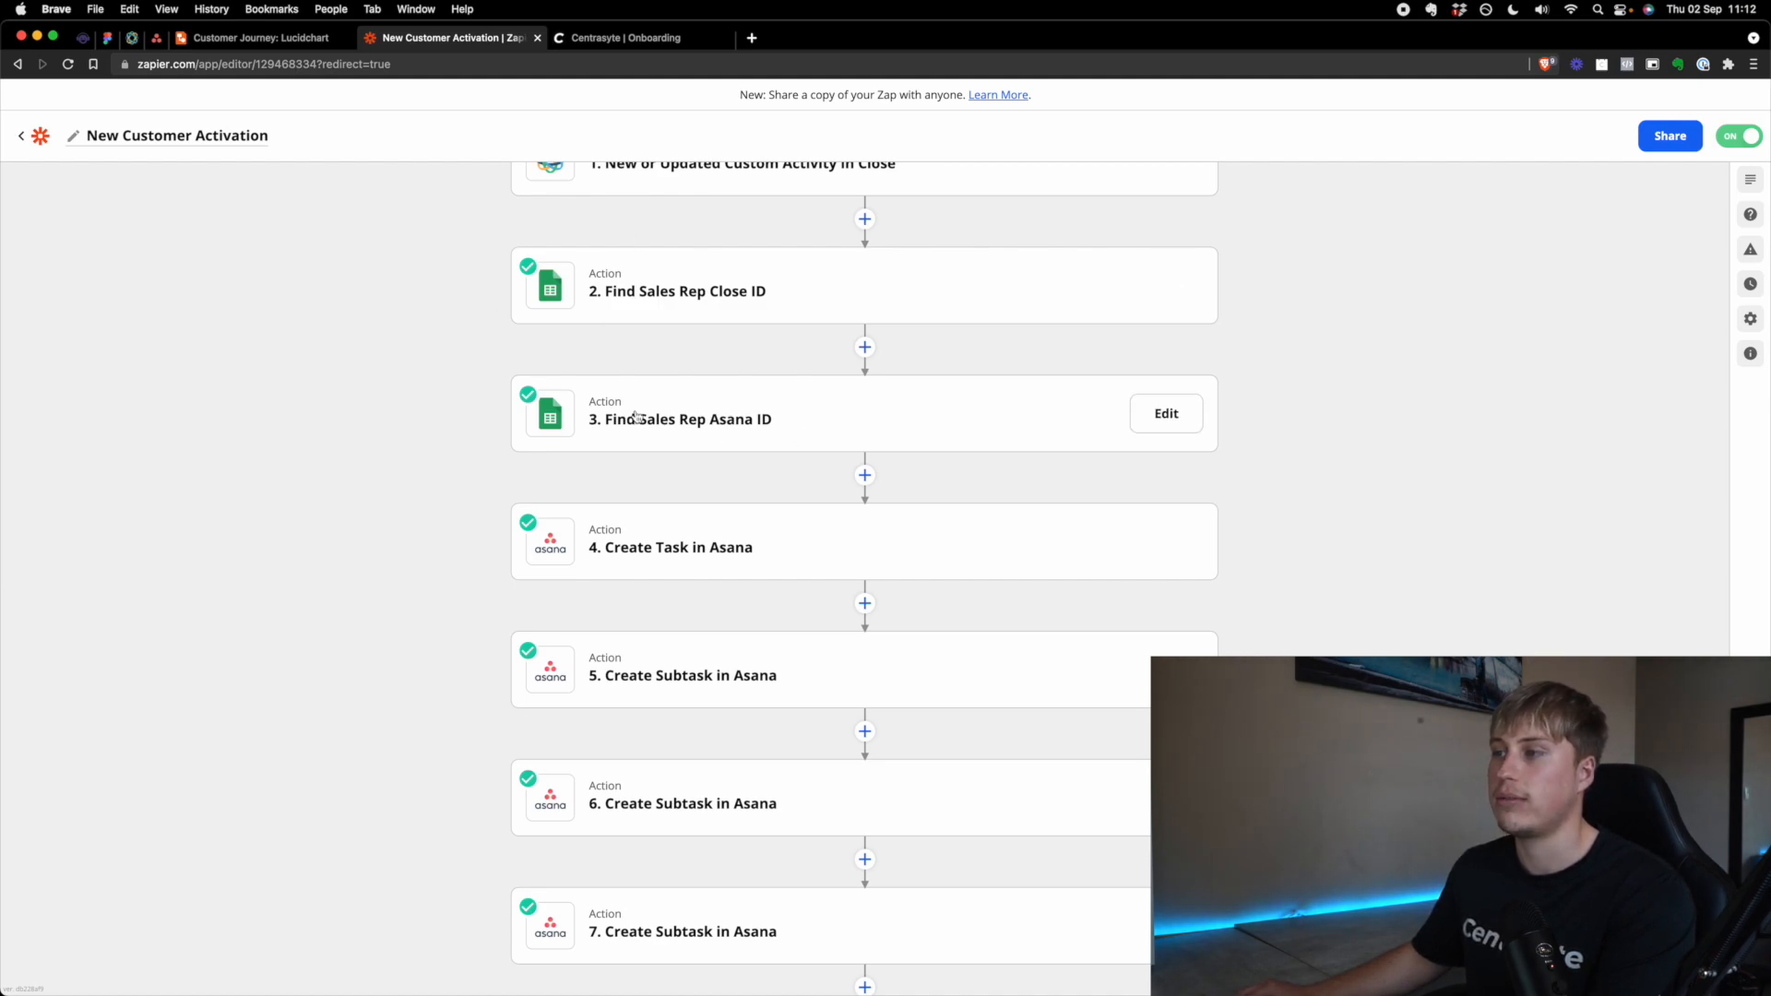
scroll(down, 3)
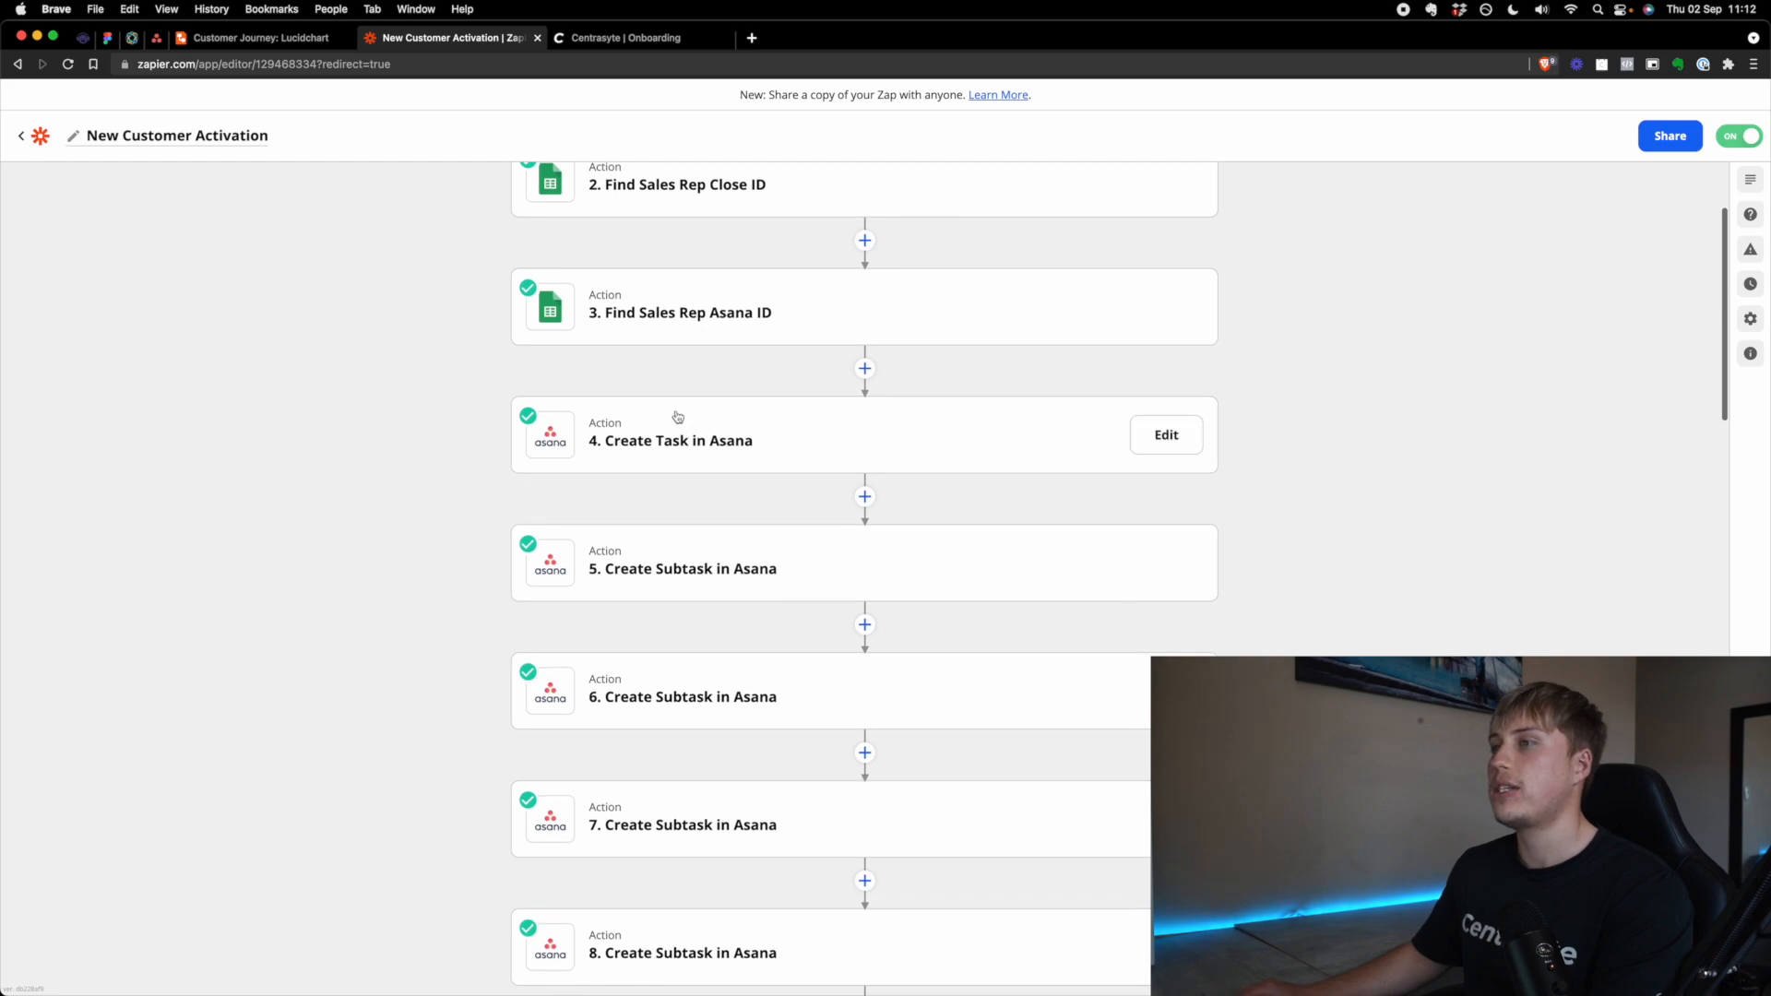
click(628, 36)
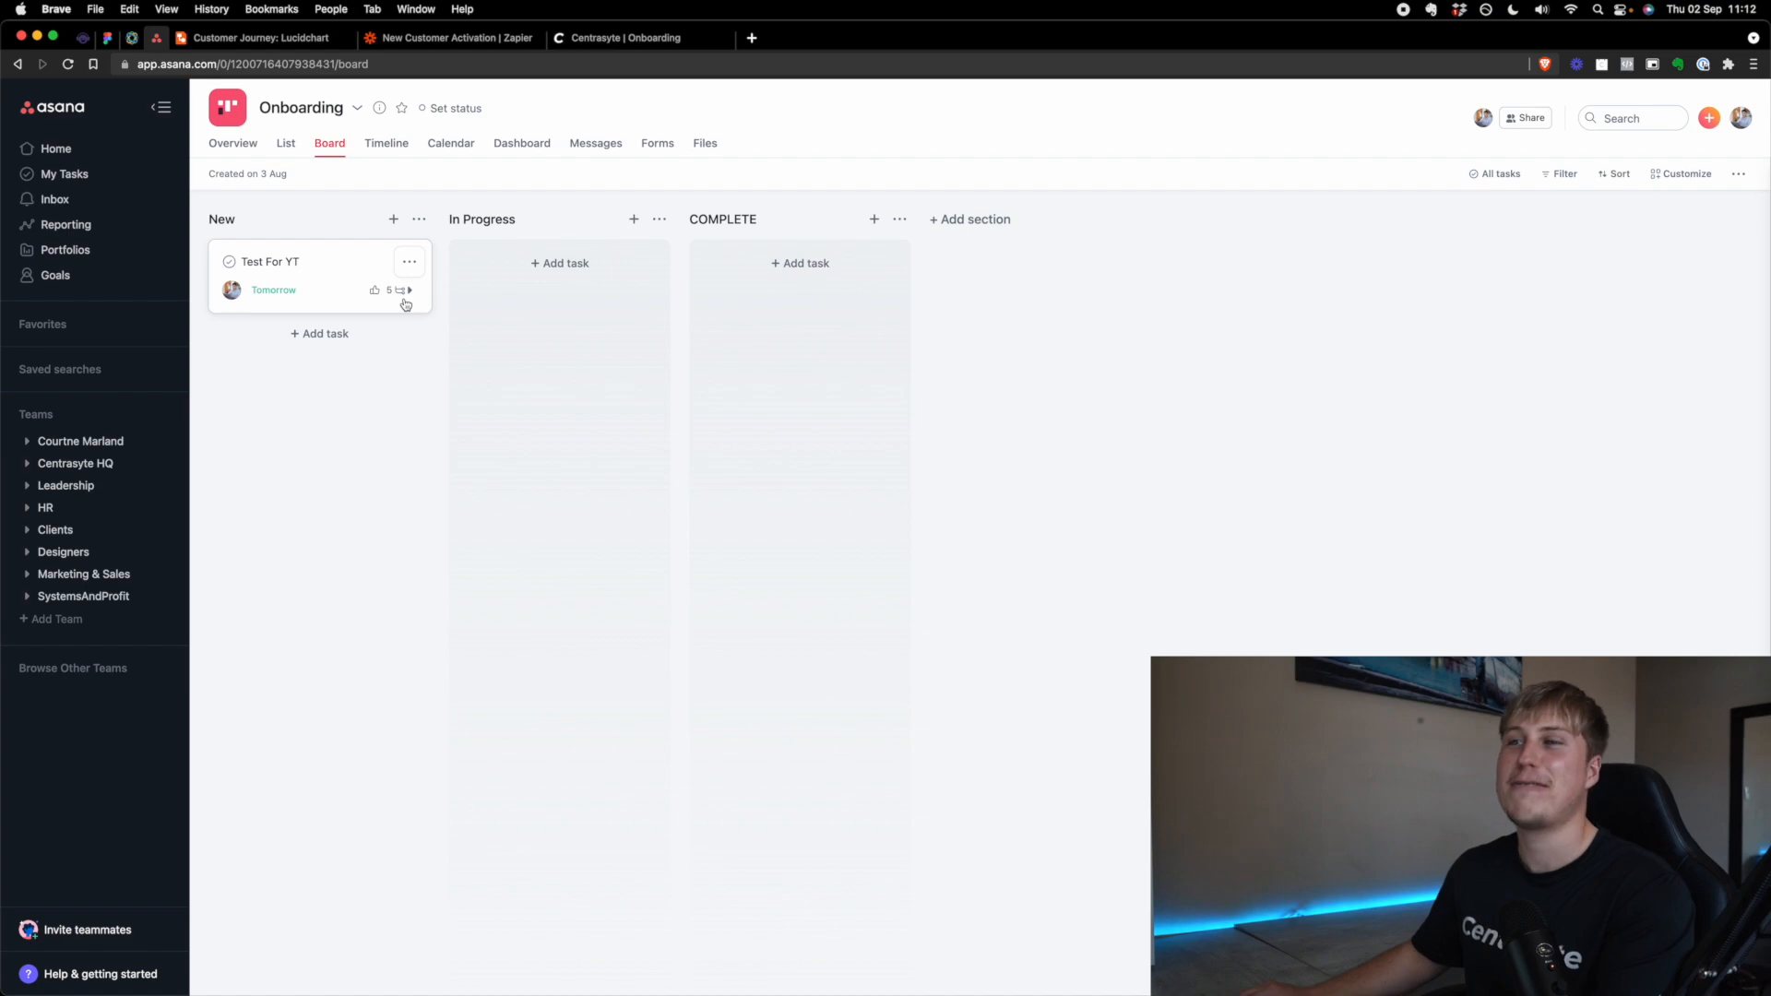
click(402, 291)
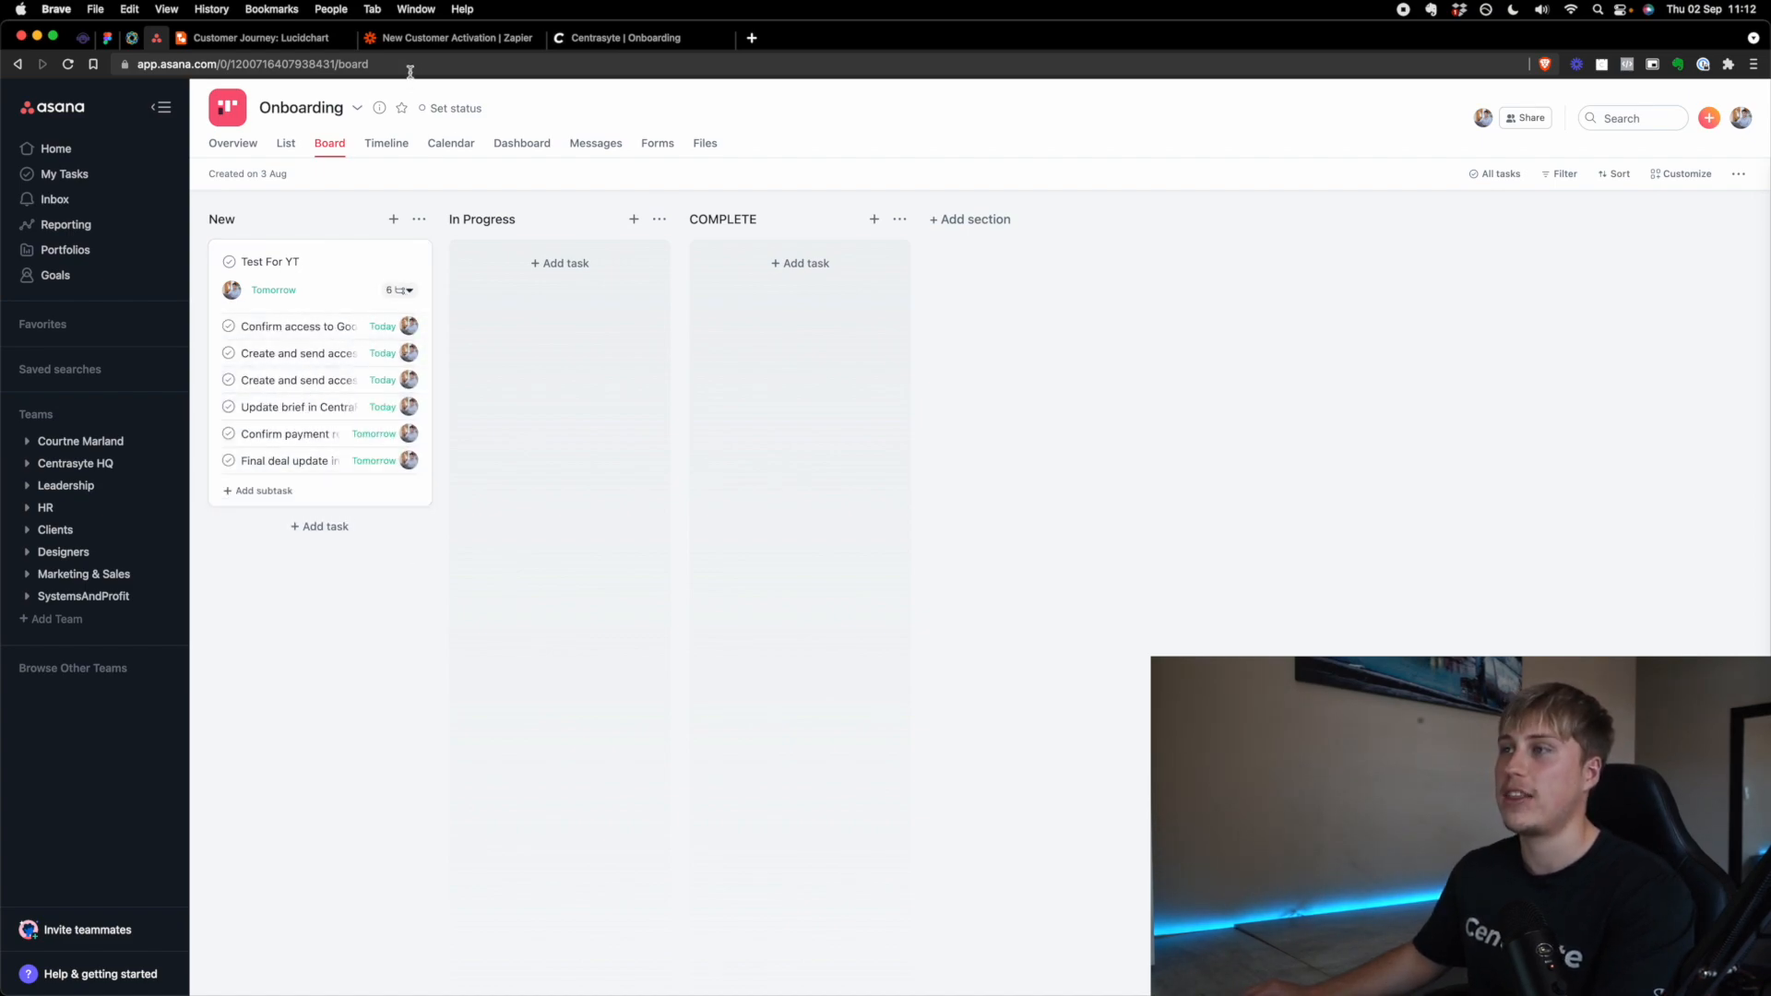
click(449, 37)
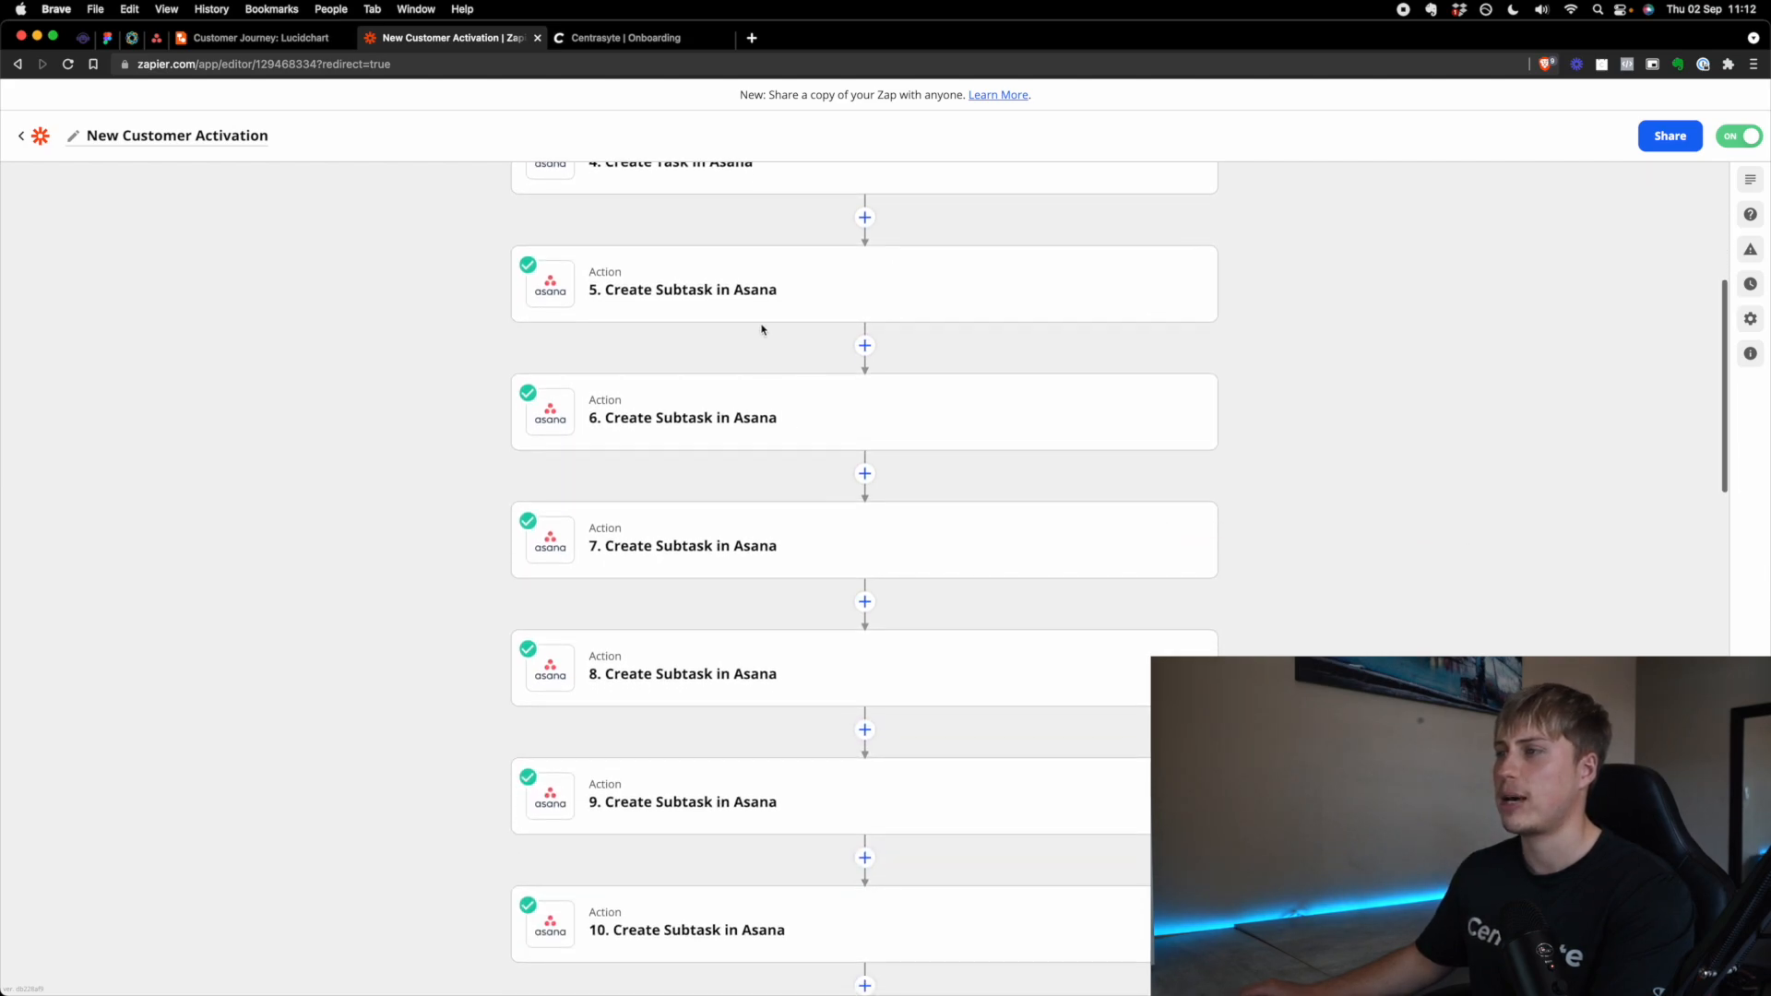
Step: Scroll to zap step 25 past ConvertKit, Close update and Hangouts steps, then reopen Close
scroll(down, 3)
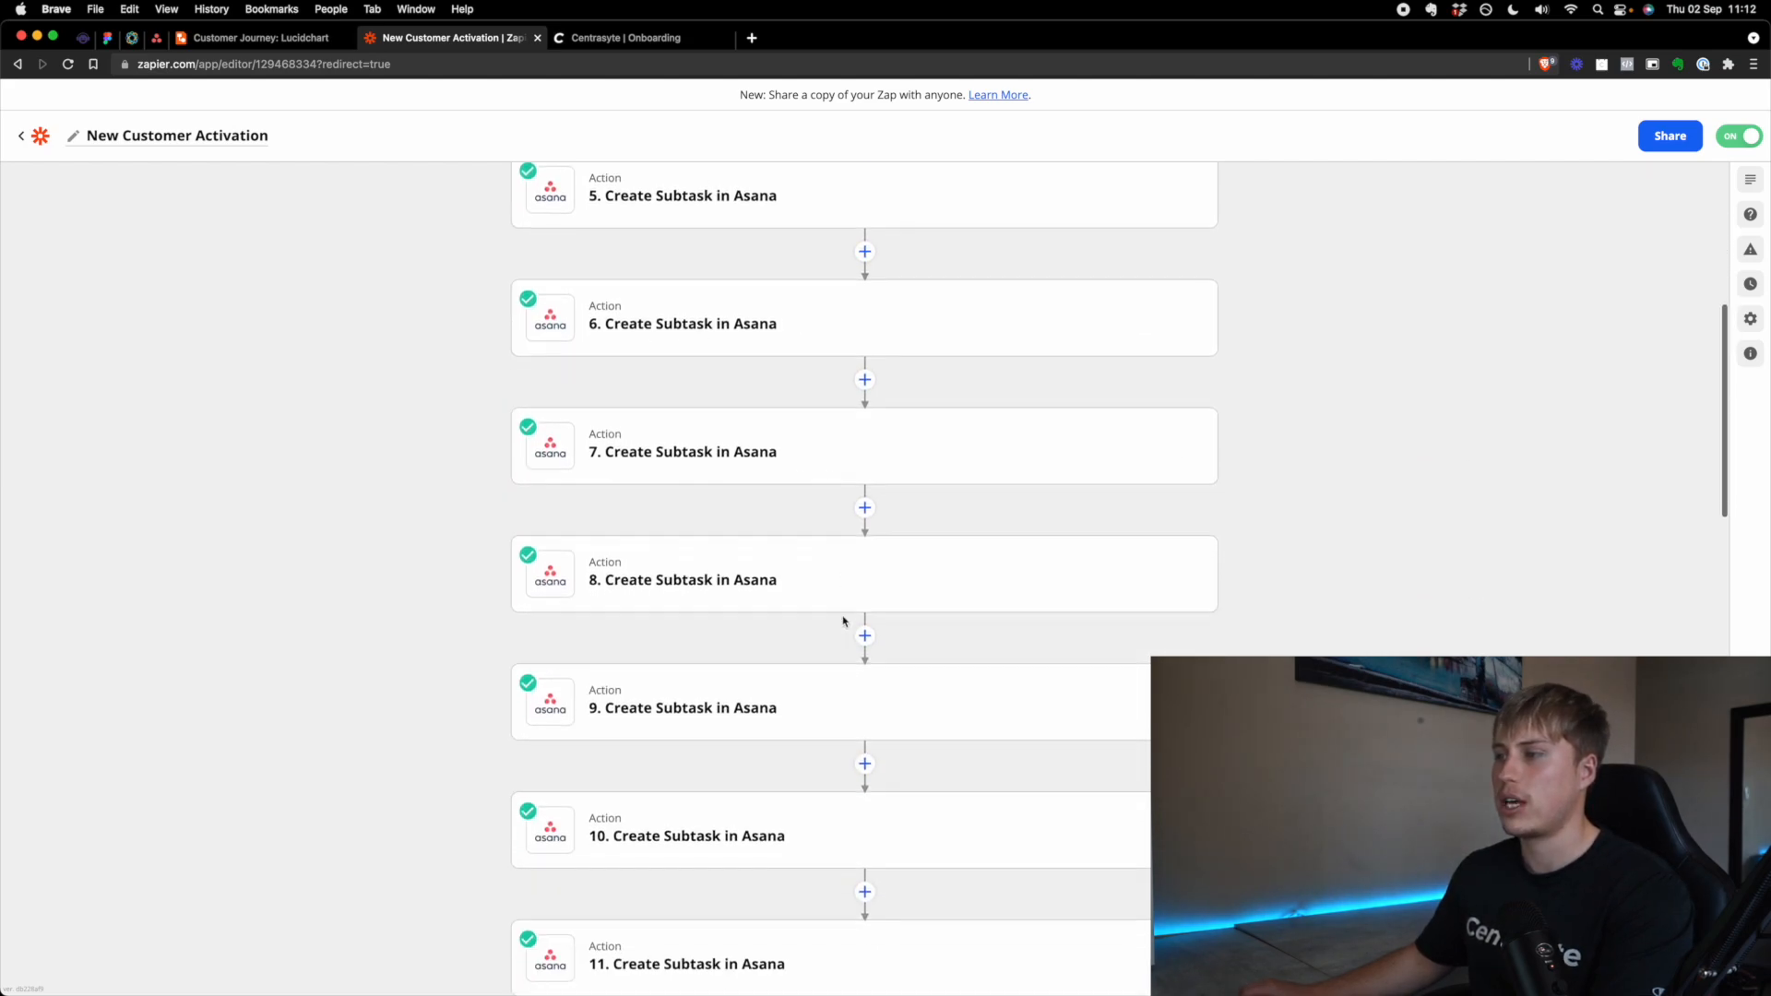
scroll(down, 3)
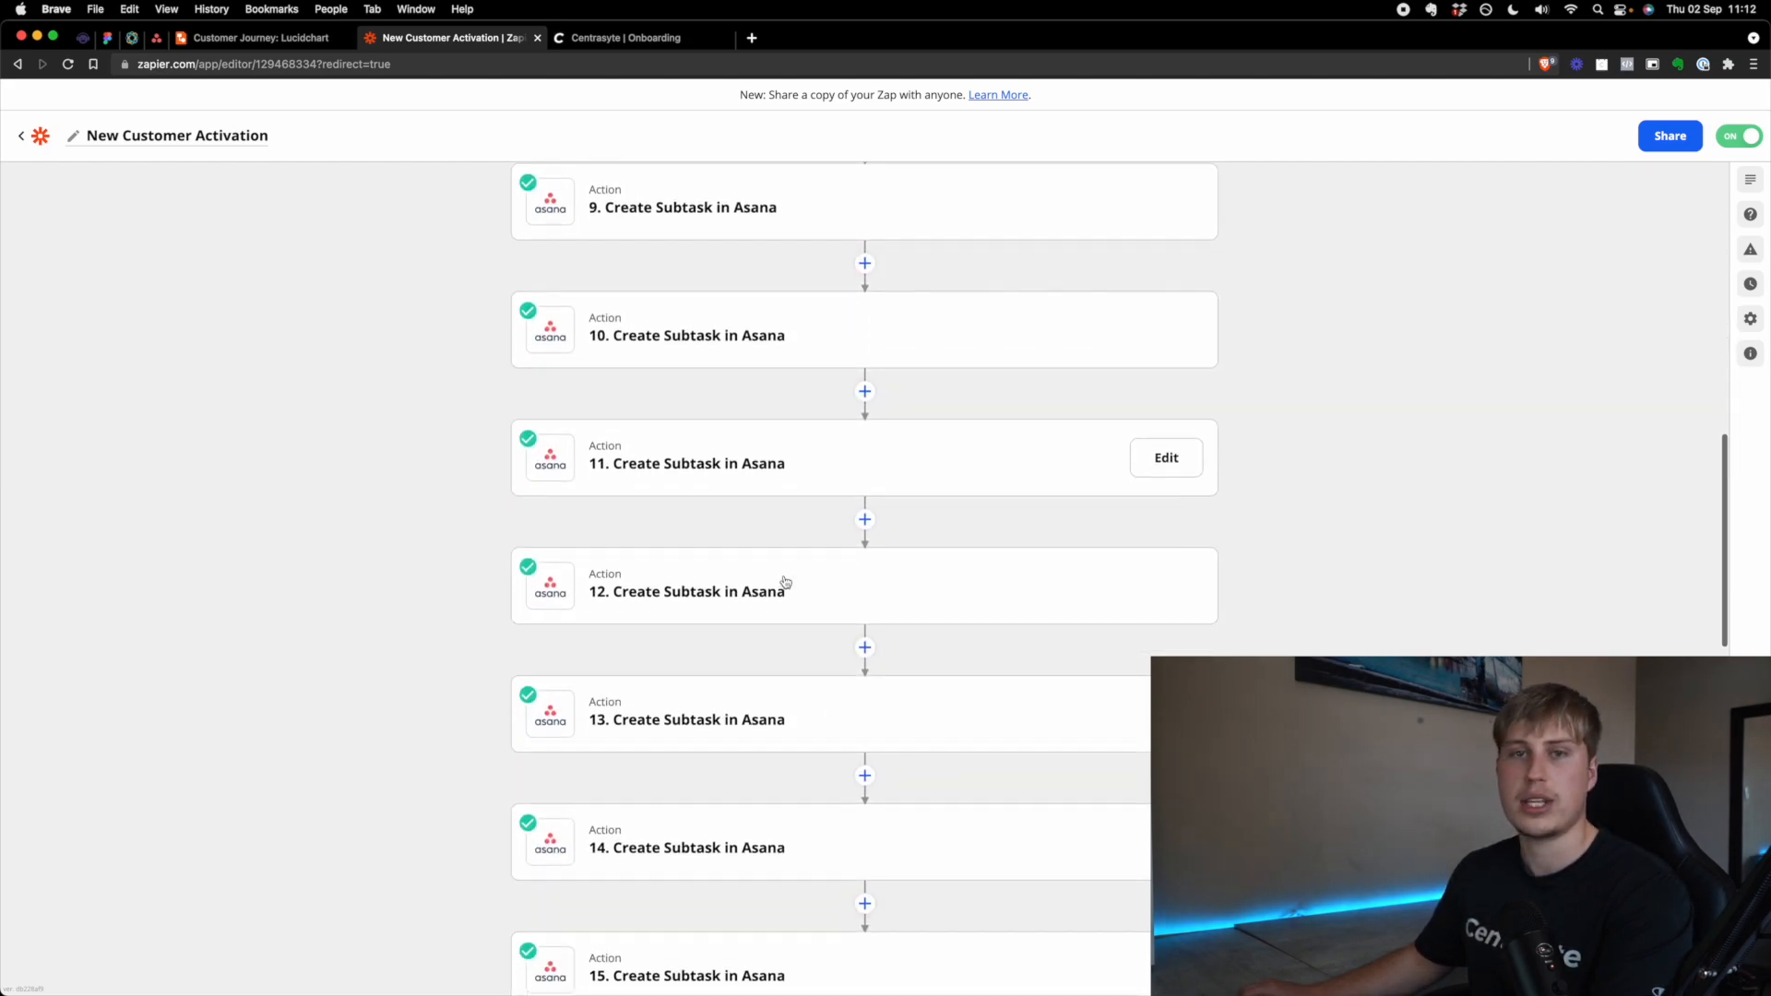
scroll(down, 3)
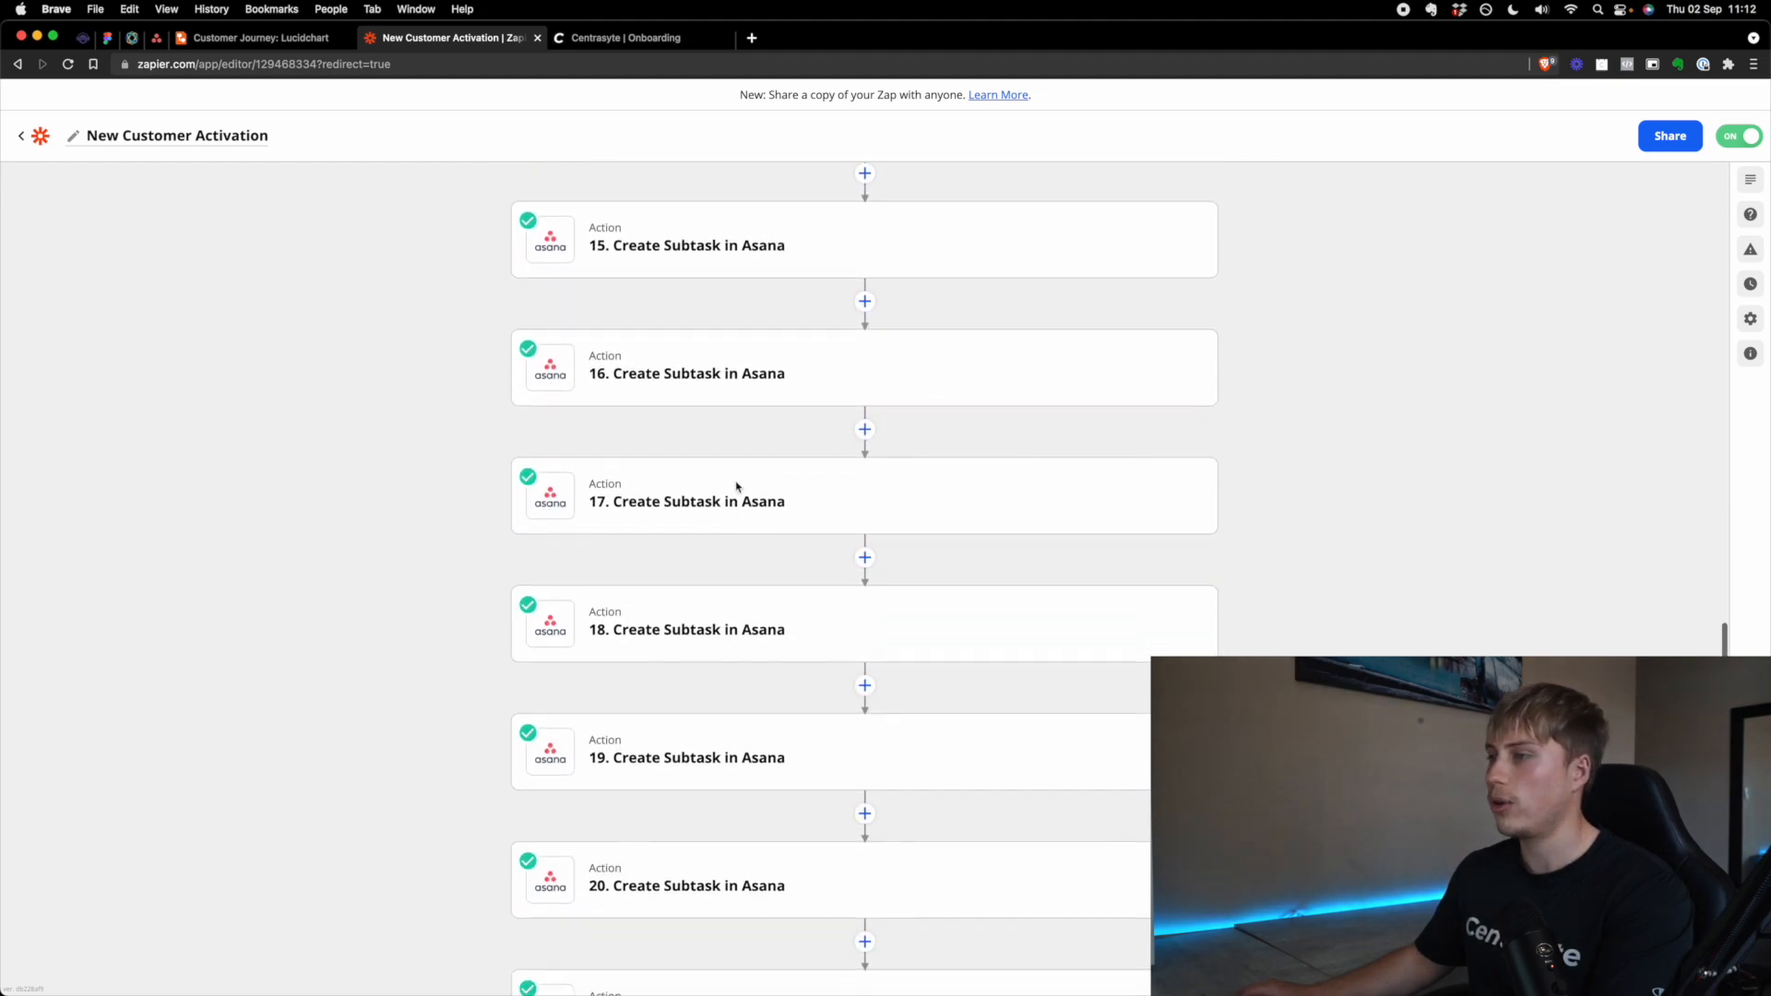
scroll(down, 3)
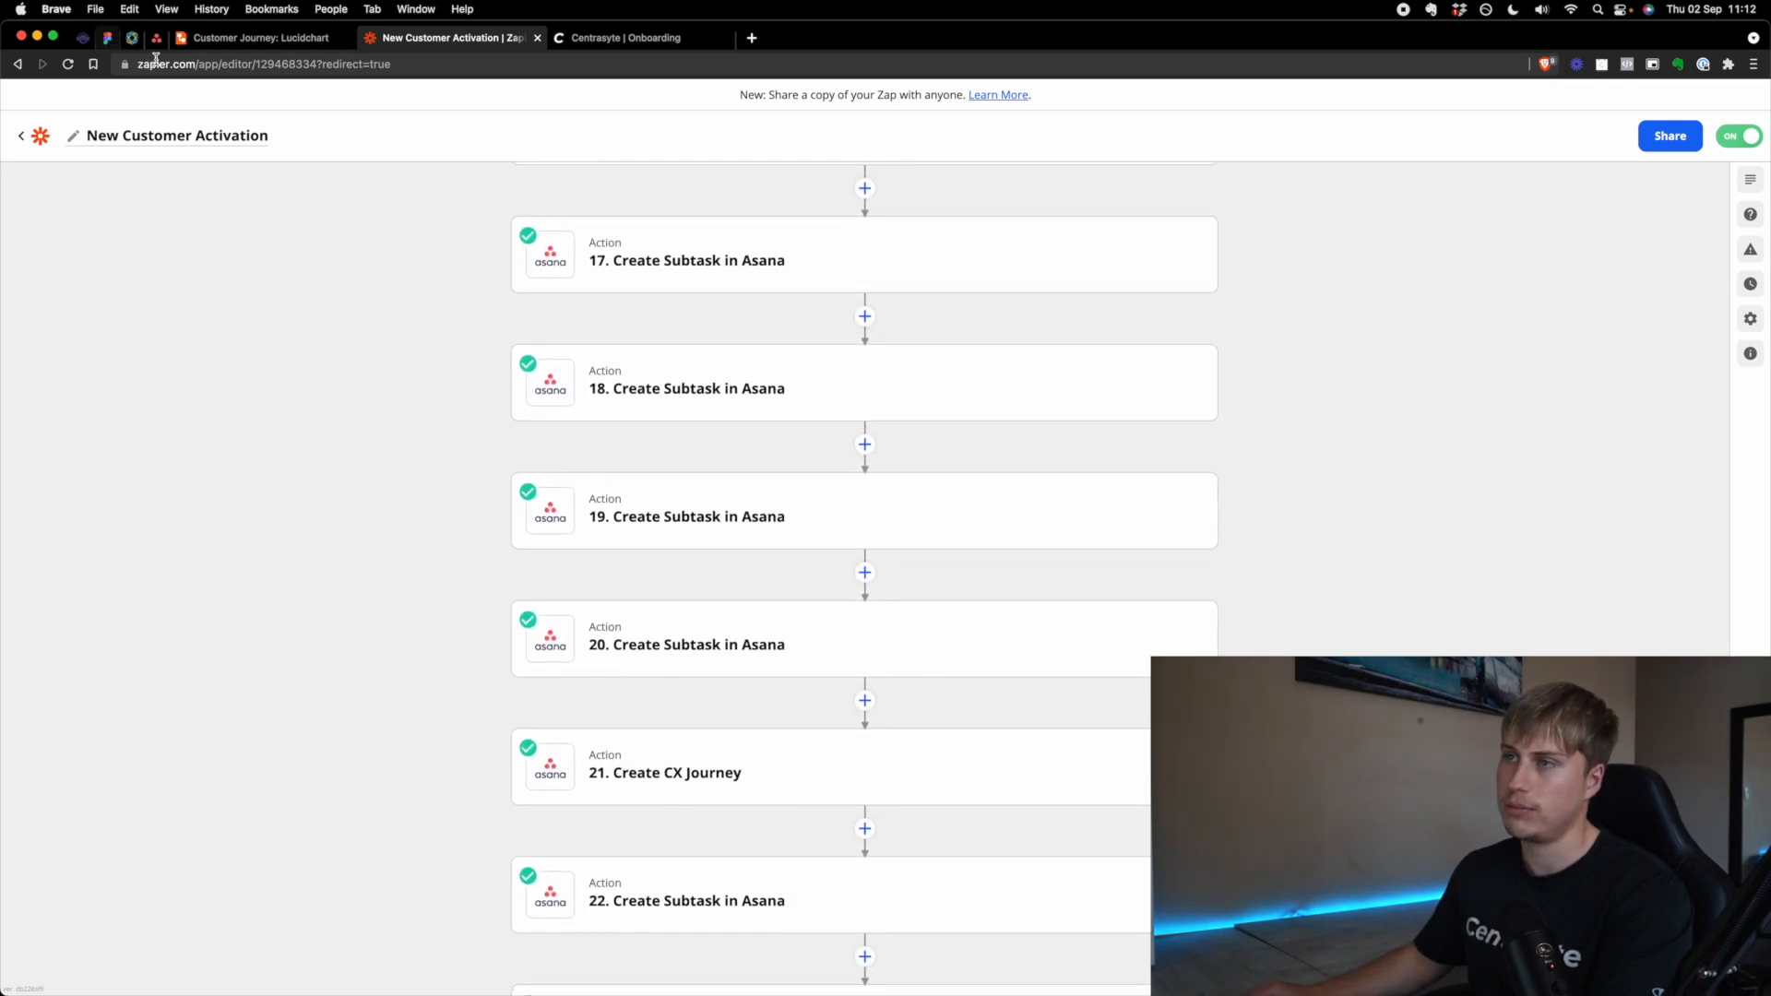
scroll(down, 3)
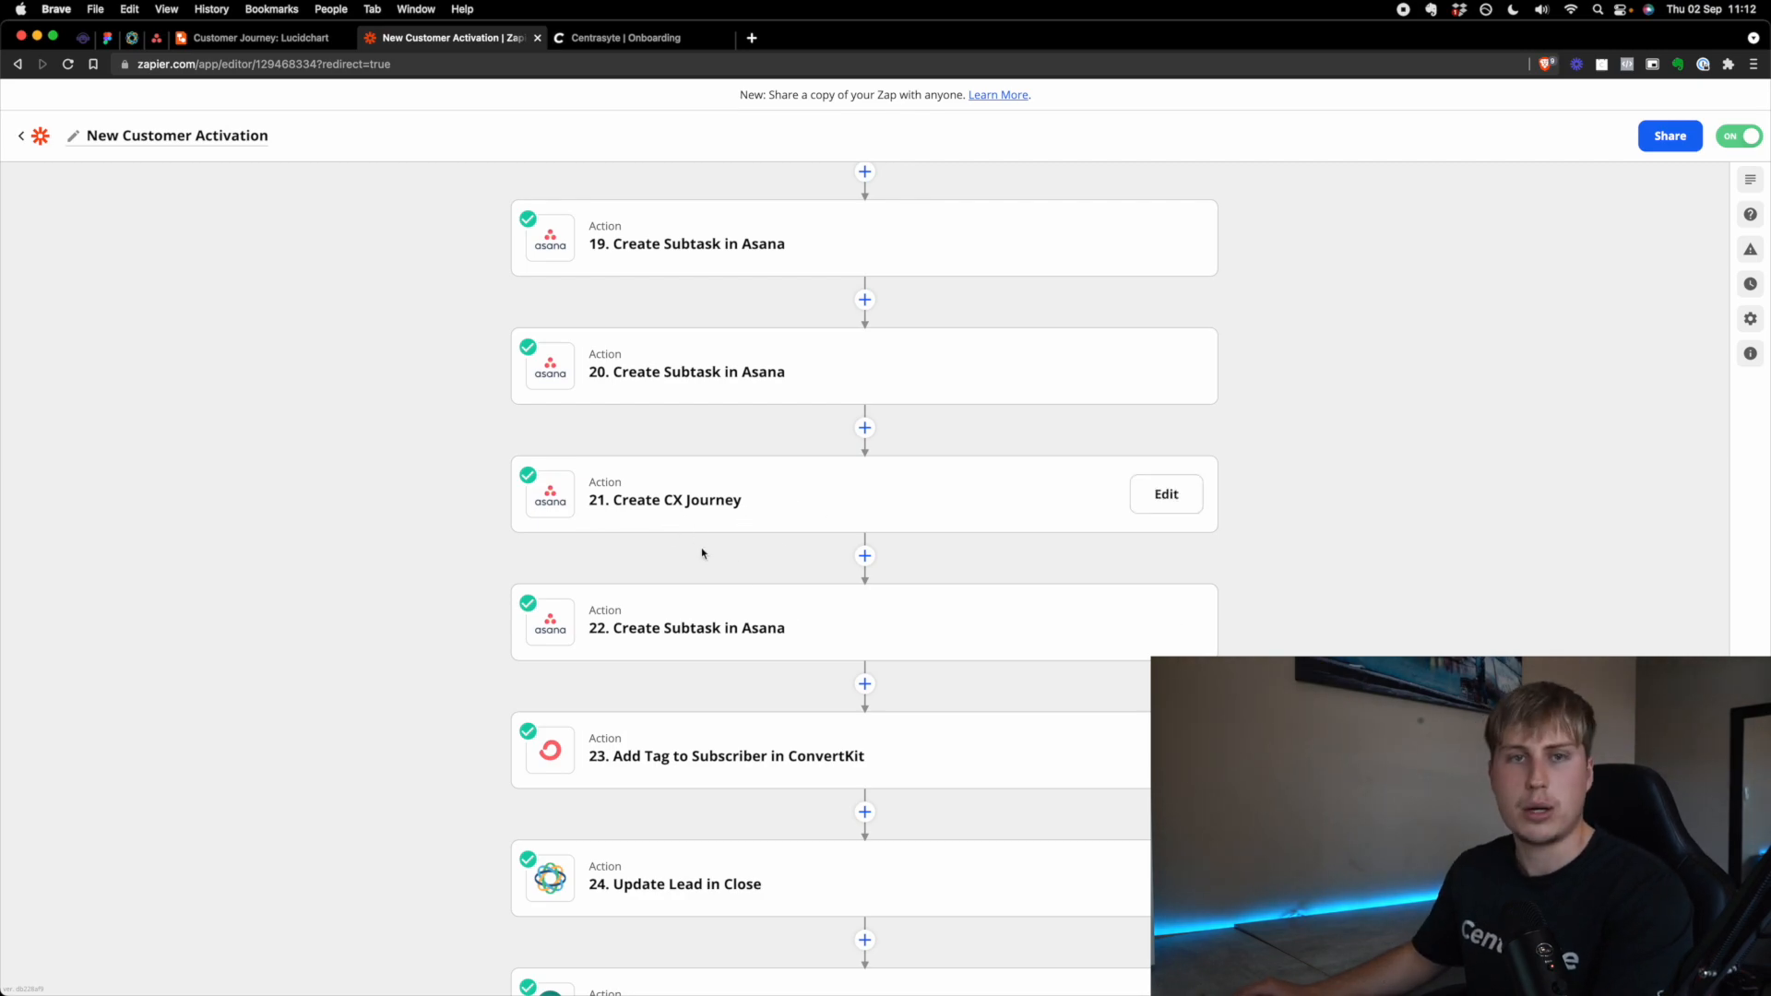
scroll(down, 3)
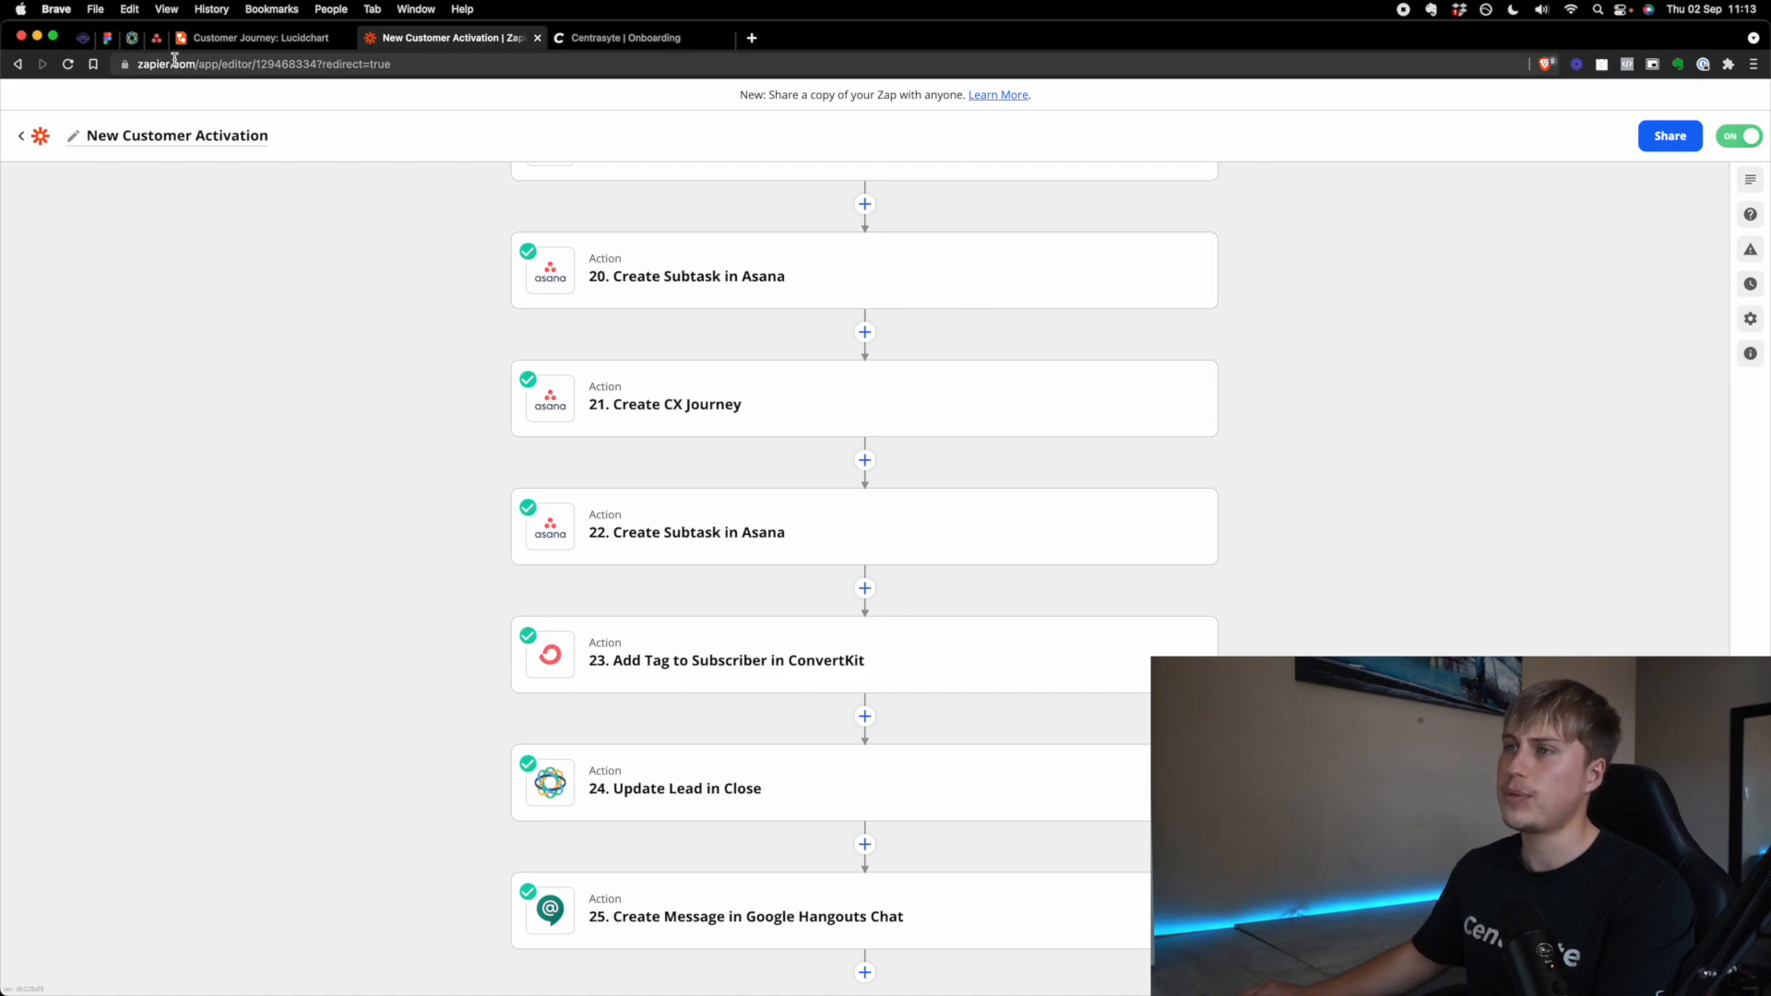
click(620, 36)
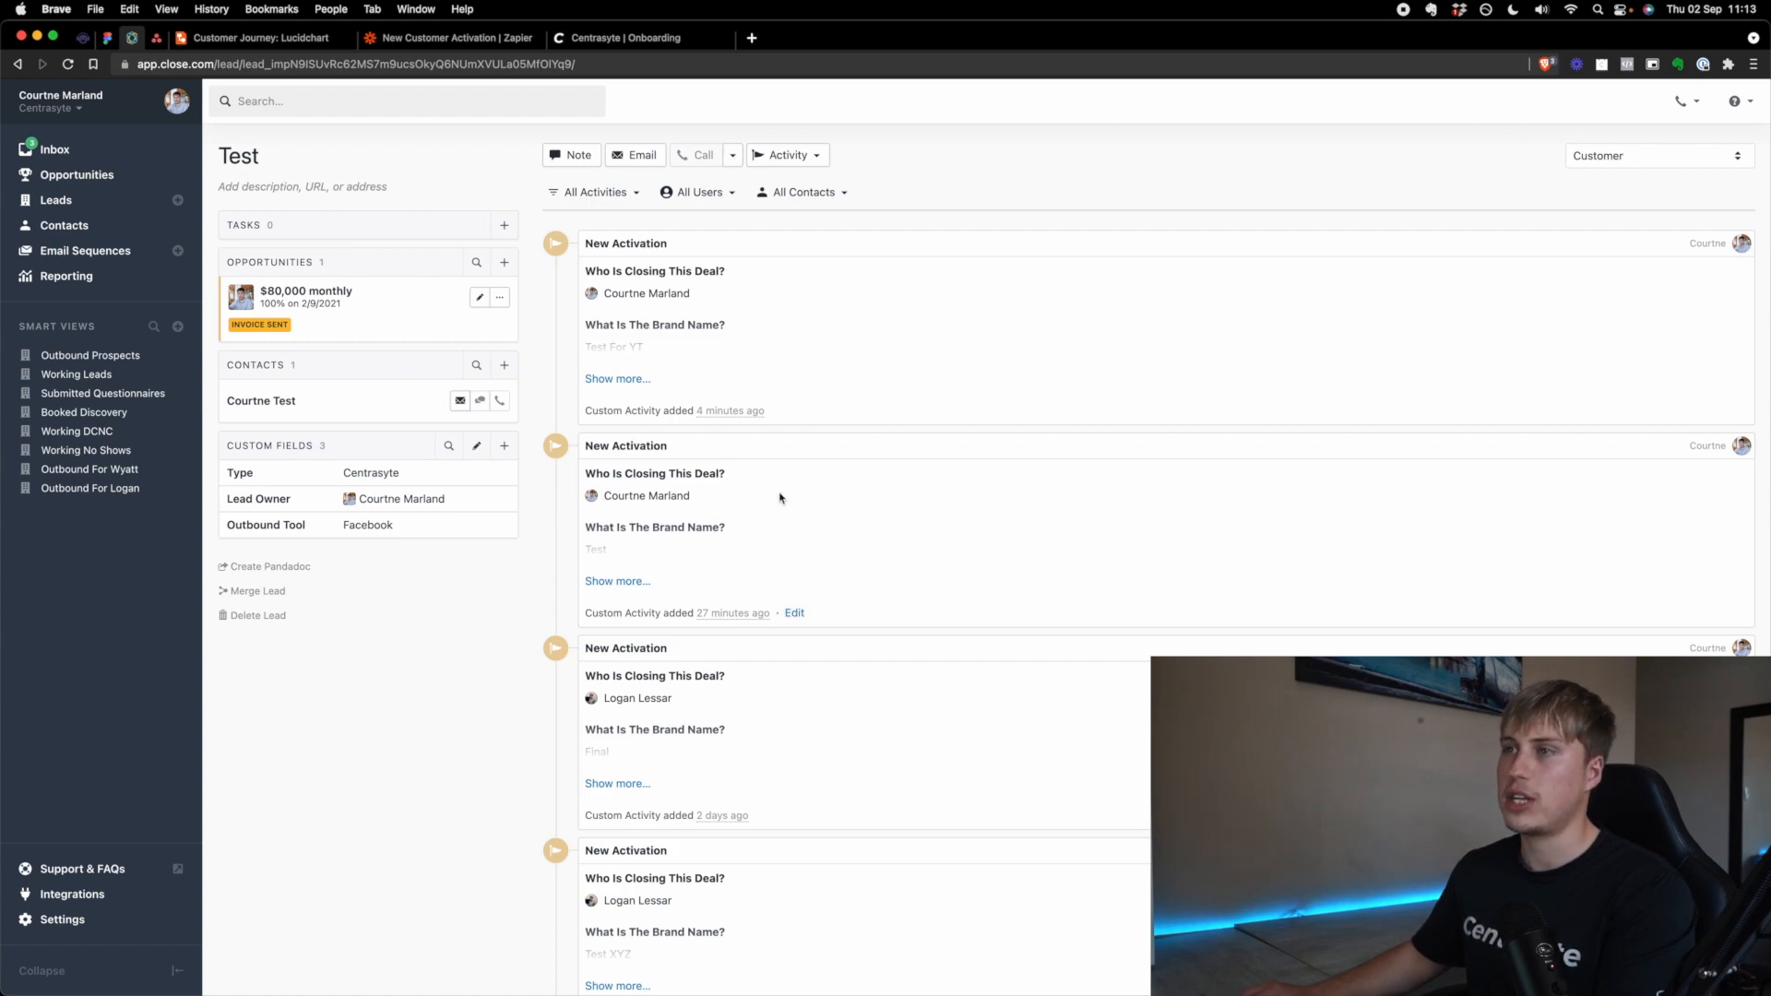
click(260, 36)
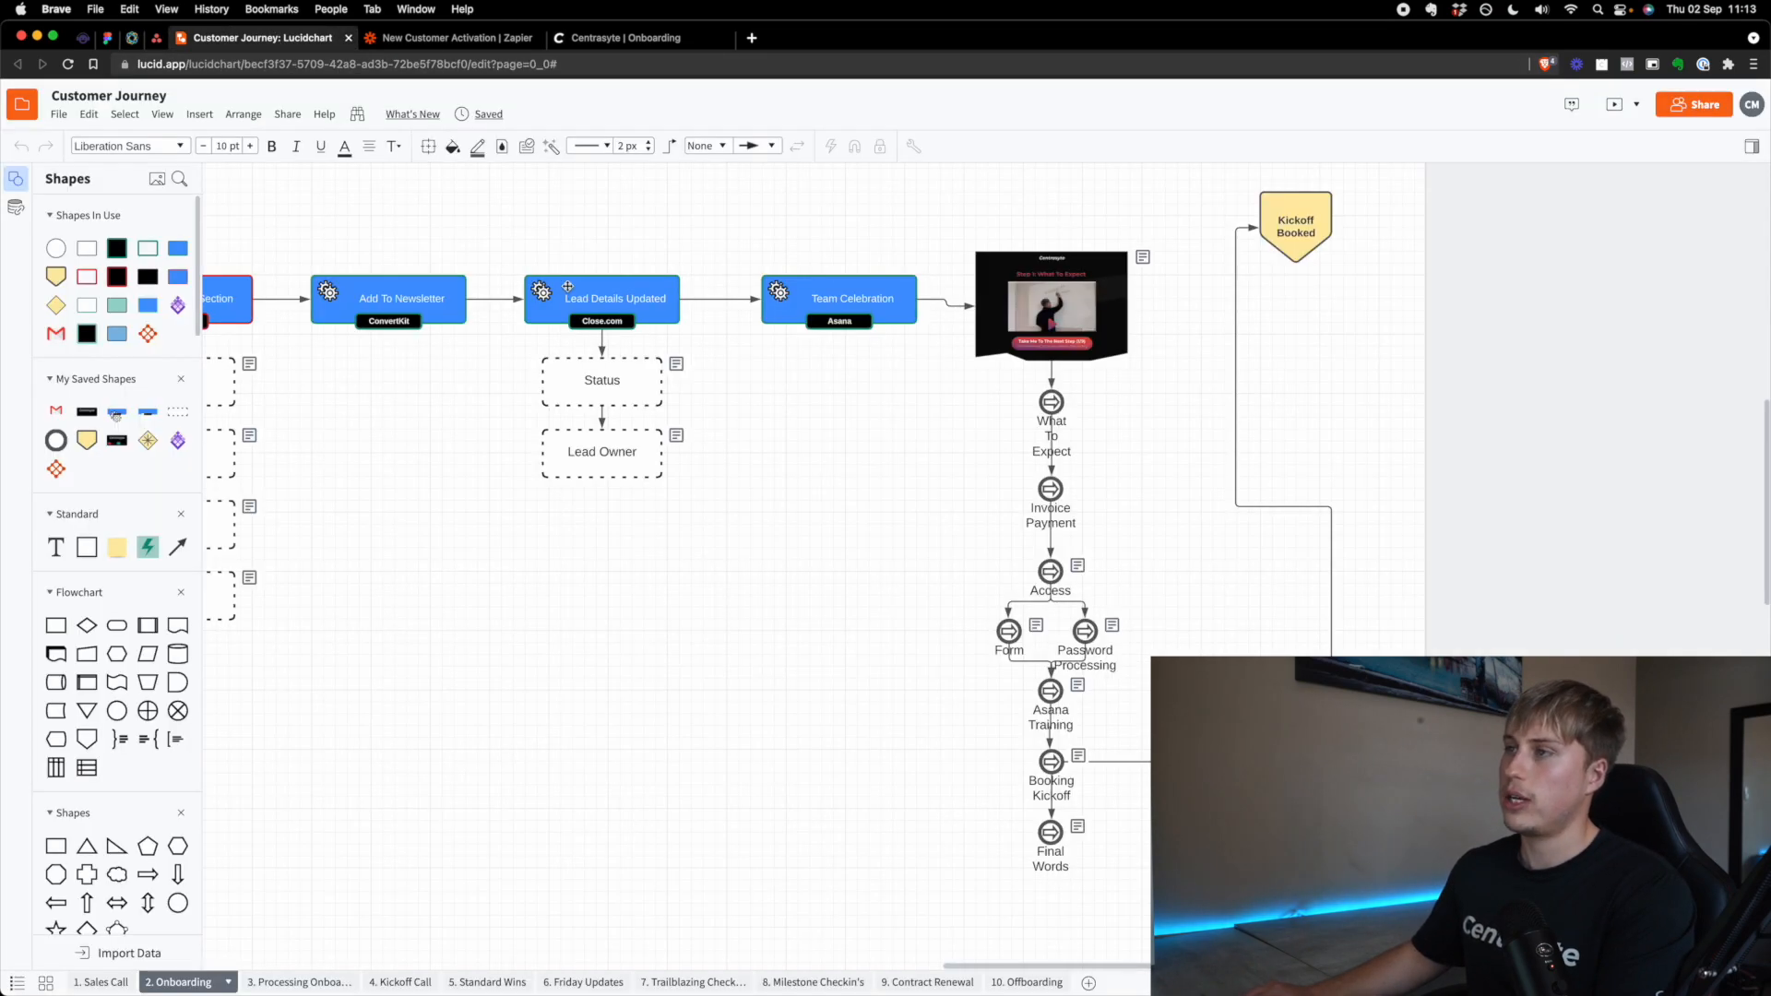
click(449, 37)
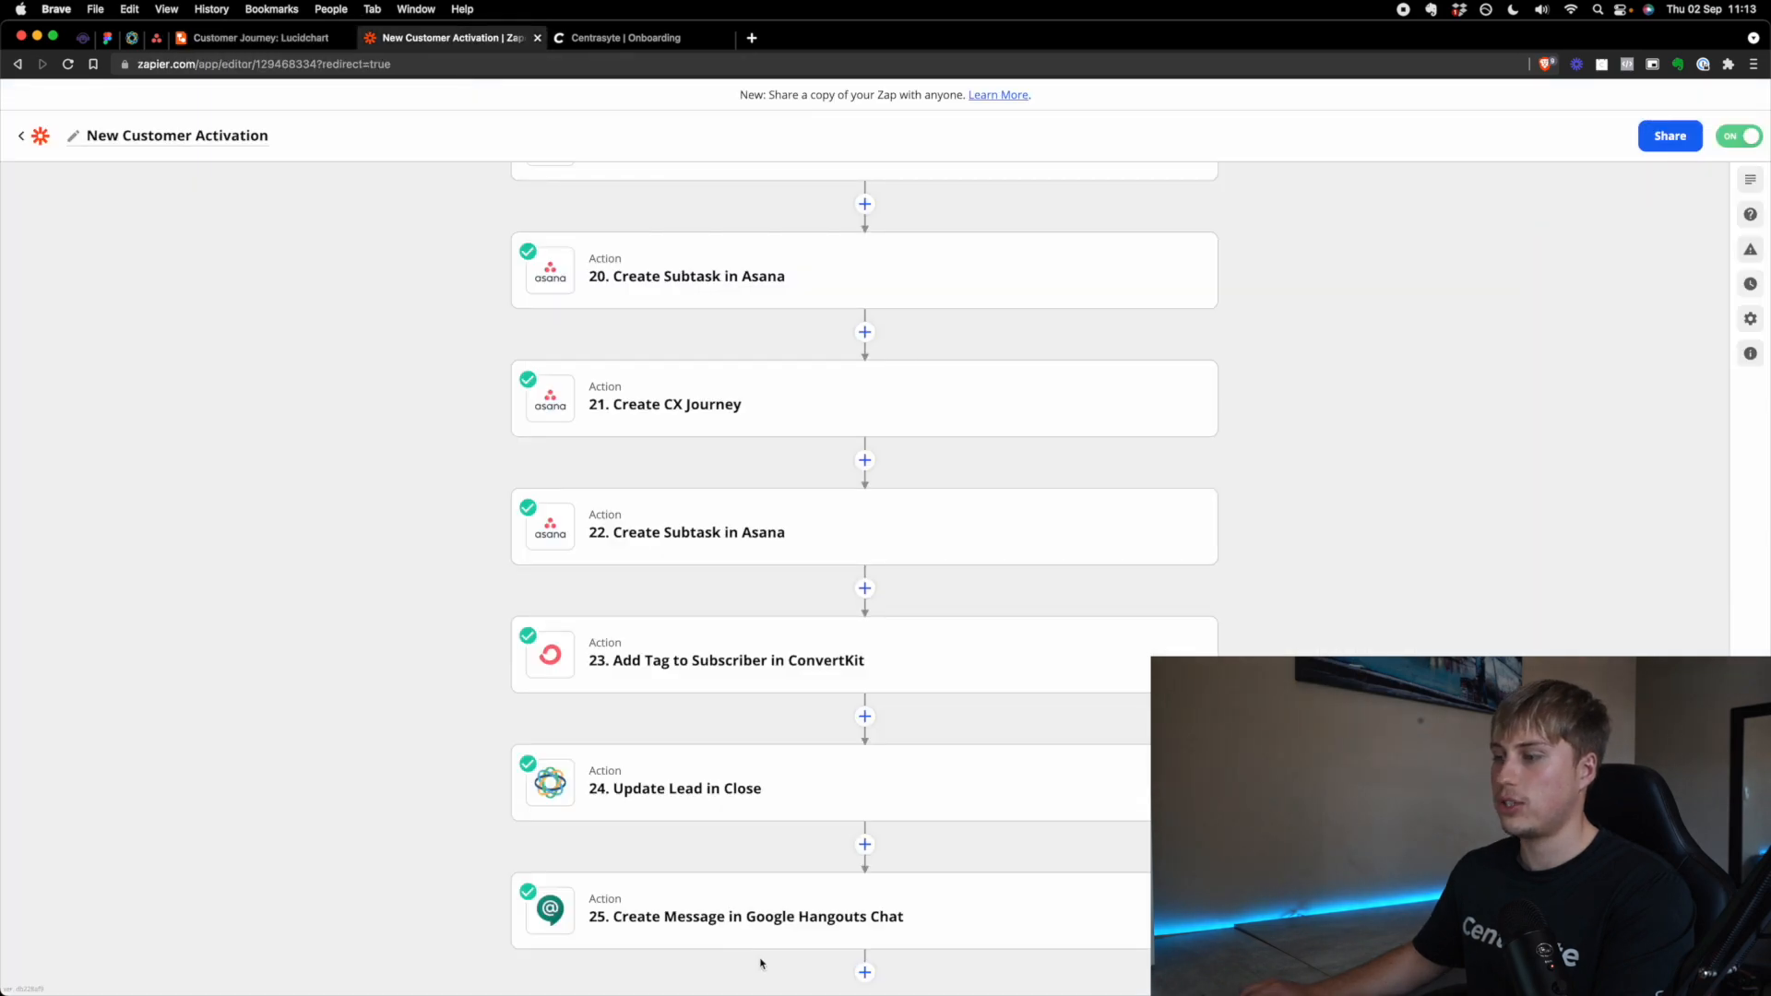
mouse_move(790, 916)
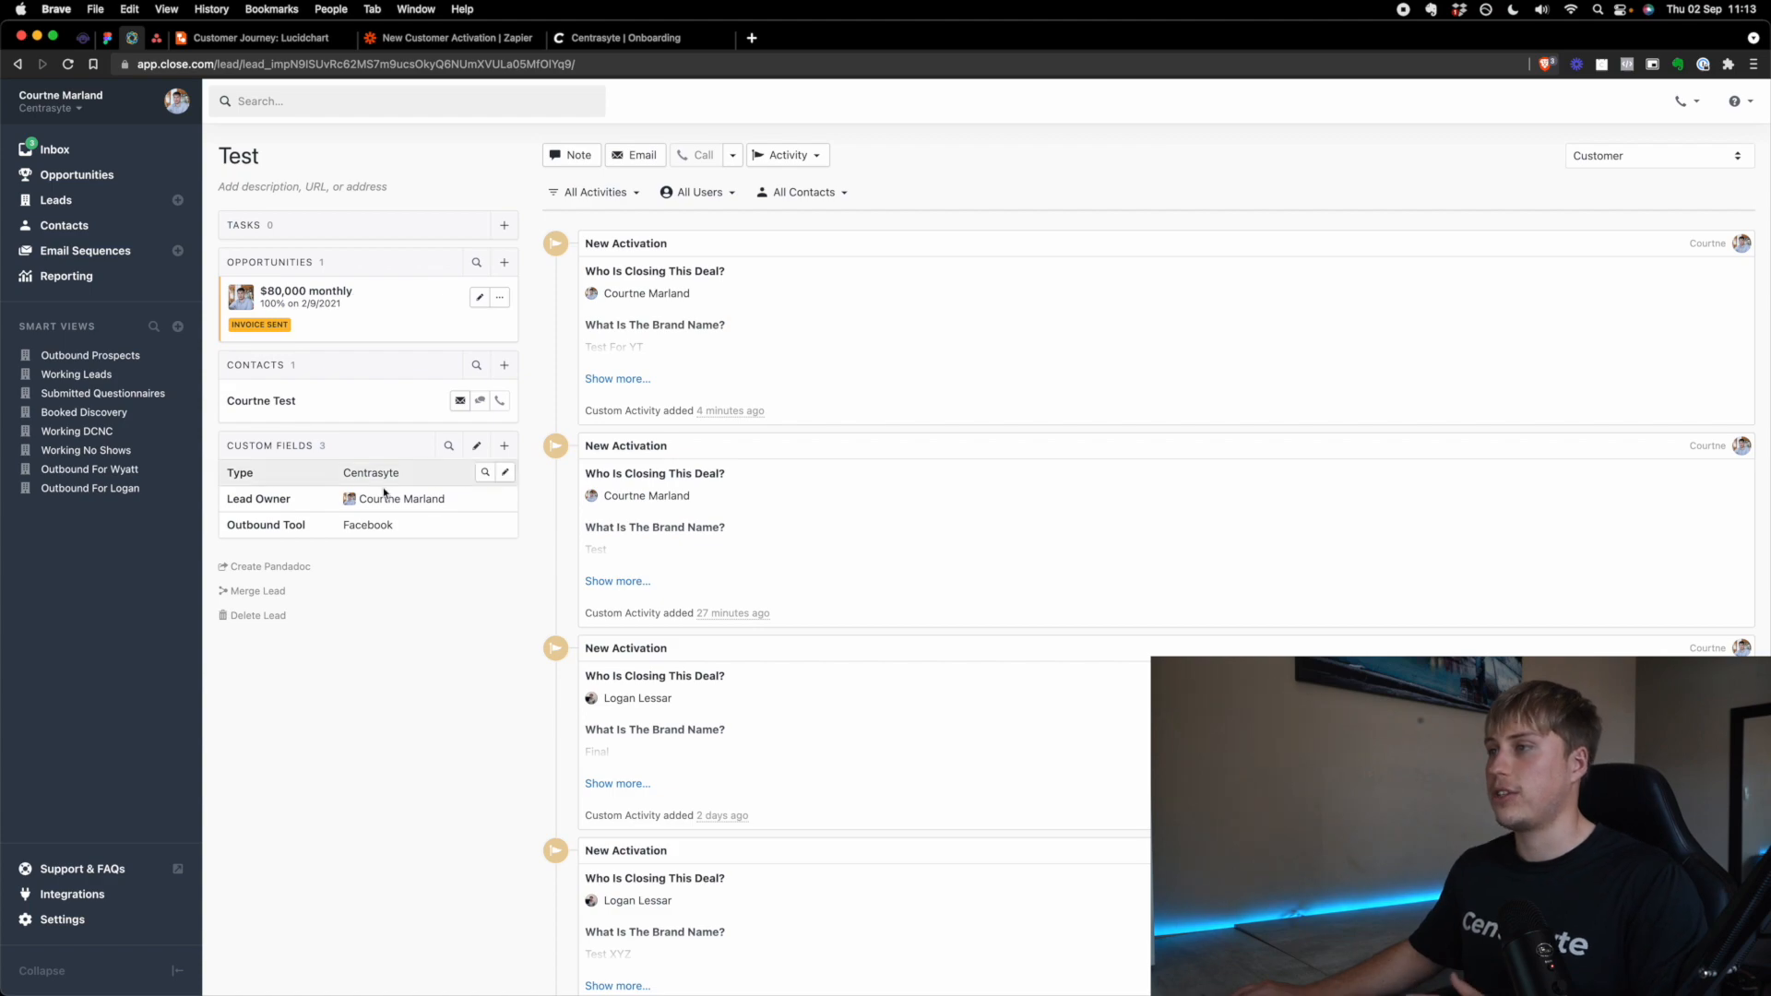
mouse_move(401, 498)
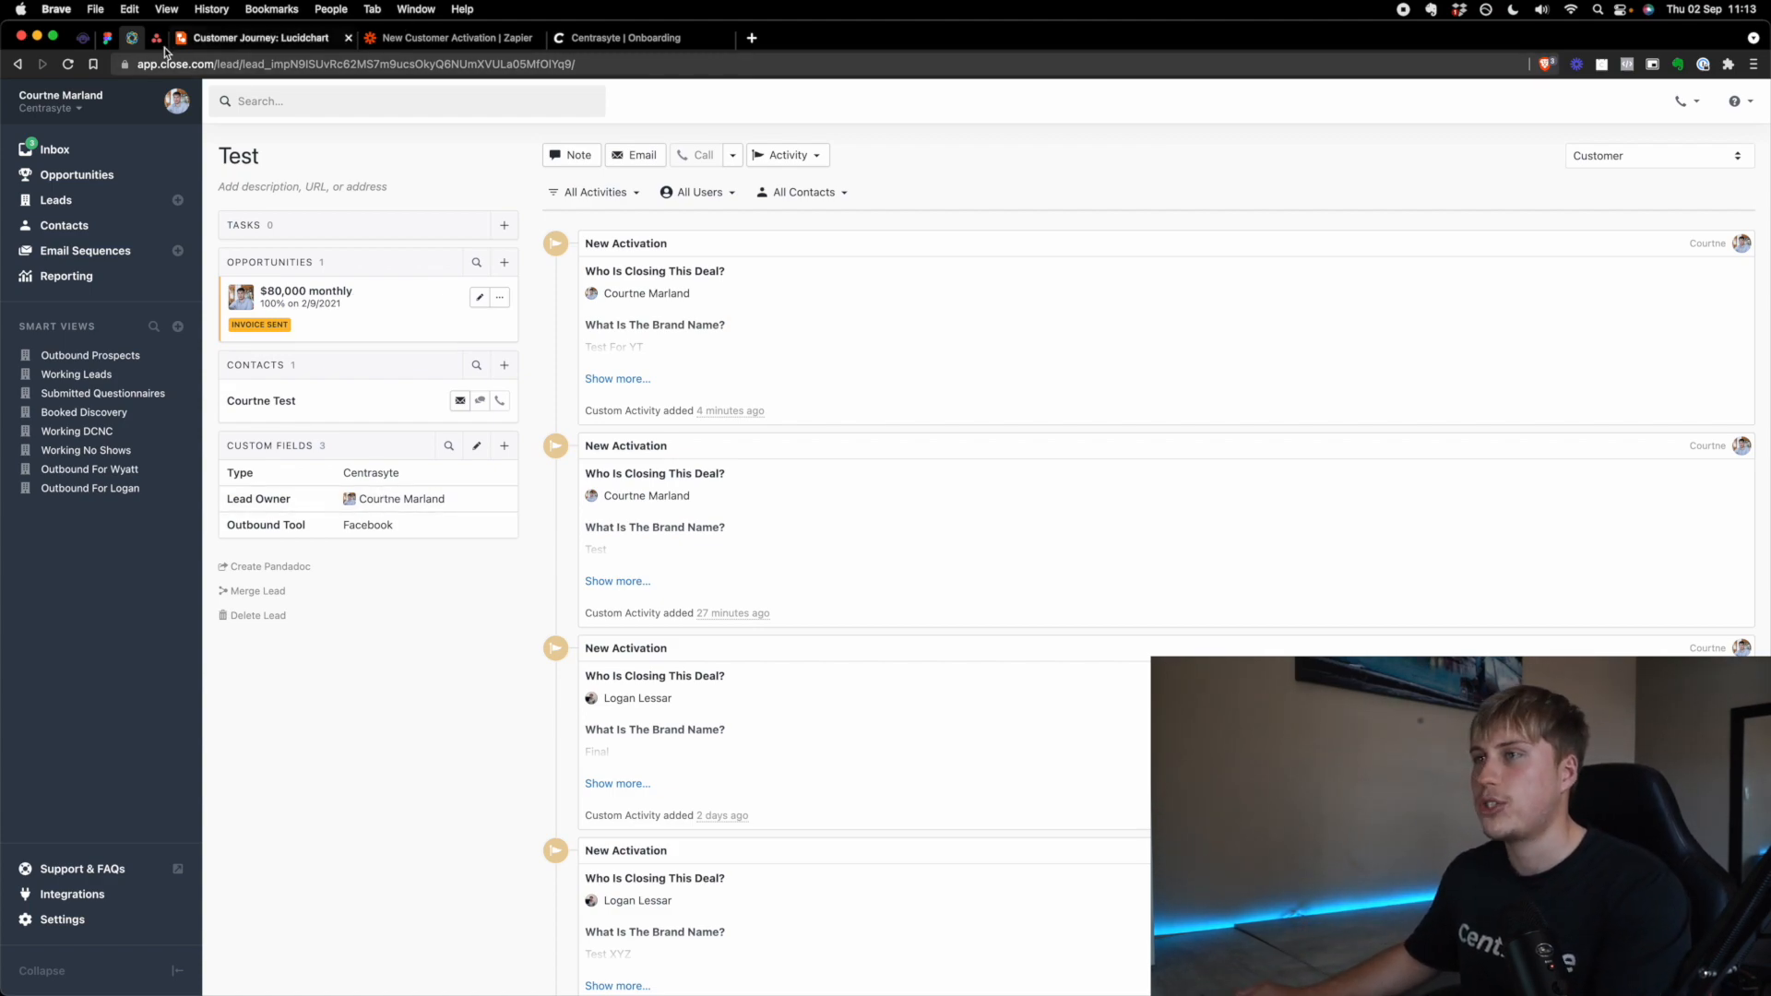
Step: Open the Test For YT card and scroll its contract, invoice and access subtasks
click(155, 37)
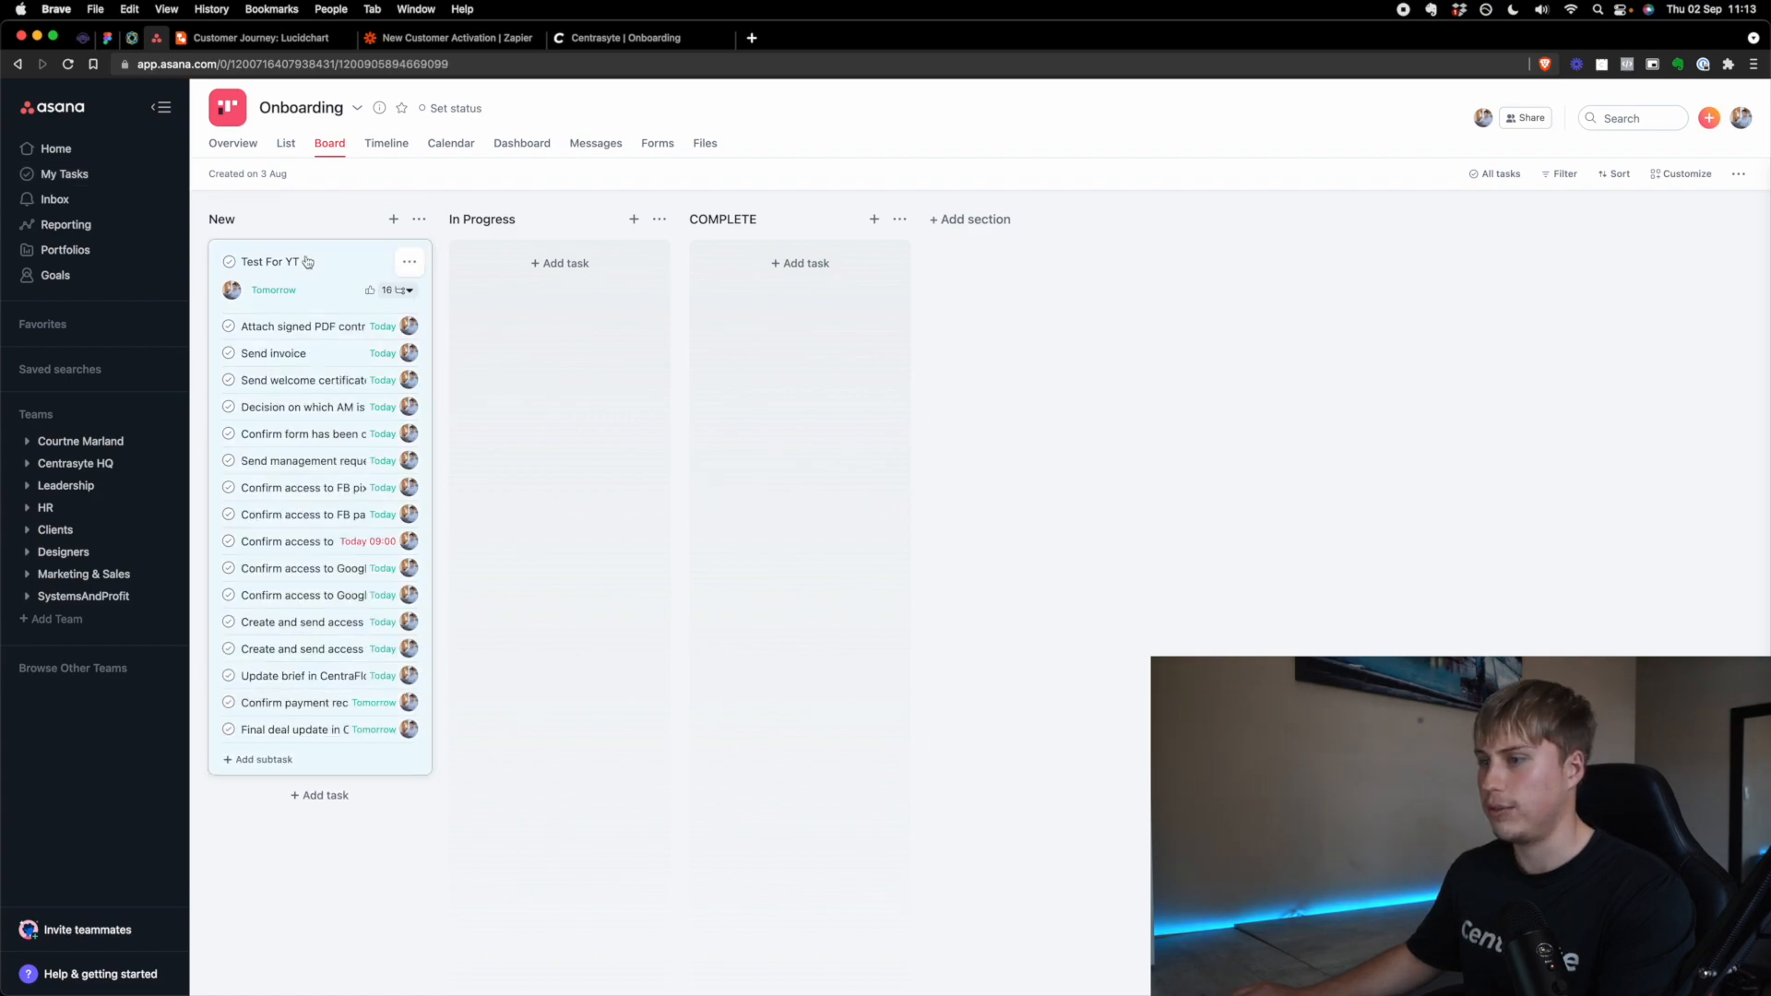
click(269, 261)
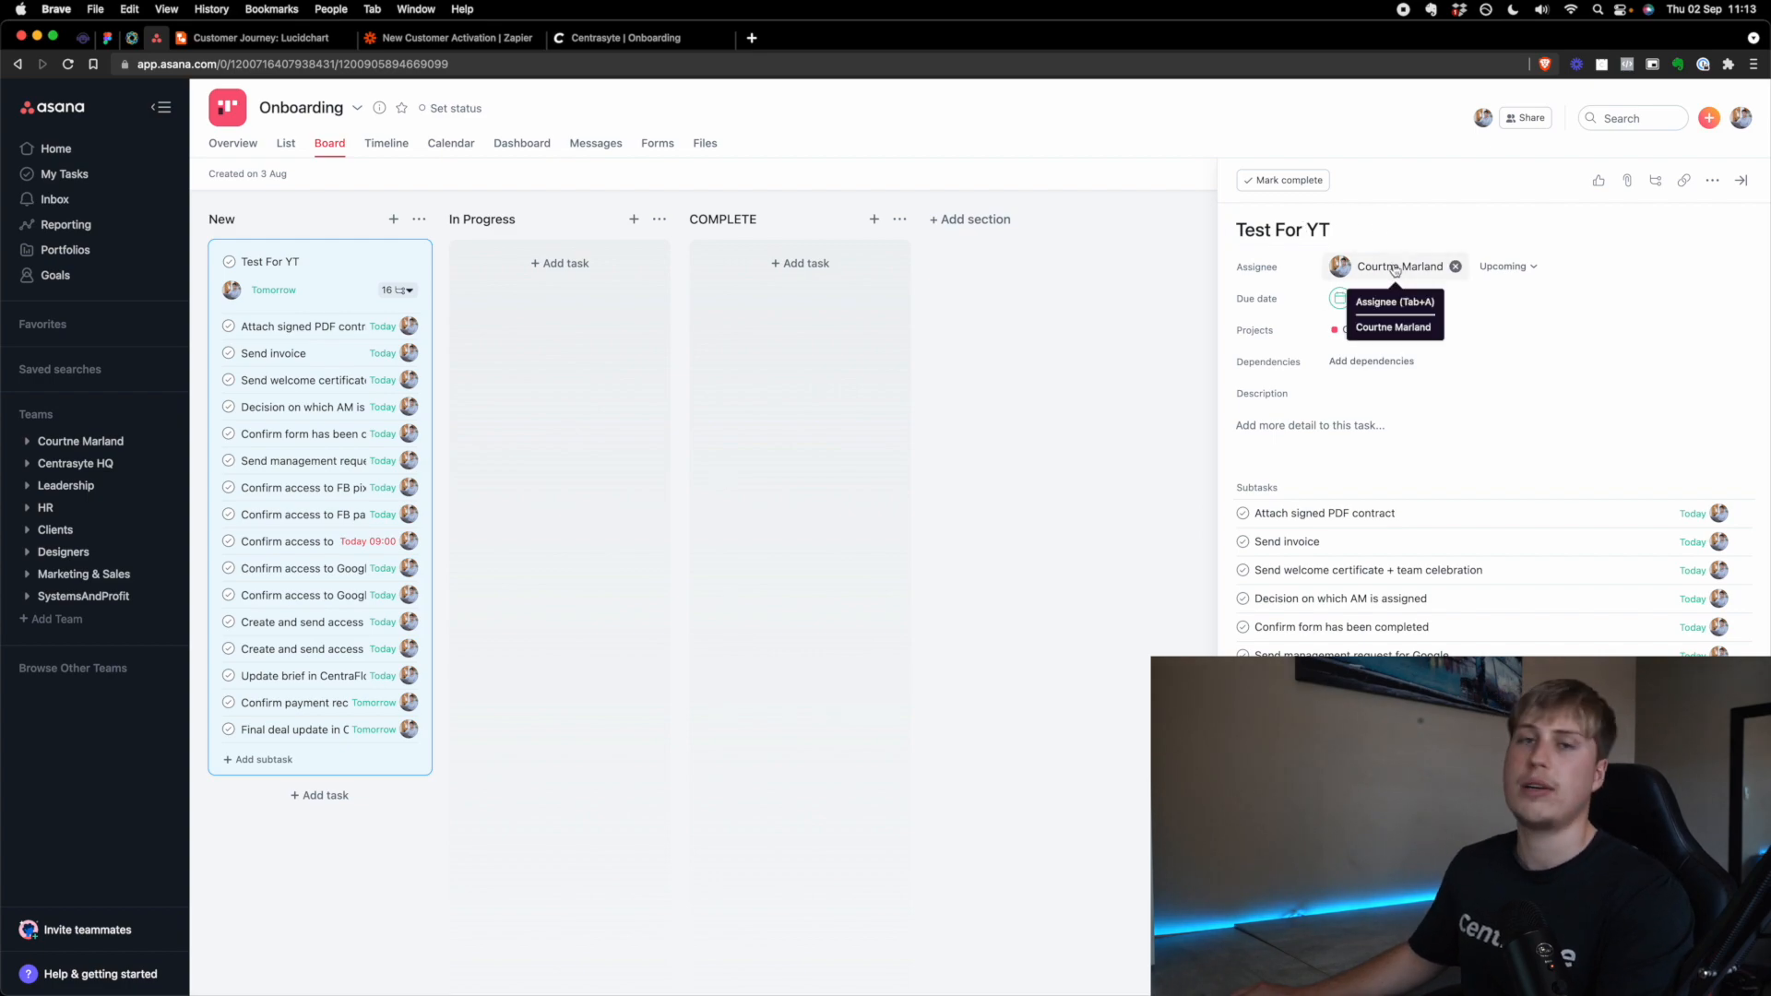
mouse_move(1369, 271)
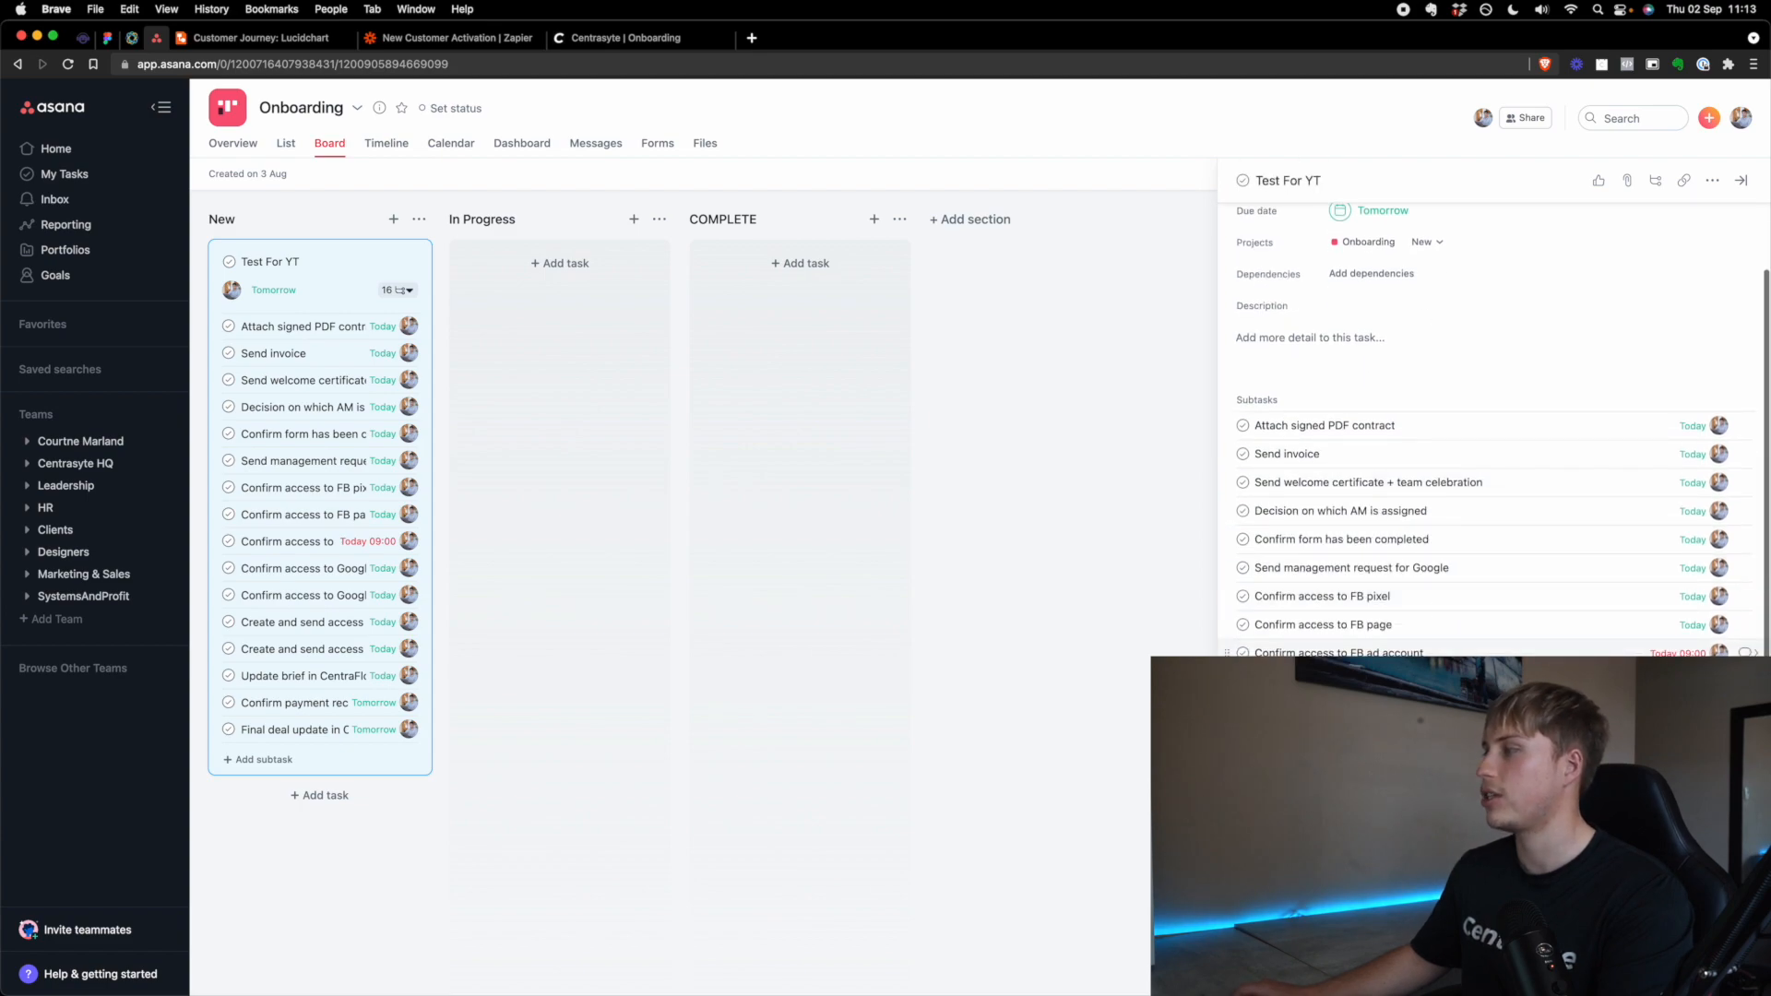
scroll(down, 3)
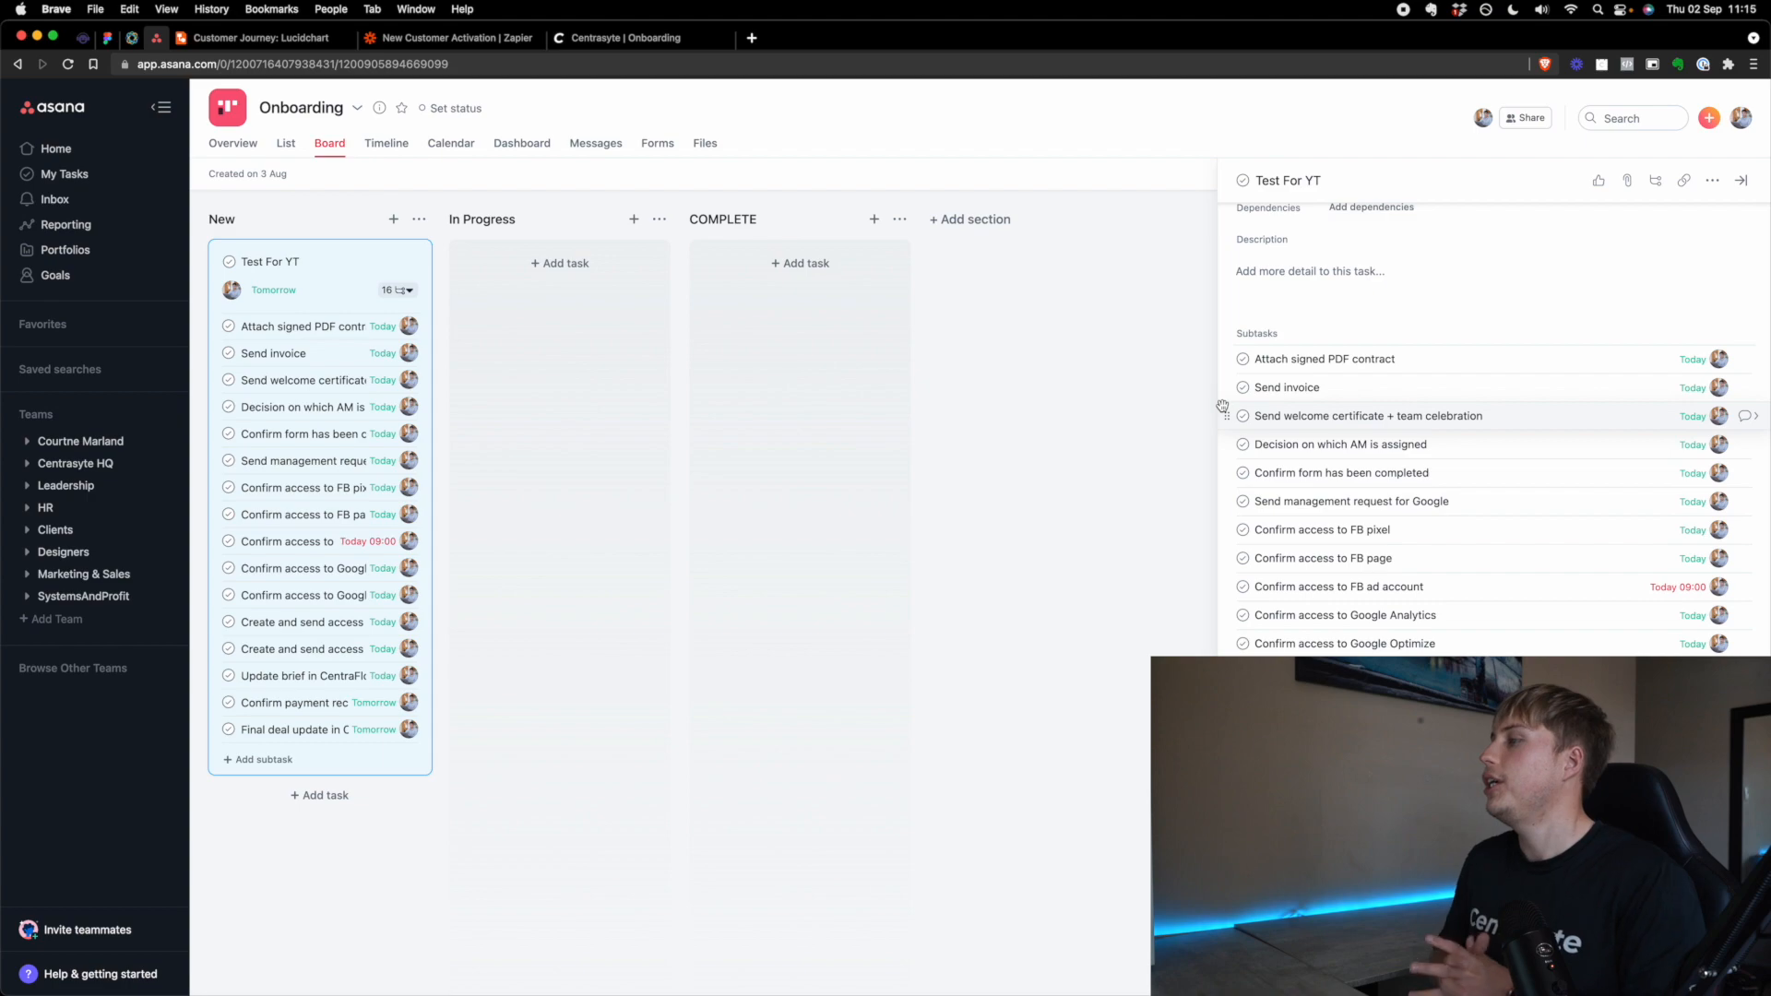
mouse_move(1286, 387)
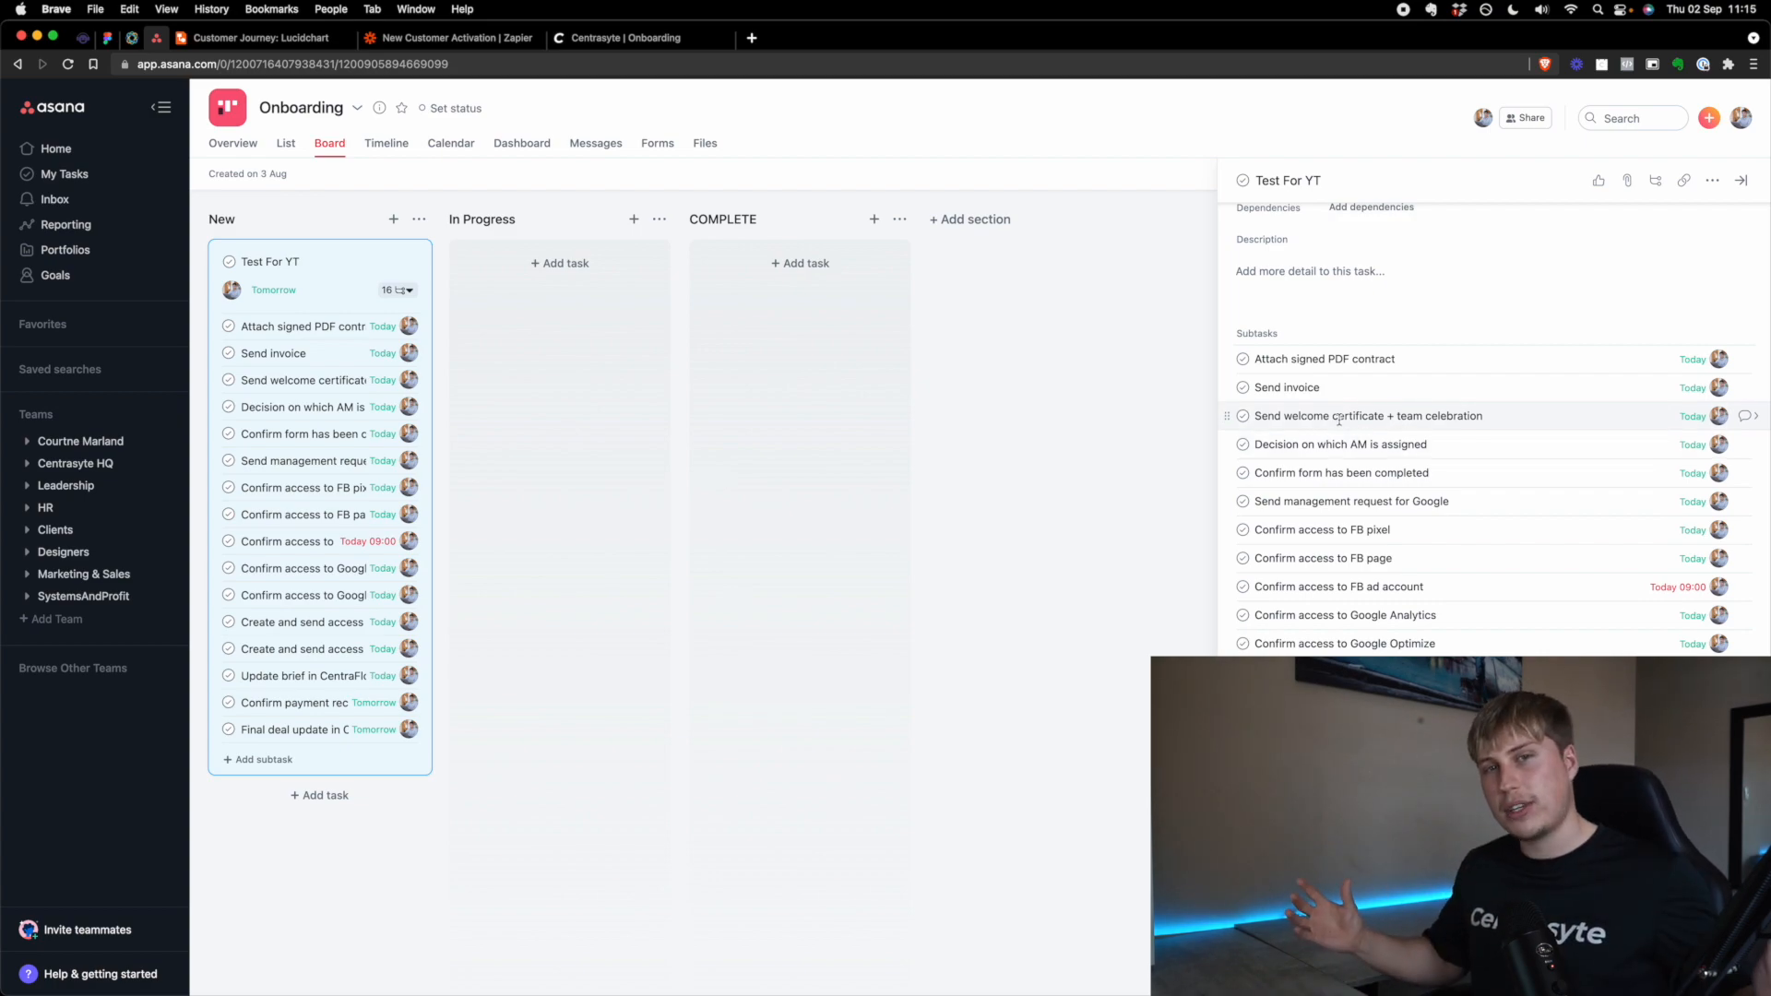
mouse_move(1310, 416)
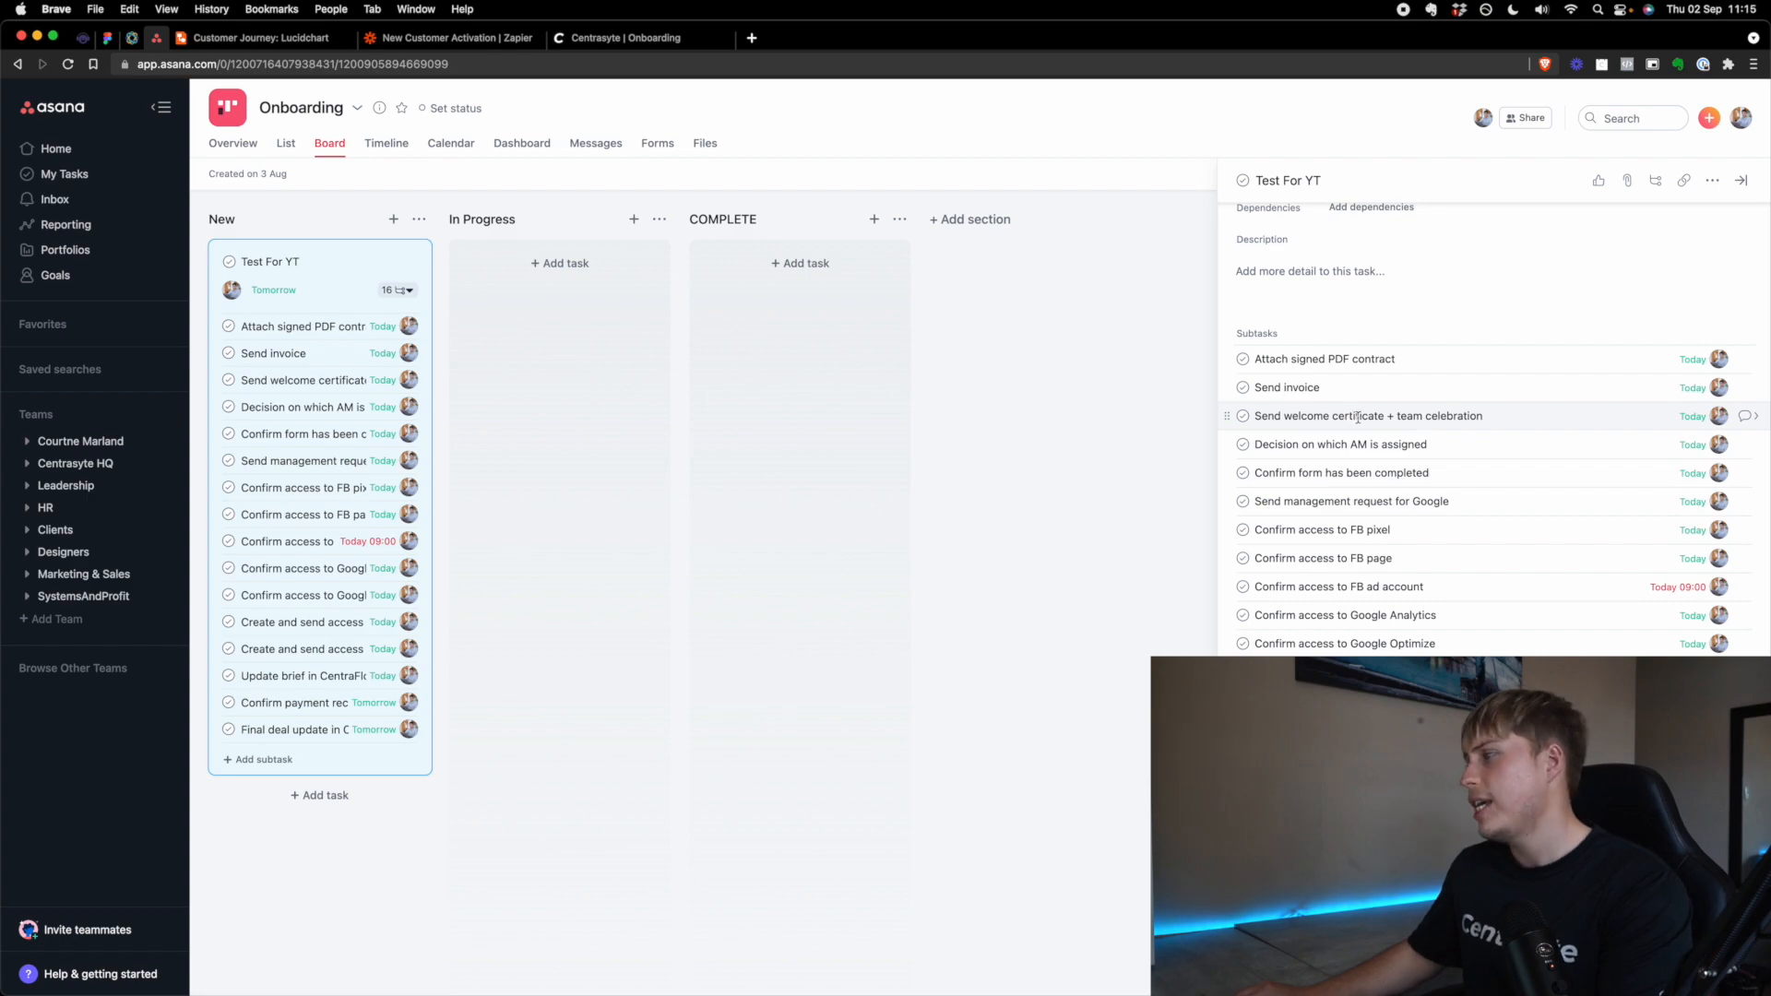
mouse_move(1339, 444)
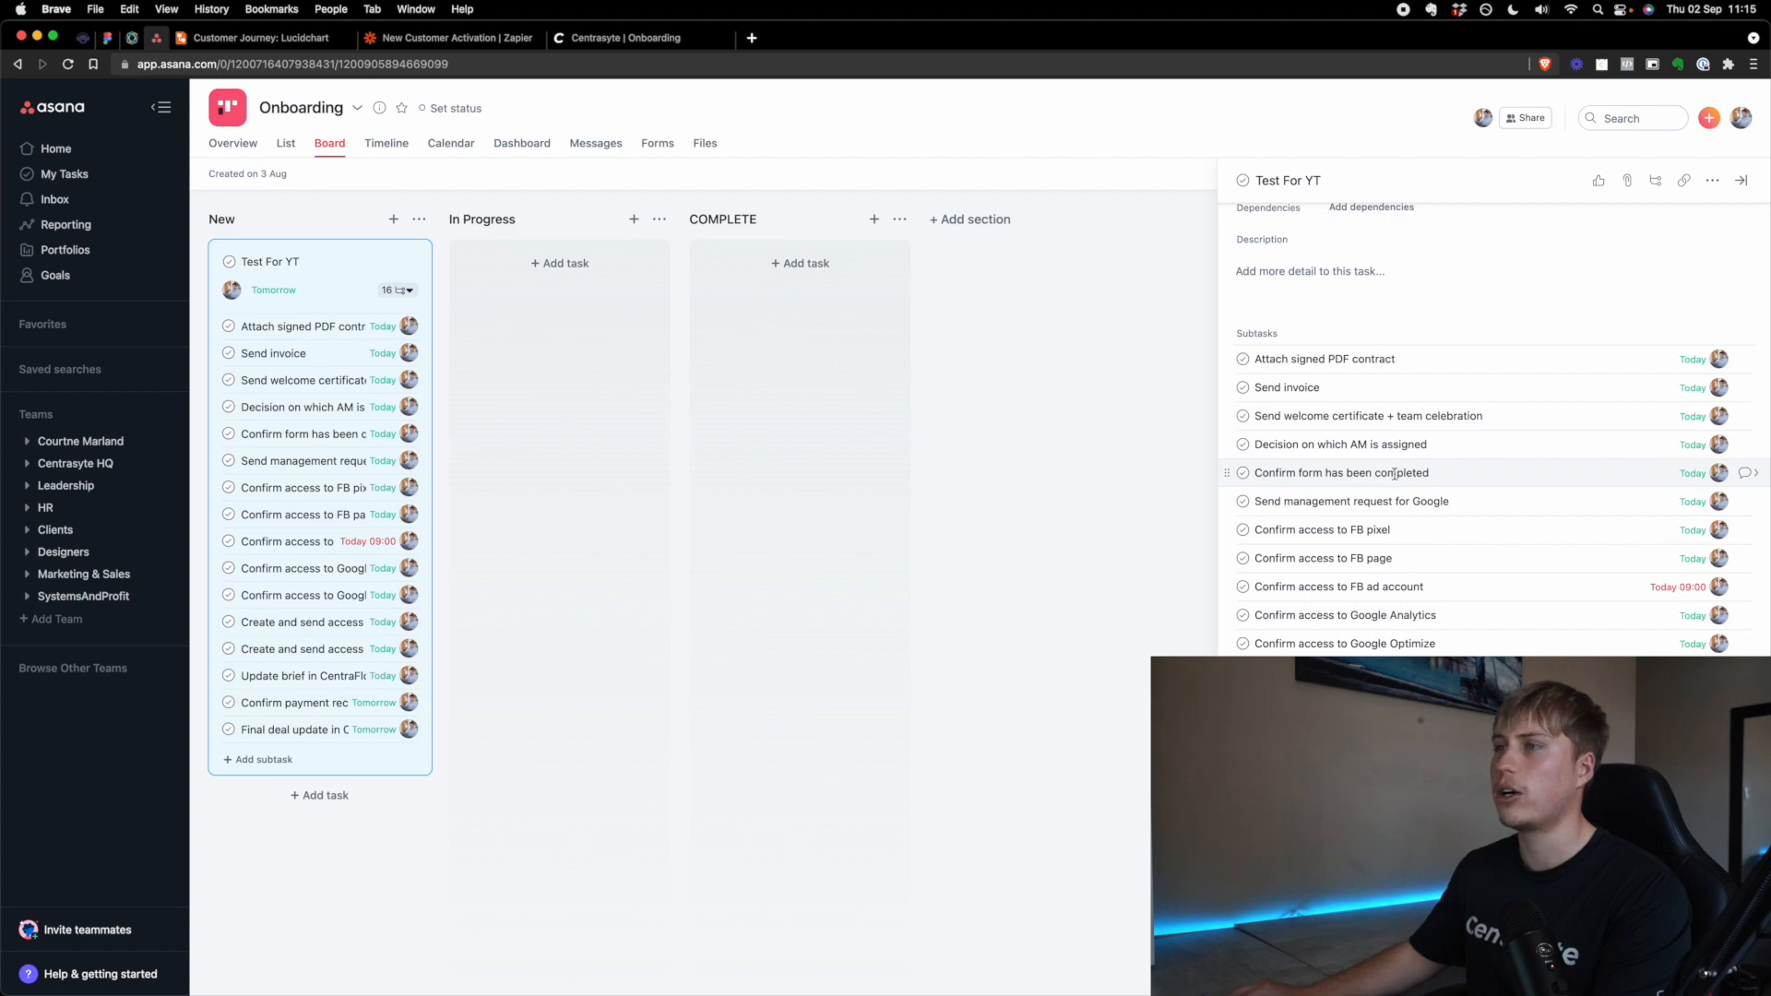
mouse_move(1488, 484)
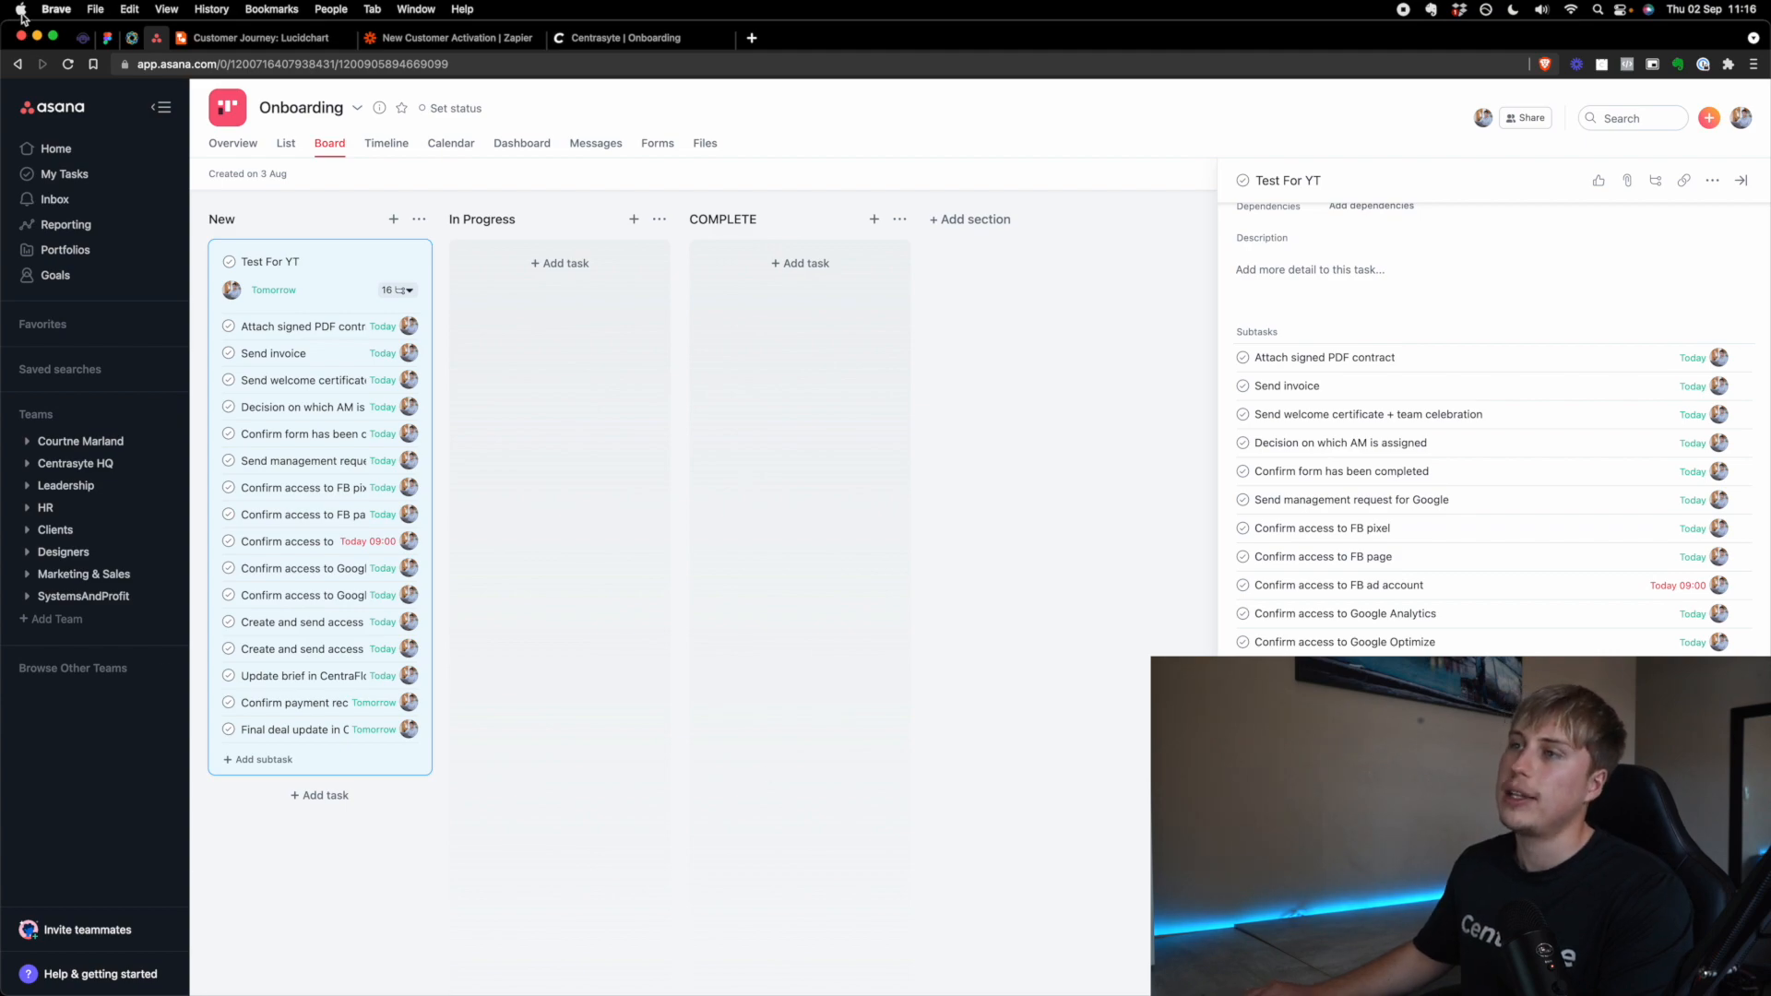
Step: Mark the Test lead's $80,000 monthly opportunity as Won, then delete it
click(633, 36)
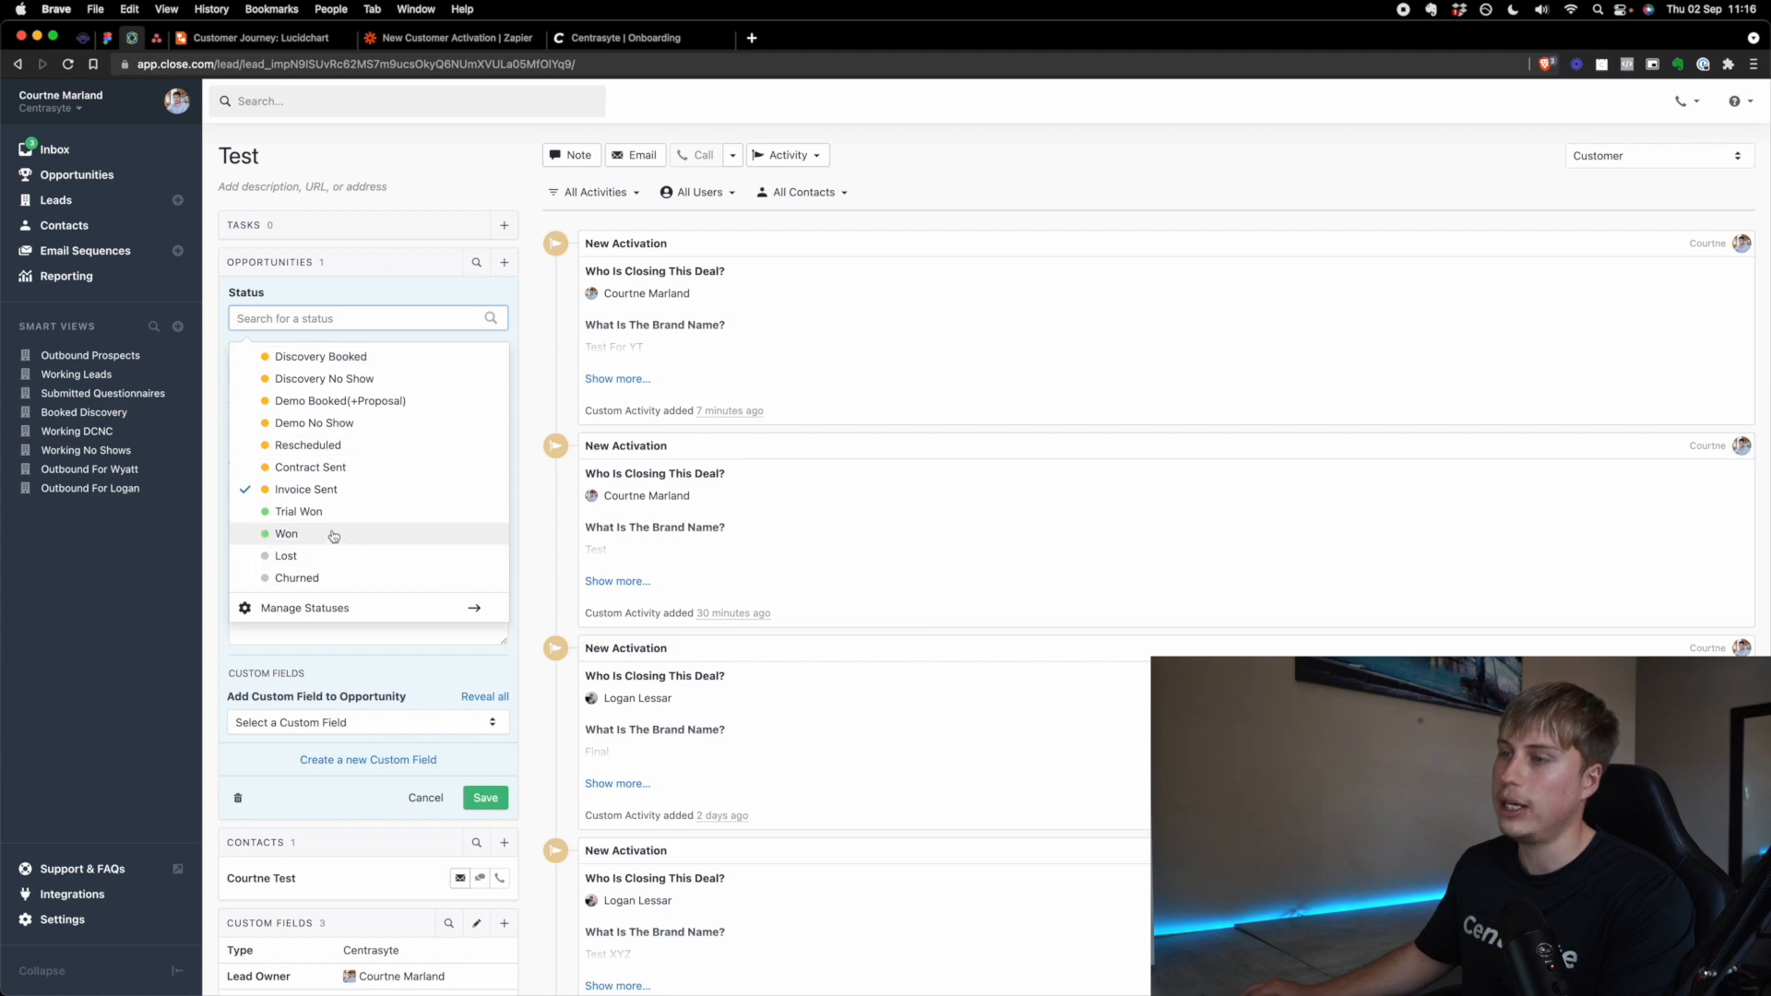
click(286, 533)
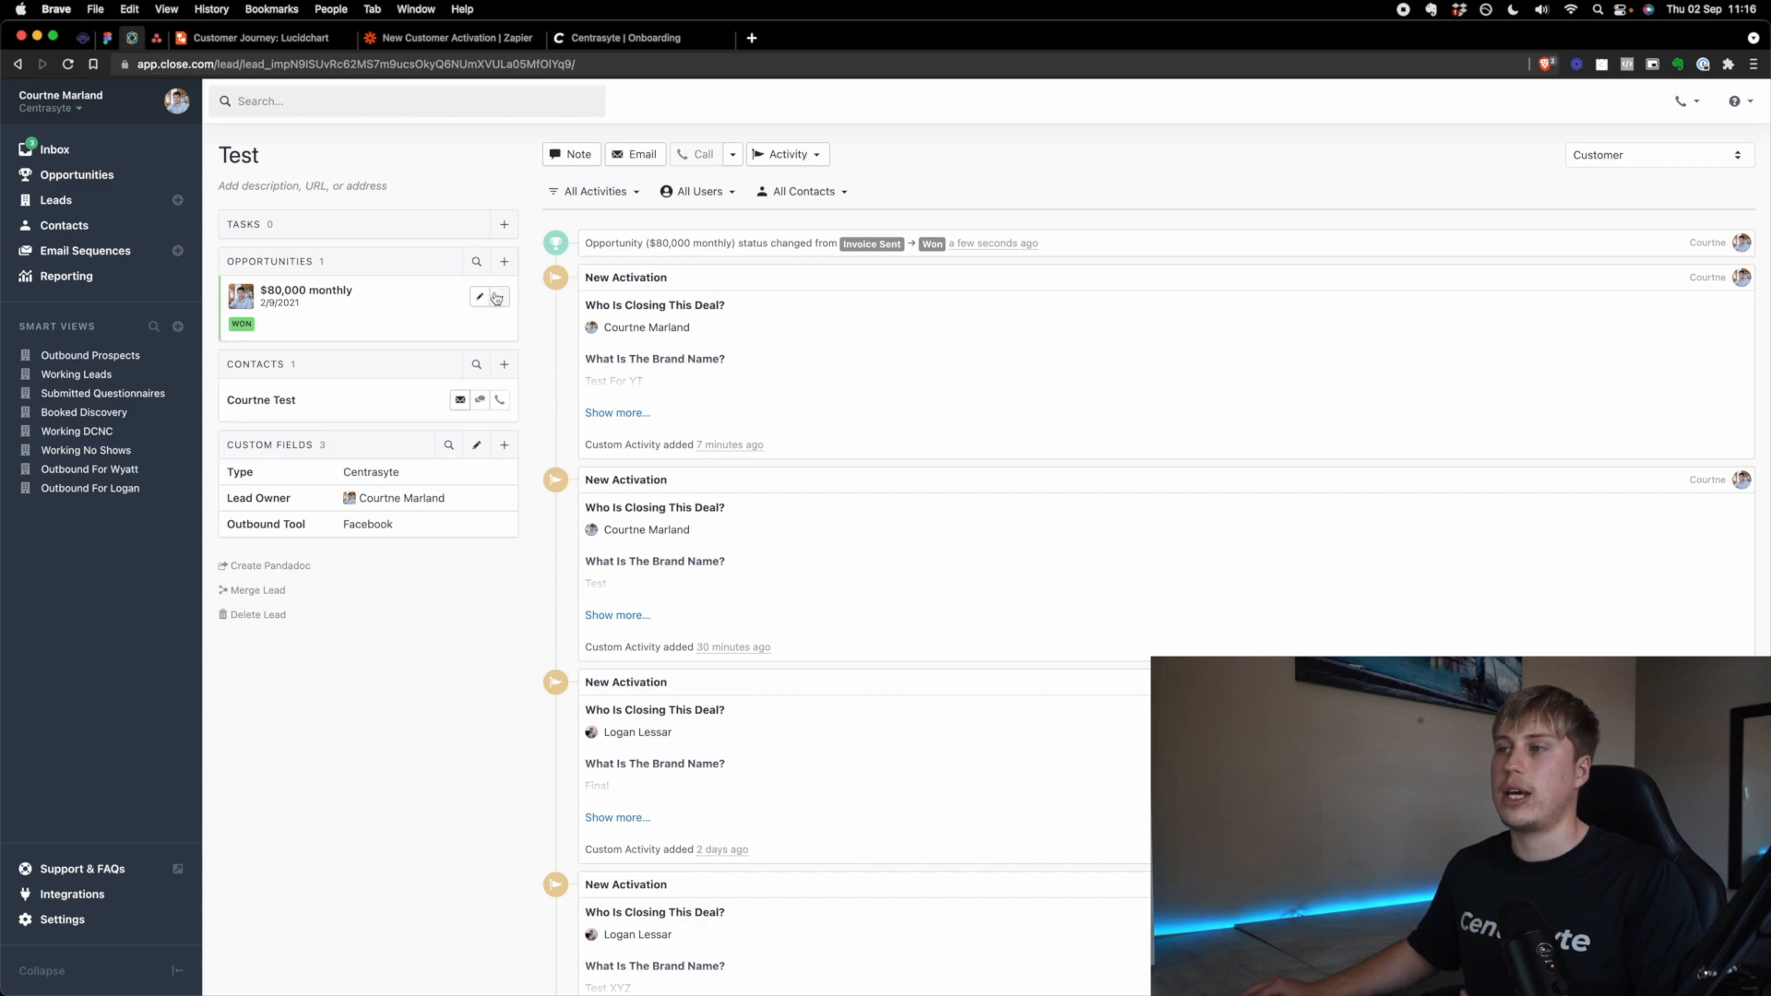
click(426, 327)
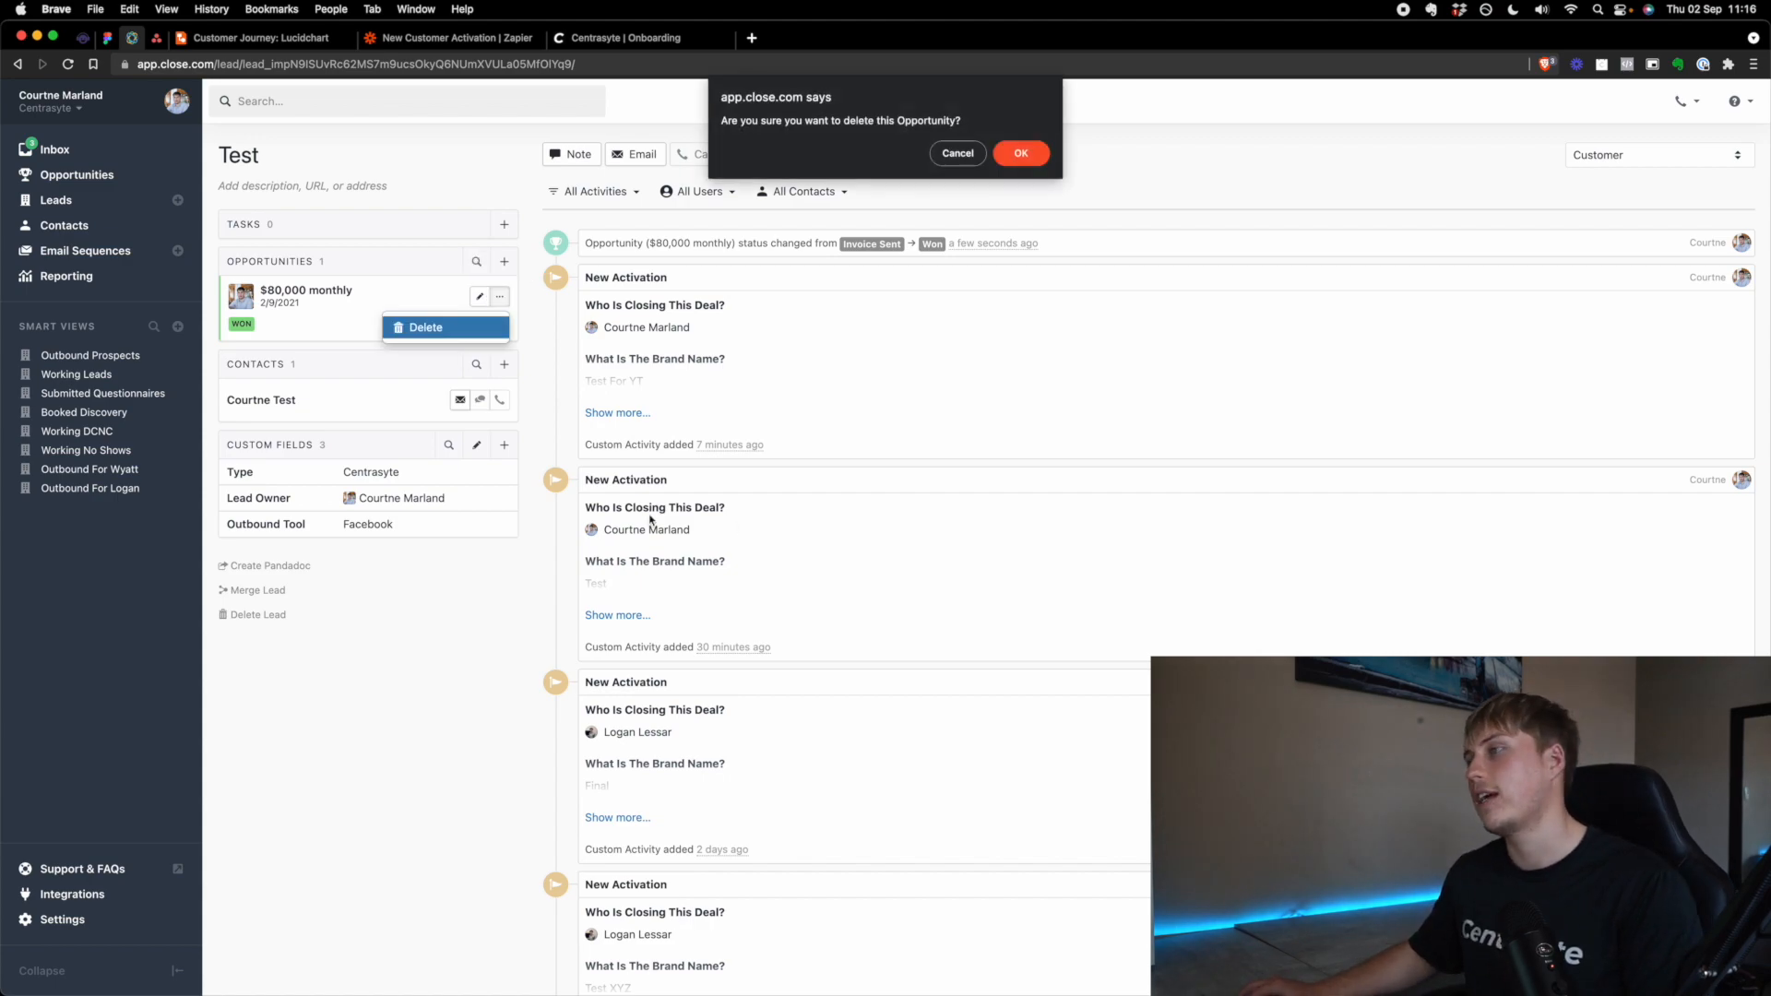
click(1018, 153)
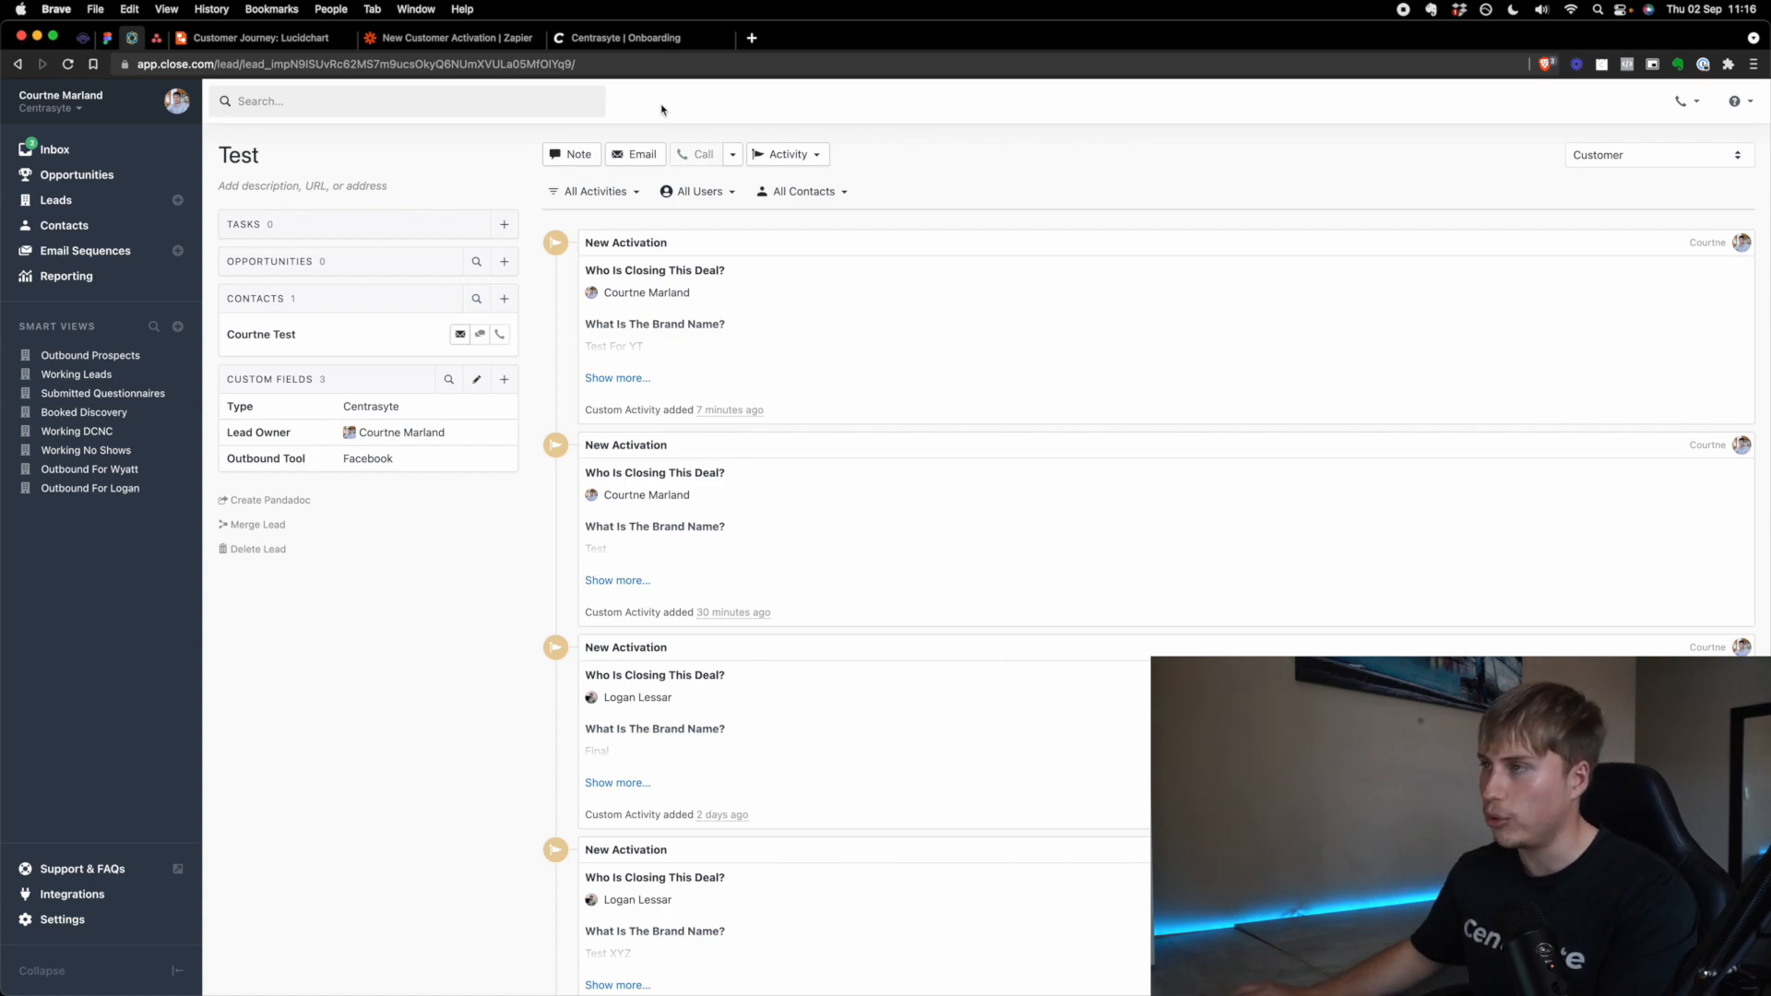
Step: Step the Centrasyte funnel past the expectations and contract pages to step 3
click(632, 37)
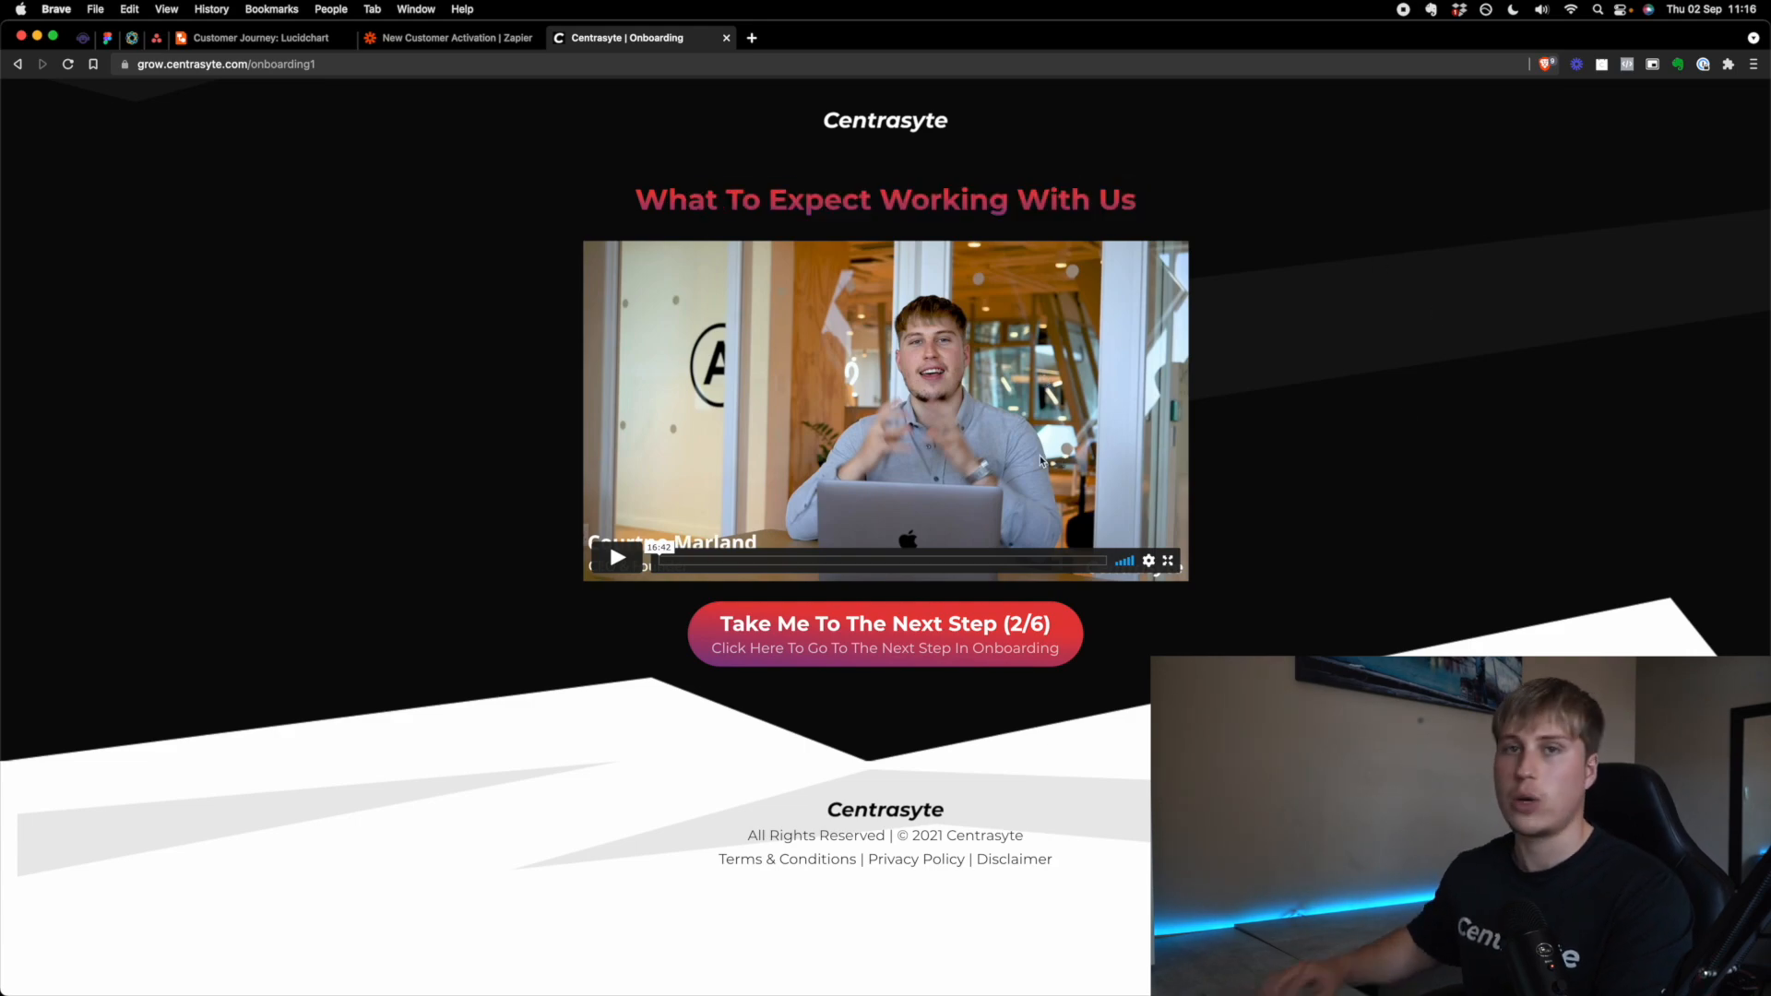
mouse_move(884, 664)
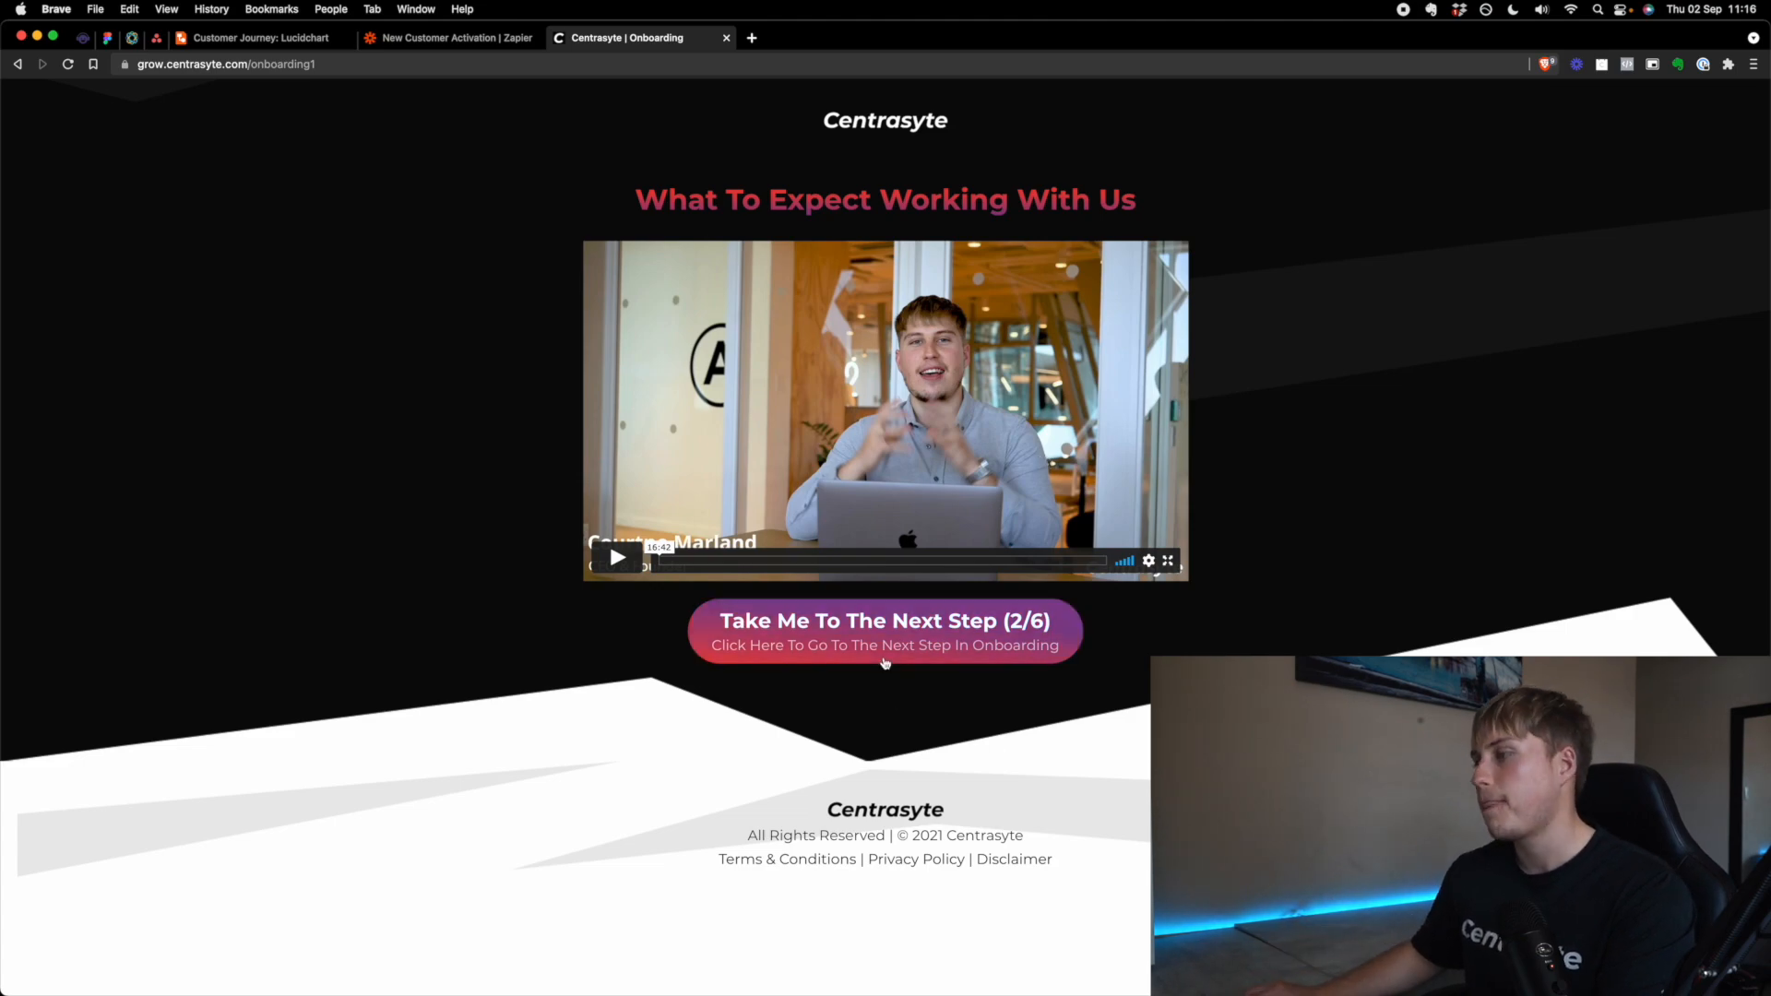
click(884, 629)
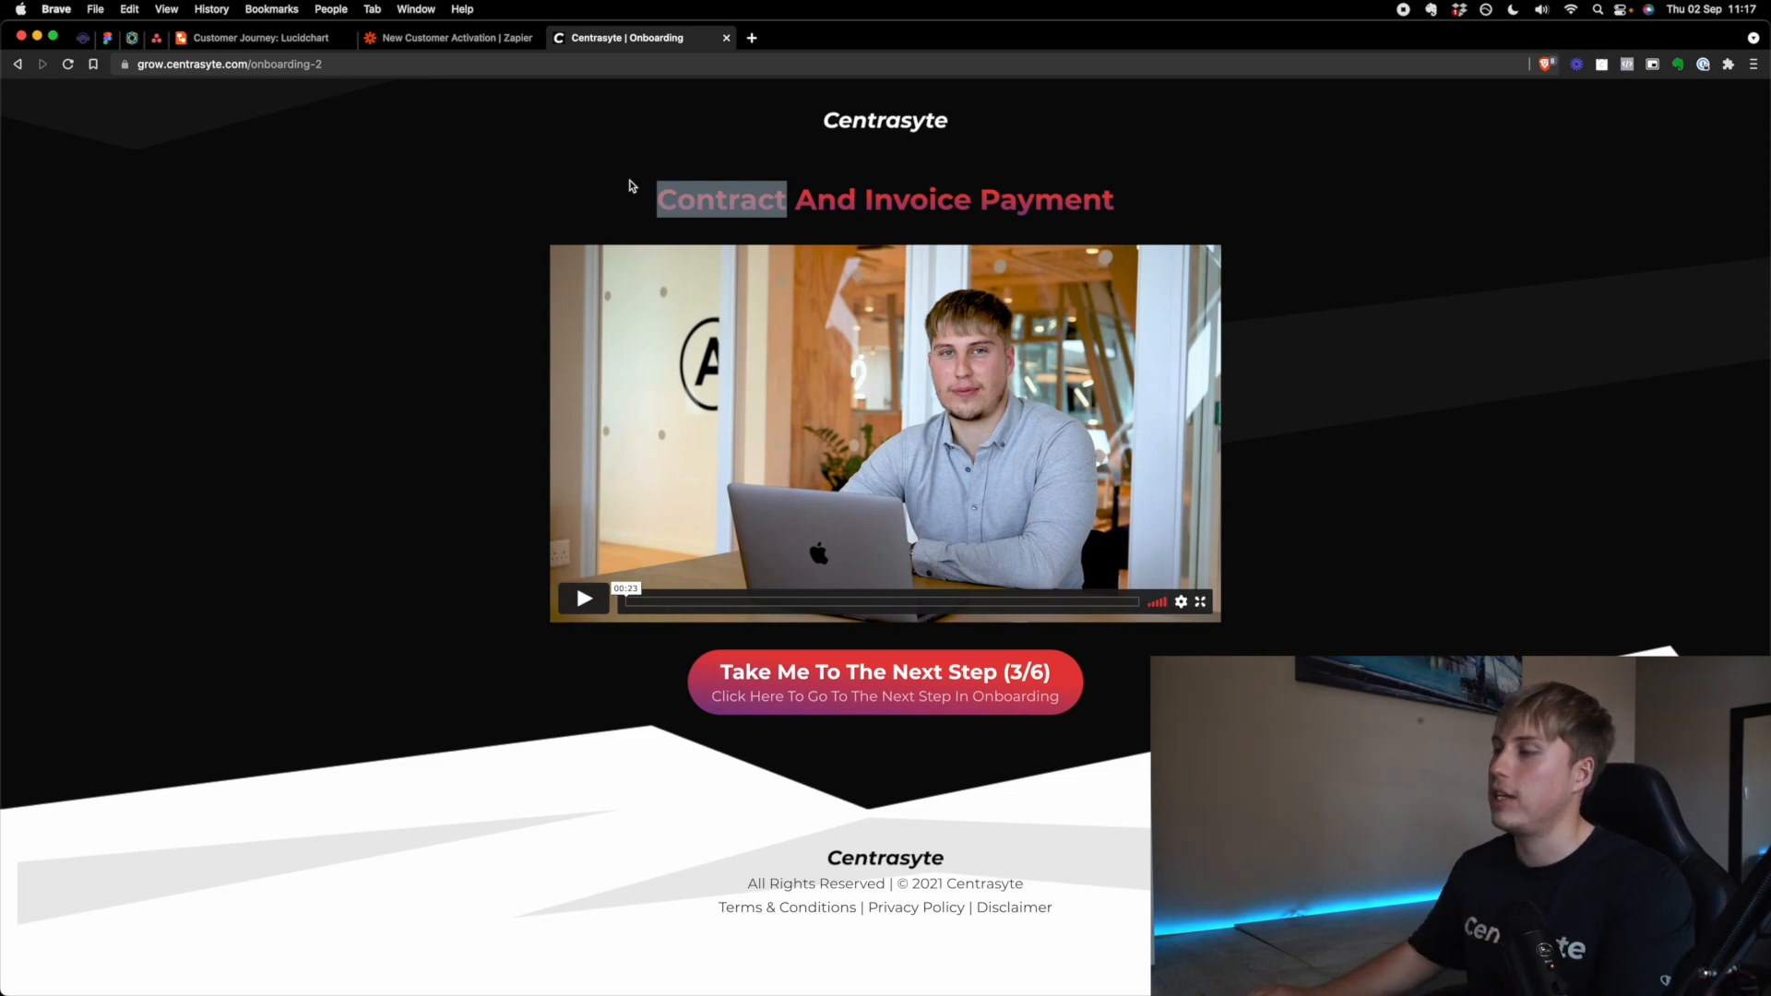
click(884, 671)
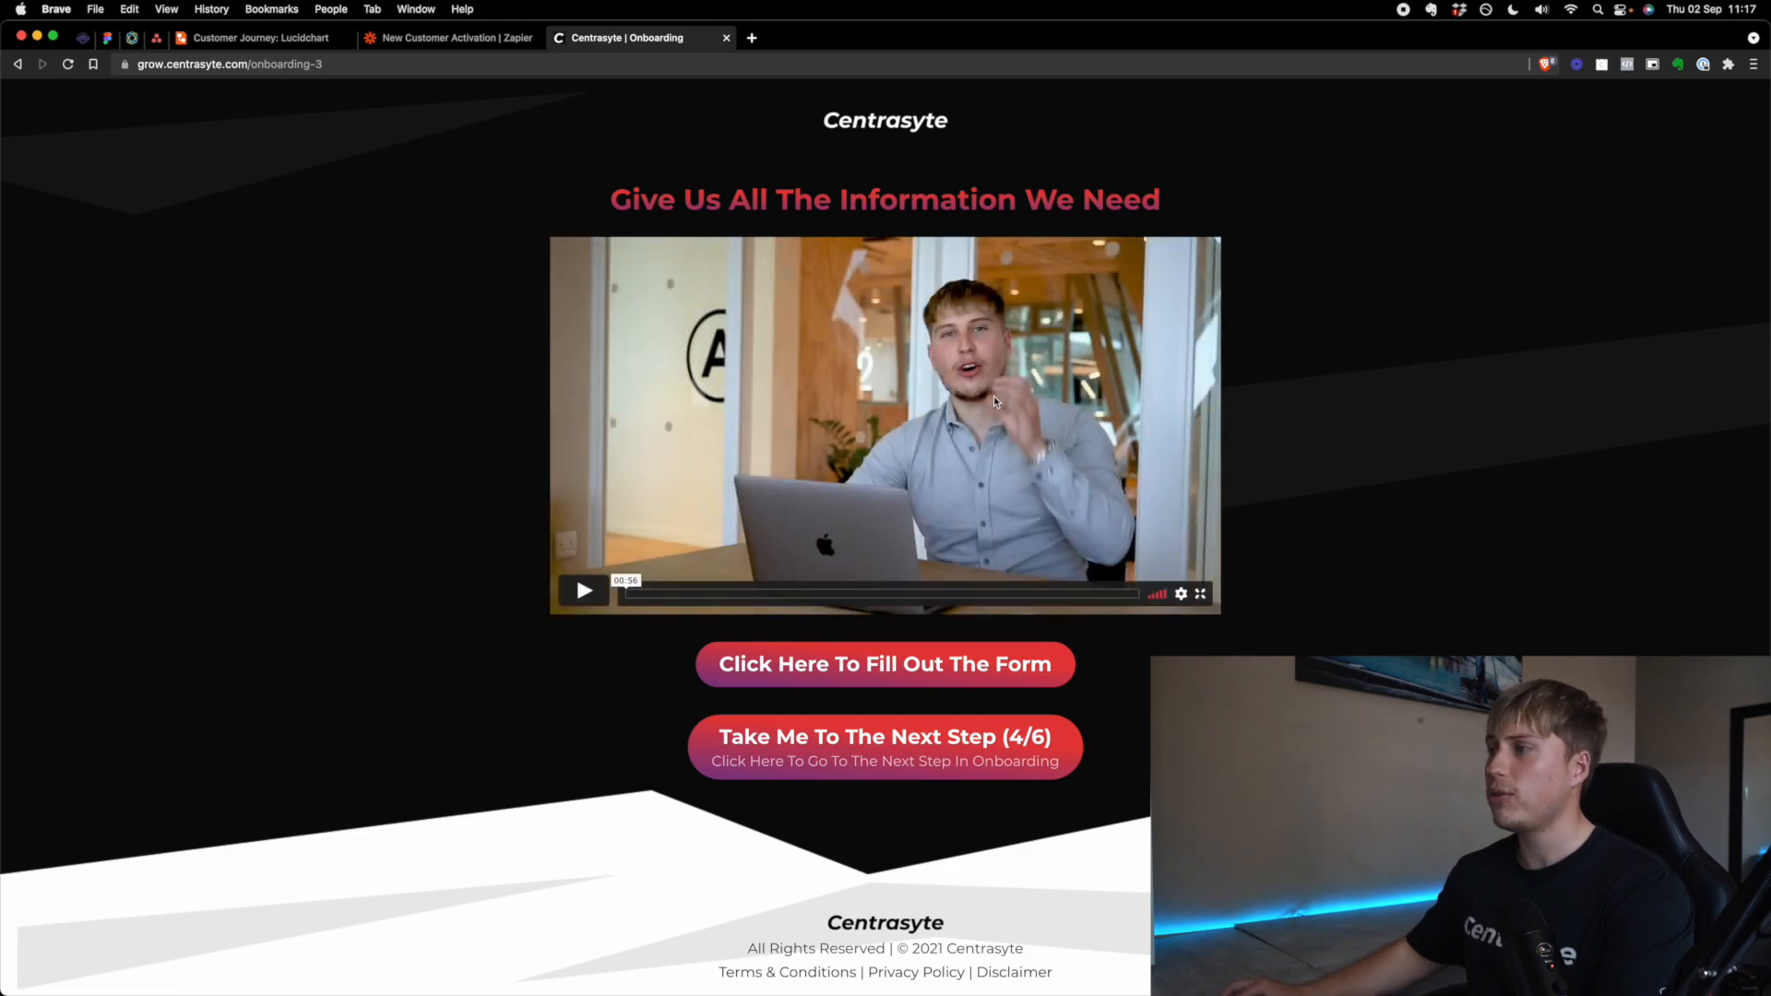
Step: Open and scroll through the PPC/CRO Kickoff Intake Form in Asana Forms
click(885, 664)
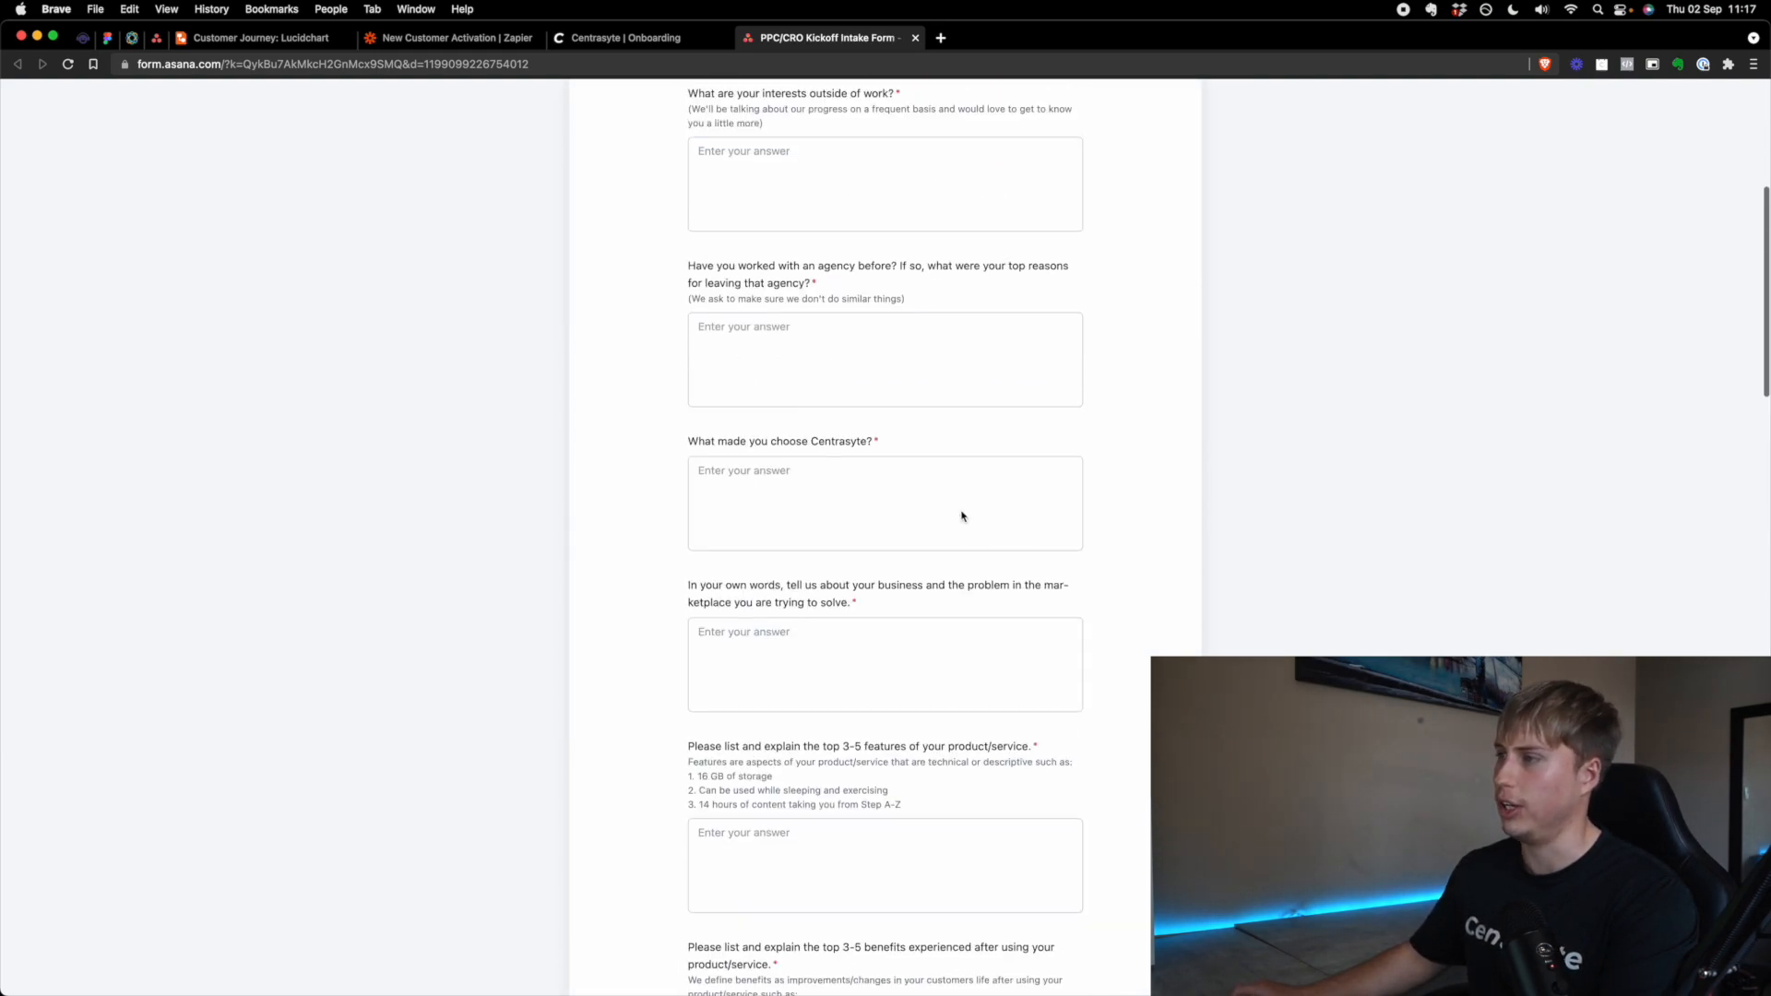
scroll(up, 3)
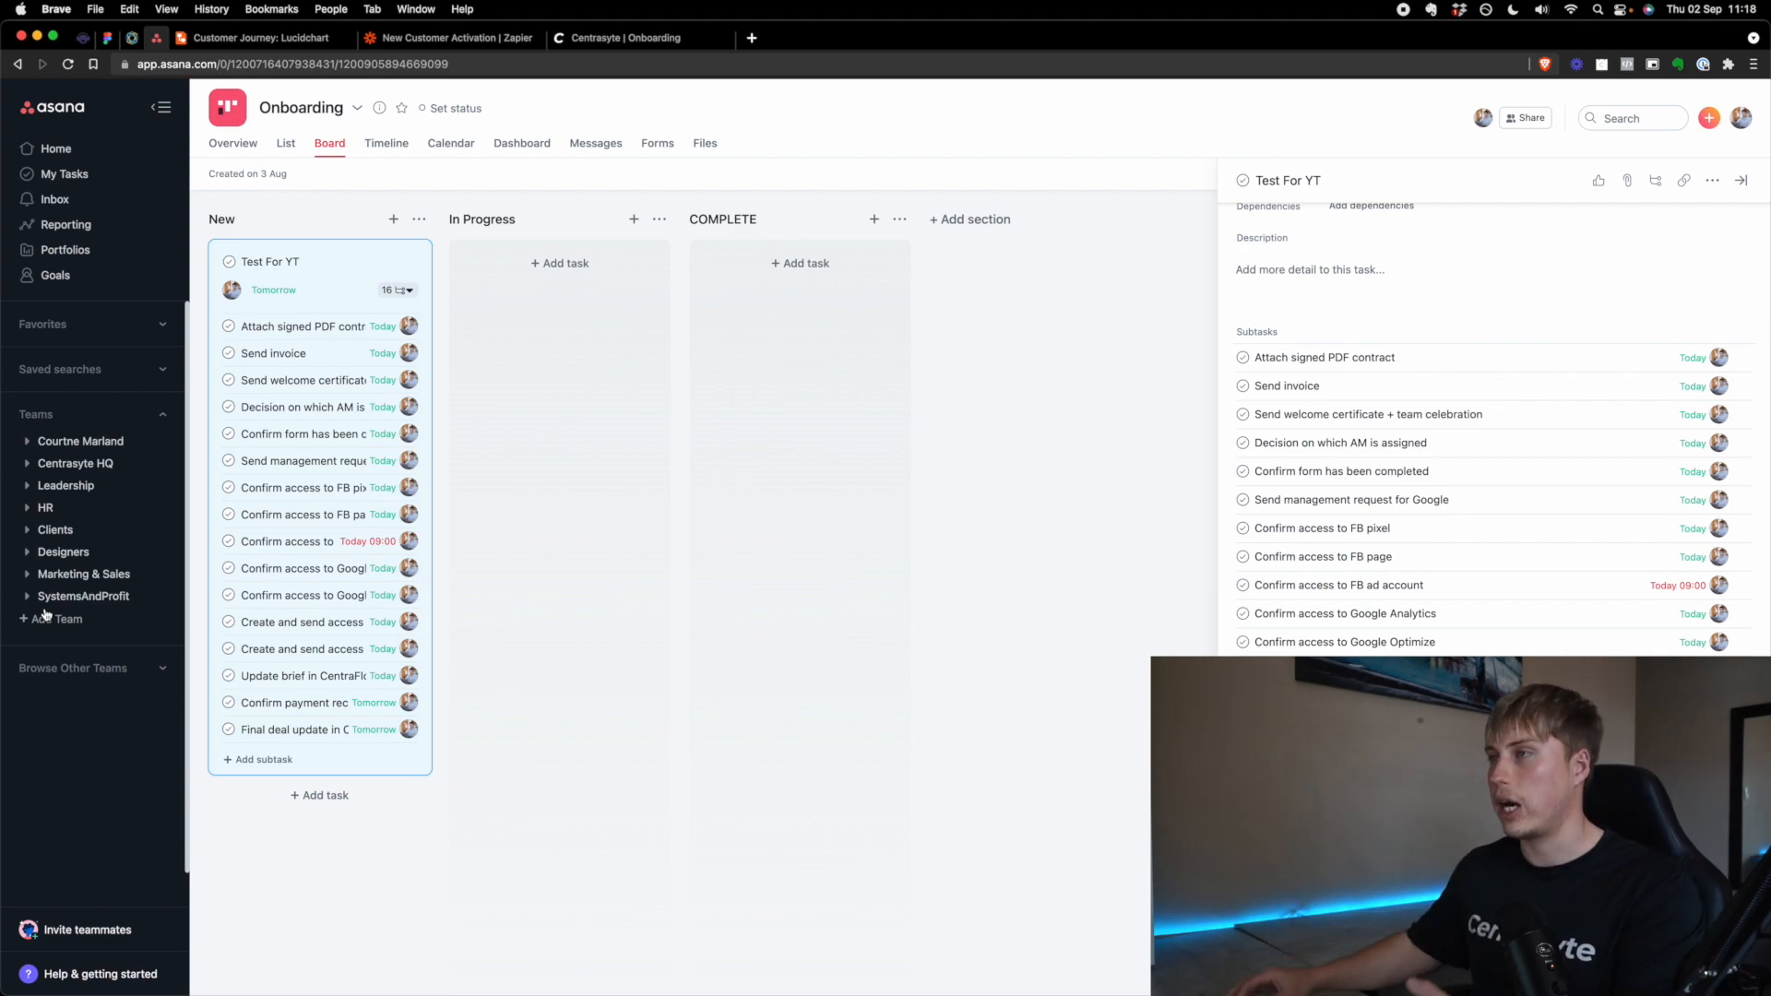
Step: Review the Asana Onboarding board, then return to Centrasyte's How Asana Works page
click(640, 37)
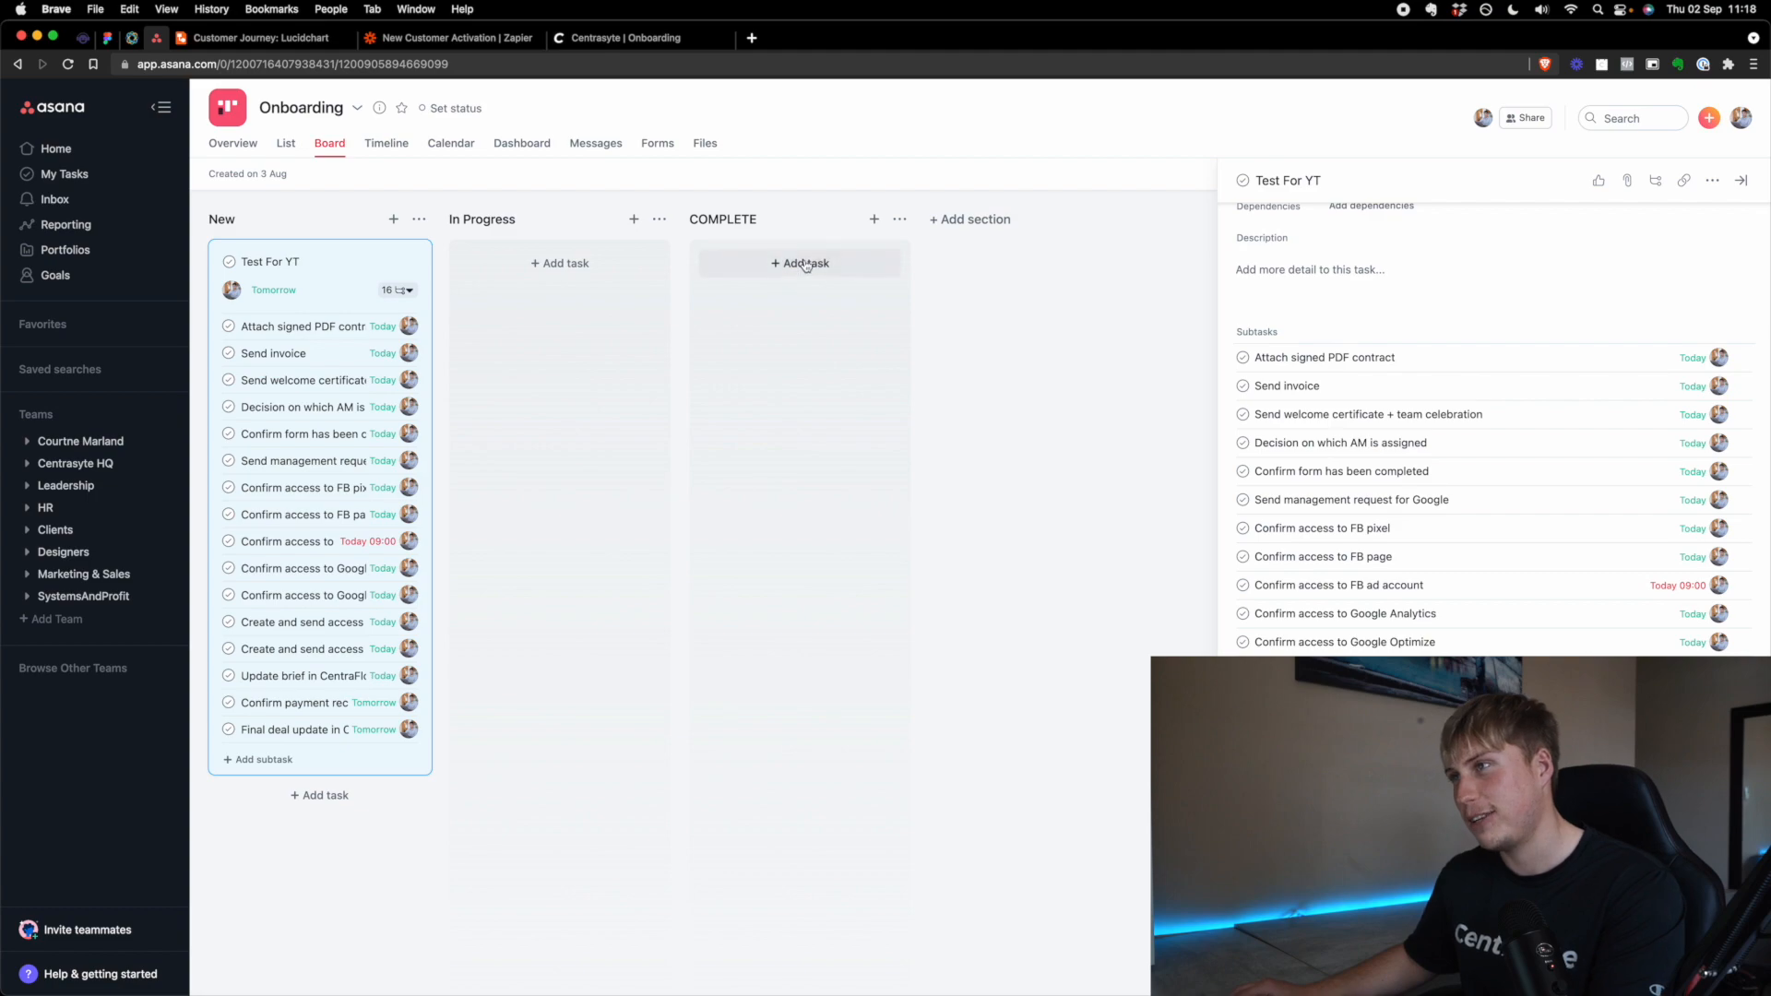
mouse_move(709, 349)
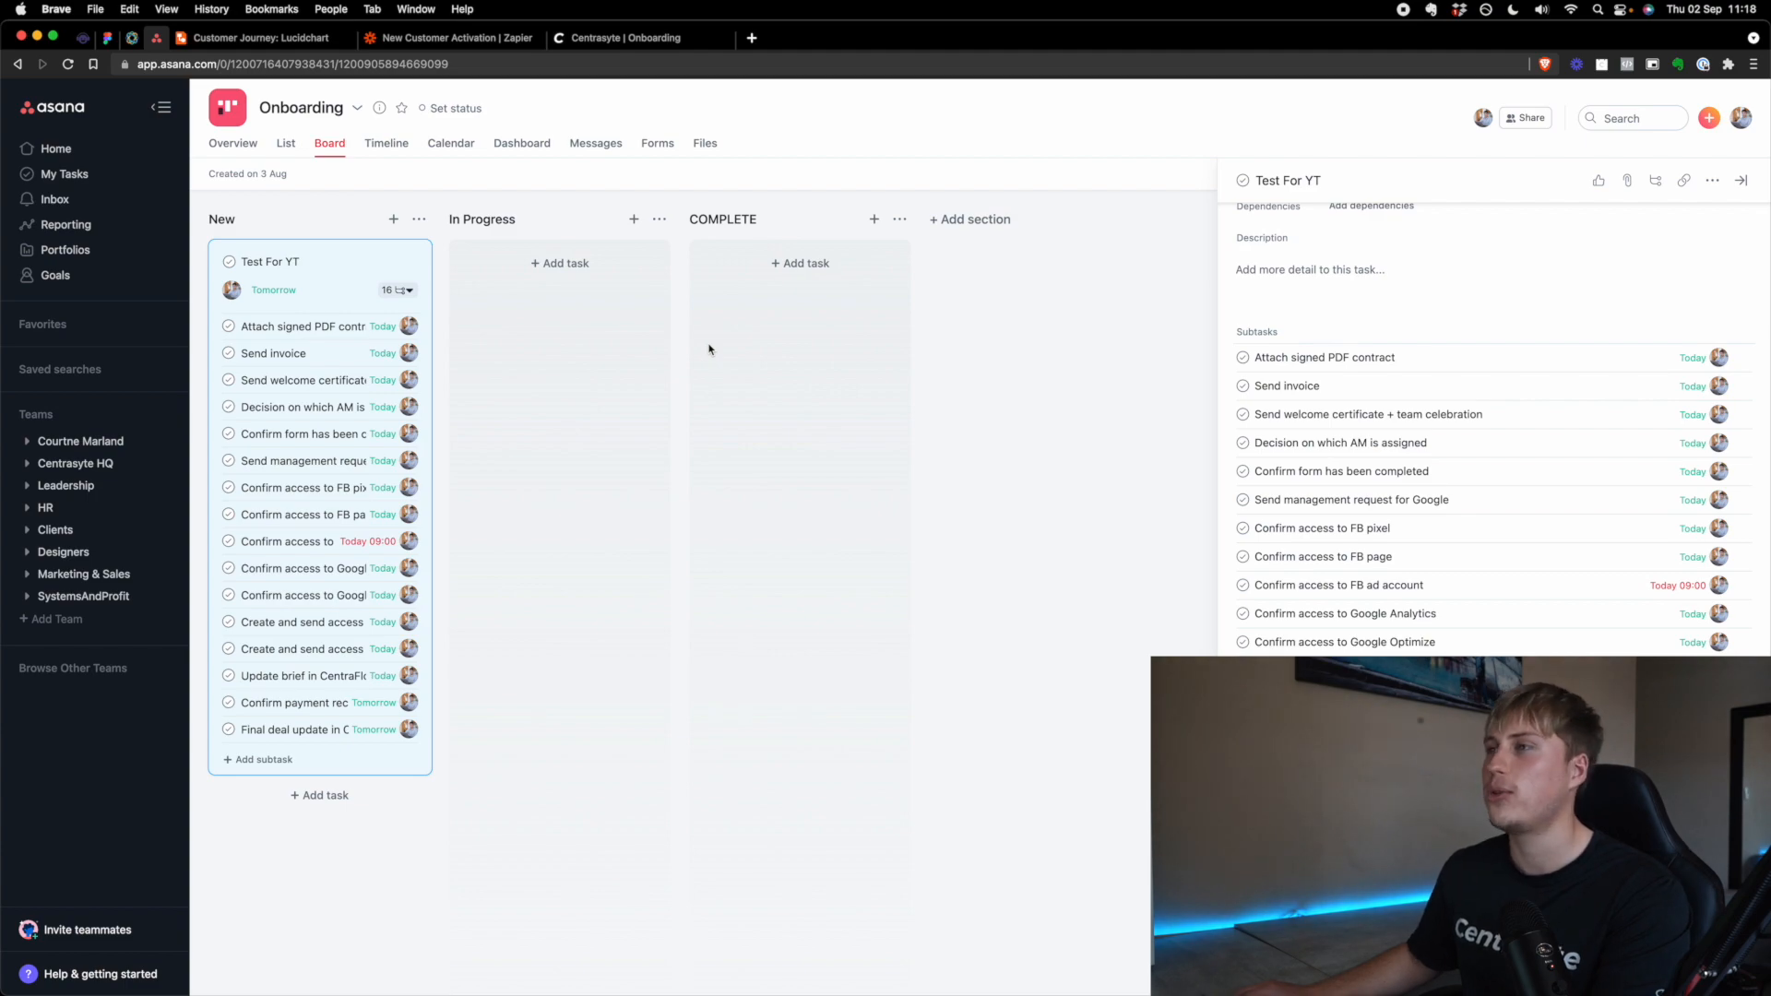
click(640, 37)
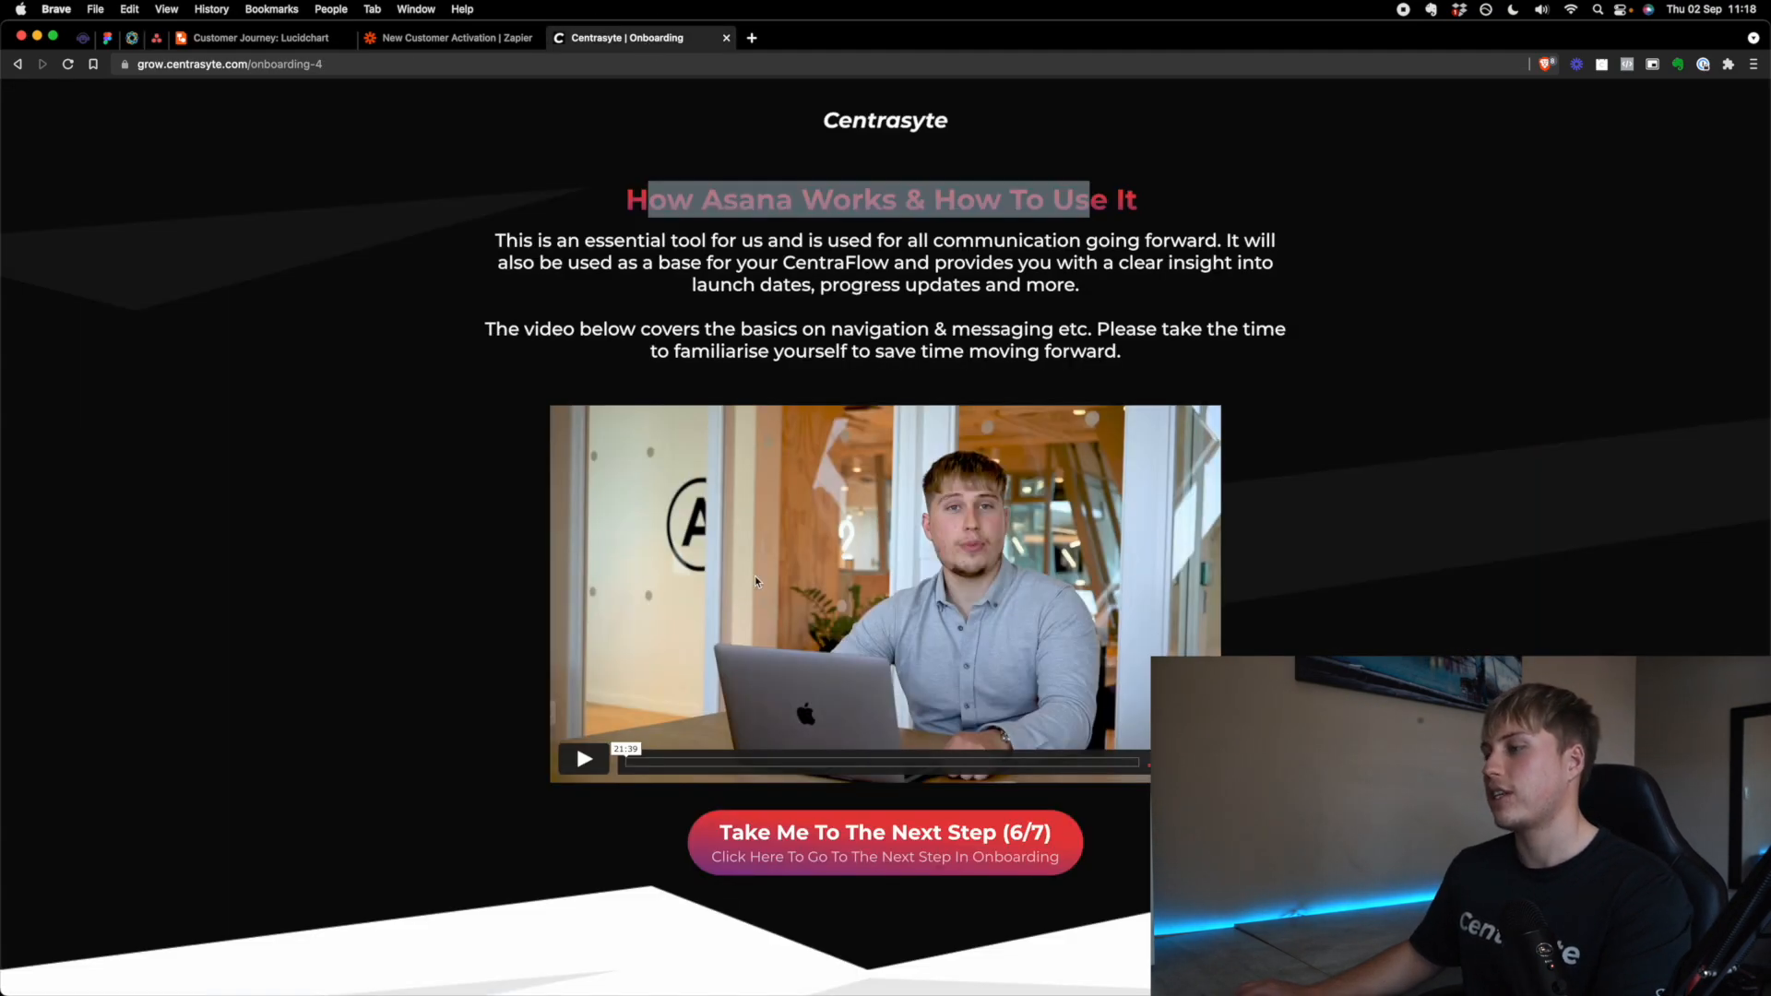
Step: Advance the Centrasyte funnel past the kickoff call booking page to Final Words
scroll(down, 3)
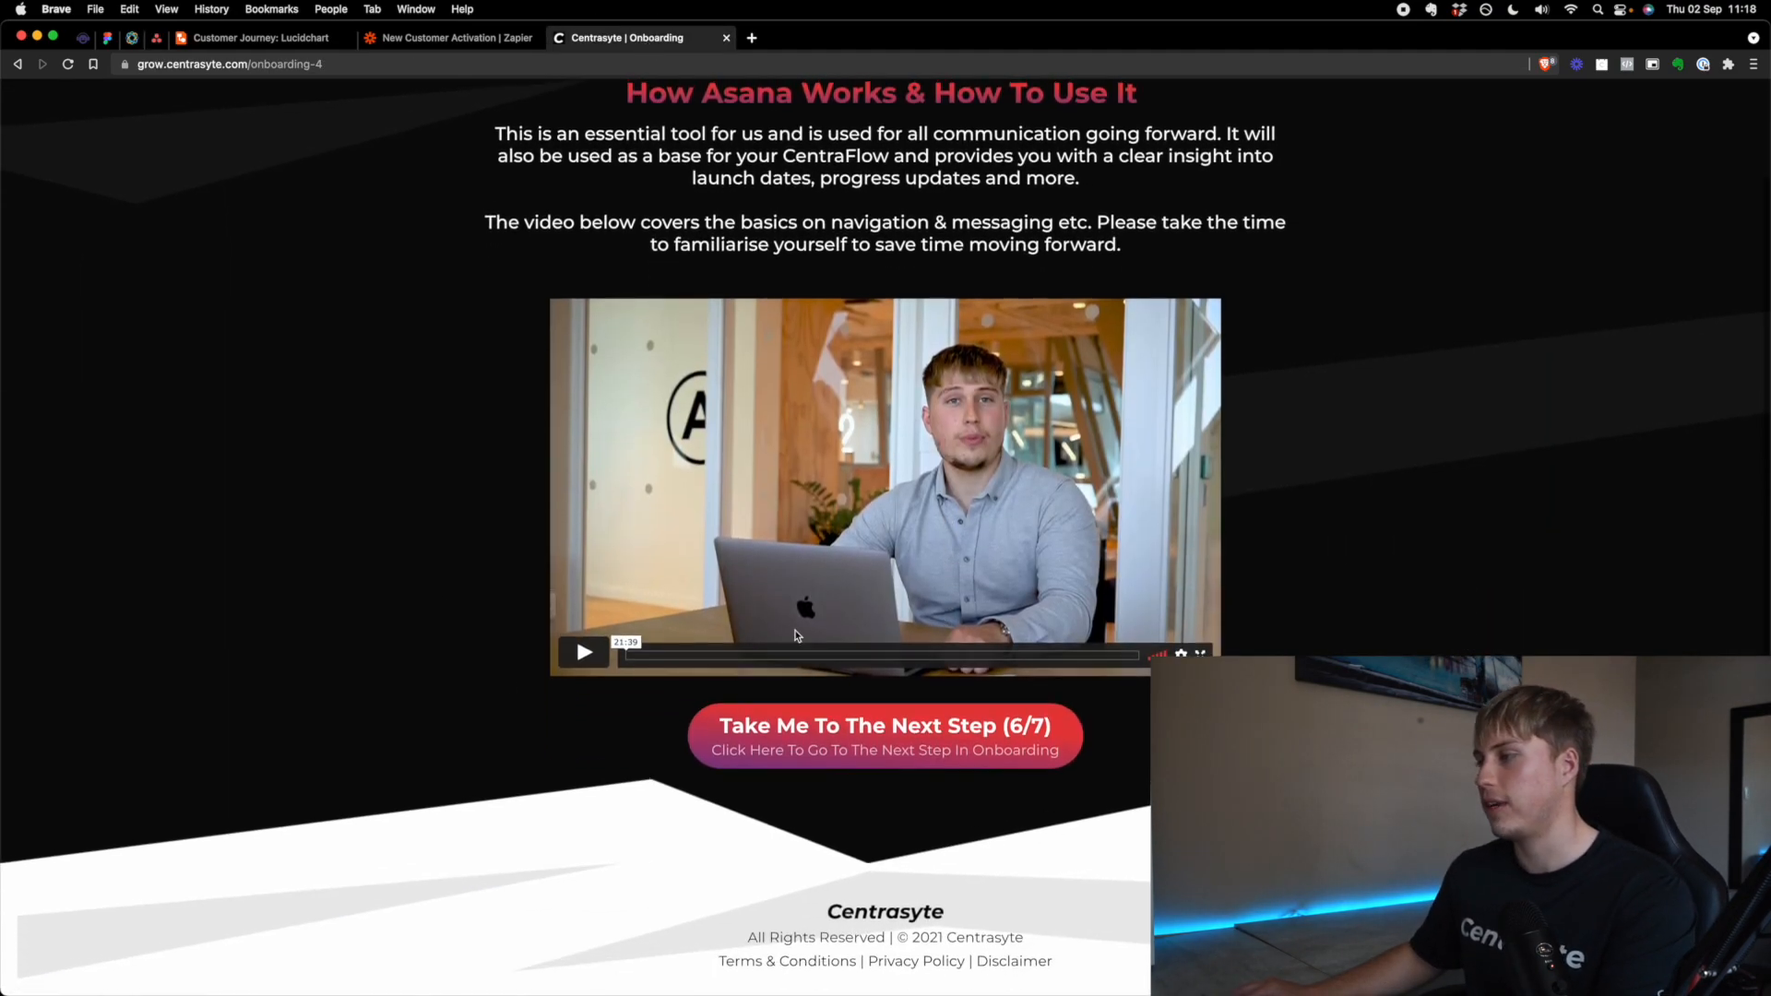
click(885, 729)
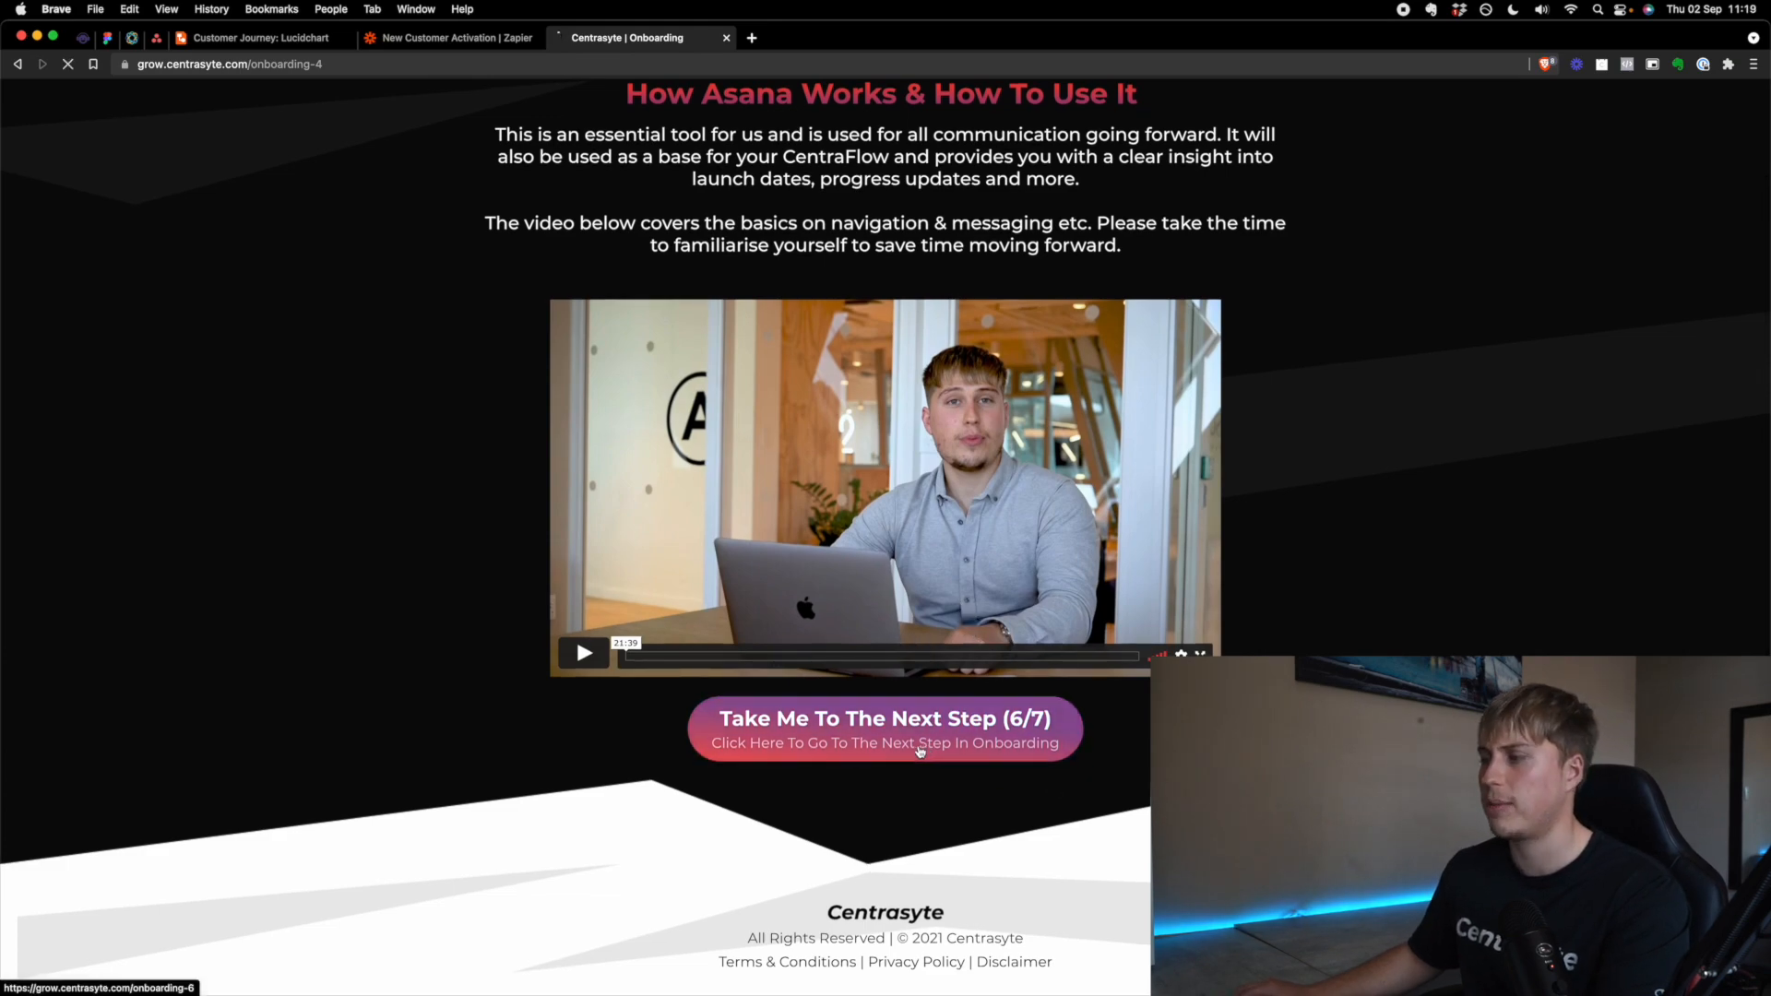
click(885, 718)
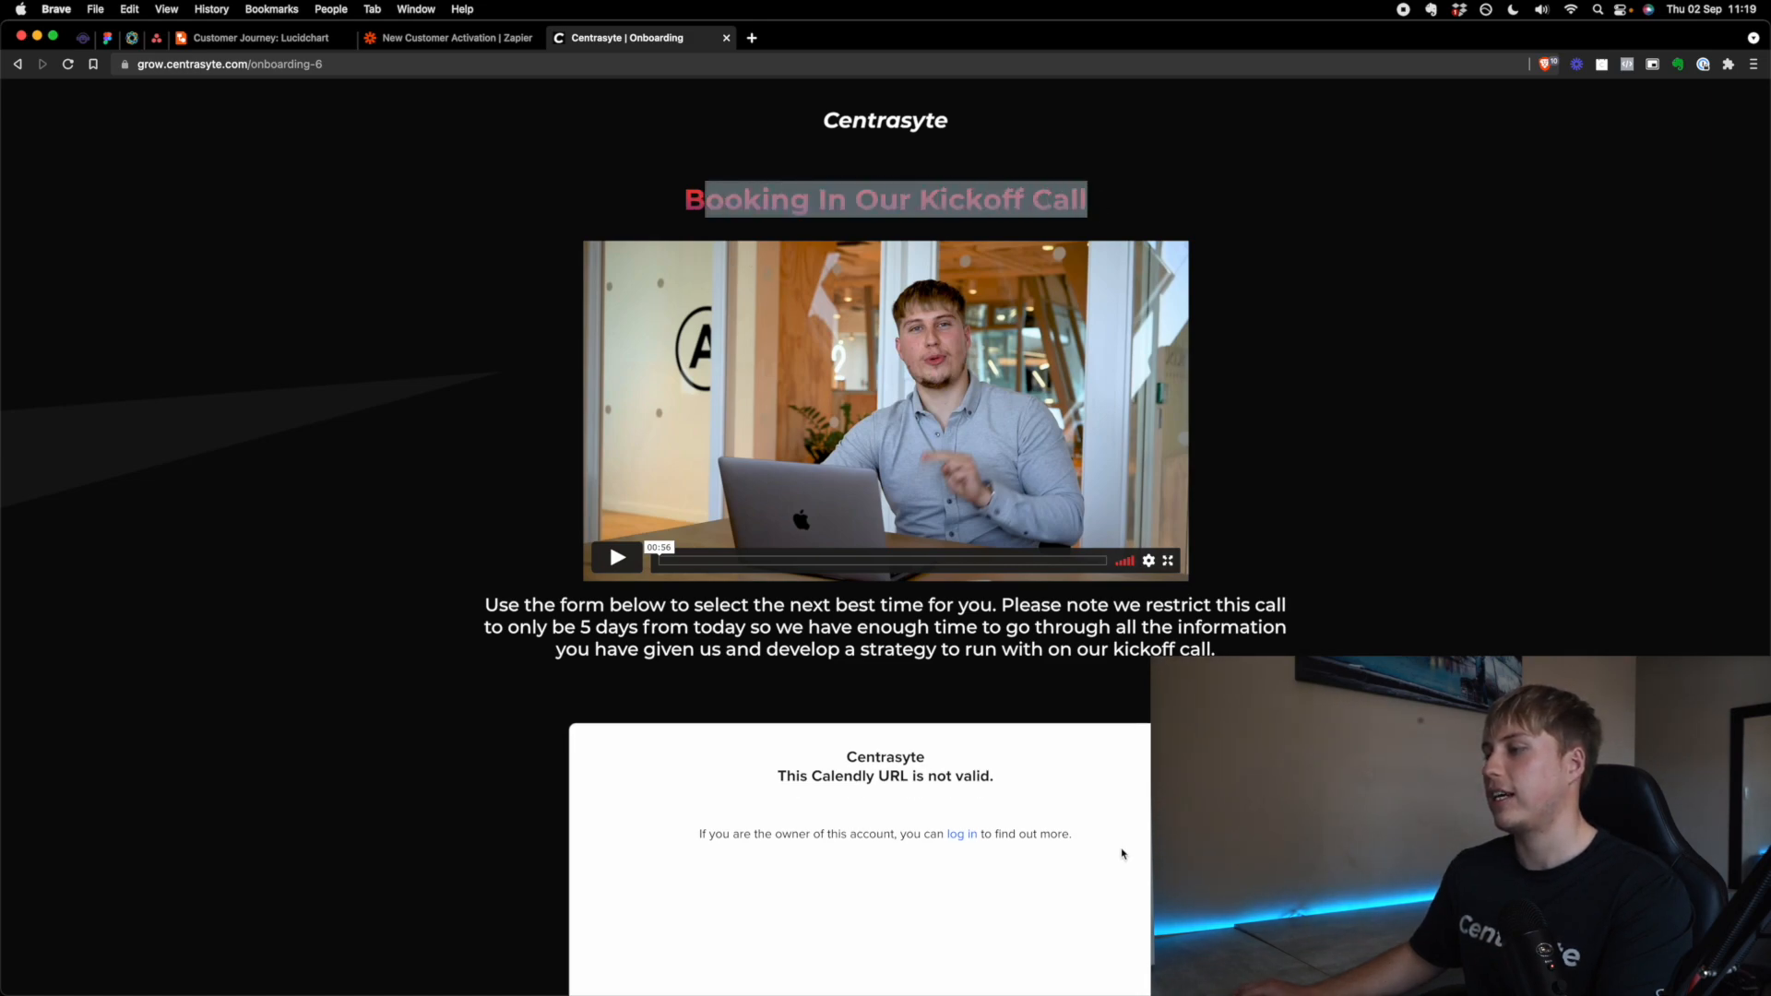
scroll(down, 3)
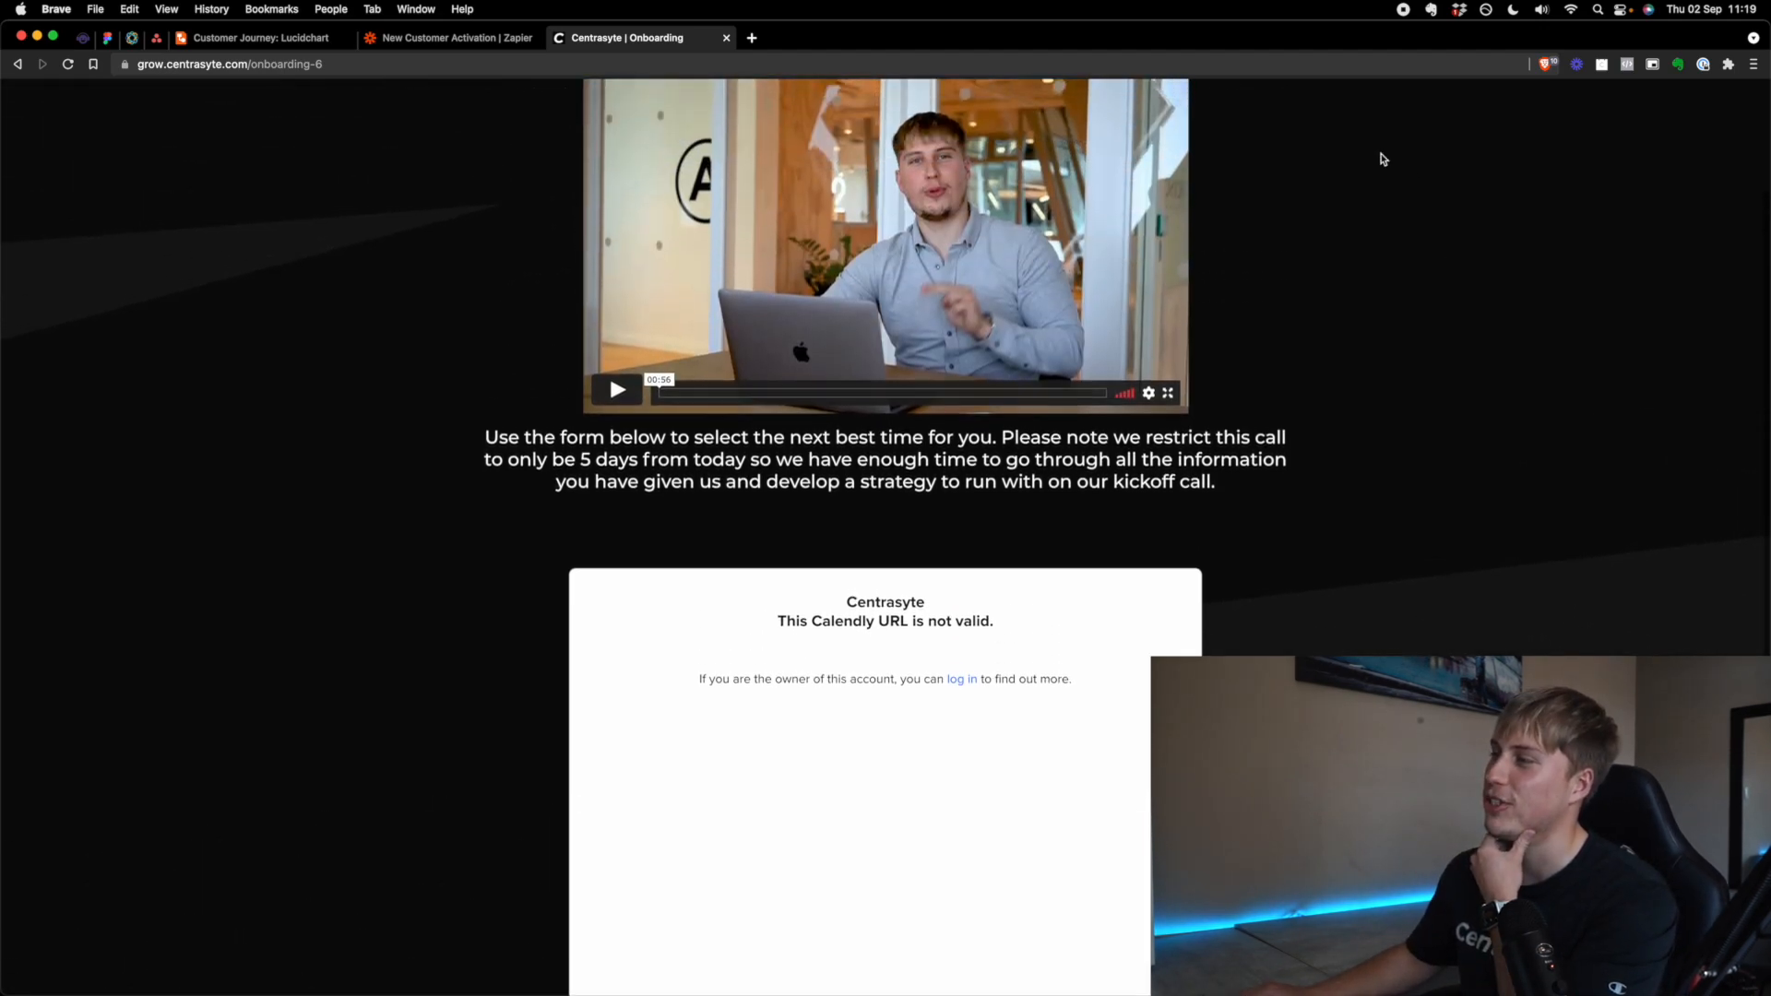
scroll(down, 3)
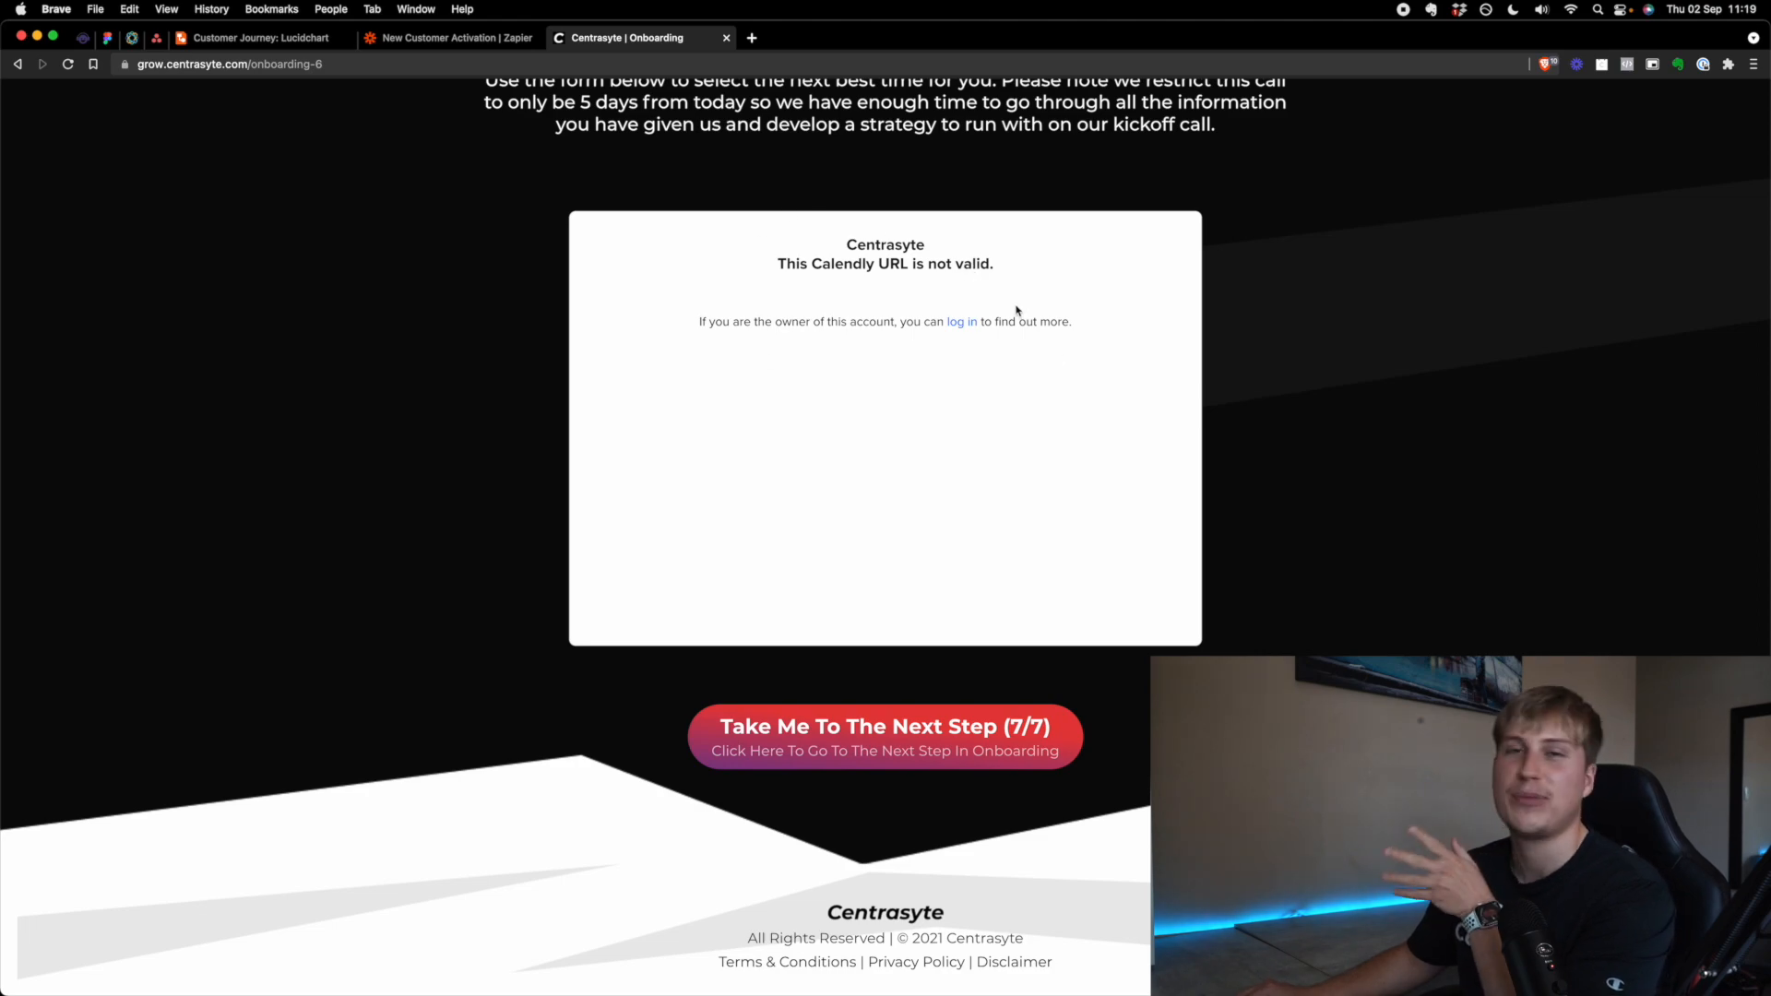
mouse_move(937, 336)
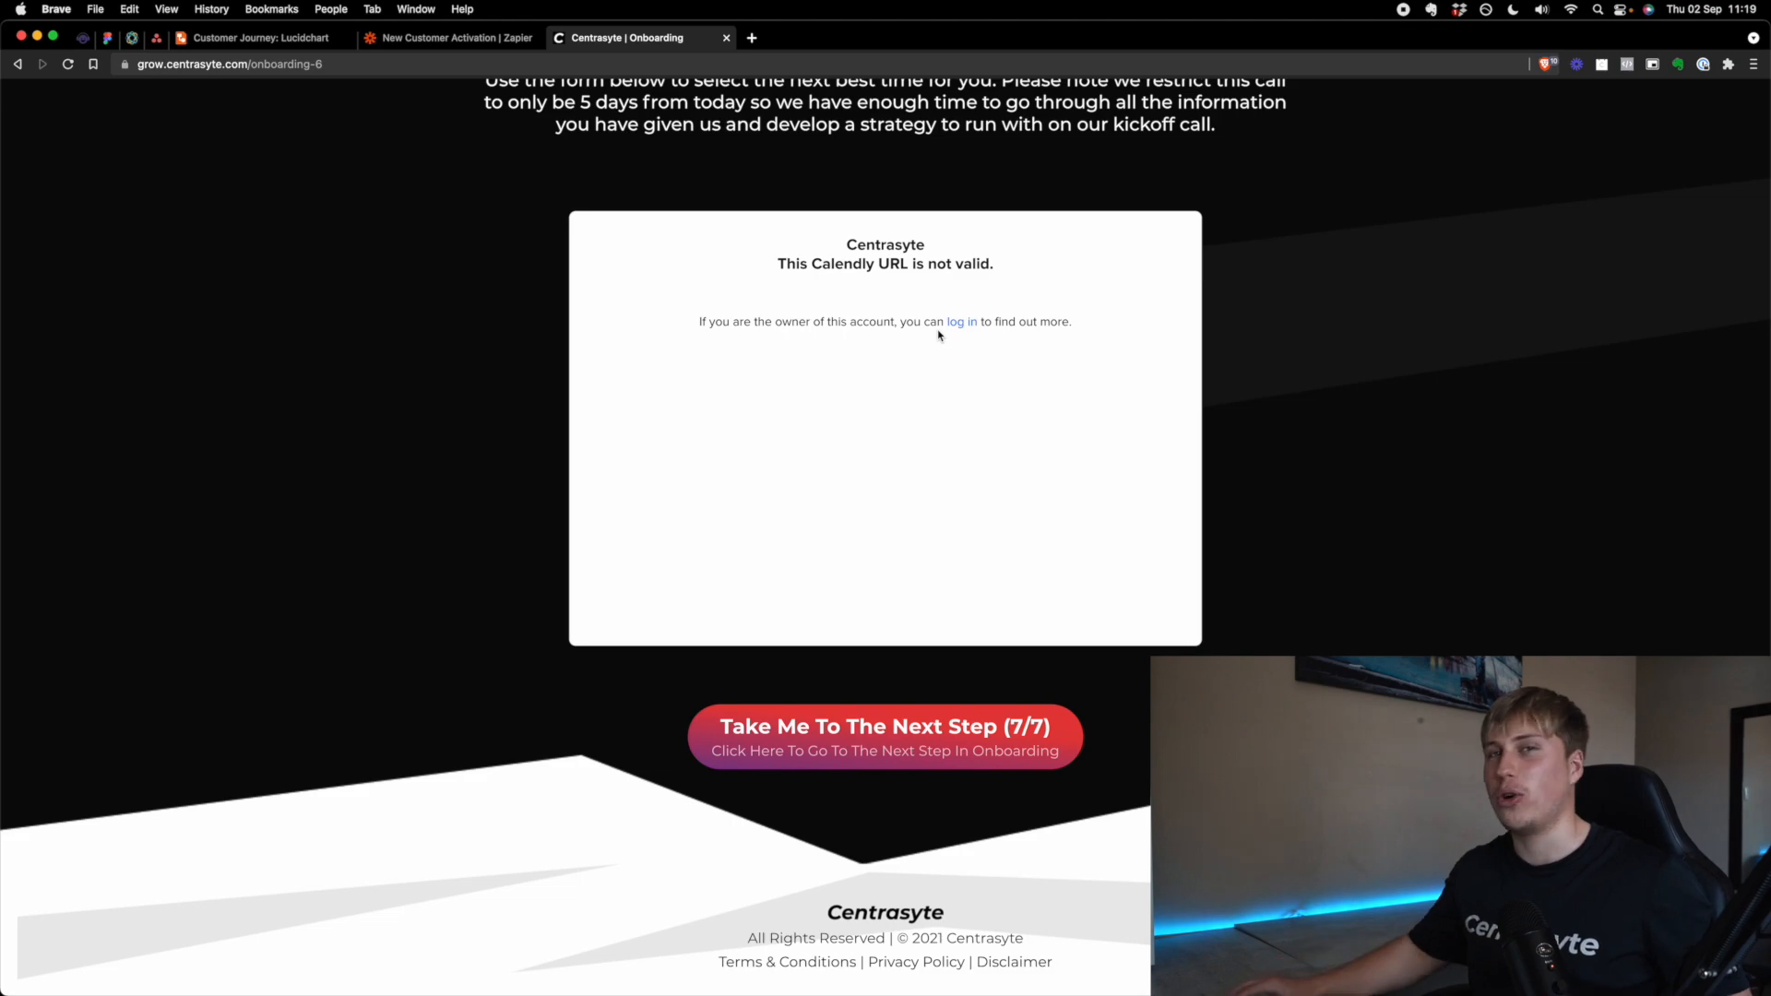
click(884, 726)
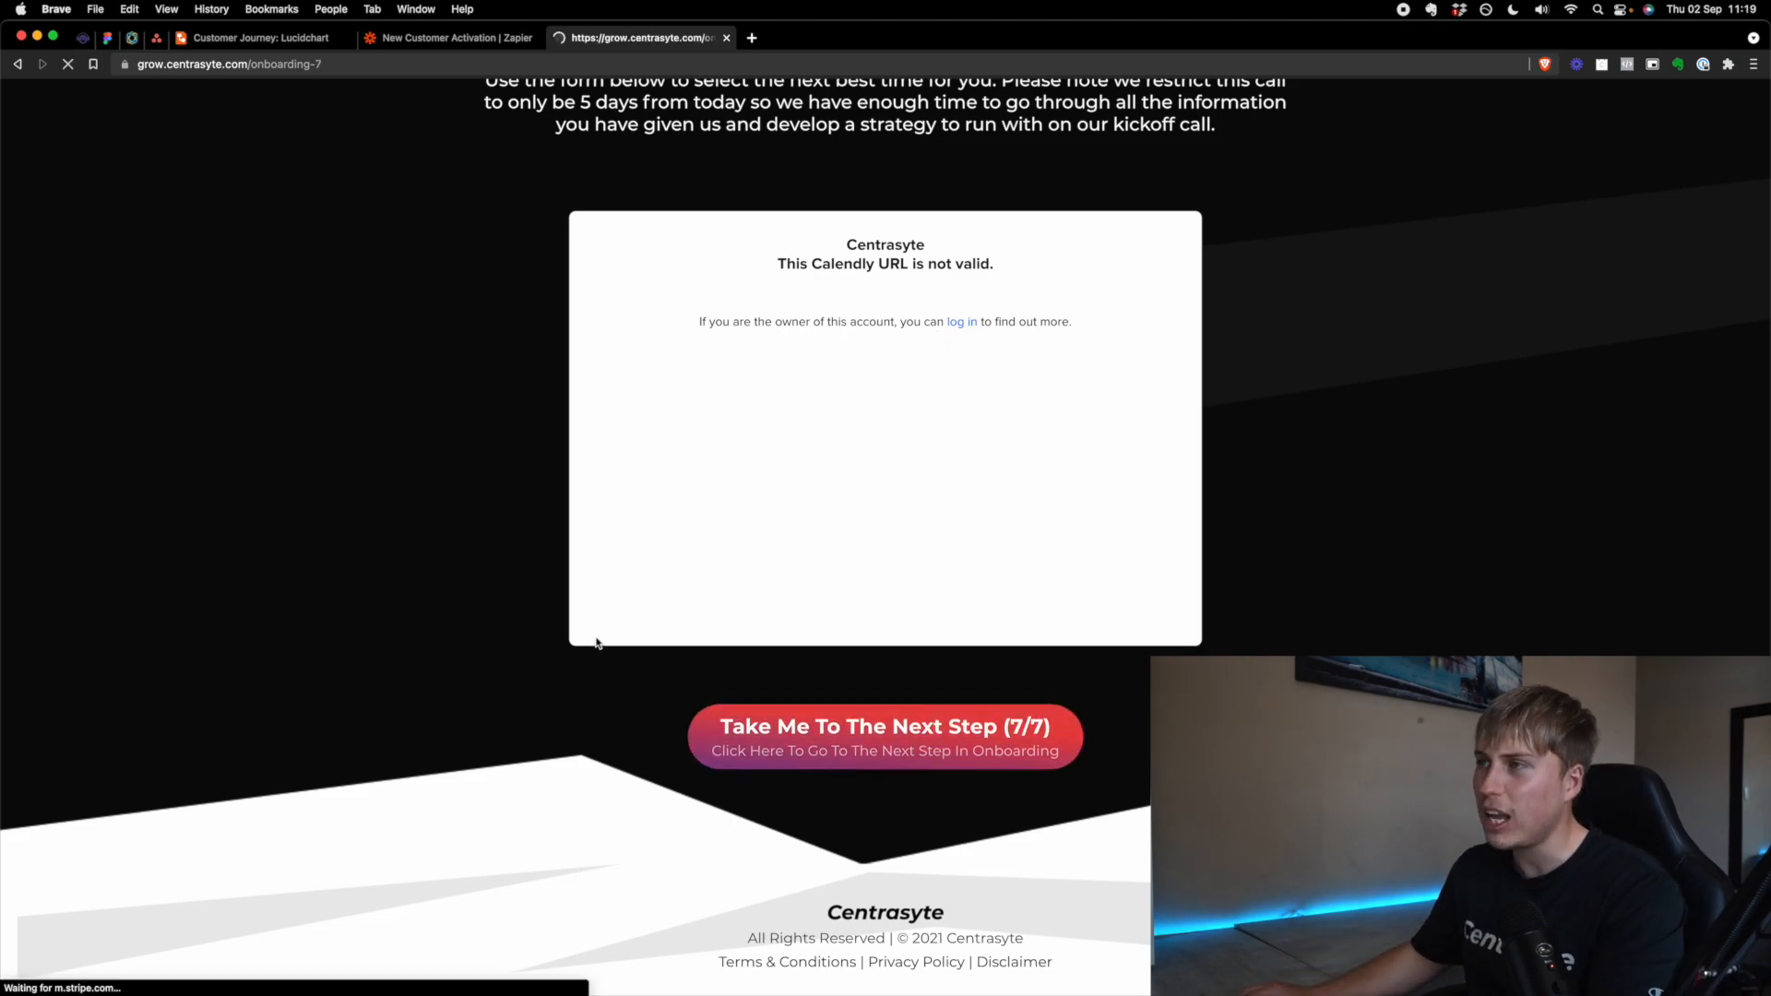
click(885, 735)
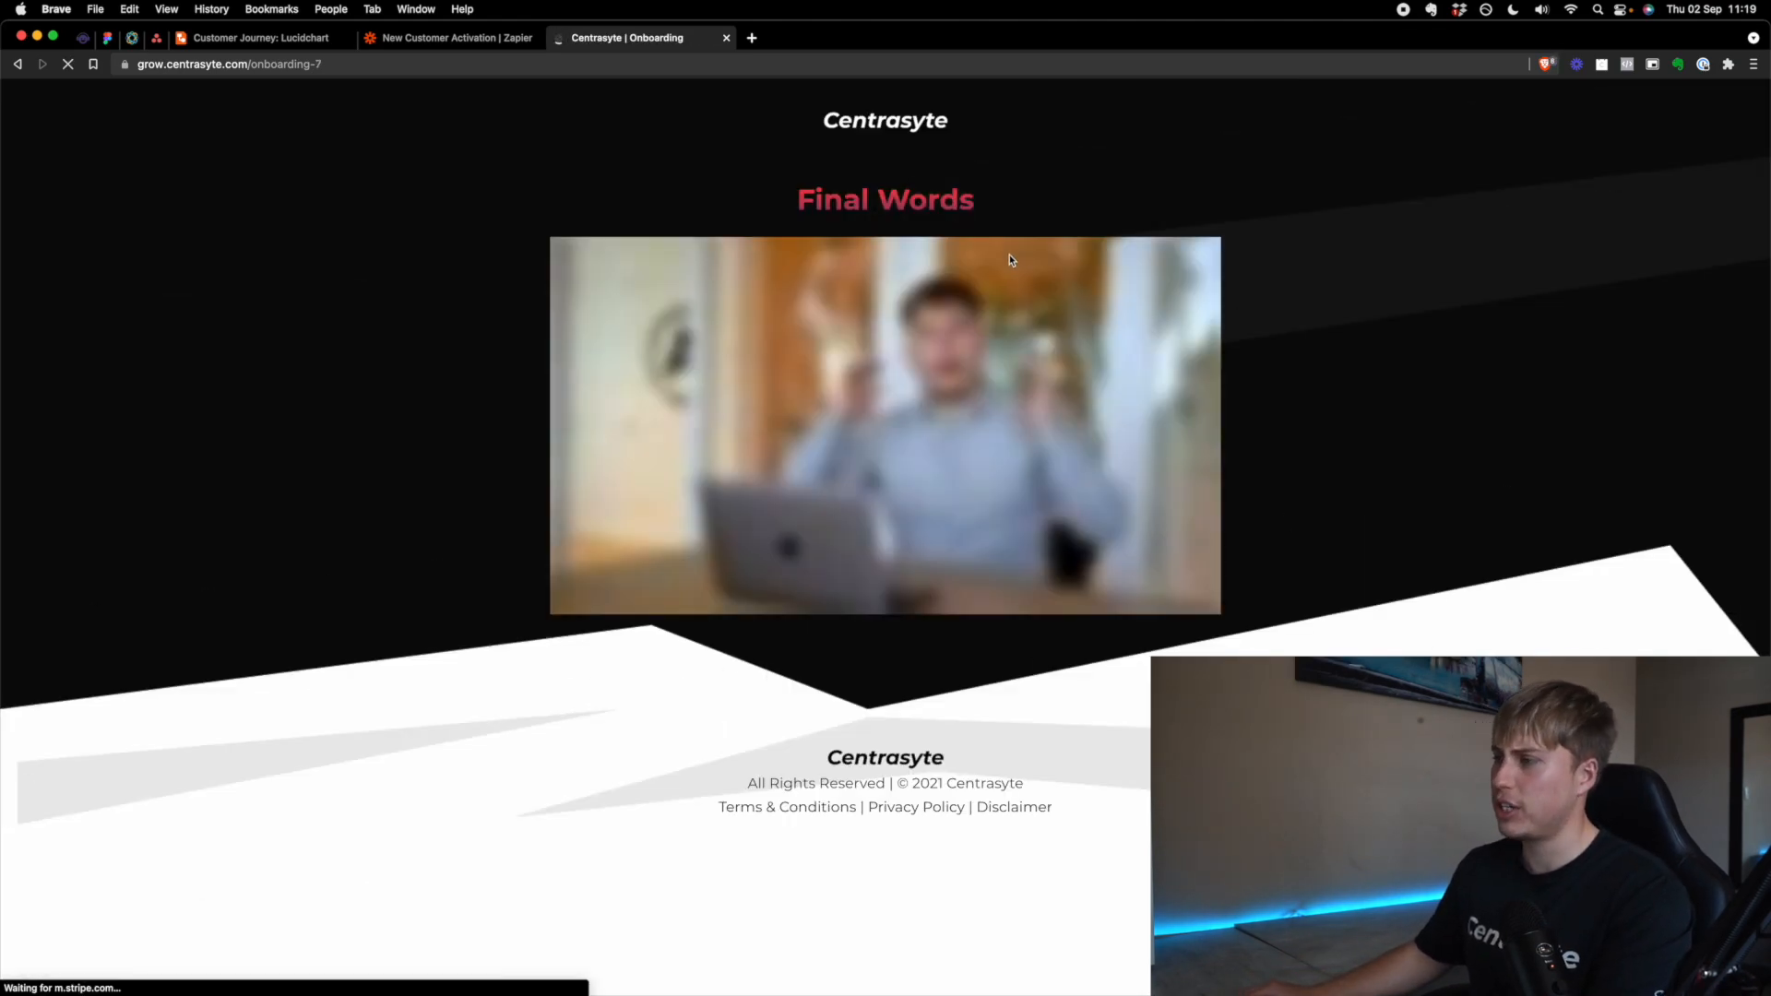